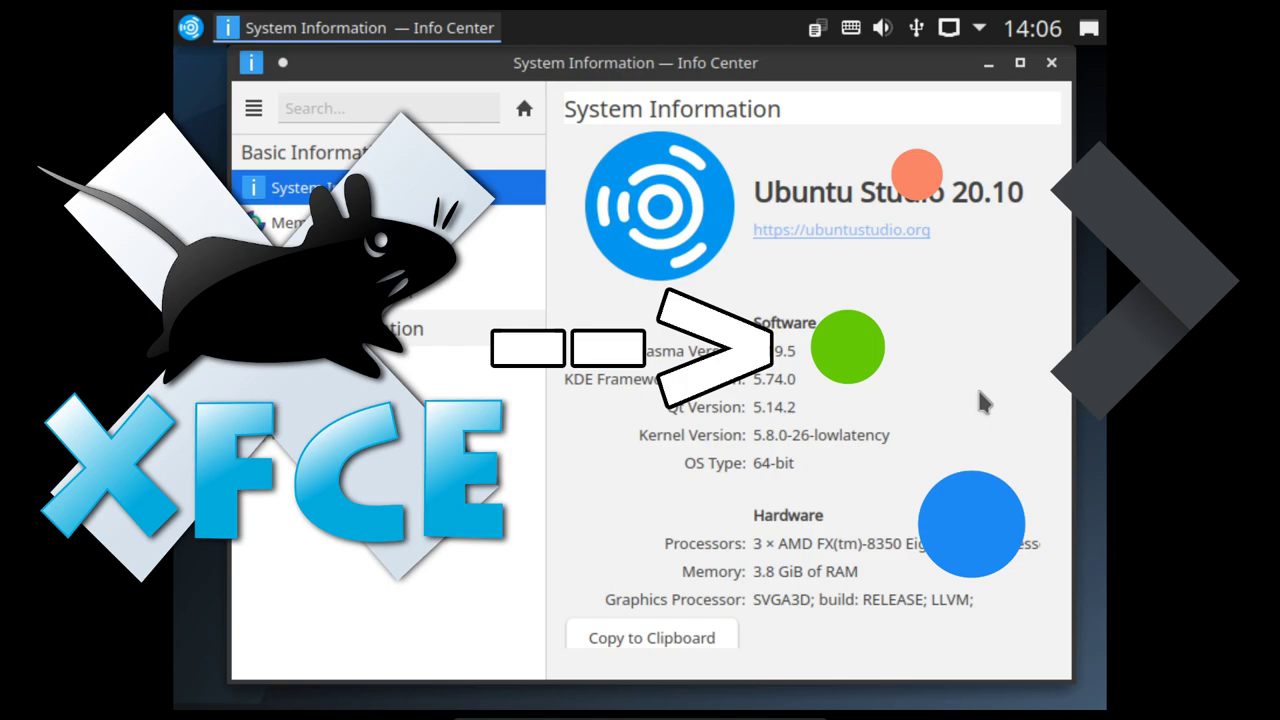
mouse_move(844, 124)
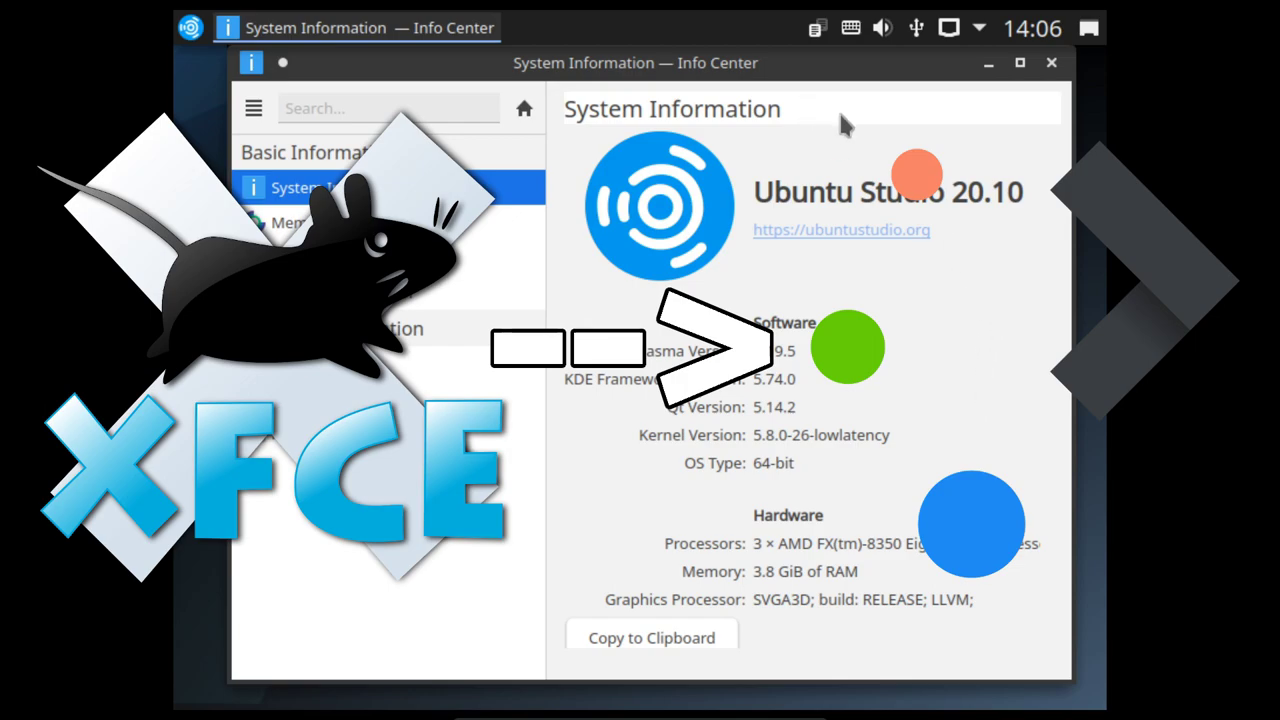
mouse_move(862, 152)
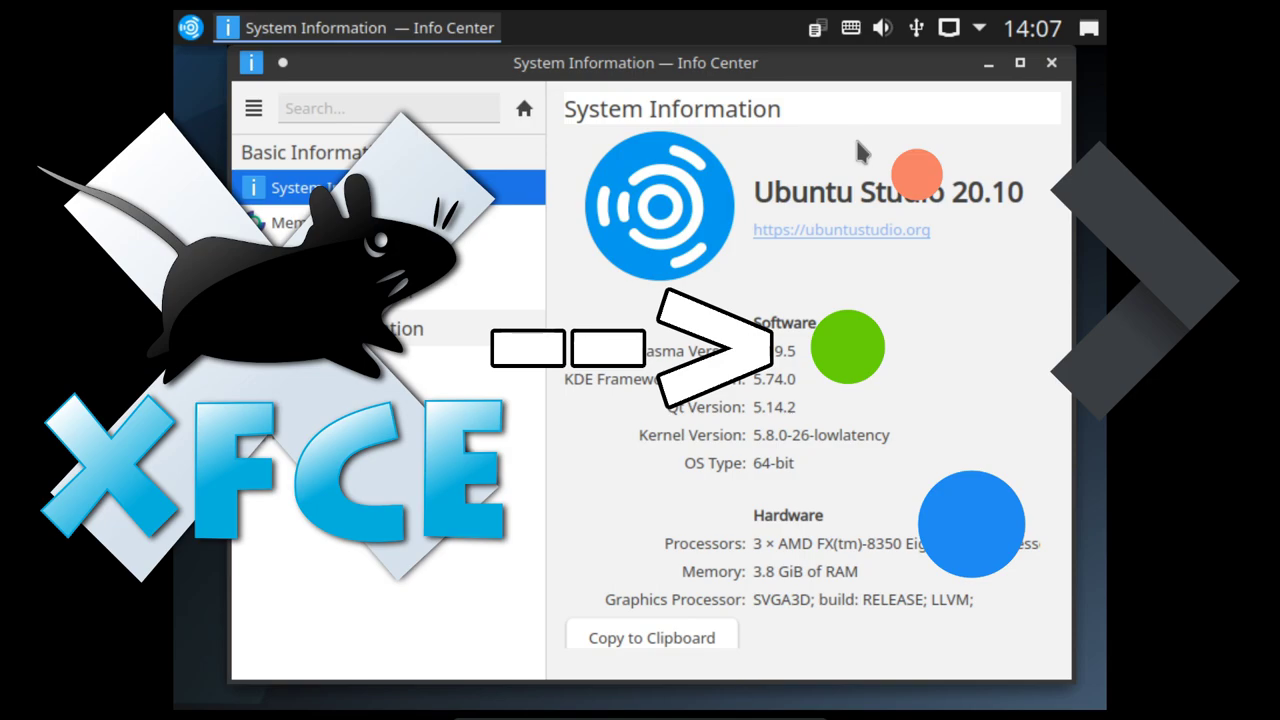
Step: Browse earlier launcher categories from the panel launcher icon
left_click(190, 28)
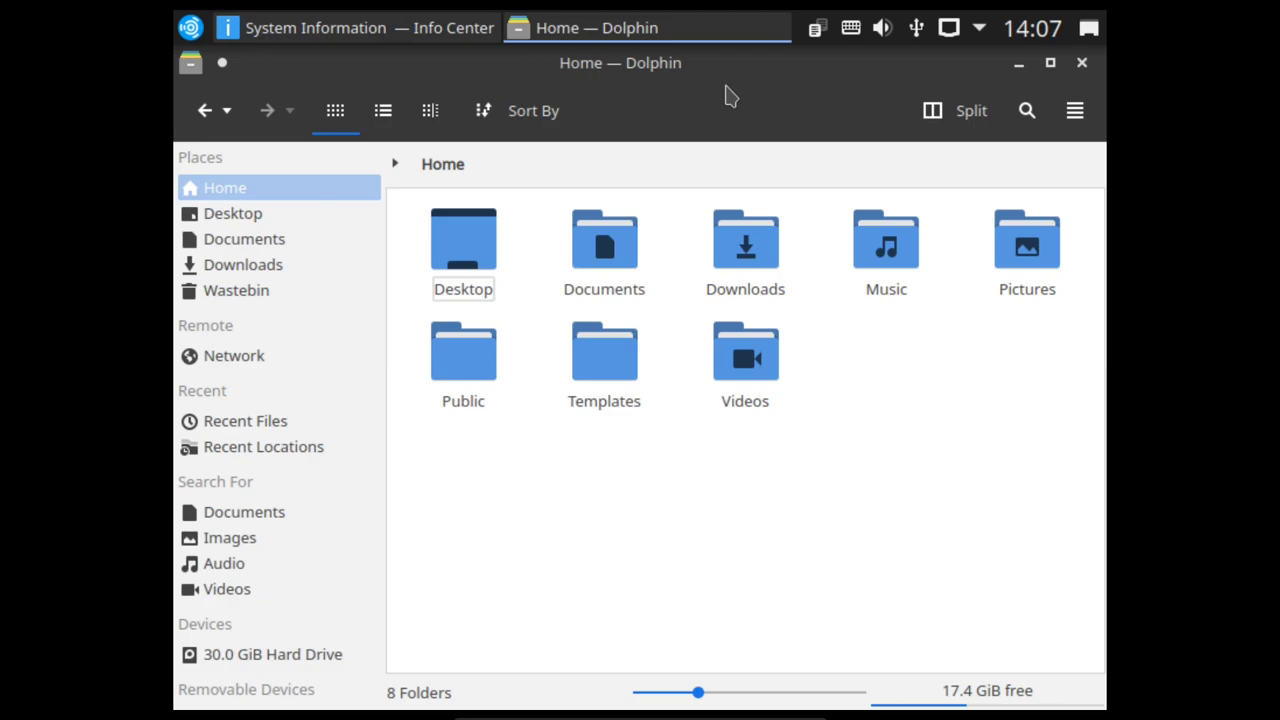
left_click(744, 240)
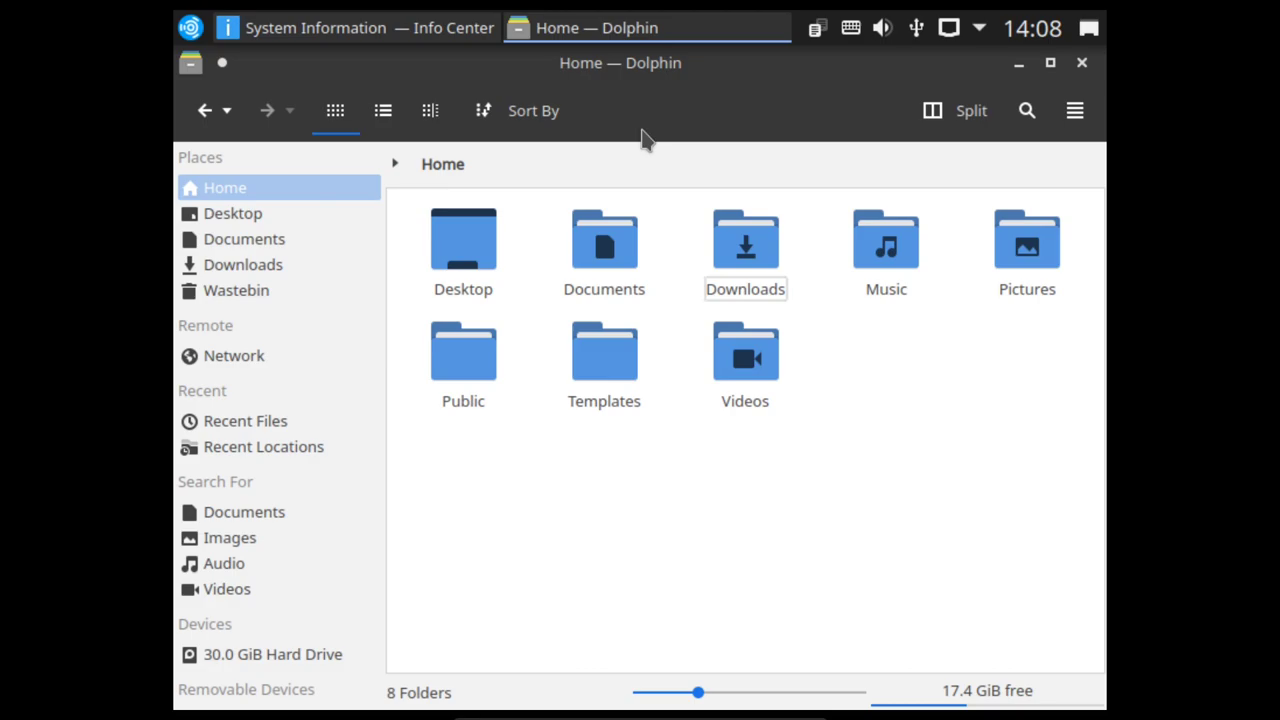
mouse_move(840, 78)
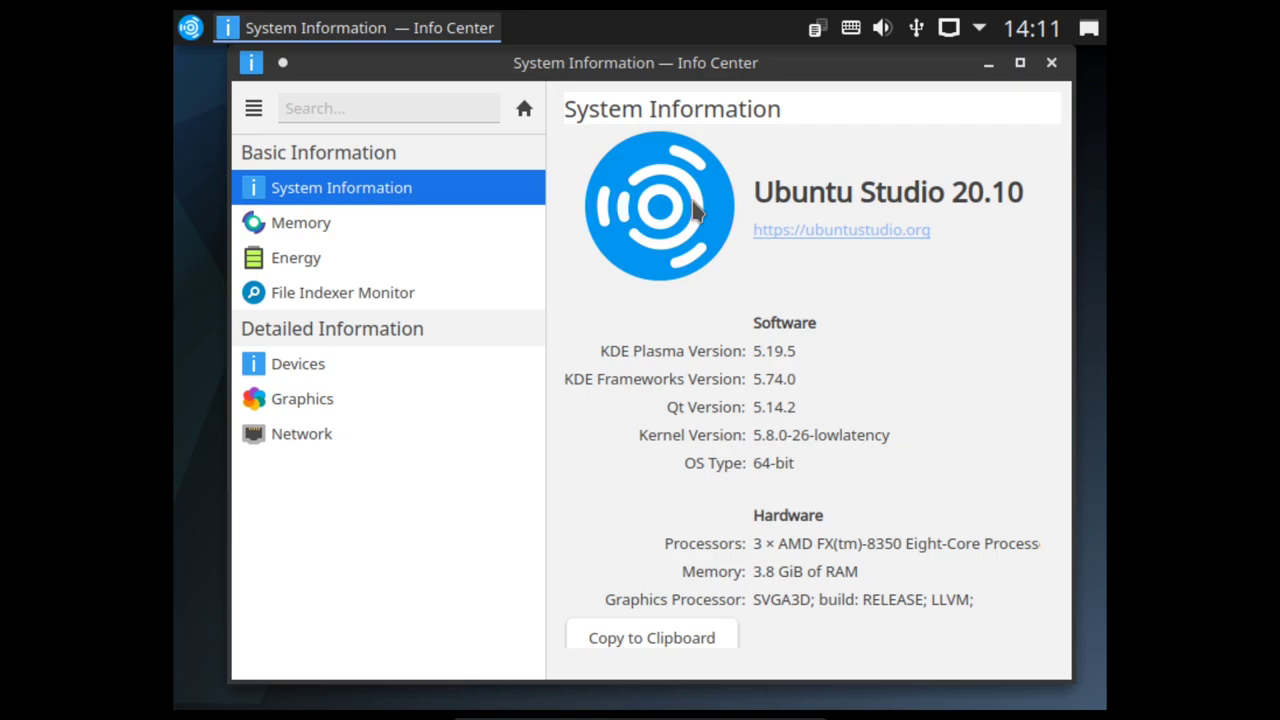
left_click(840, 228)
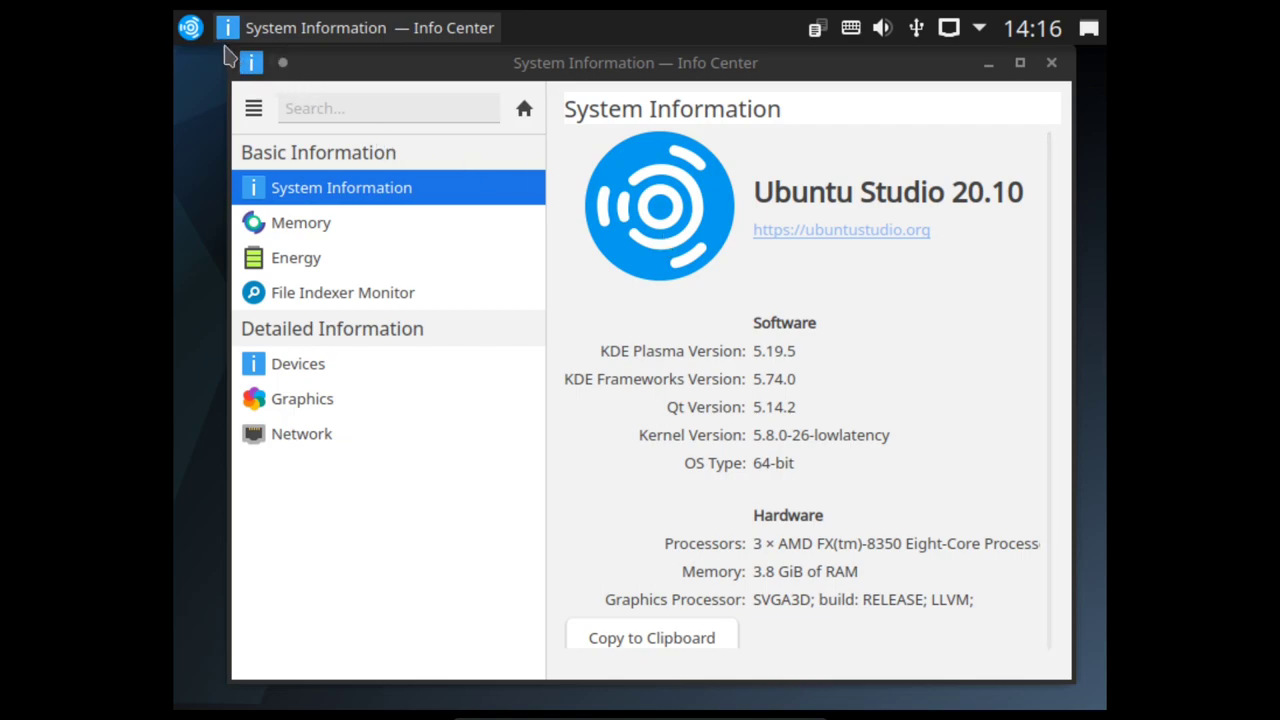
Step: Show the Audio Production applications in the launcher and reach Ardour6 in the list
left_click(188, 28)
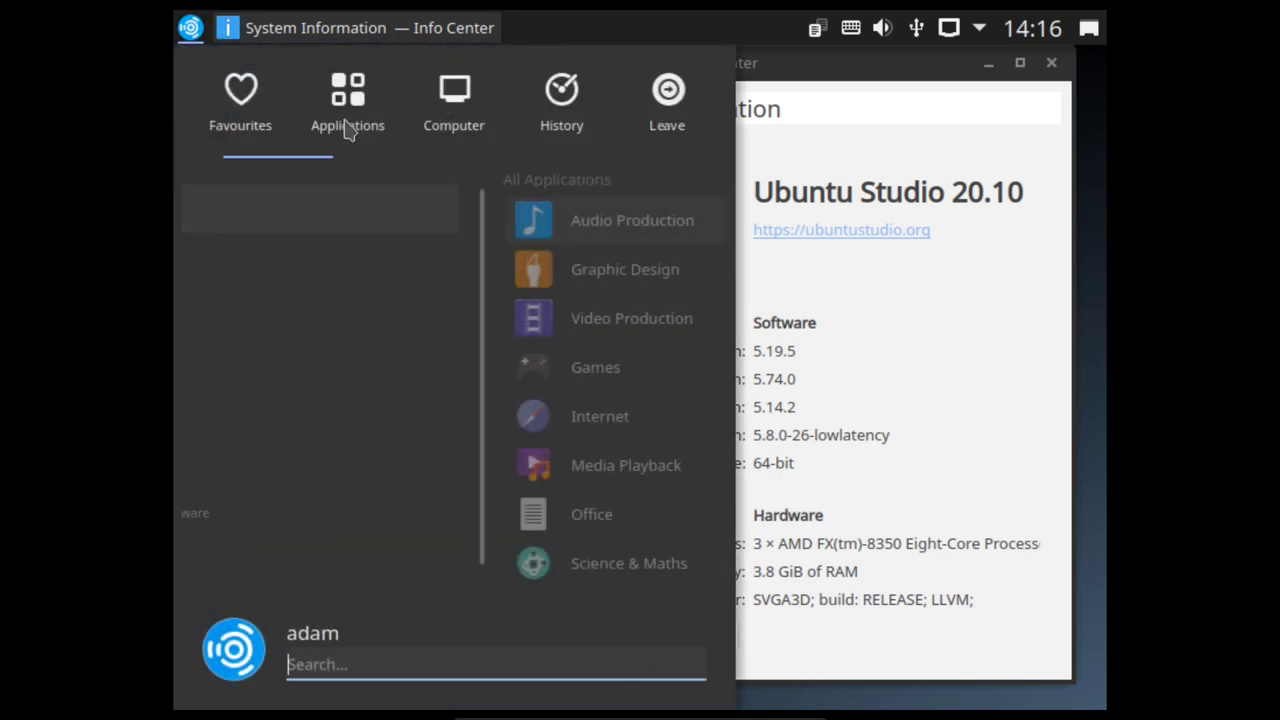
left_click(632, 220)
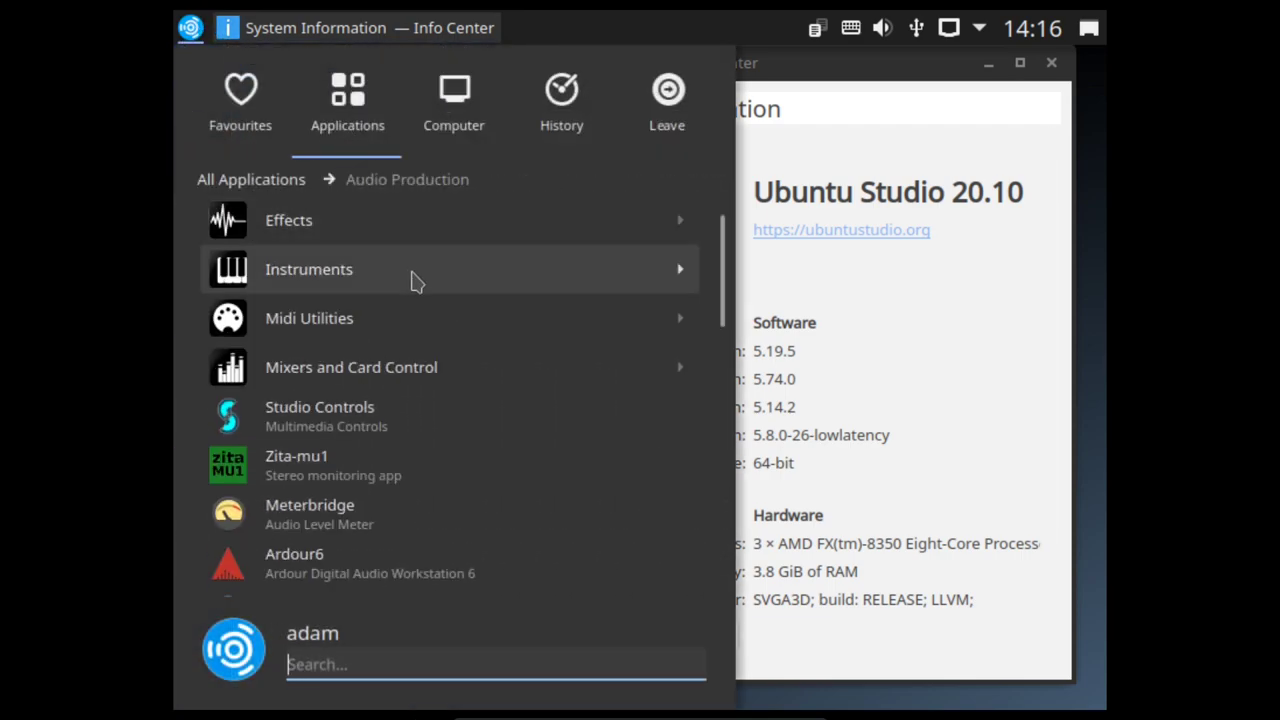
scroll("down", 3)
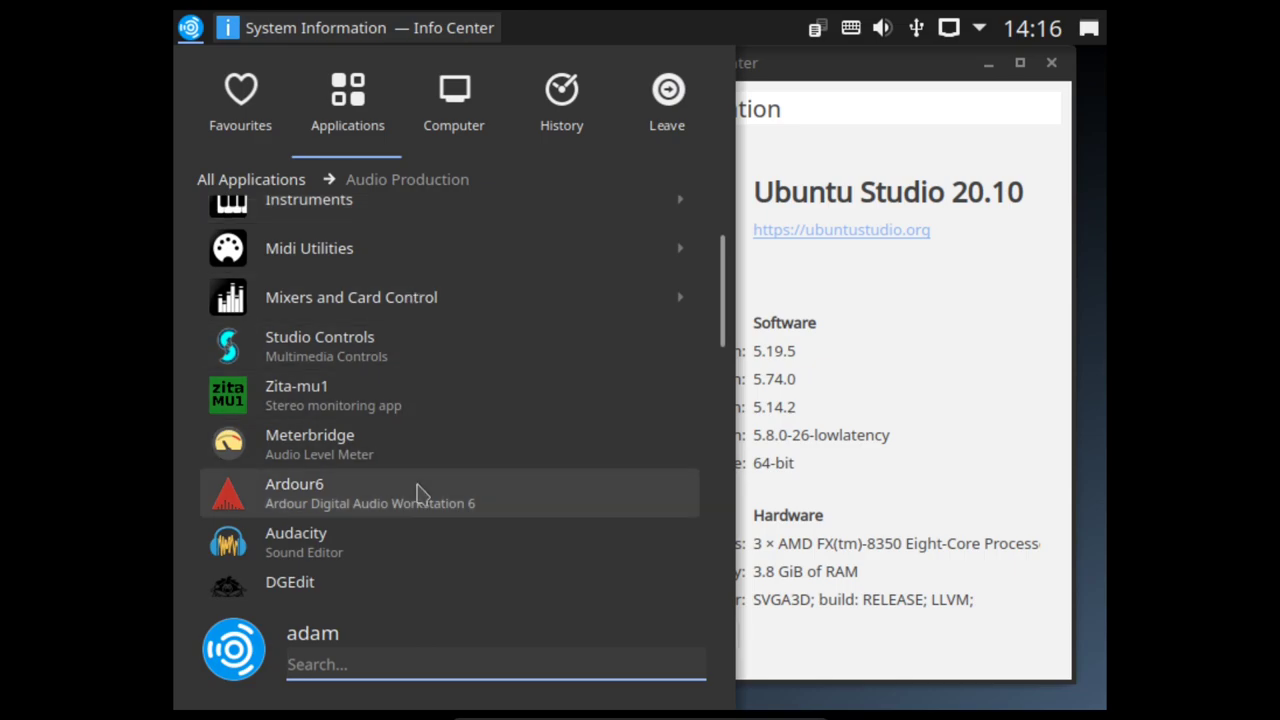
mouse_move(416, 528)
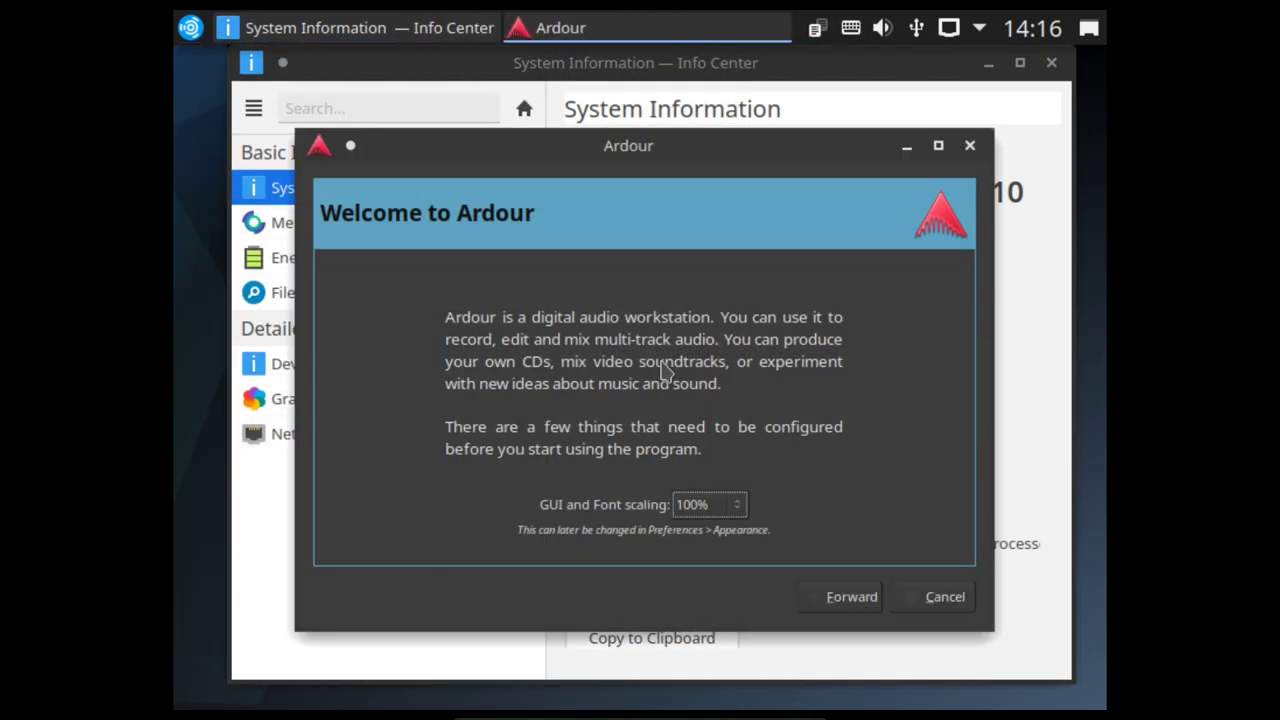
left_click(850, 596)
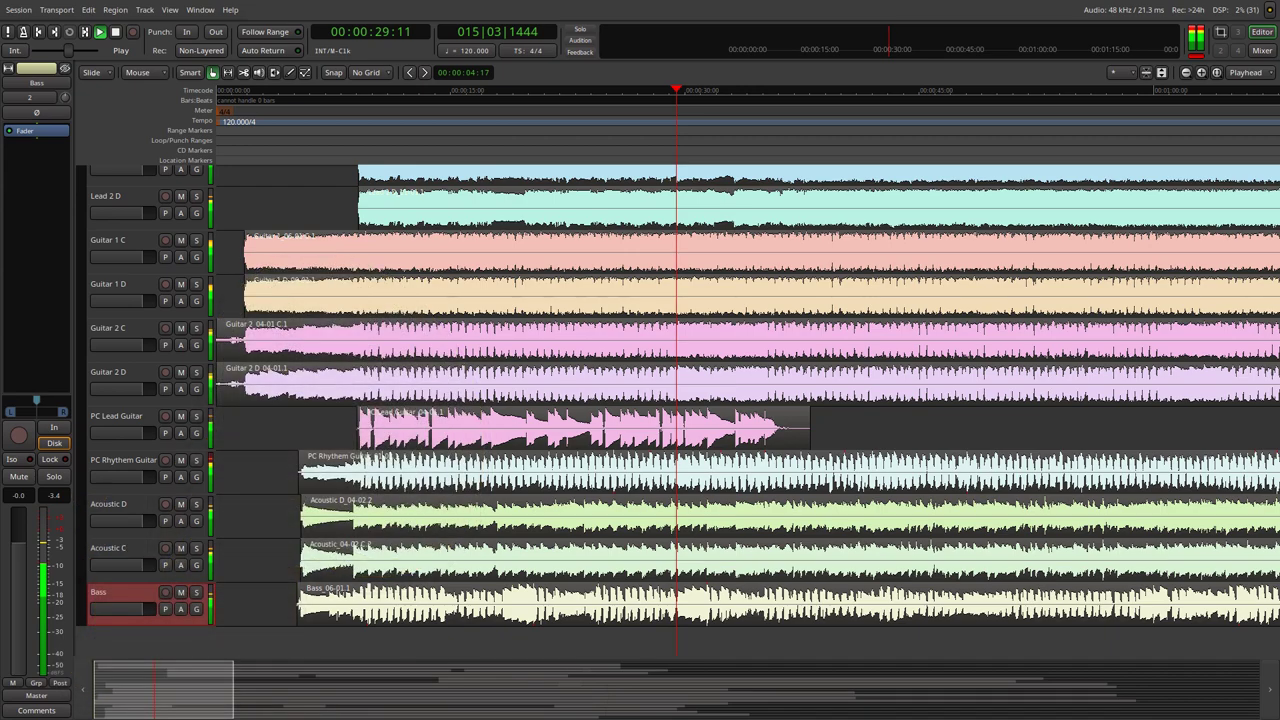
Step: Quit the Ardour multitrack session, returning to the Info Center page
left_click(1262, 50)
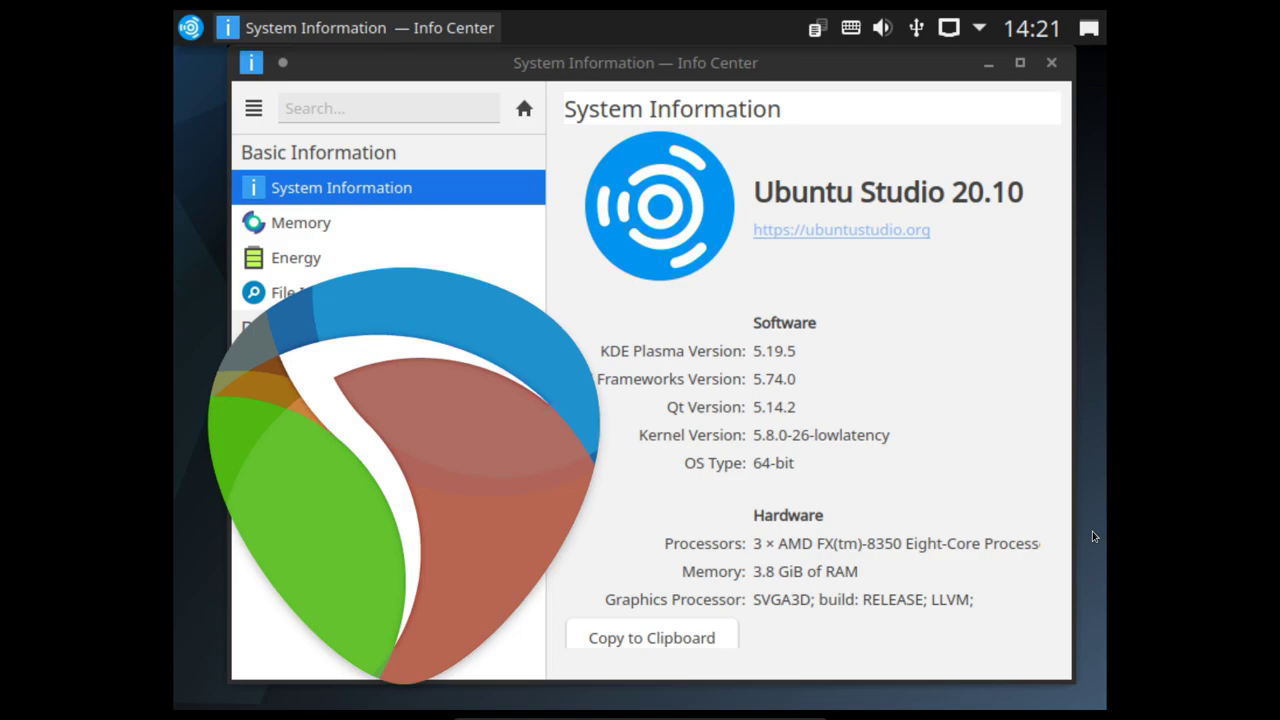
Step: Launch Studio Controls from the launcher's Favourites
left_click(188, 28)
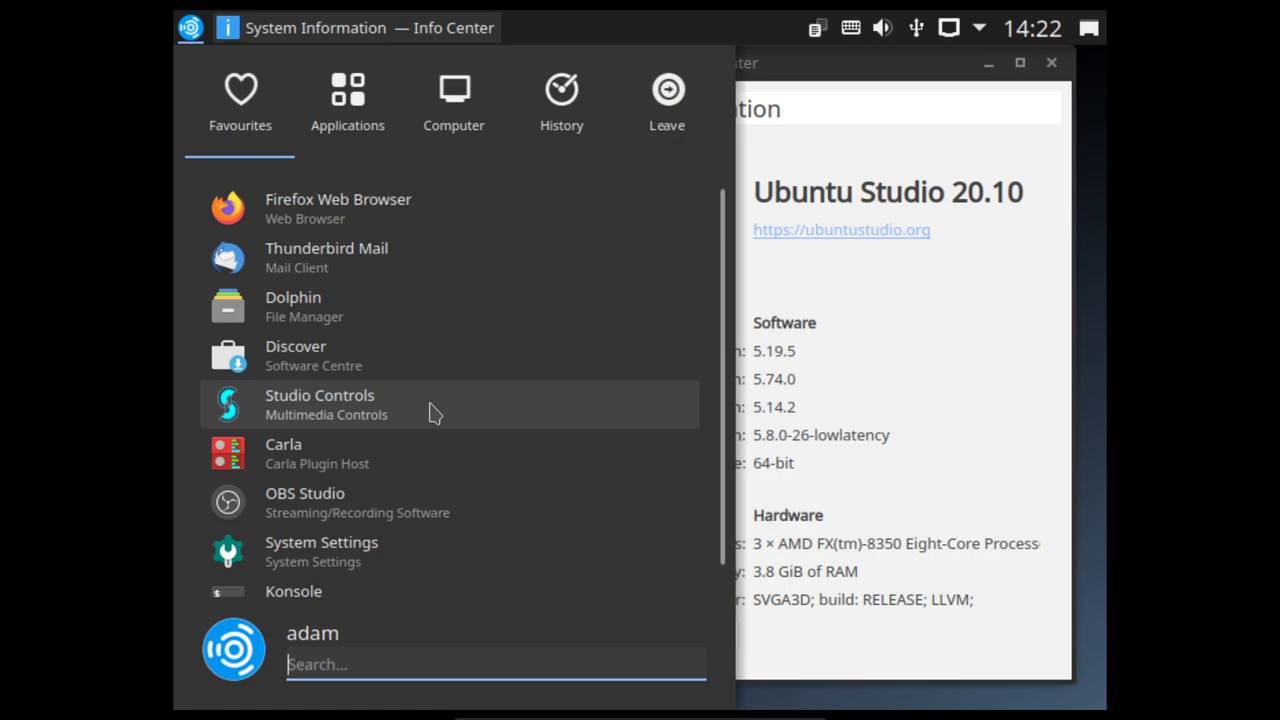
left_click(320, 404)
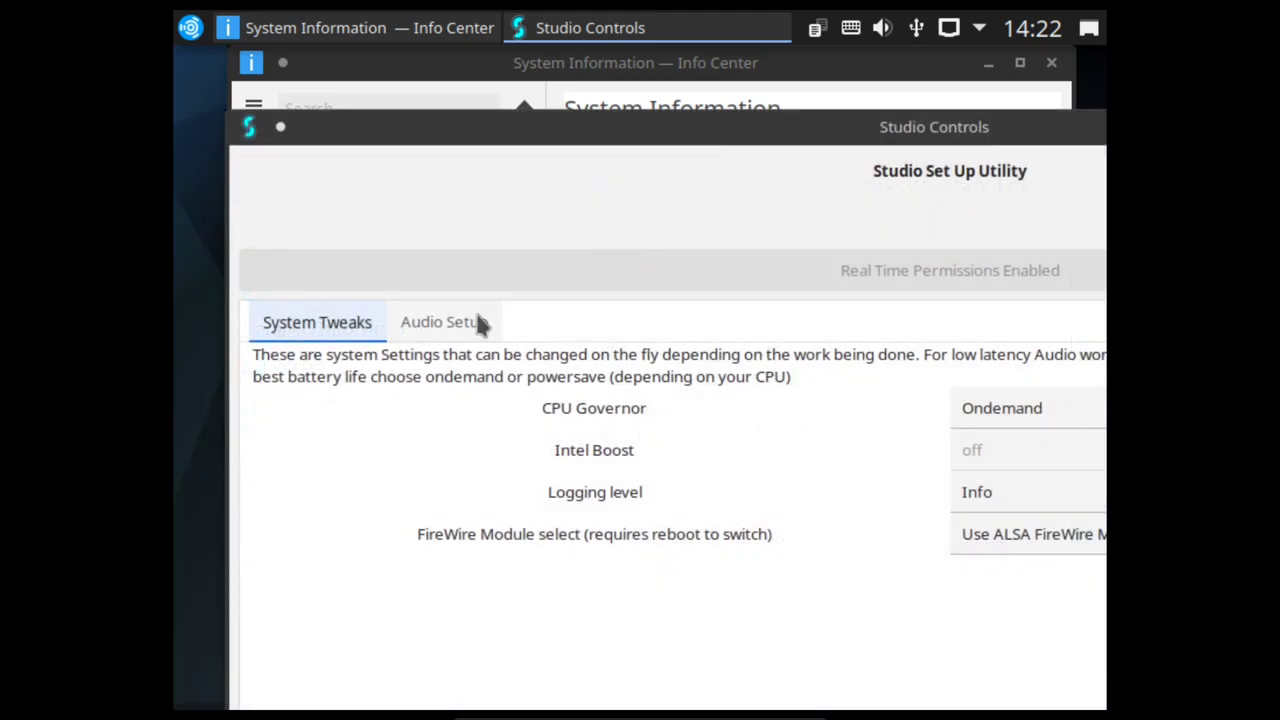
Step: Show Audio Setup with JACK master settings: 48000 sample rate, 1024 buffer size
left_click(440, 320)
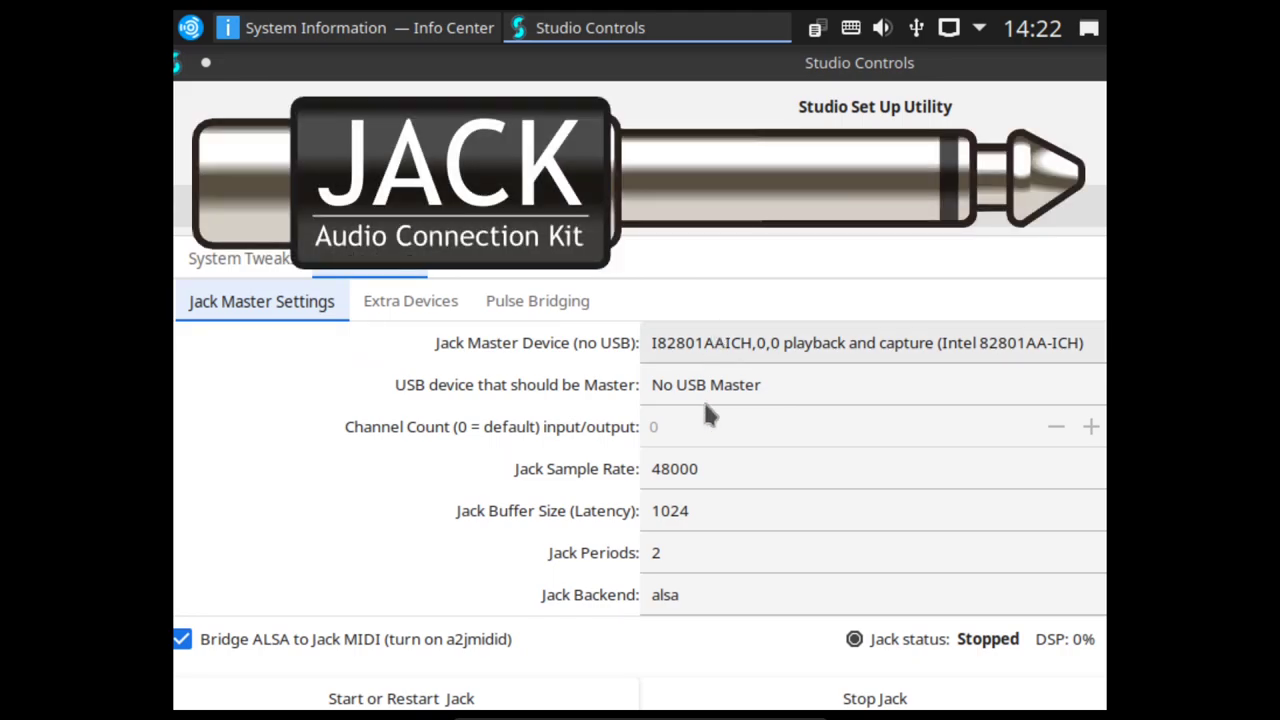
mouse_move(756, 618)
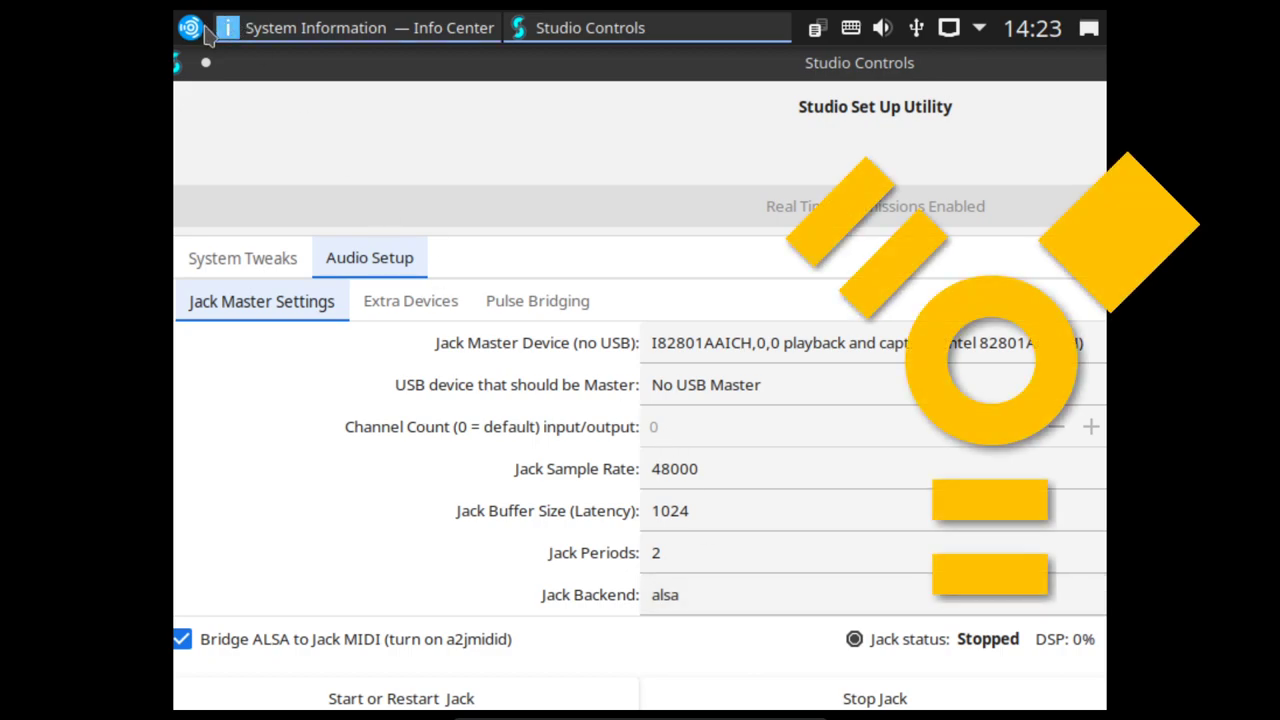
left_click(190, 28)
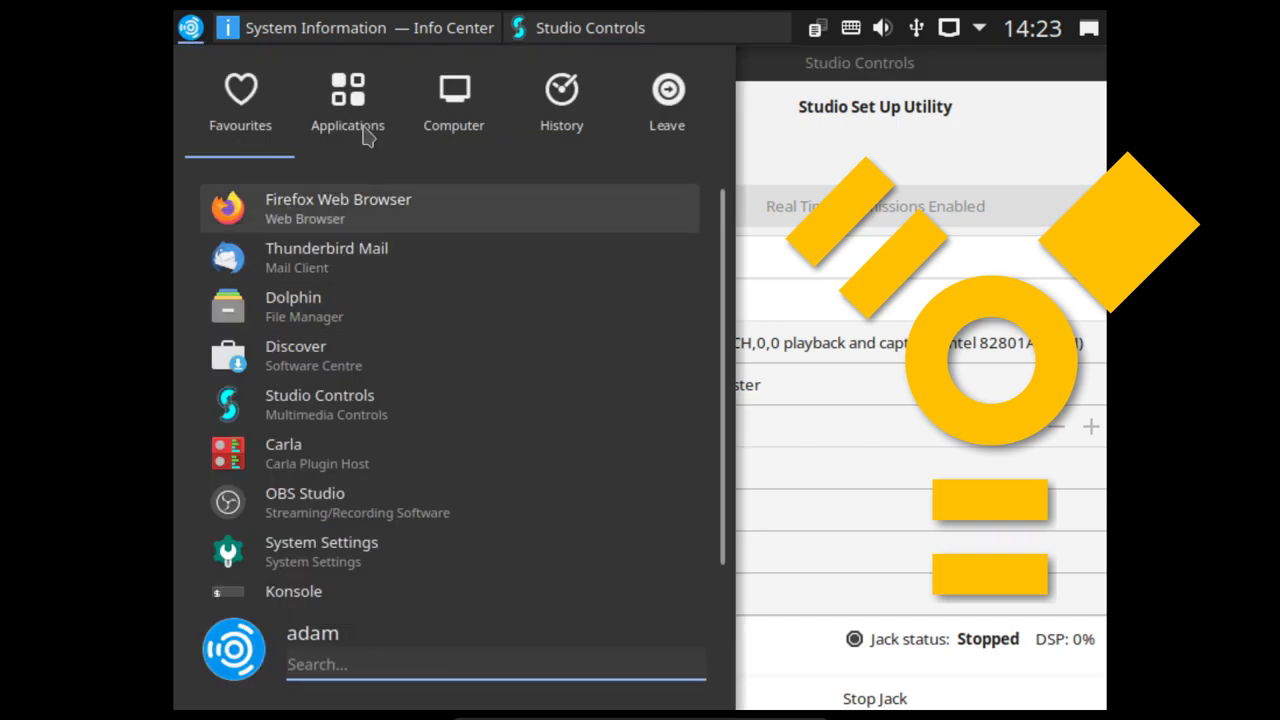
left_click(348, 100)
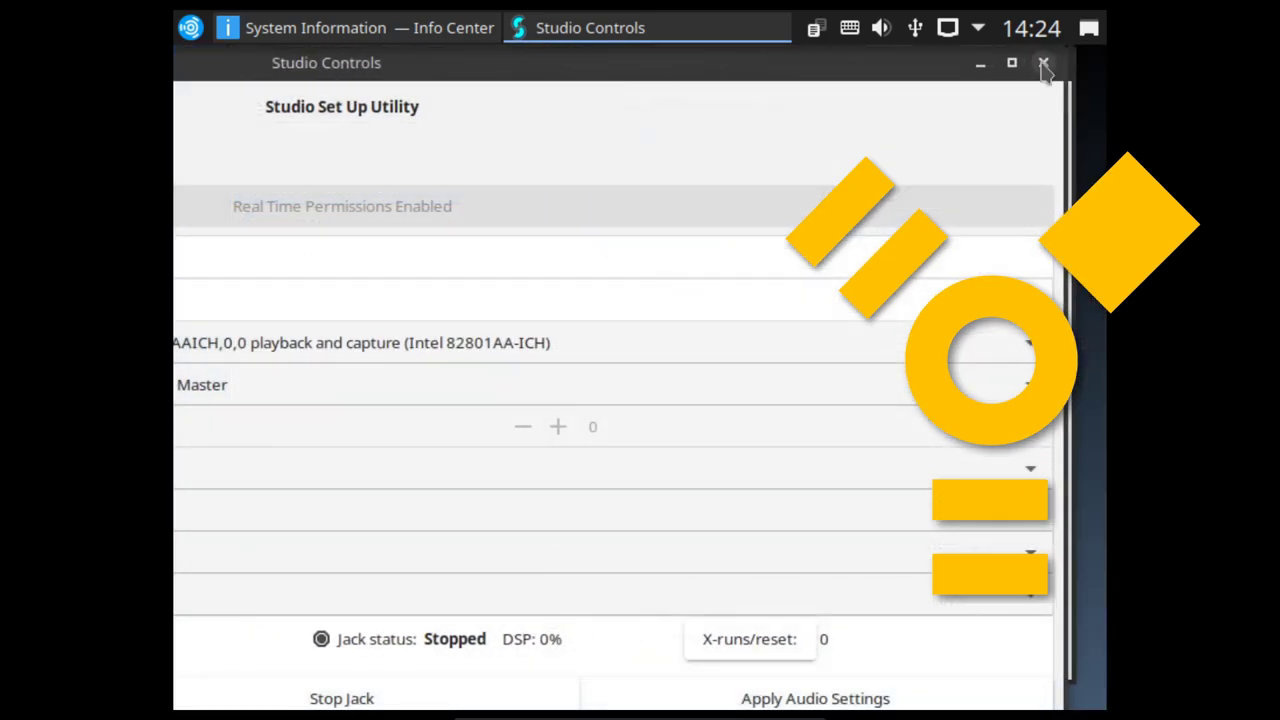
Step: Close Studio Controls, returning to the Ubuntu Studio 20.10 System Information page
left_click(1044, 62)
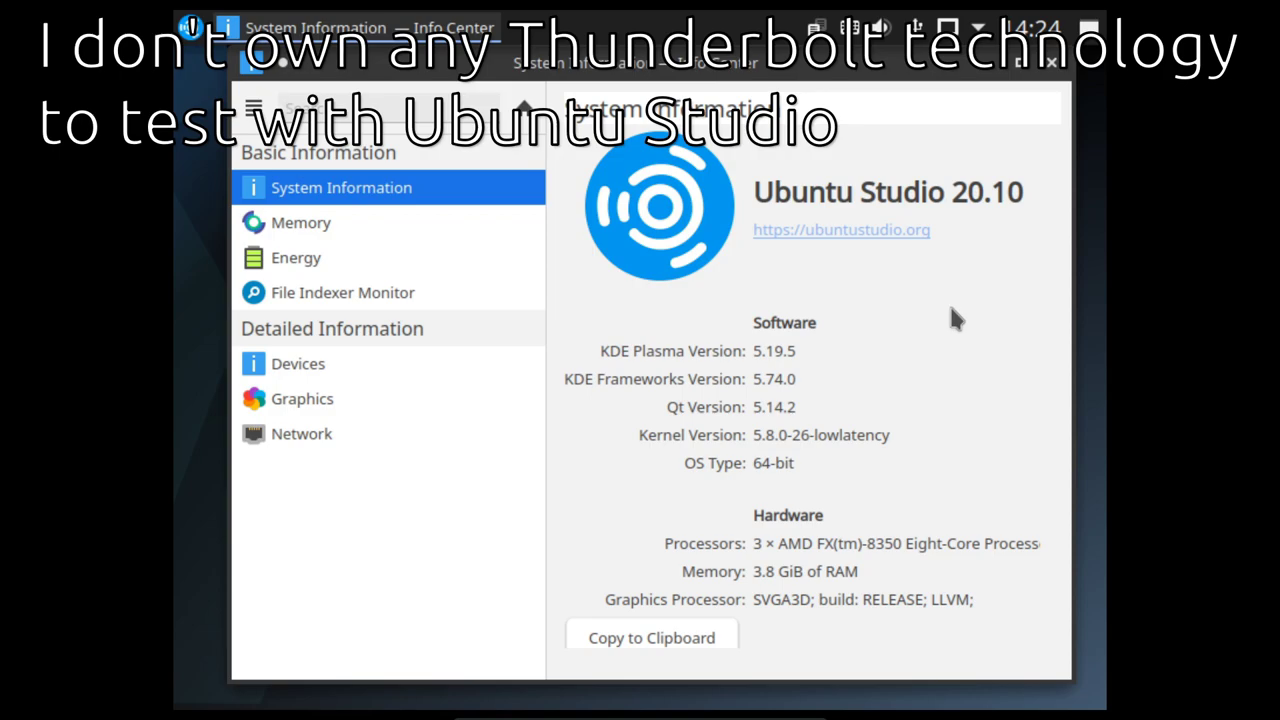
mouse_move(1084, 444)
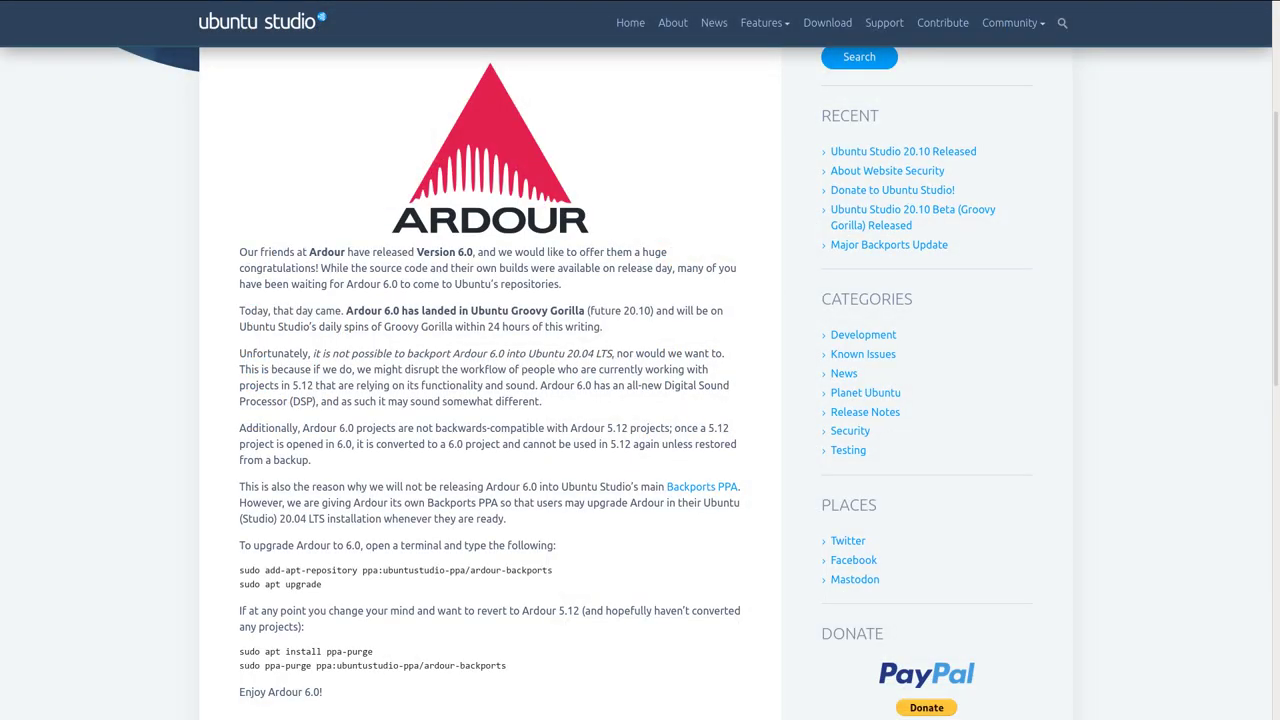
Step: Read through the Ardour 6.0 announcement page before closing the browser
left_click(700, 488)
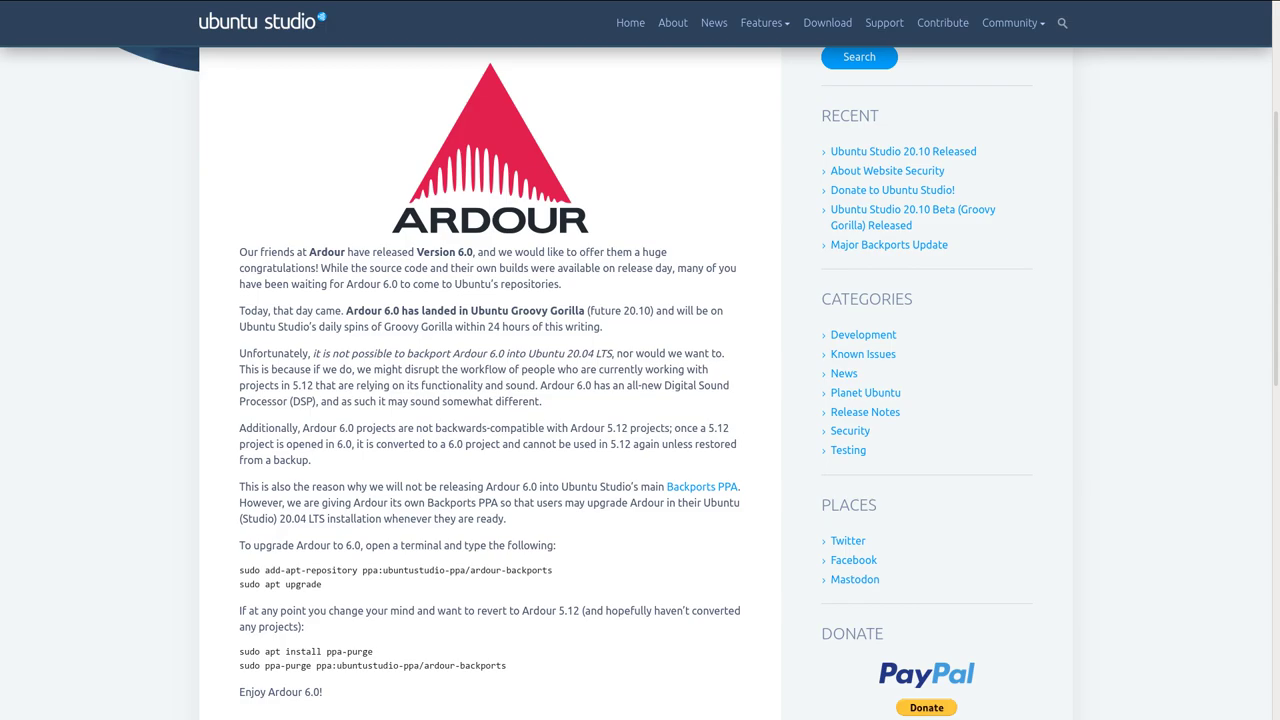
left_click(700, 488)
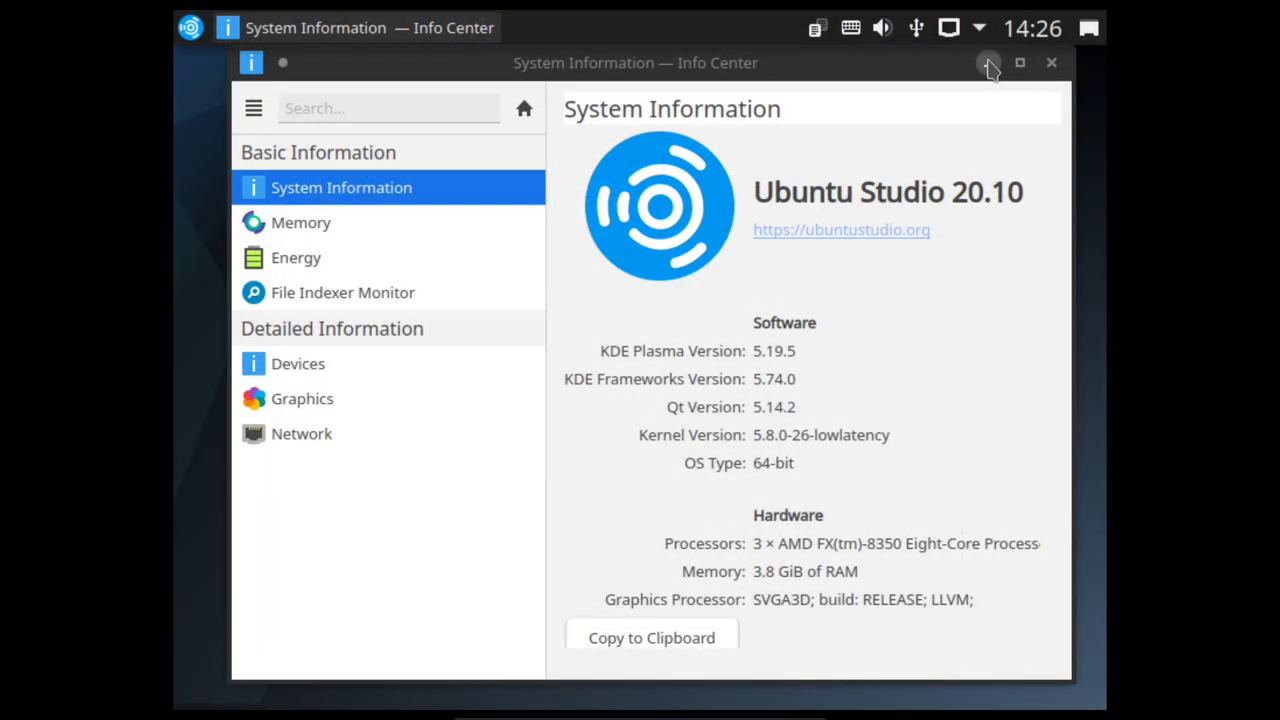
Step: Launch Konsole and run obs --version, which reports OBS Studio 26.0.2
left_click(190, 28)
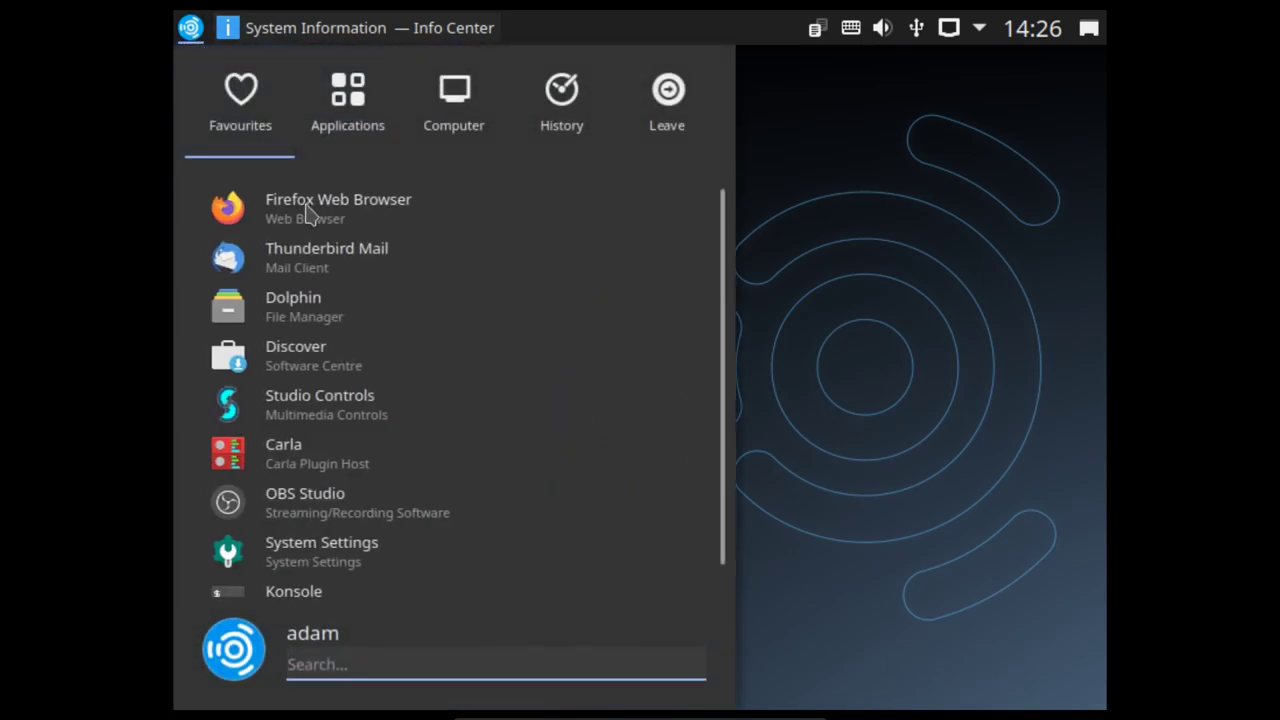
mouse_move(390, 502)
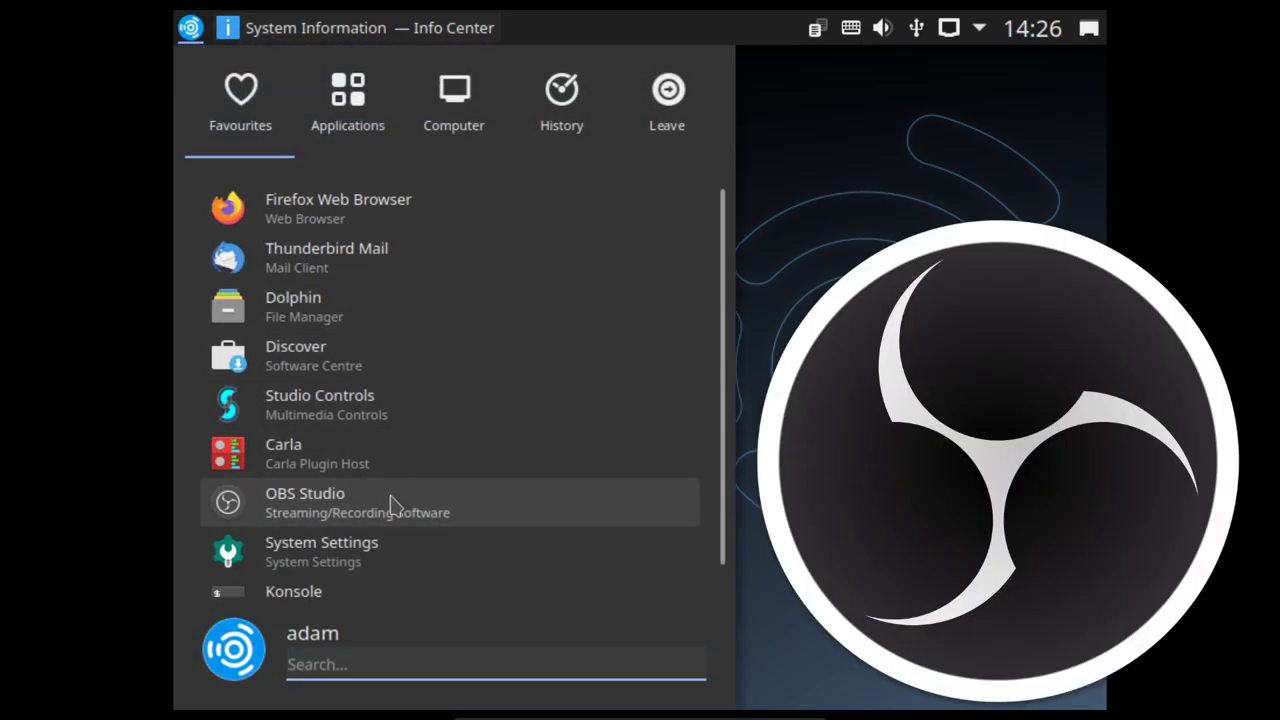
left_click(292, 592)
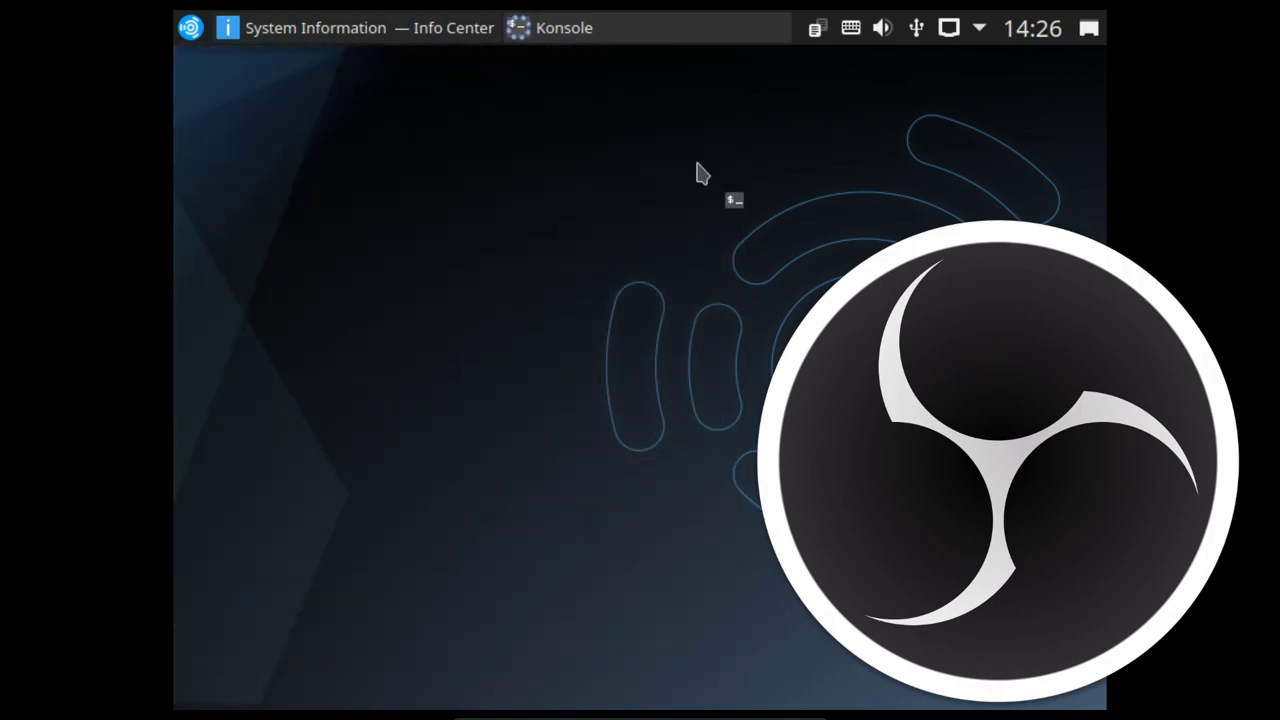
left_click(564, 28)
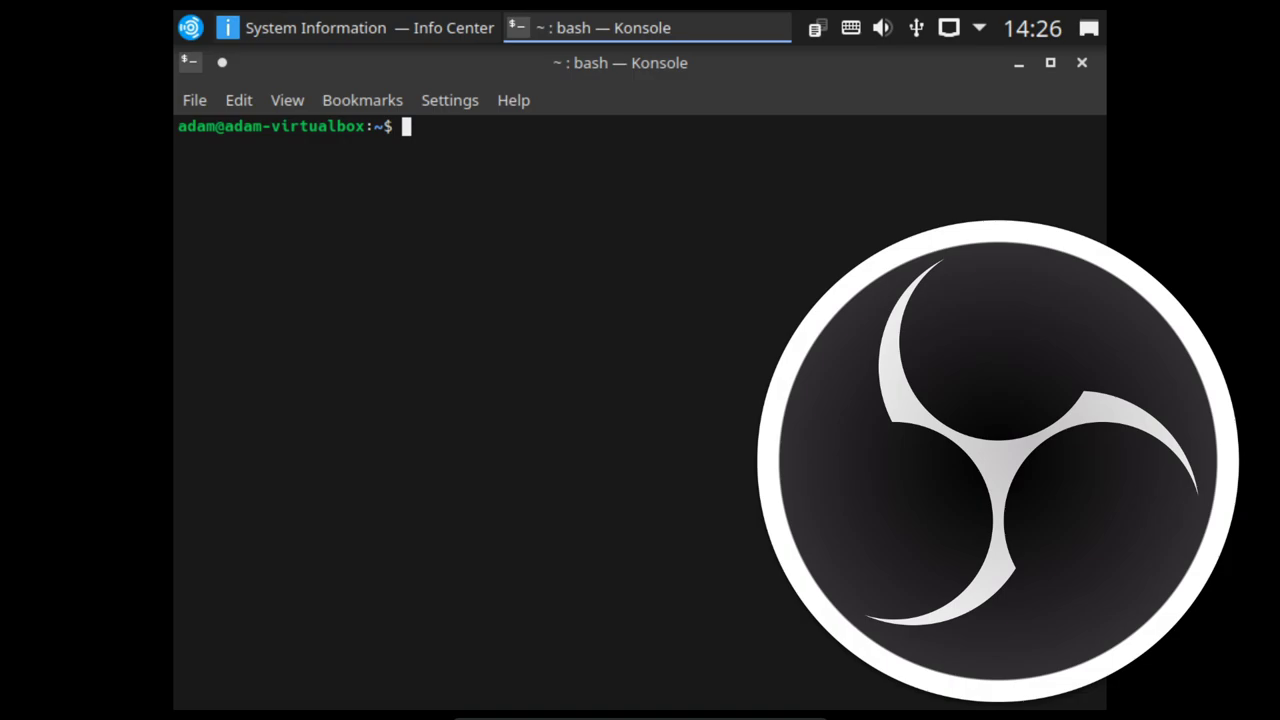
type("obs --version")
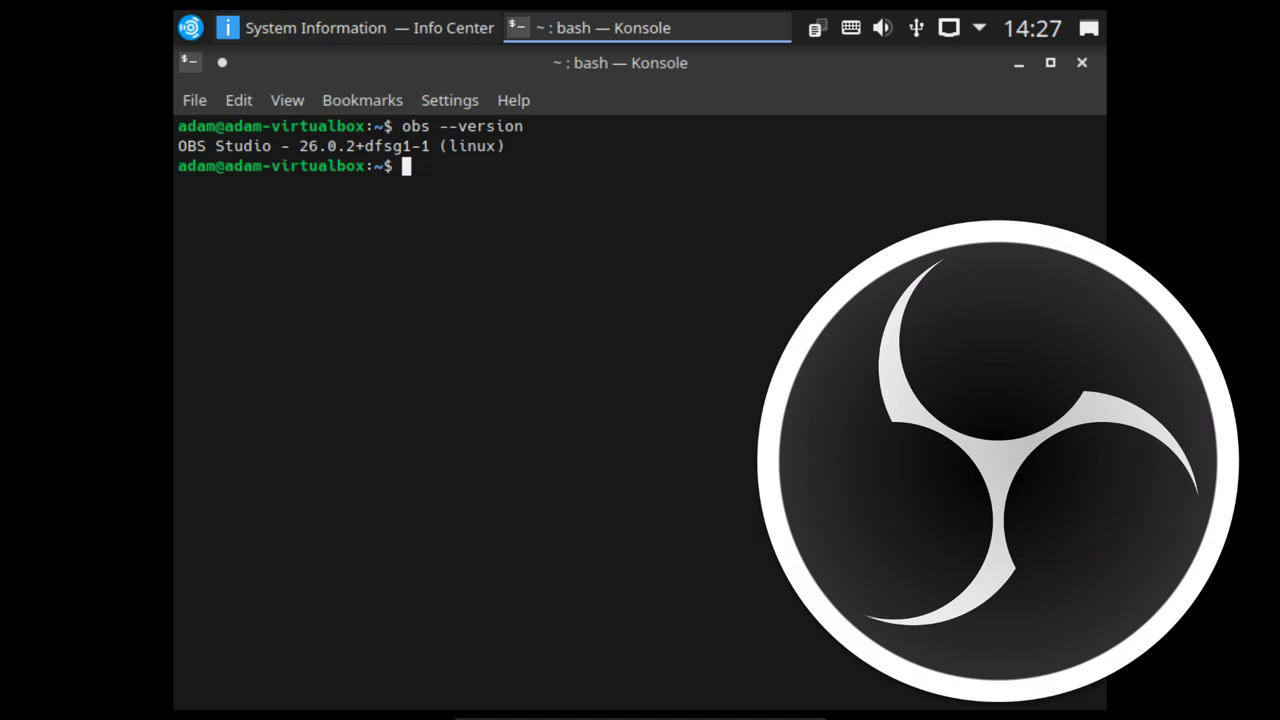
mouse_move(1204, 22)
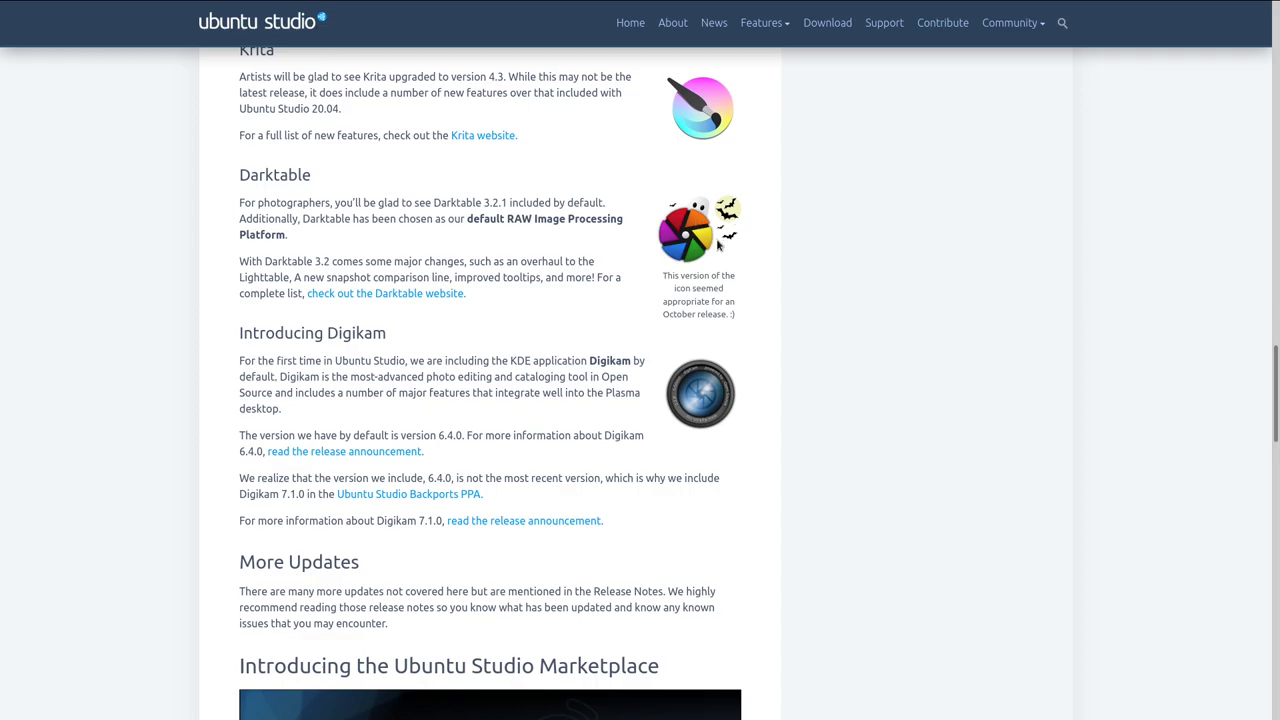
mouse_move(632, 220)
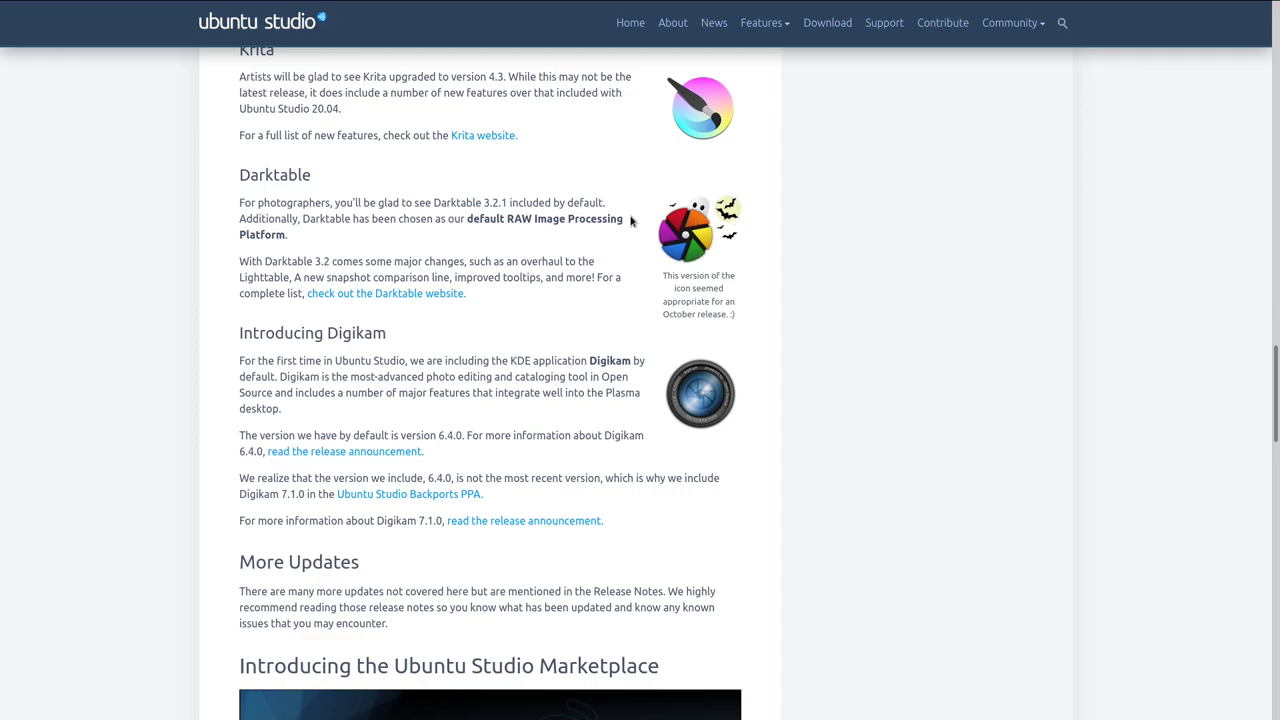
mouse_move(750, 248)
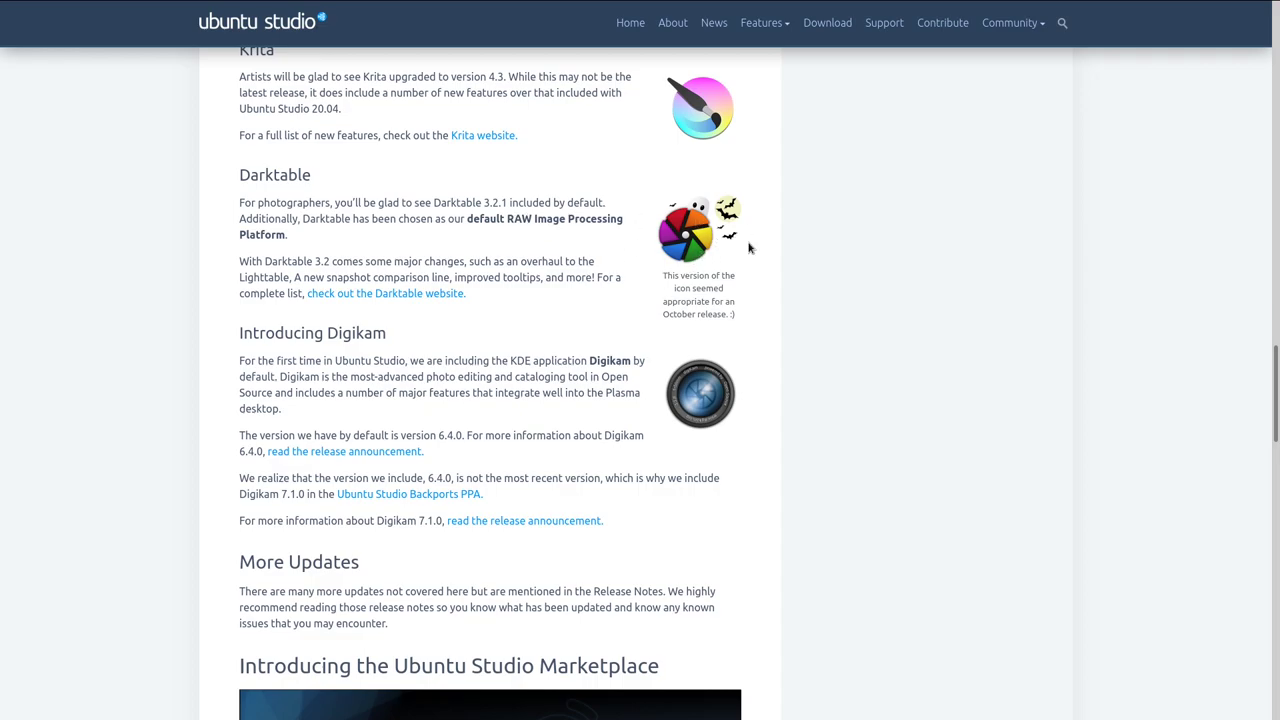
mouse_move(330, 338)
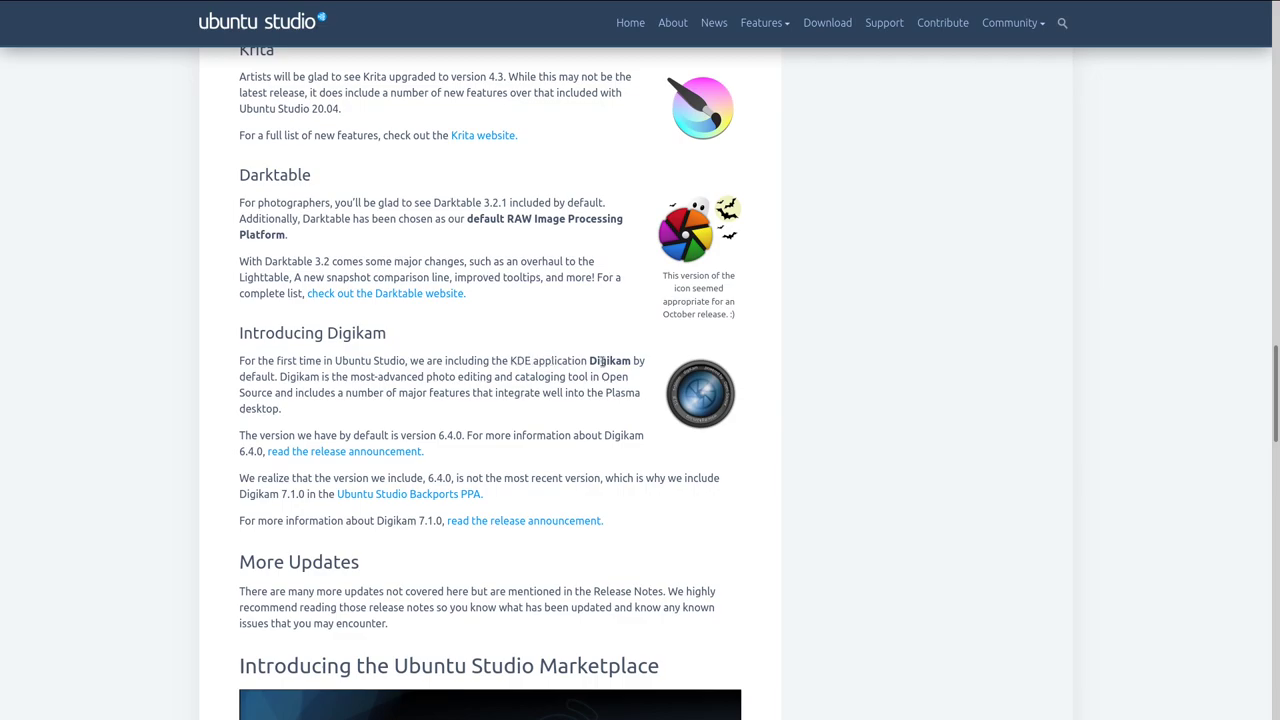
Step: Scroll the Ubuntu Studio 20.10 release announcement down to its New This Release section
scroll("down", 3)
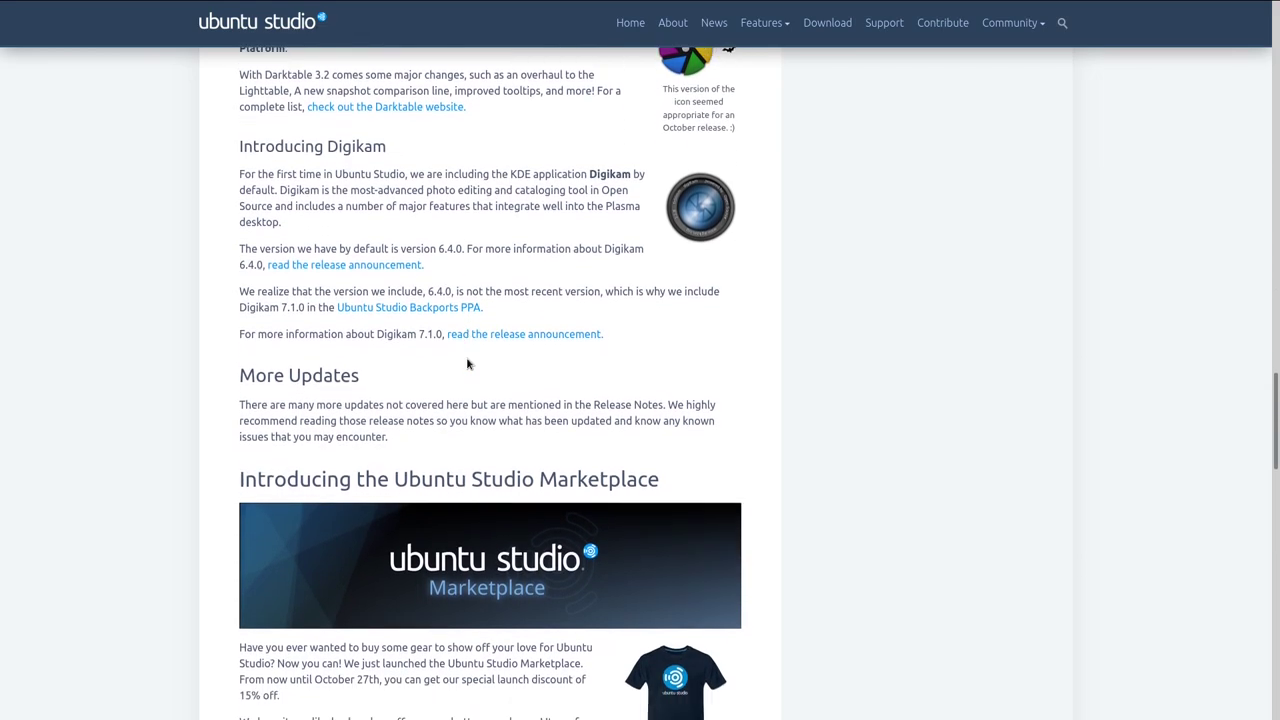
scroll("down", 3)
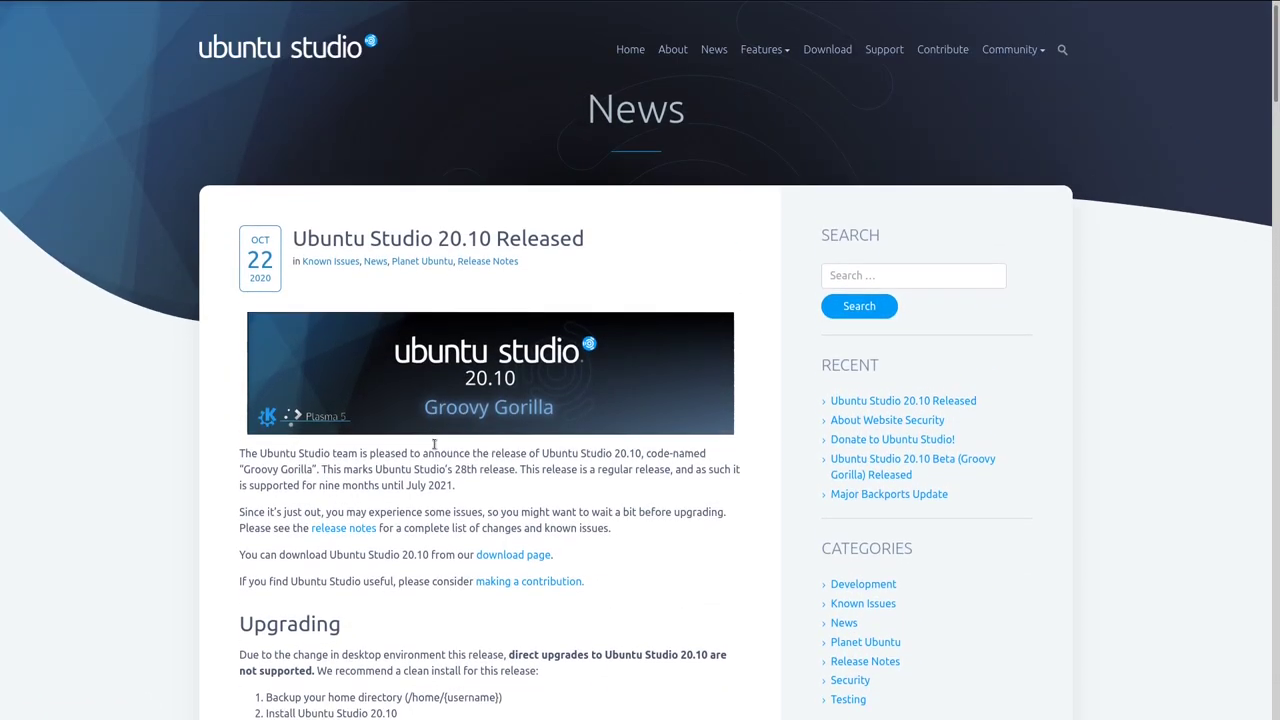
scroll("down", 3)
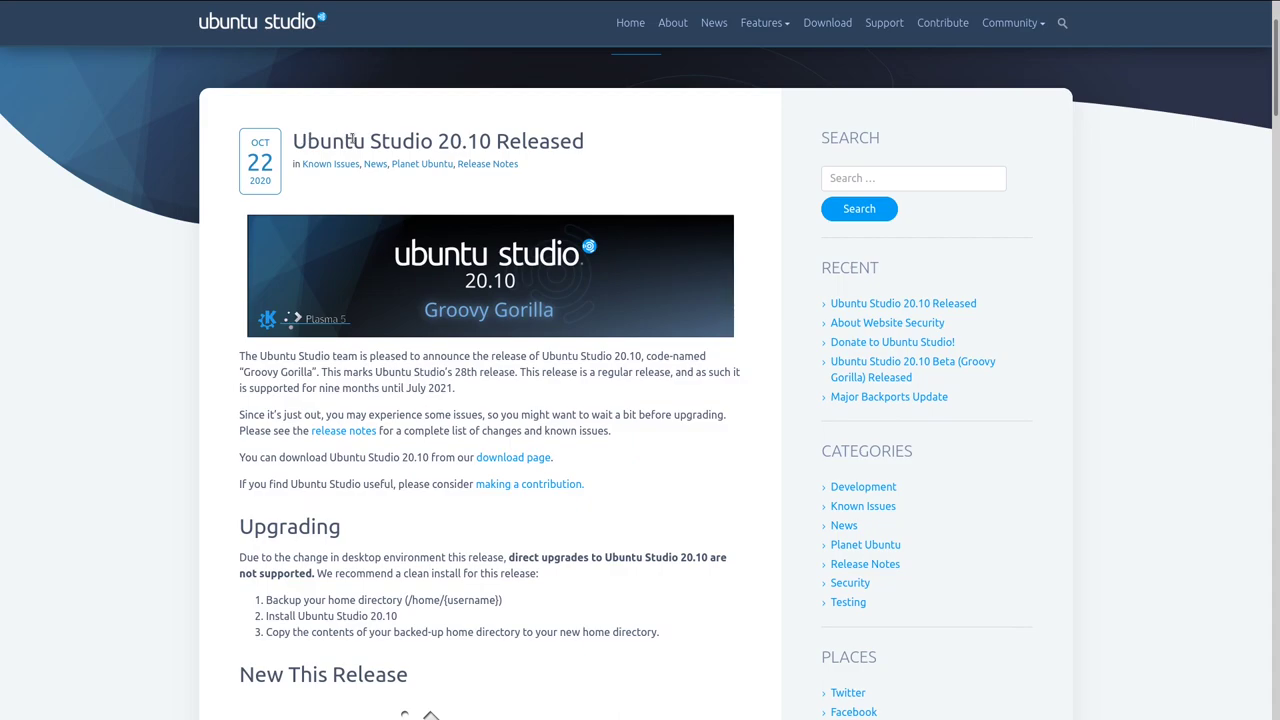
scroll("down", 3)
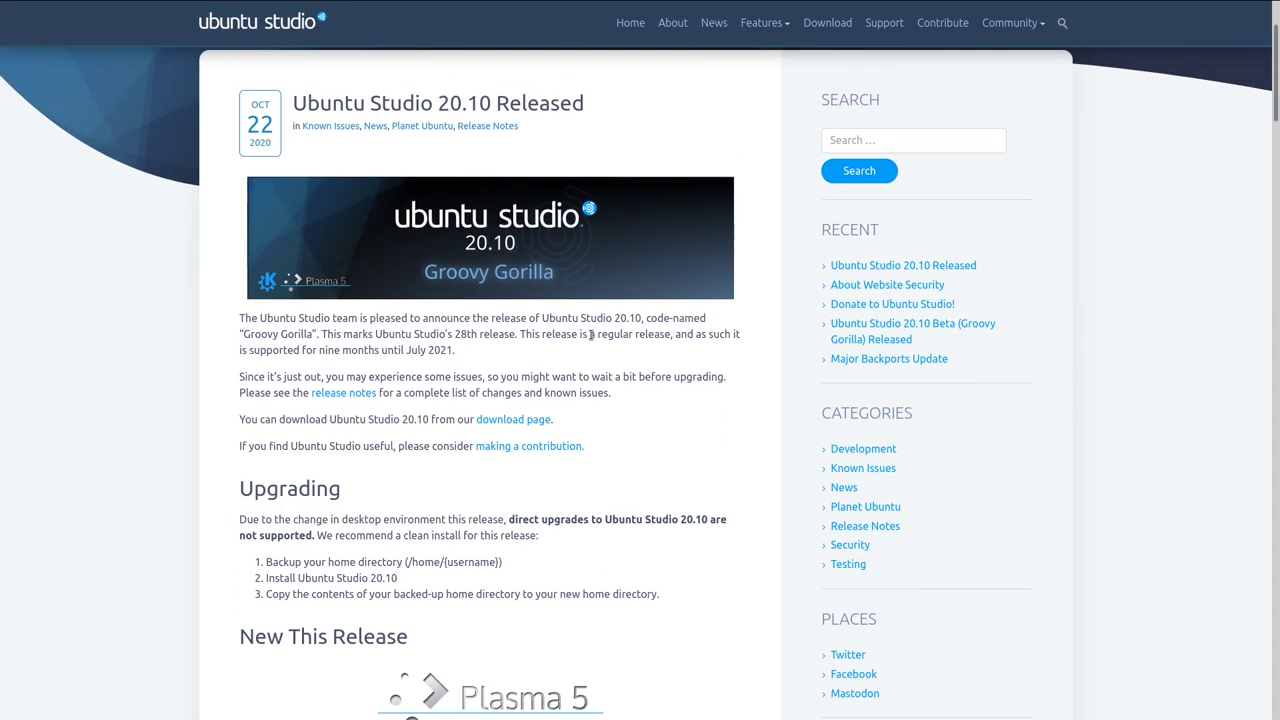
scroll("down", 3)
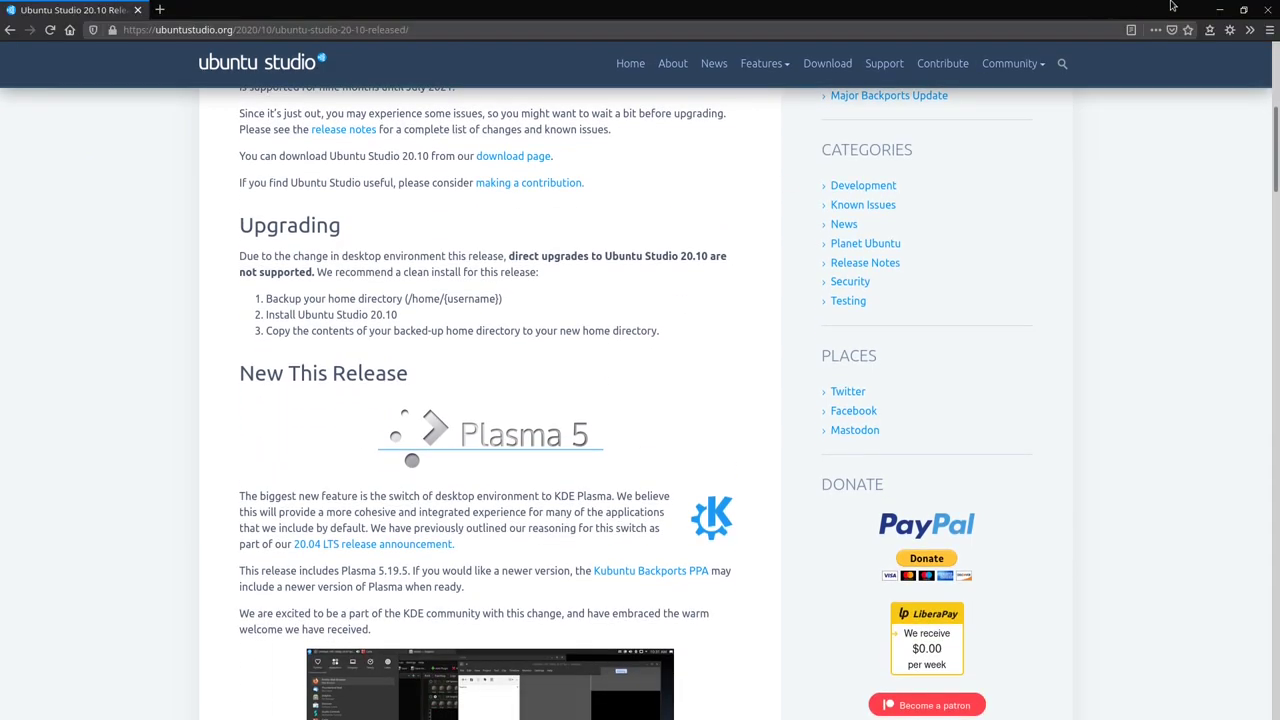
Step: Browse Applications by category in the launcher and enter Audio Production
left_click(190, 28)
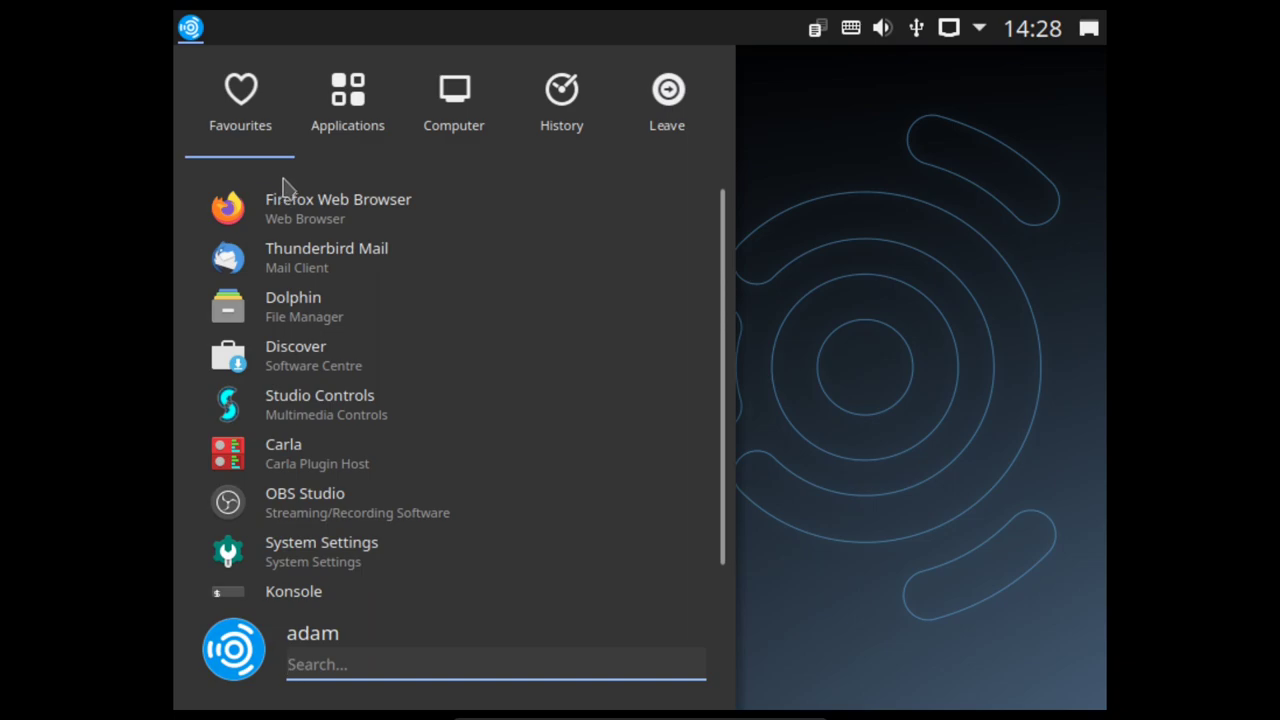
mouse_move(350, 180)
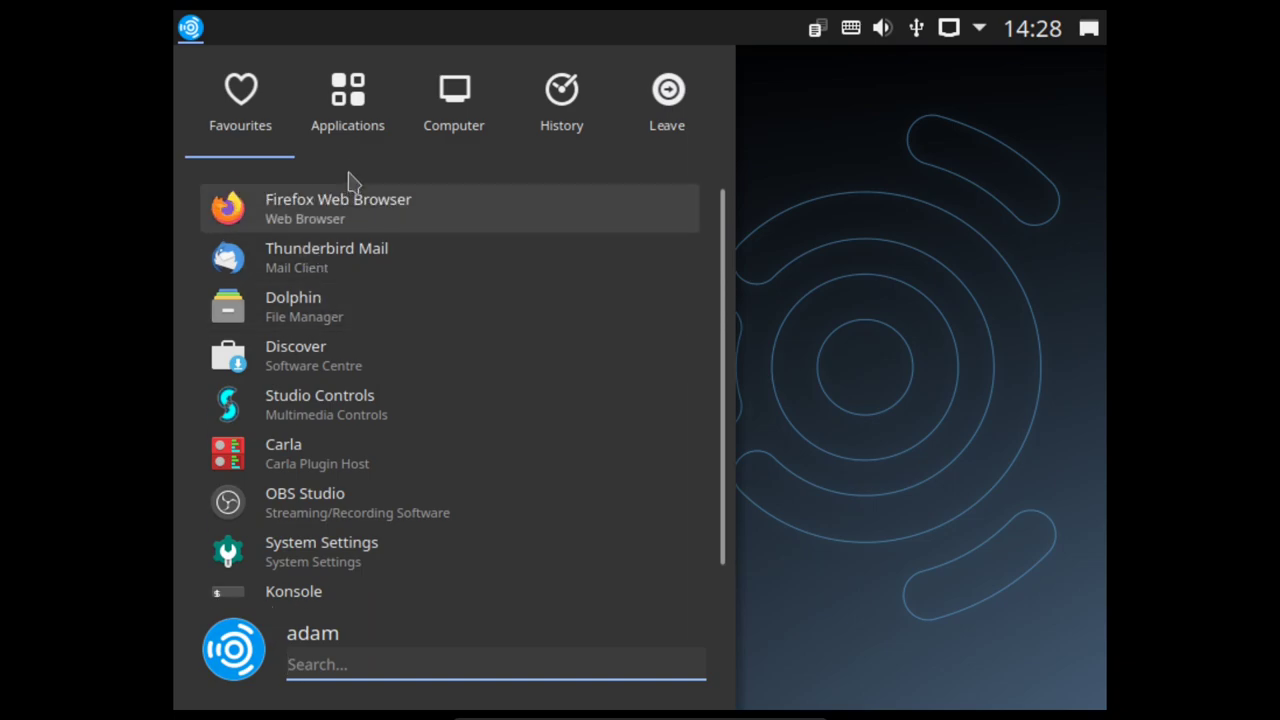
left_click(348, 100)
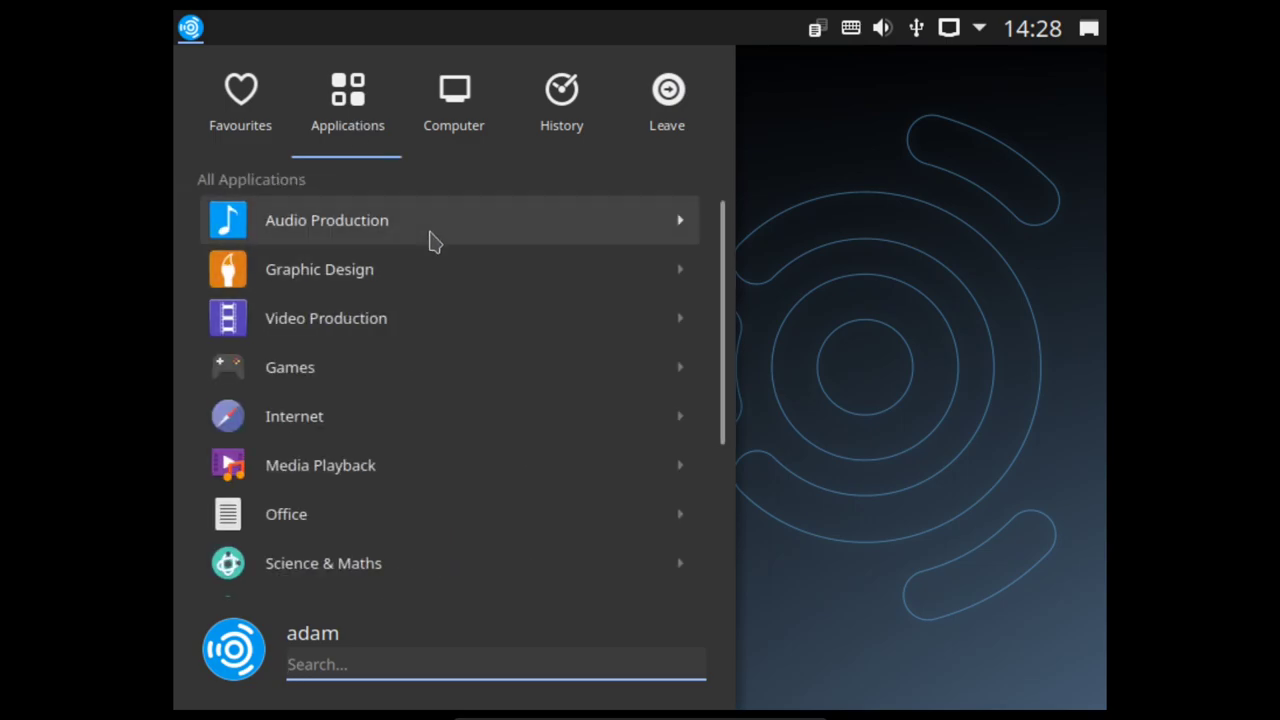
mouse_move(432, 276)
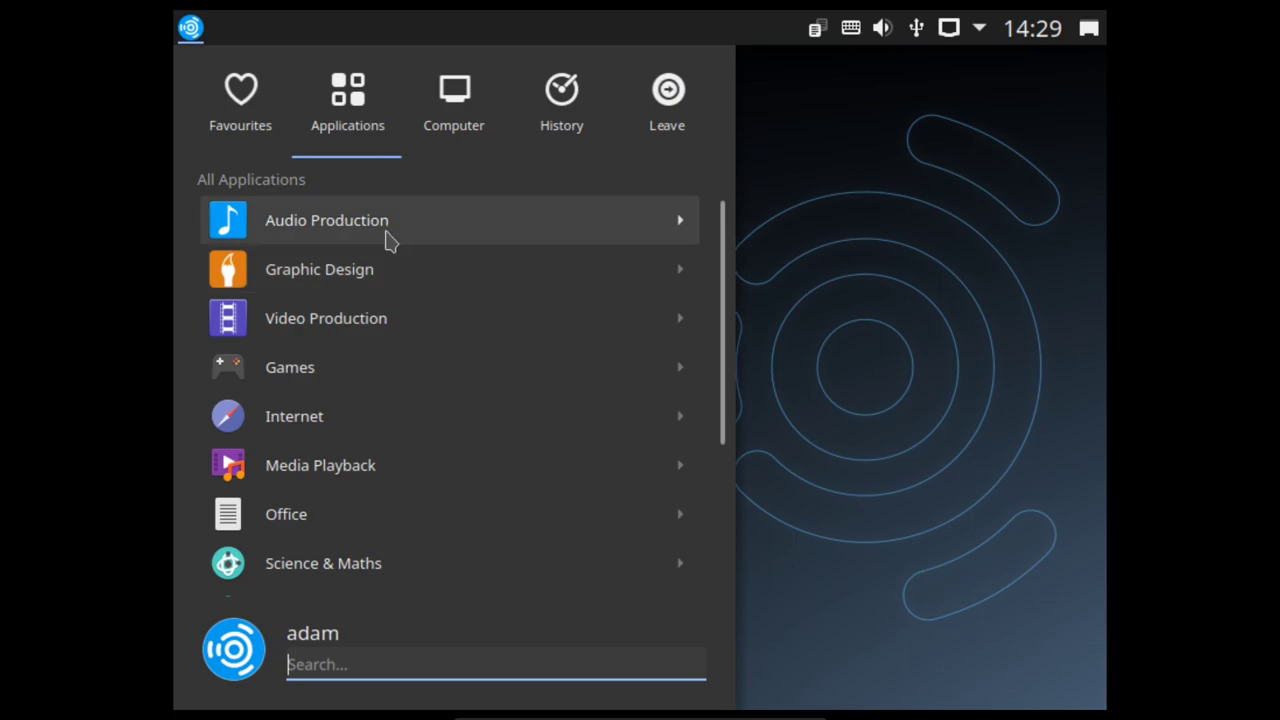
left_click(328, 220)
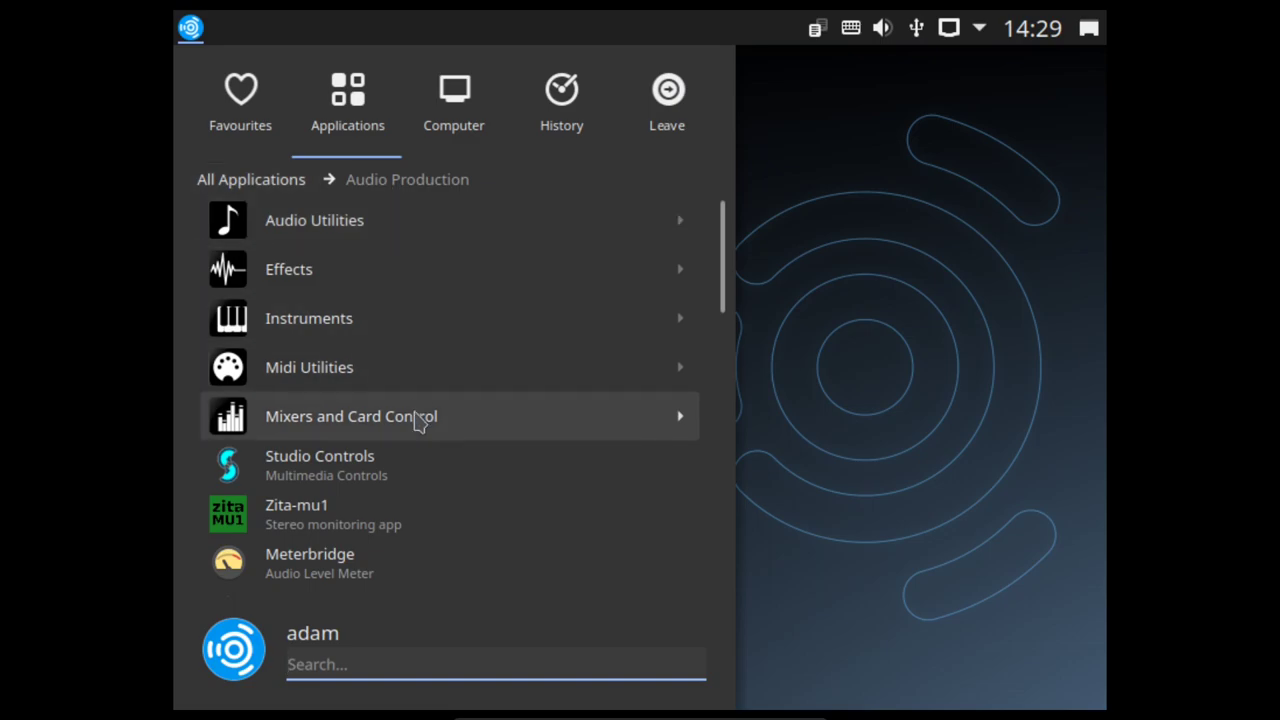
Step: Show the Audio Utilities subcategory listing Carla Control and QjackCtl
left_click(314, 220)
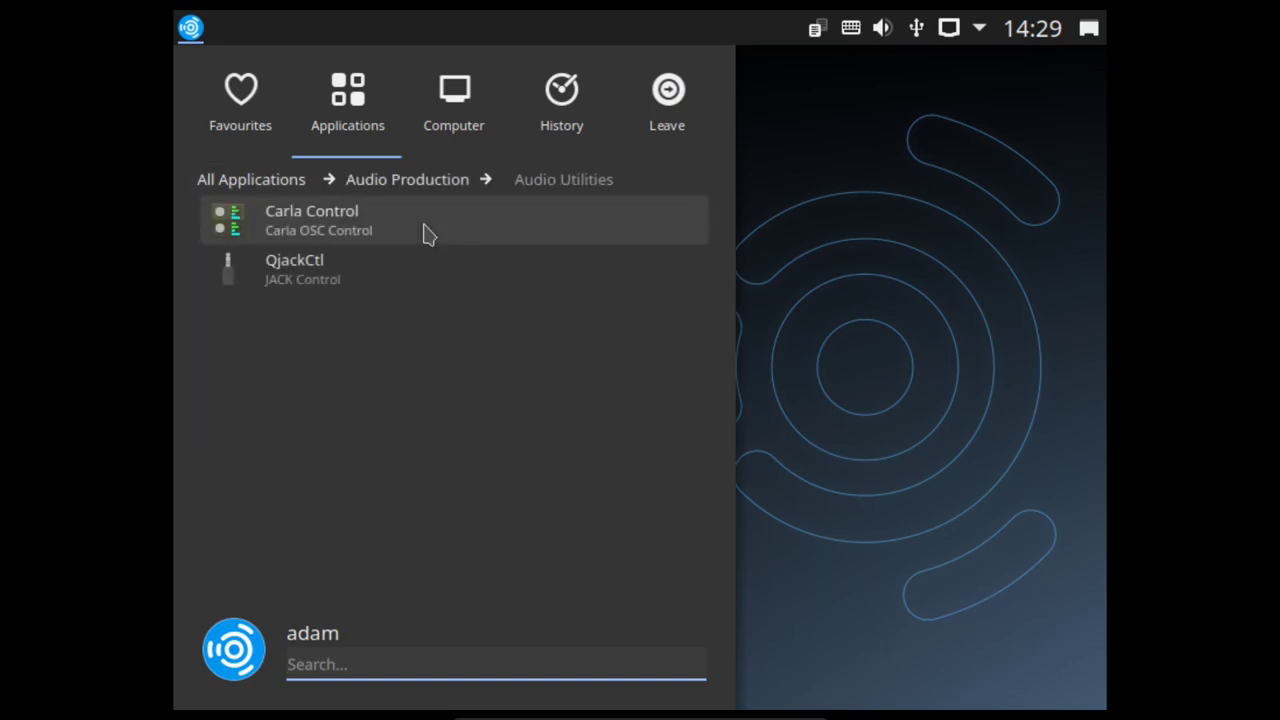
mouse_move(430, 290)
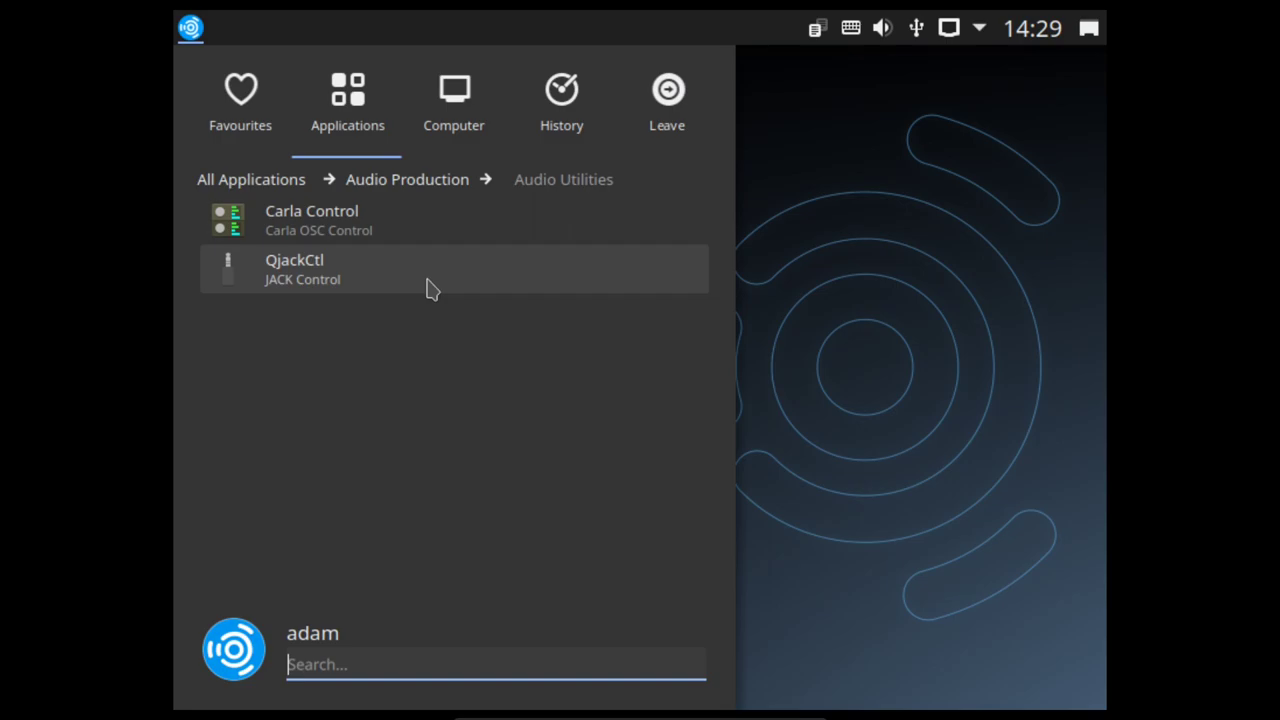
mouse_move(470, 248)
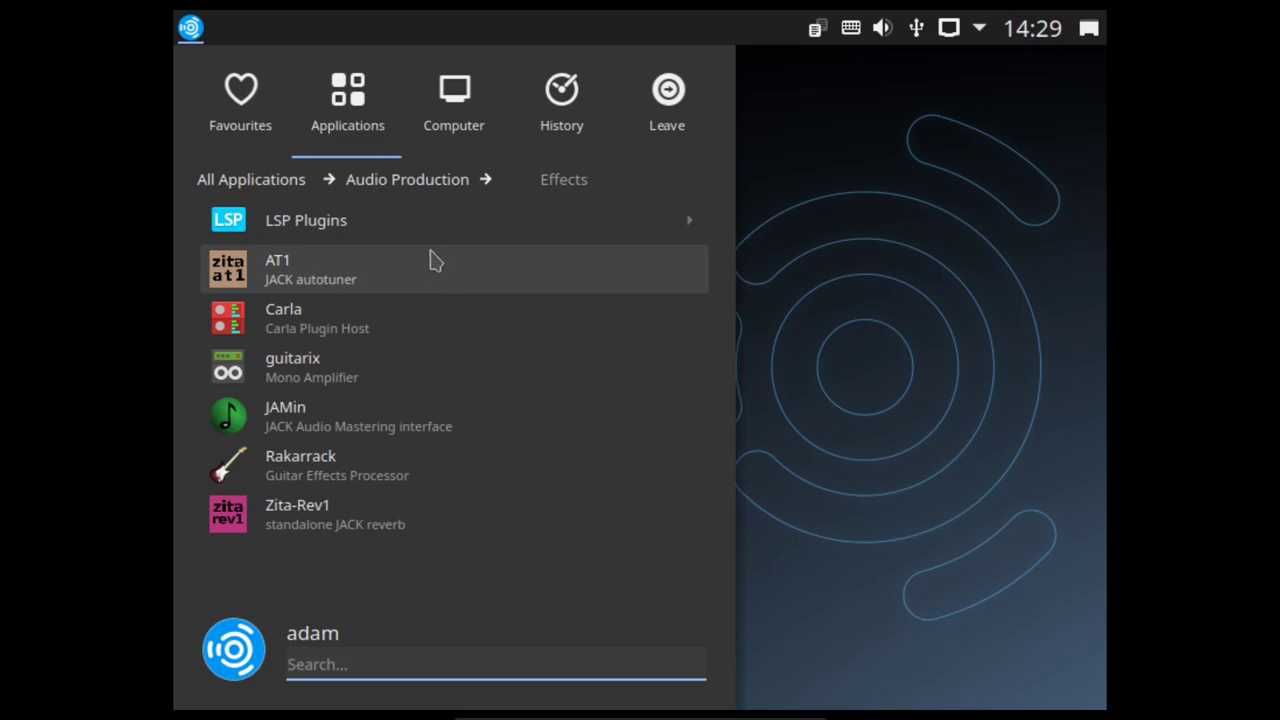
mouse_move(304, 220)
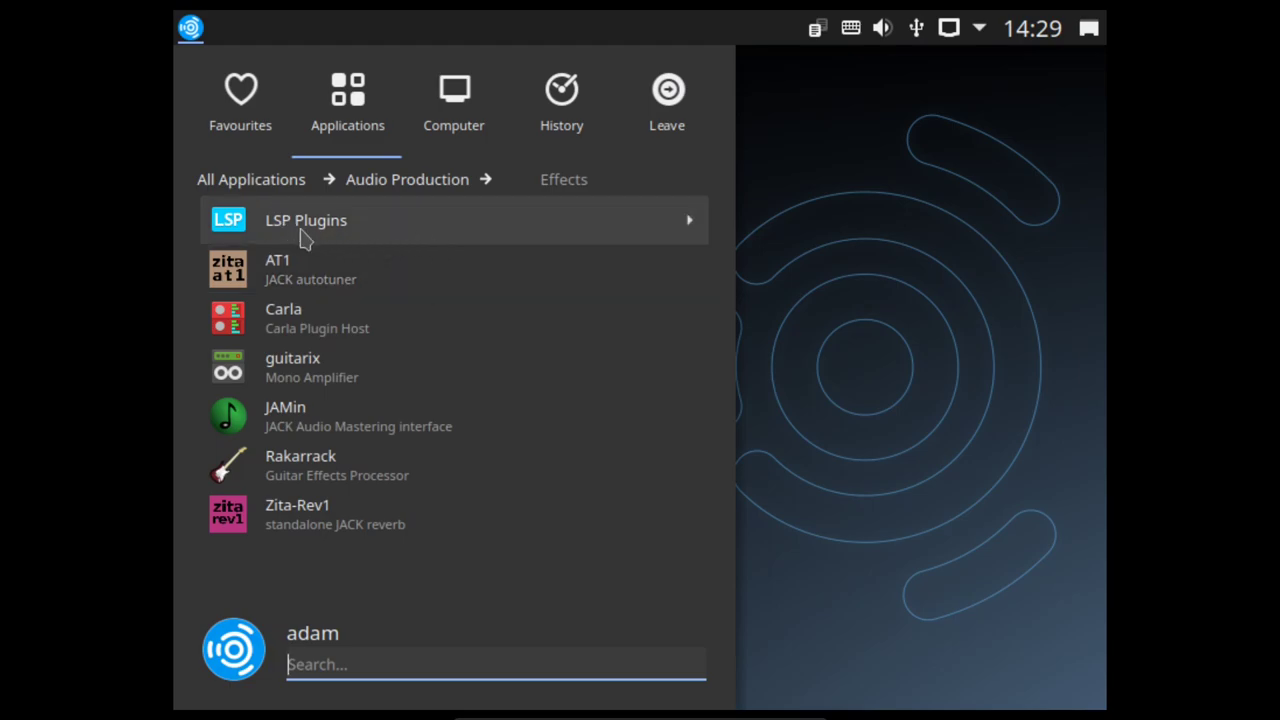
mouse_move(376, 270)
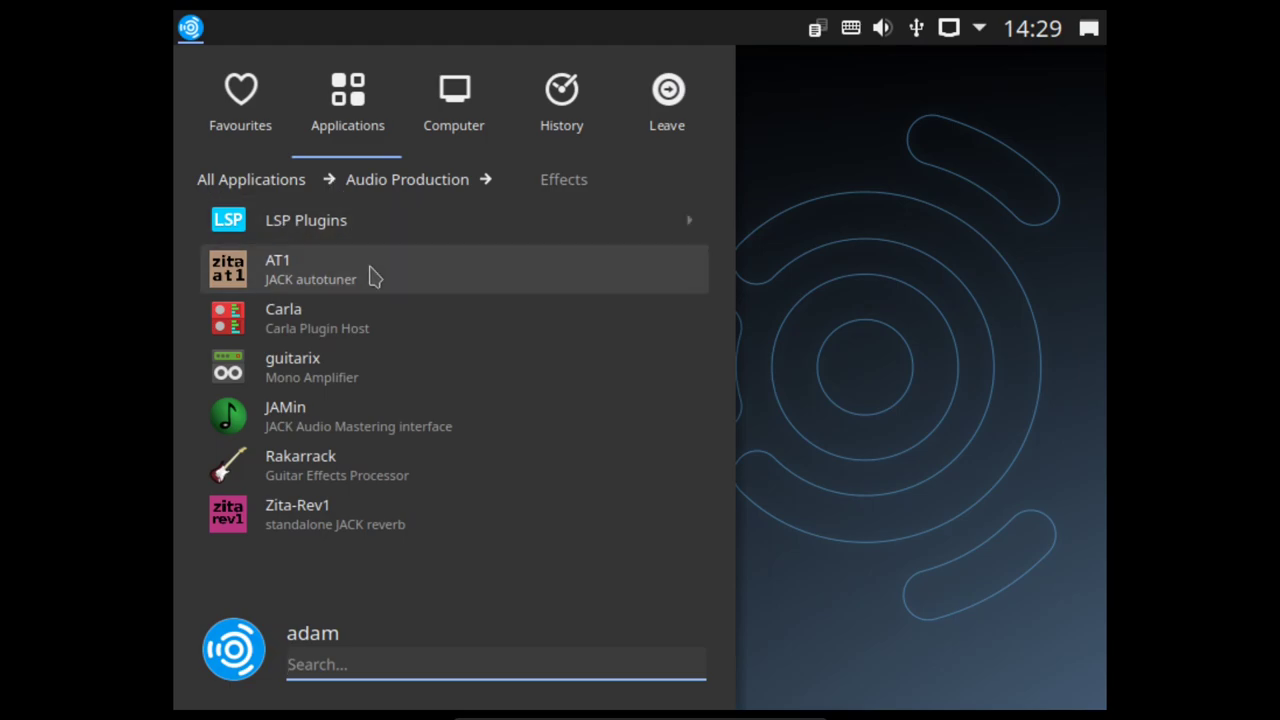
mouse_move(396, 276)
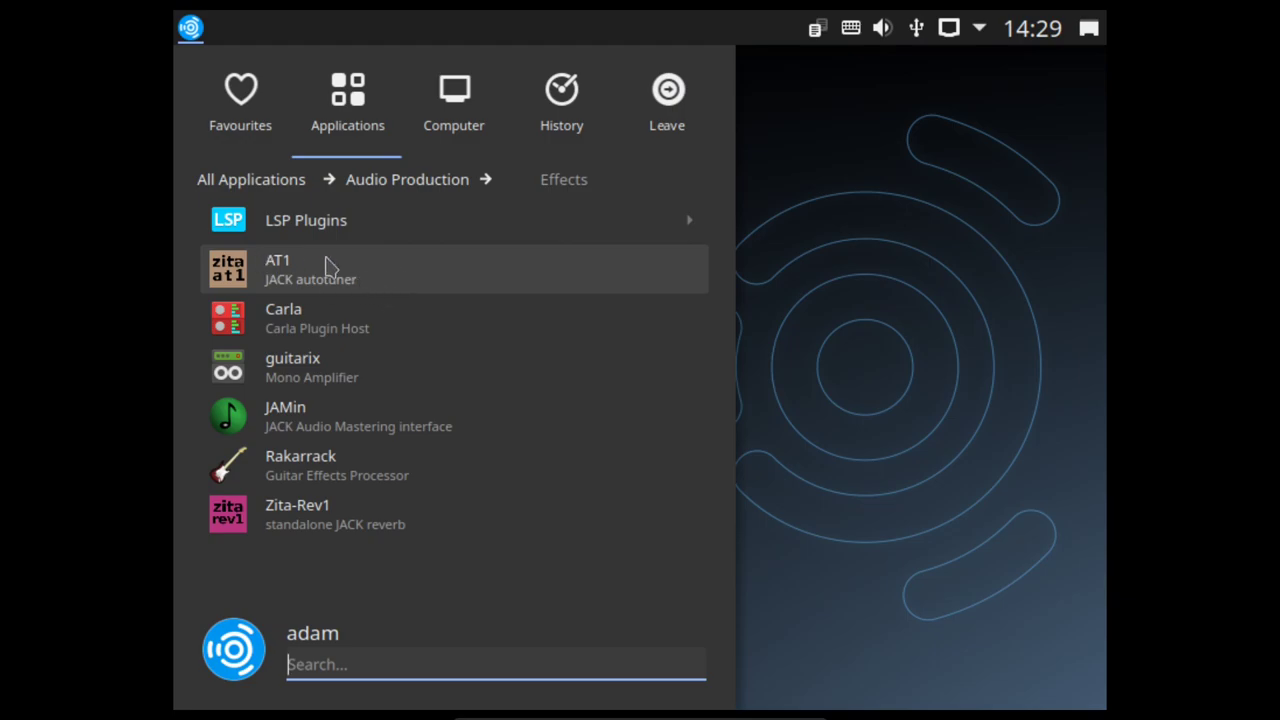
mouse_move(420, 416)
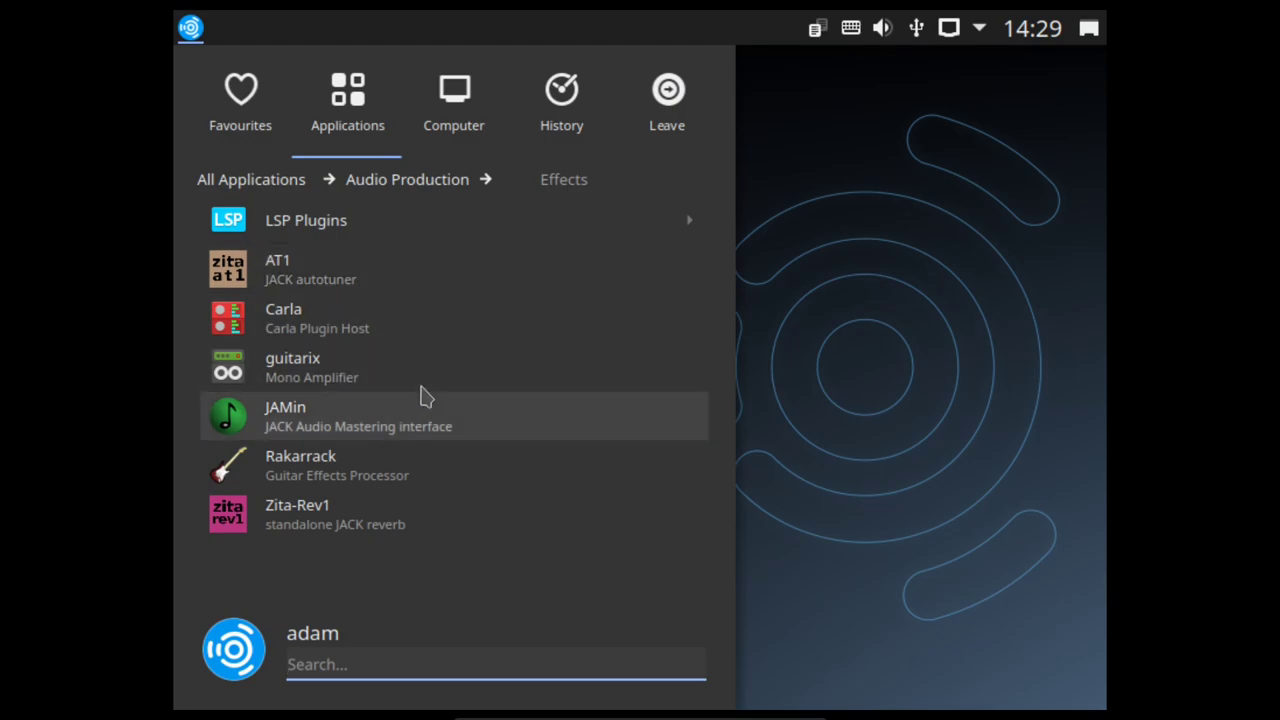
mouse_move(420, 378)
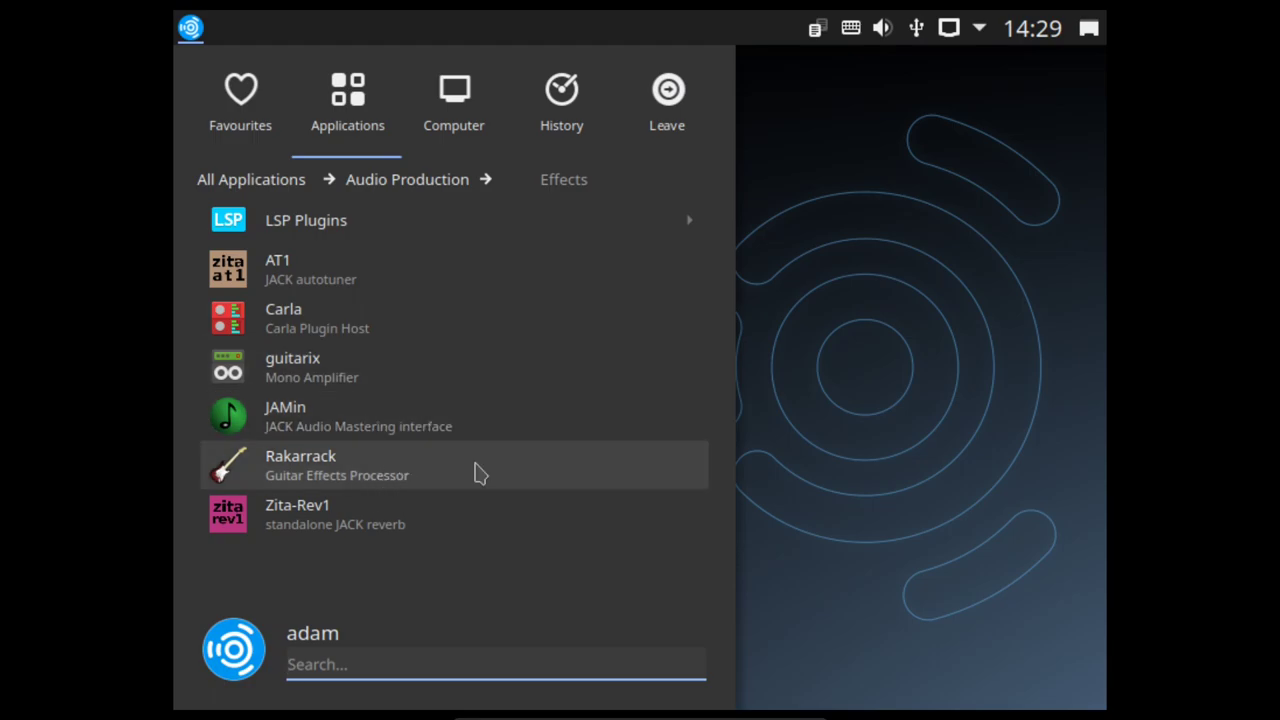
mouse_move(484, 420)
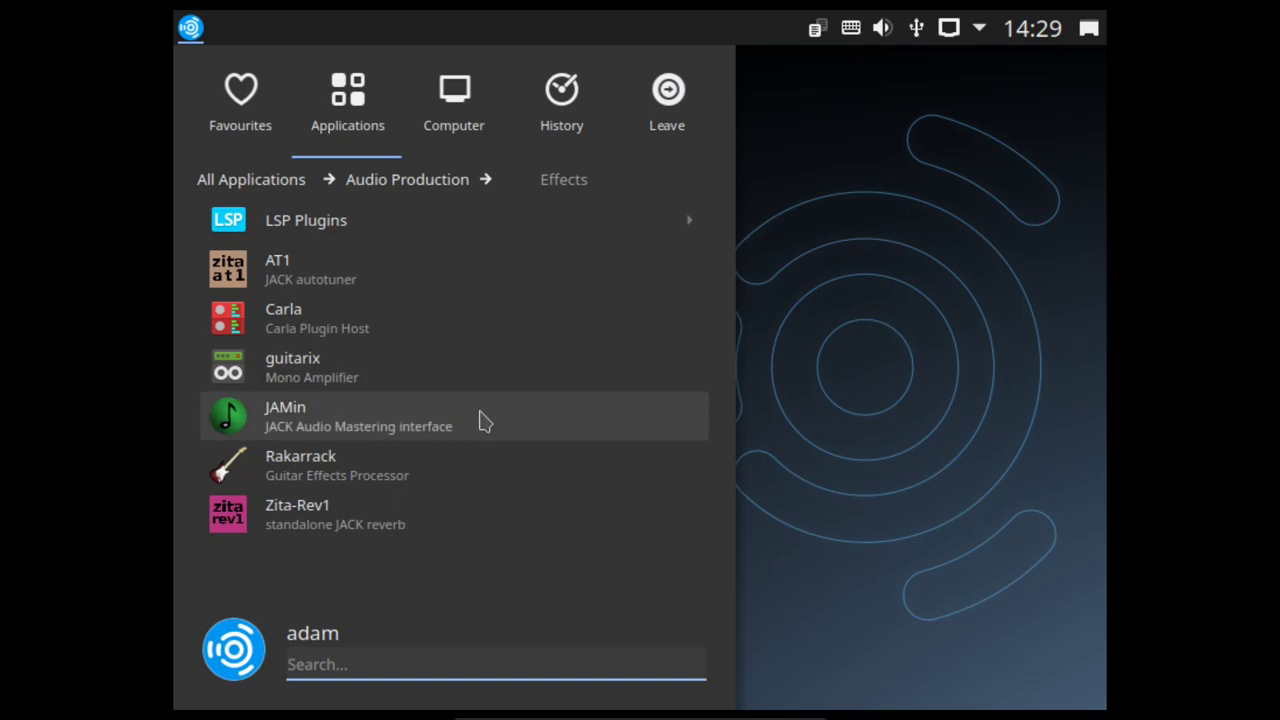
mouse_move(448, 516)
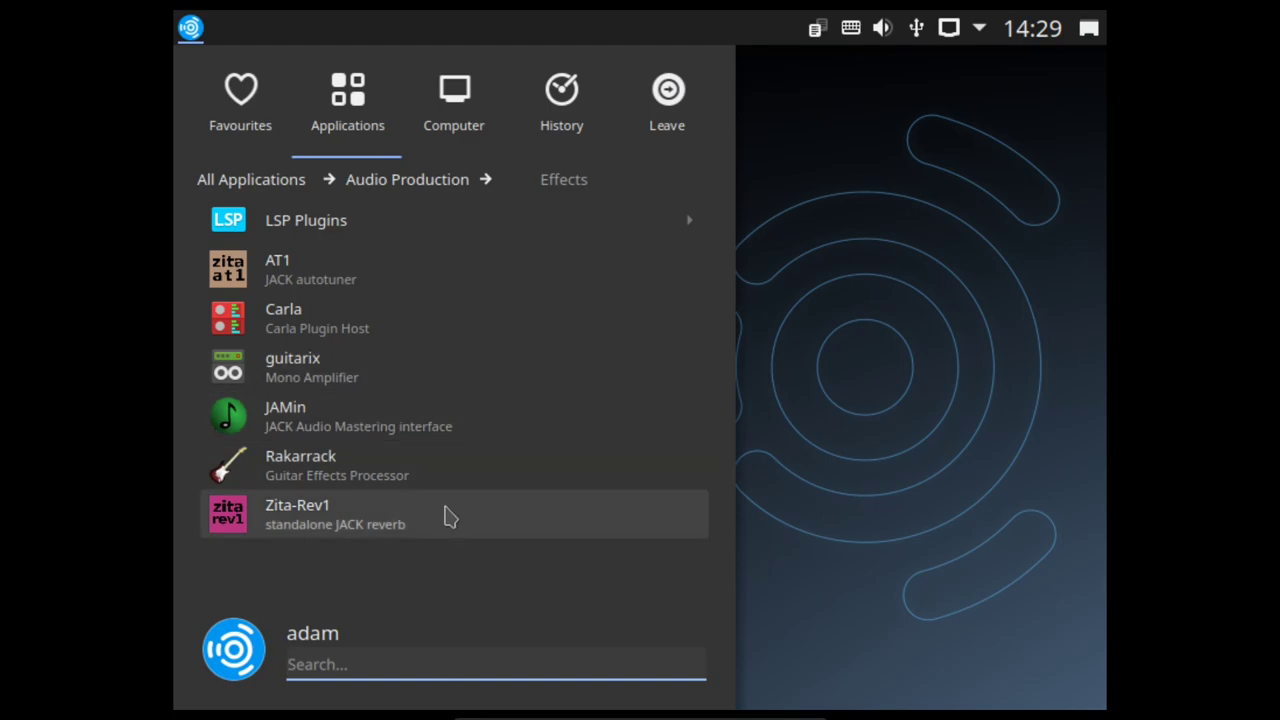
Step: Enter the LSP Plugins collection under Effects and scroll past the spectrum analyzers
left_click(306, 220)
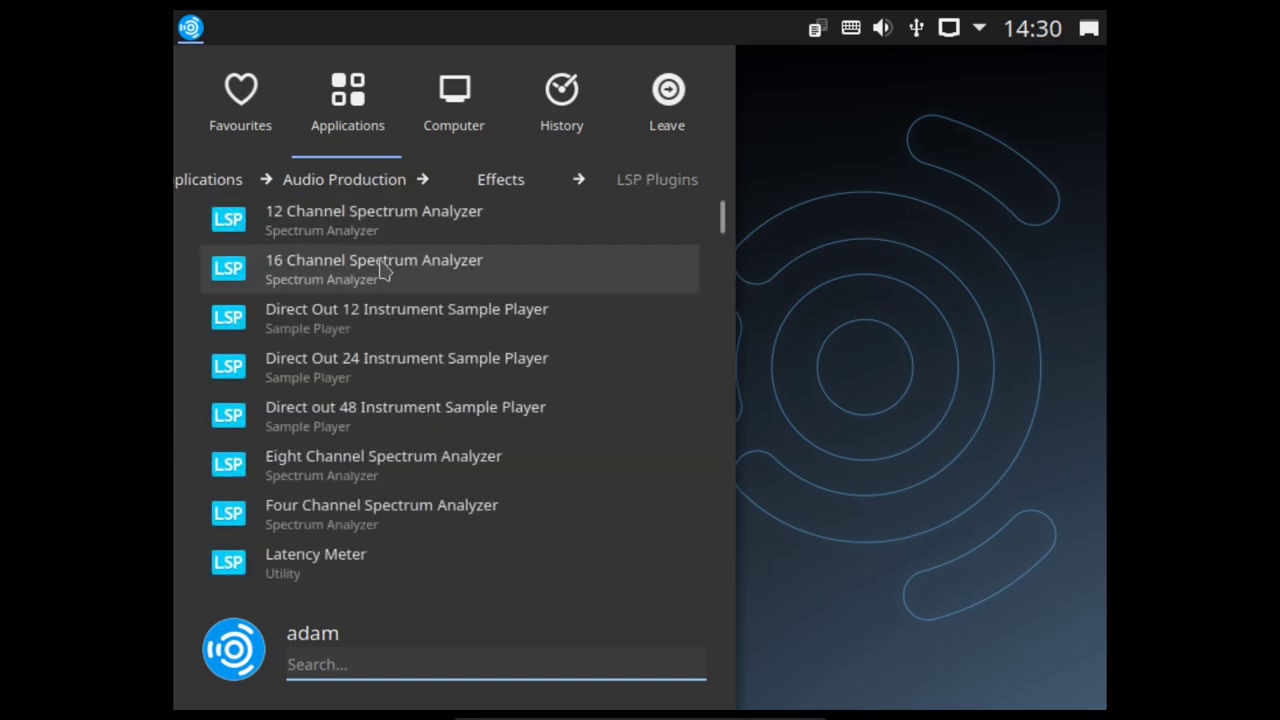
scroll("down", 3)
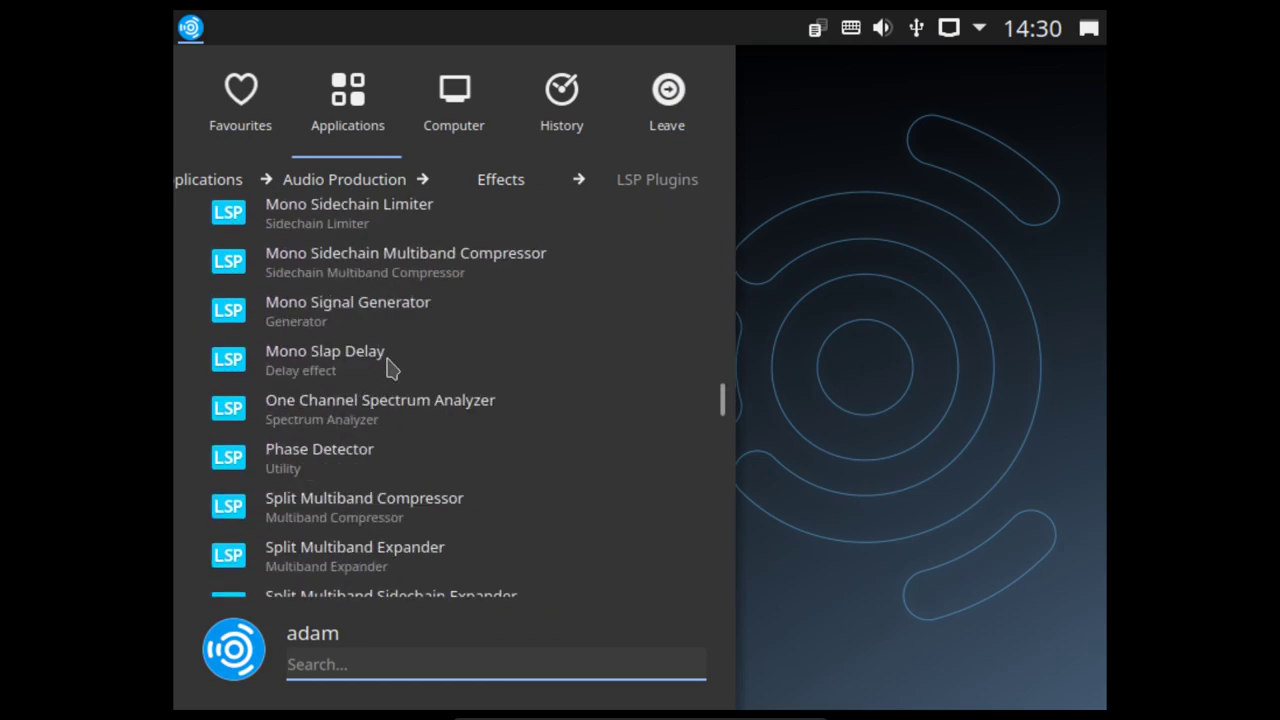
scroll("down", 3)
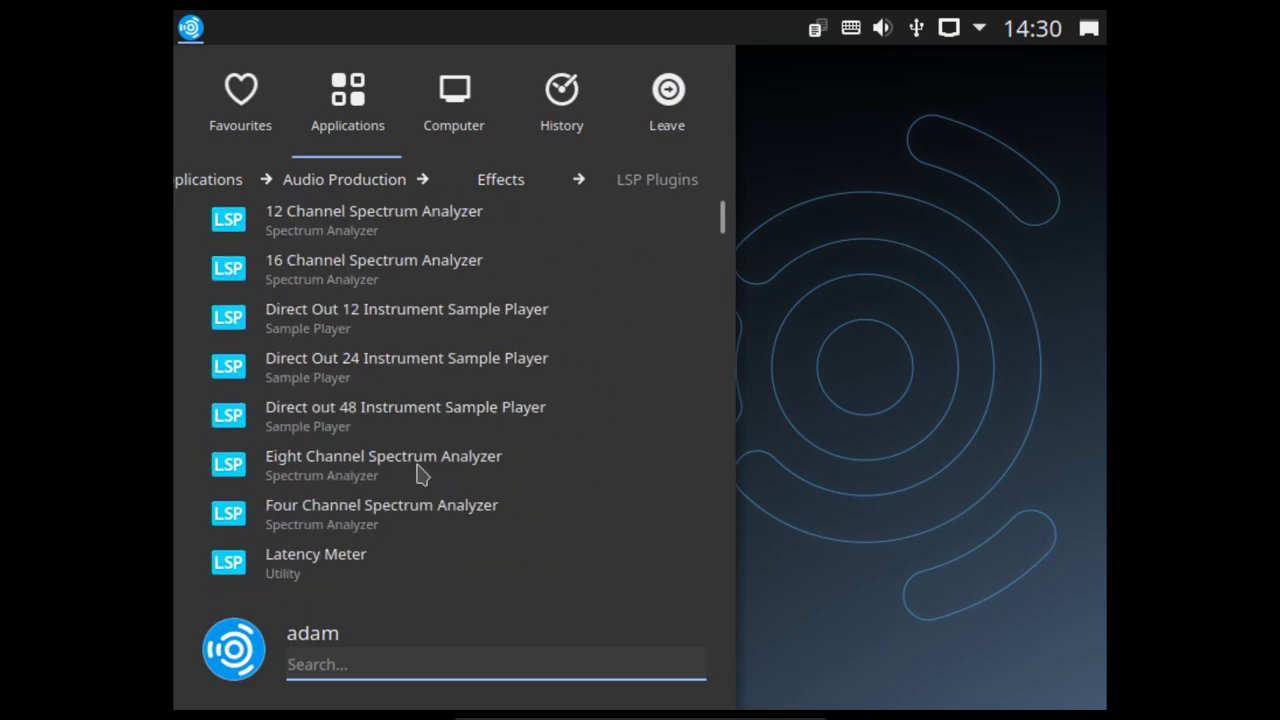
mouse_move(448, 432)
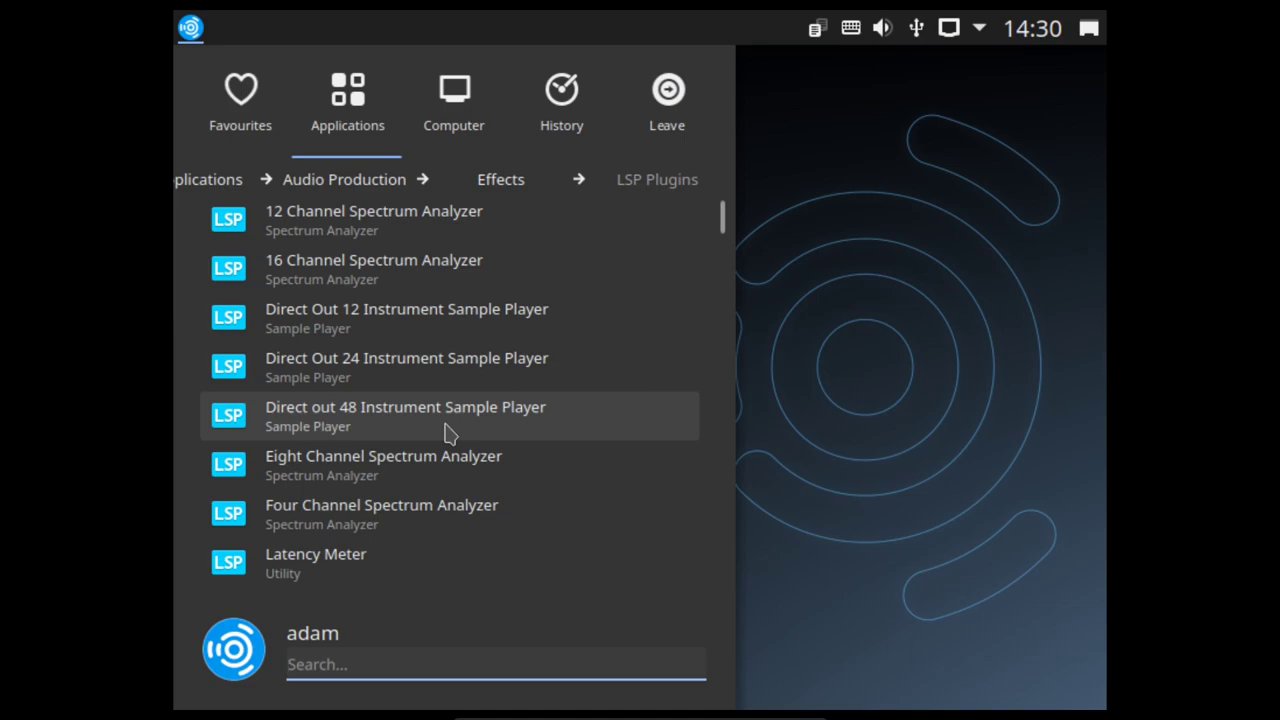
Step: Continue down the LSP Plugins list through to the stereo limiters at the end
left_click(496, 664)
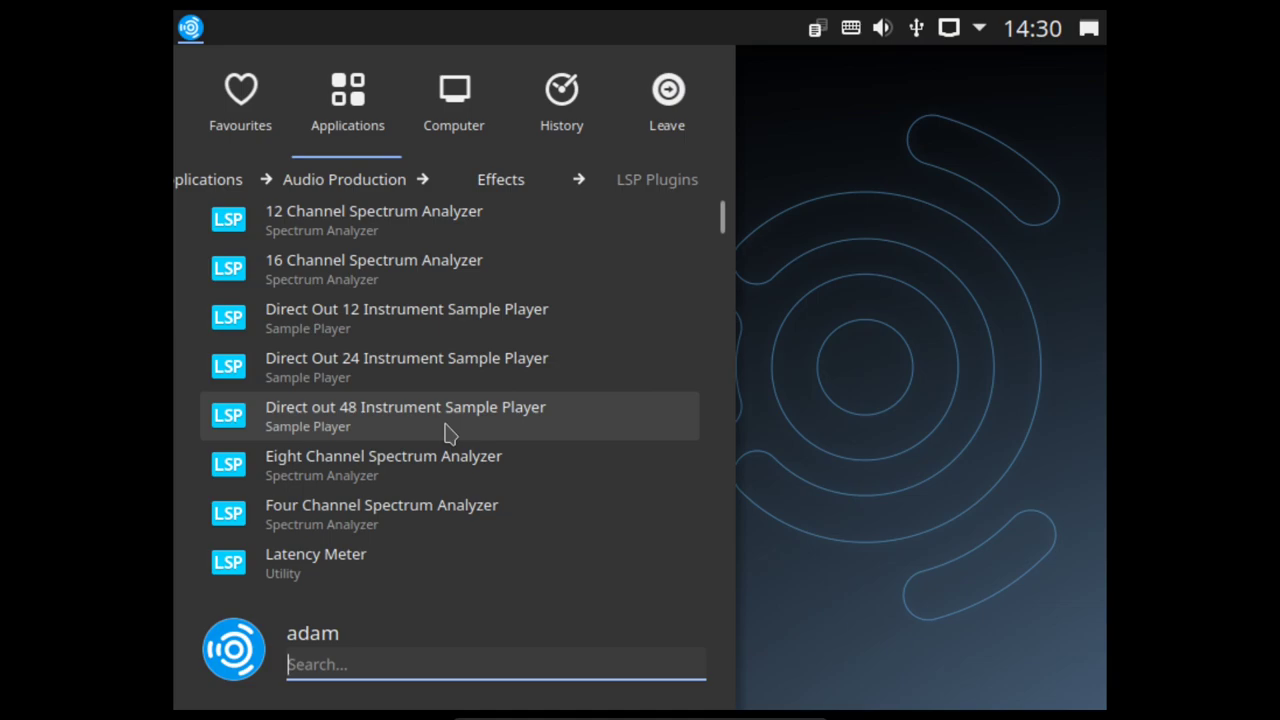
scroll("down", 3)
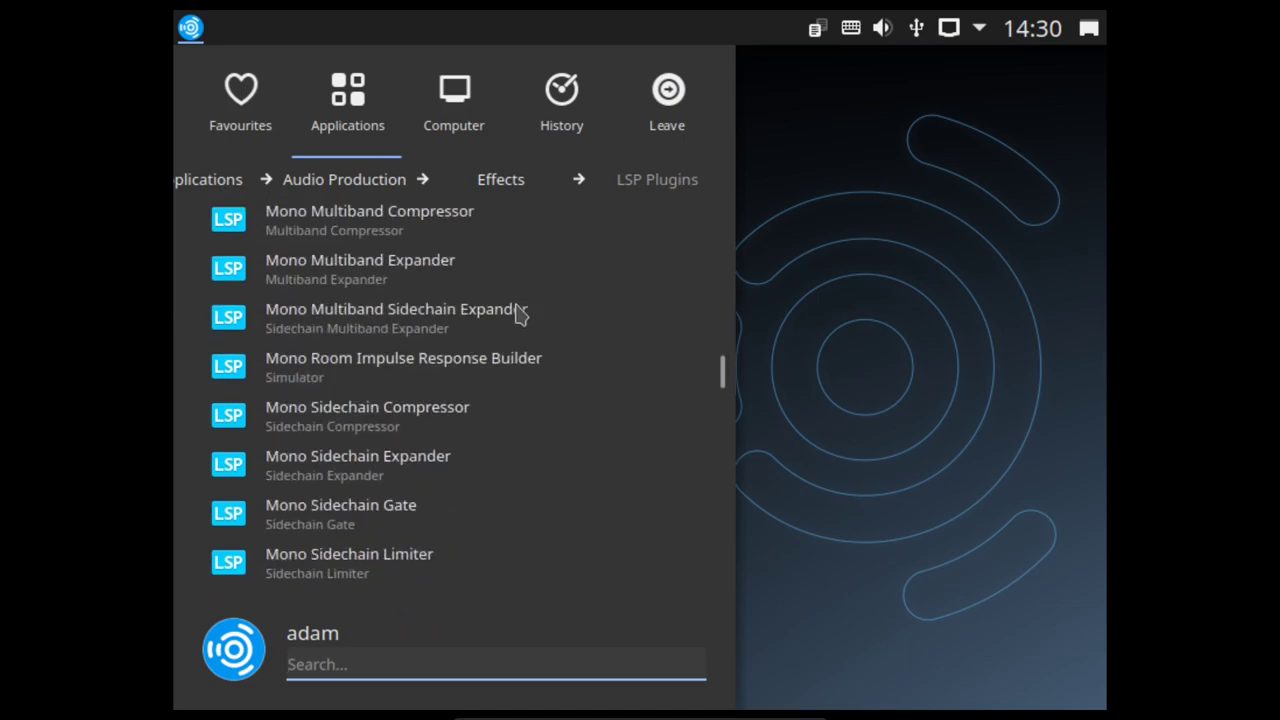
scroll("down", 3)
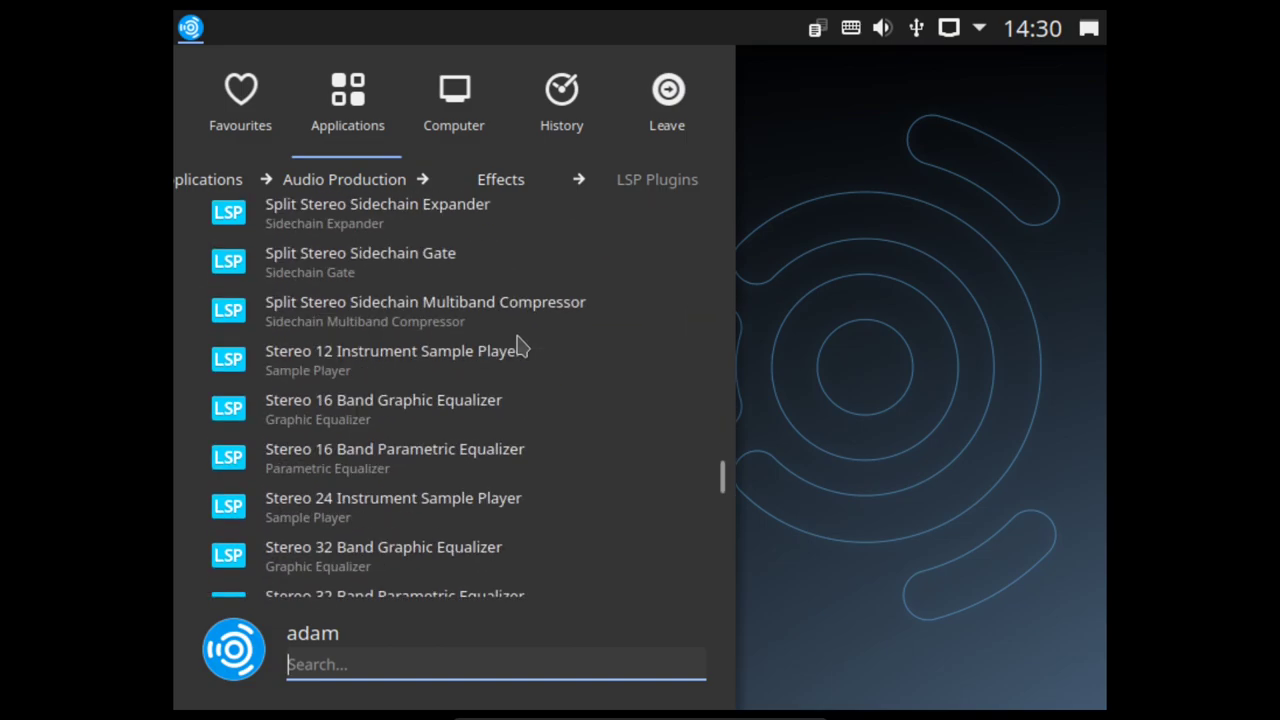
scroll("down", 3)
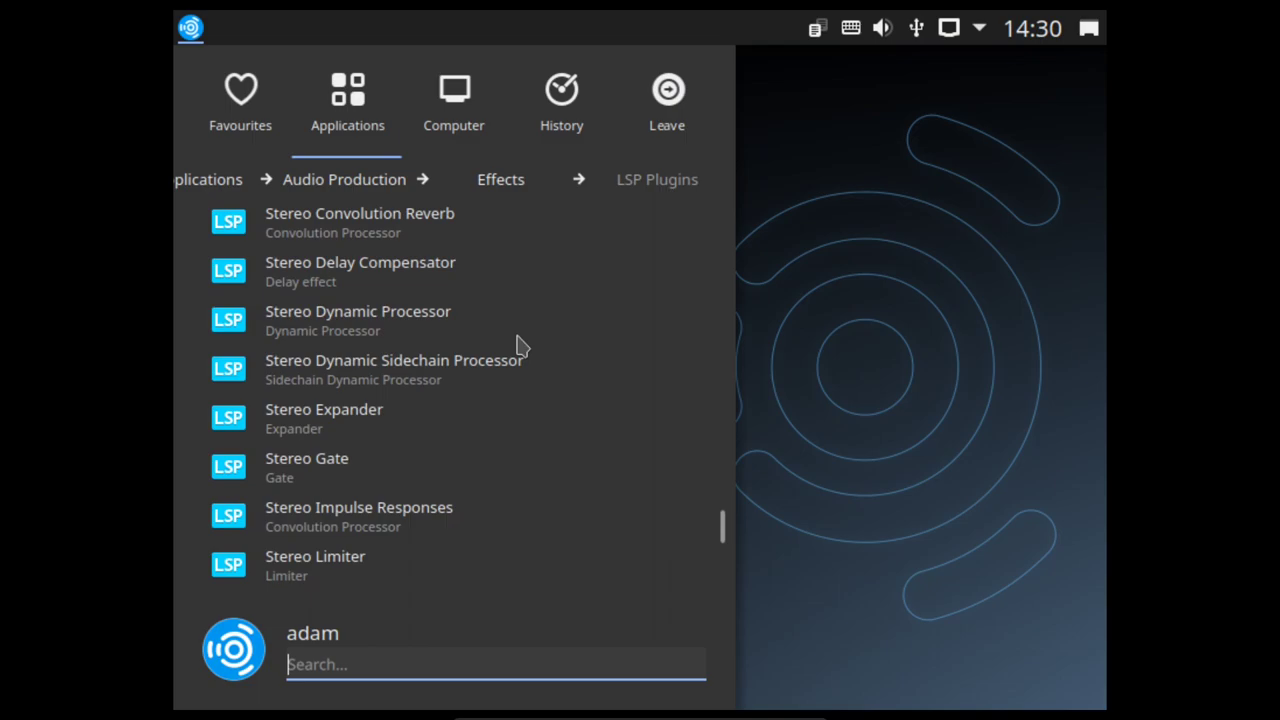
scroll("down", 3)
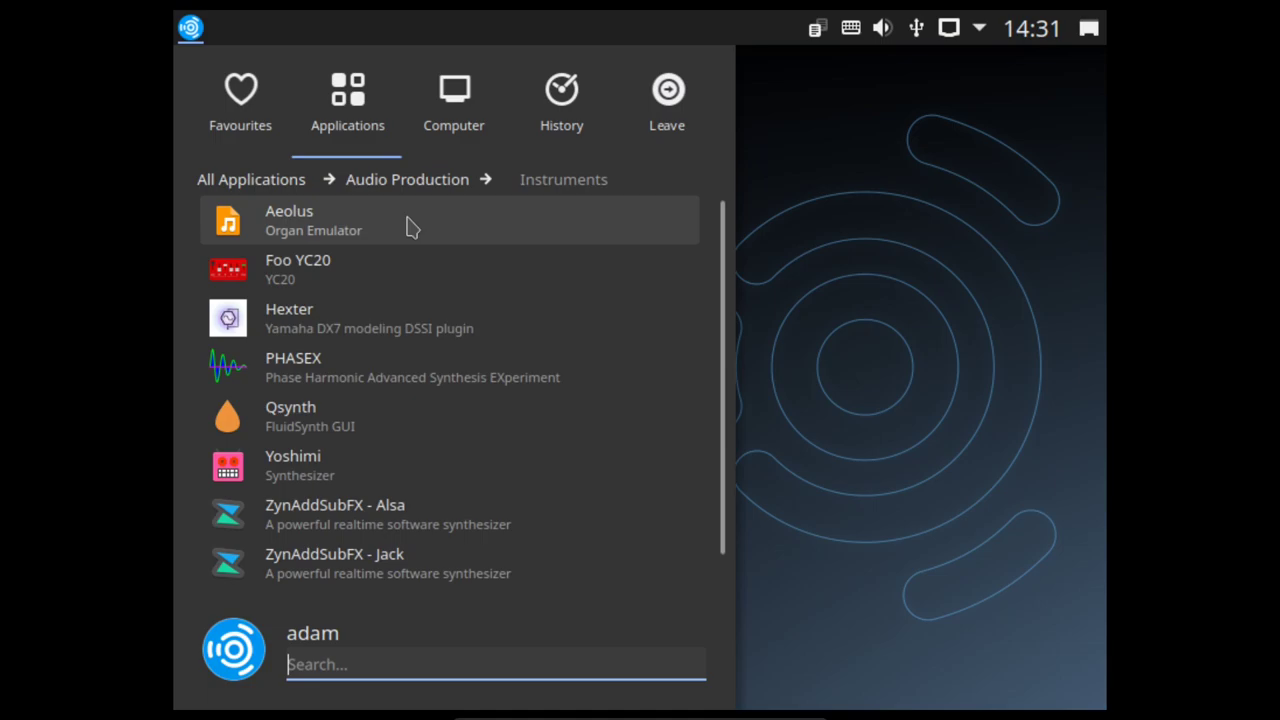
mouse_move(418, 264)
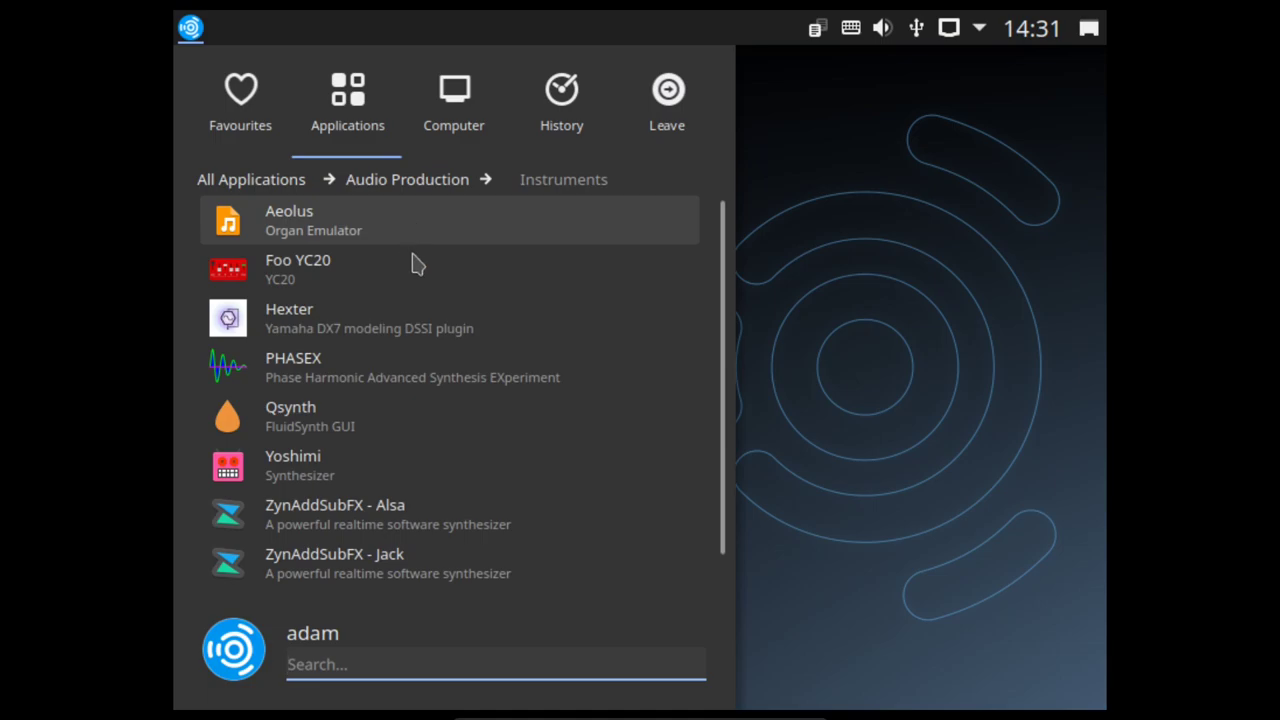
Step: Scroll the Instruments list down to the ZynAddSubFX Alsa and Jack entries
scroll("down", 3)
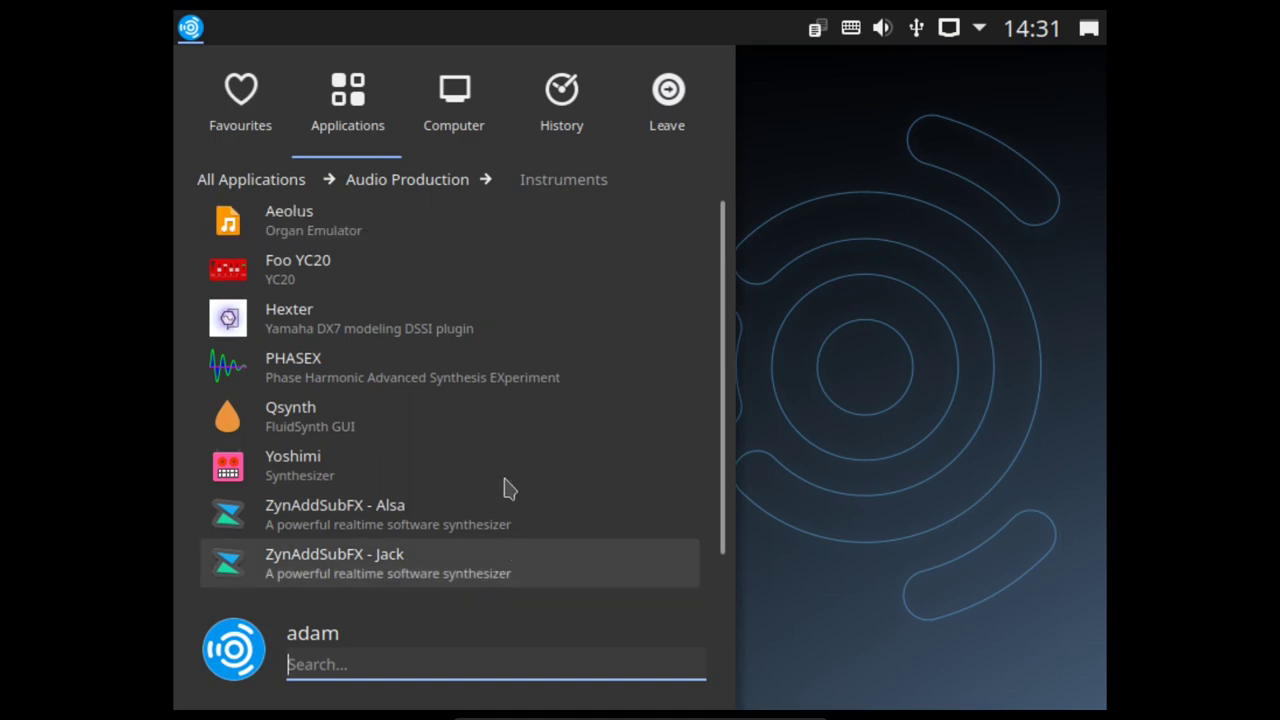
mouse_move(500, 376)
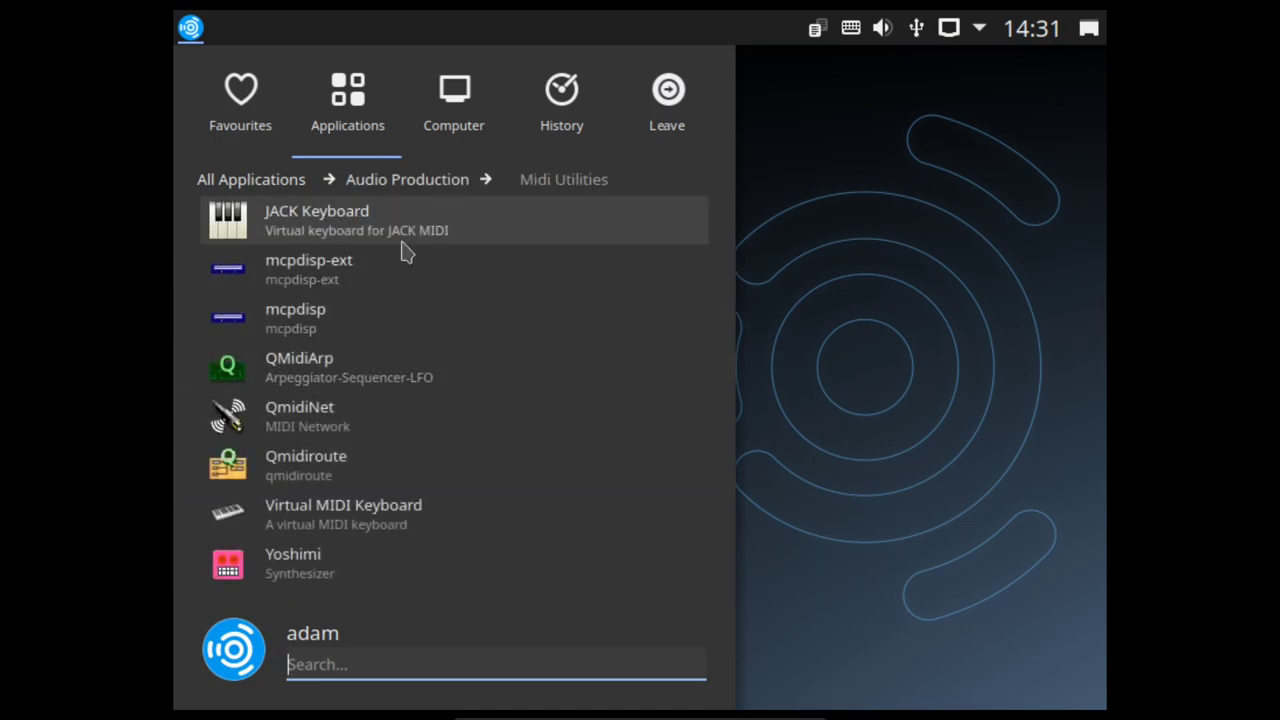
mouse_move(472, 242)
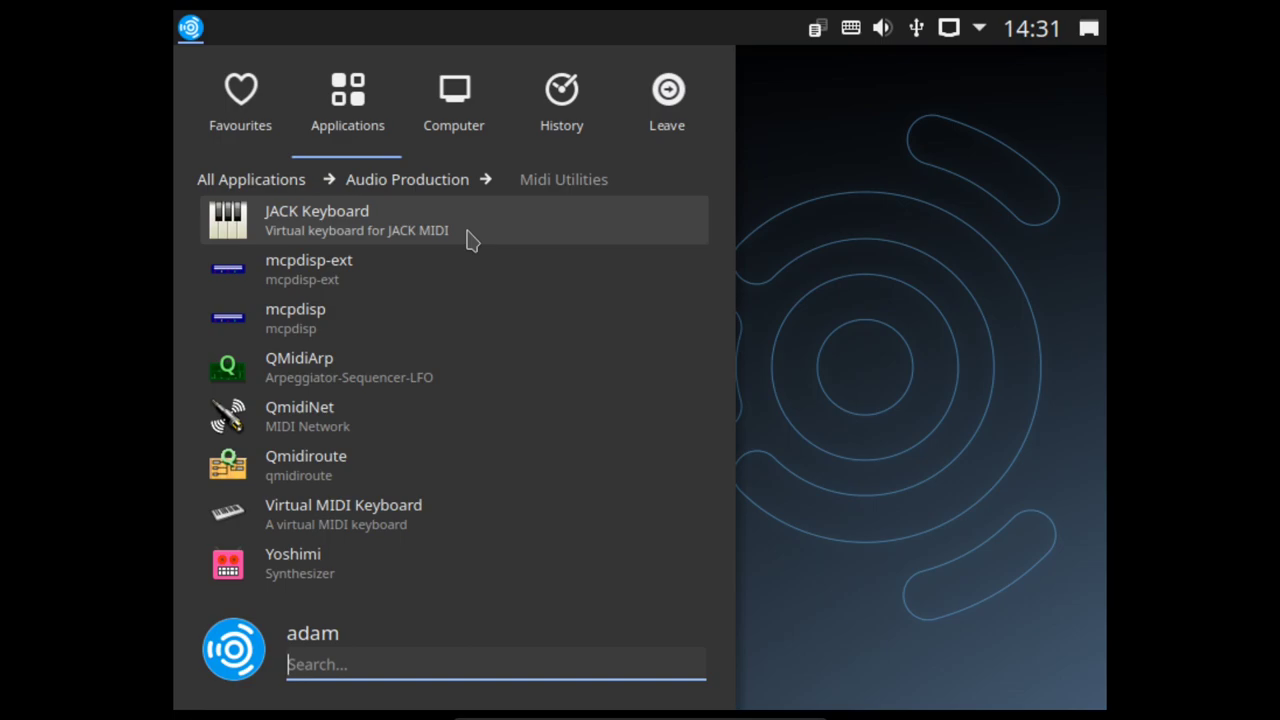
mouse_move(430, 294)
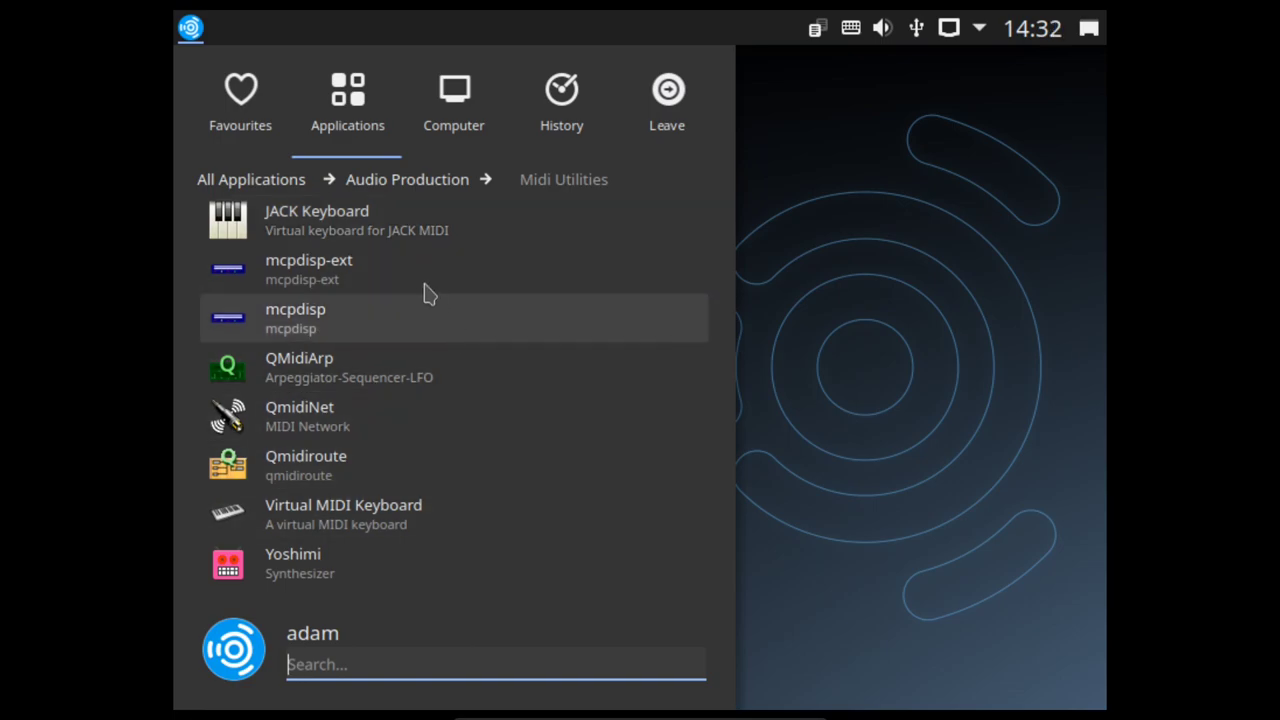
mouse_move(404, 320)
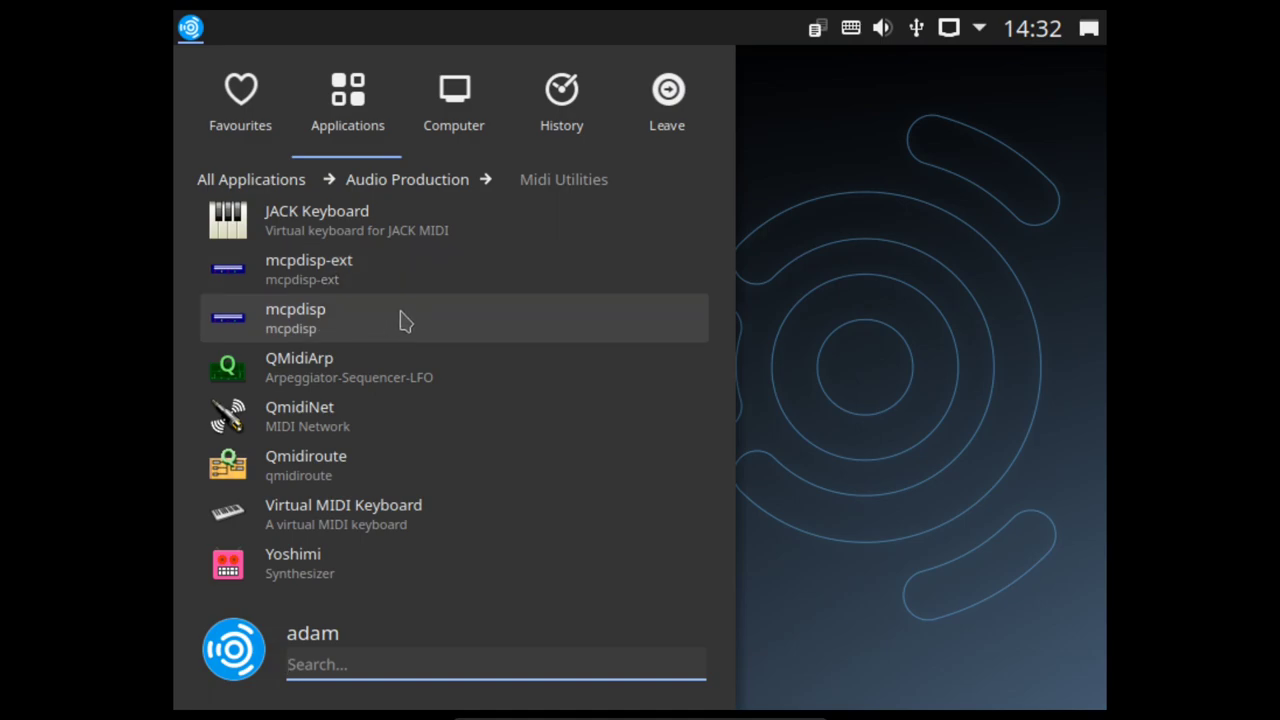
mouse_move(444, 456)
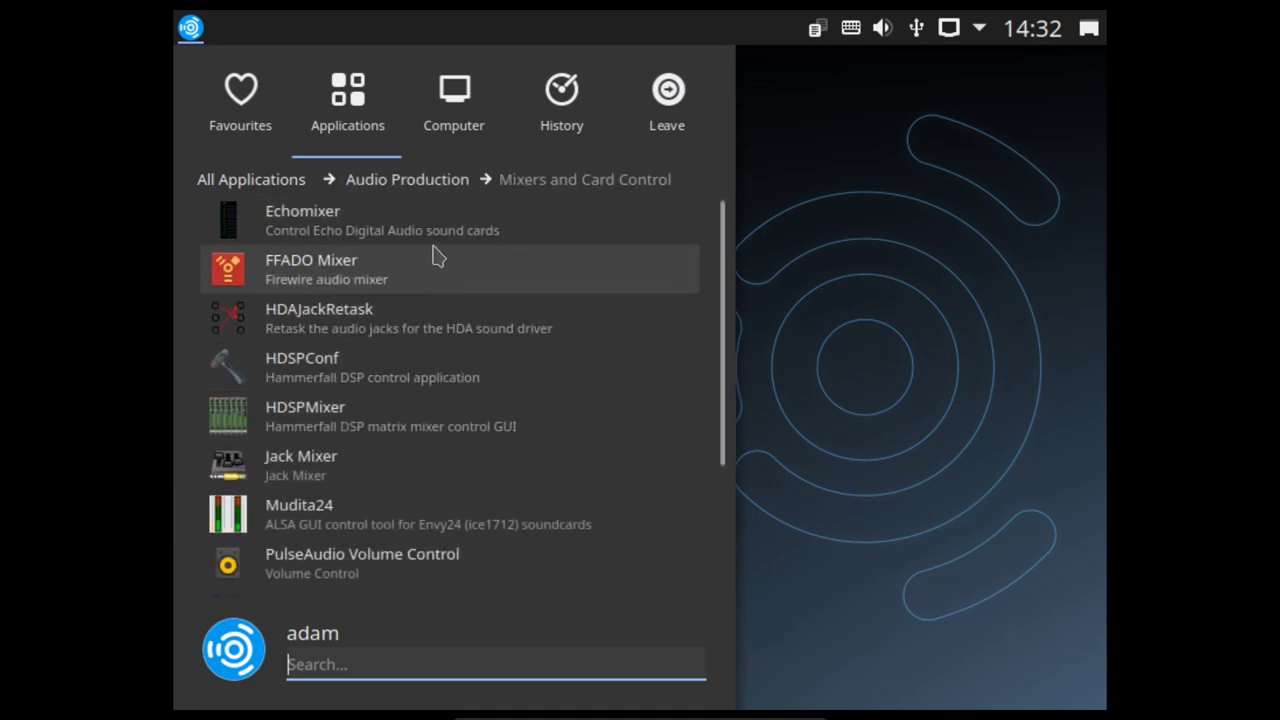
mouse_move(456, 280)
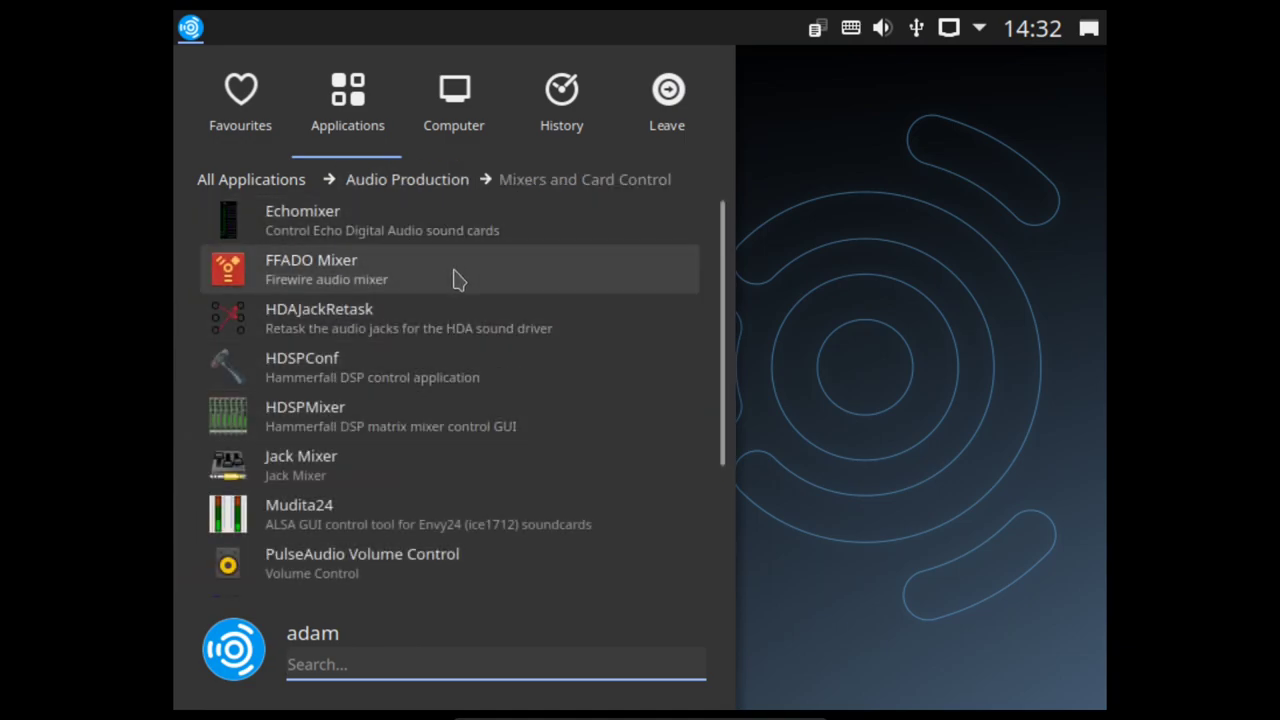
Step: Scroll through the Mixers and Card Control list: HDSPMixer, Jack Mixer, QasMixer, Rmedigicontrol
scroll("down", 3)
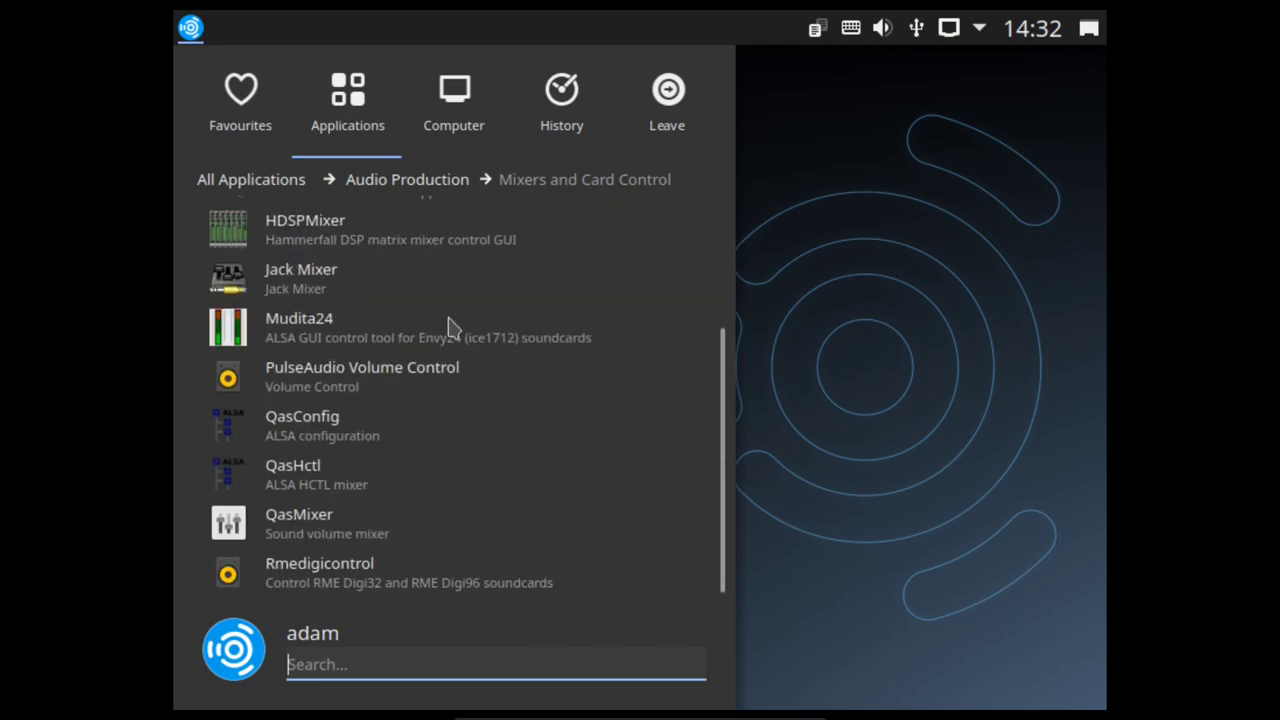
mouse_move(500, 390)
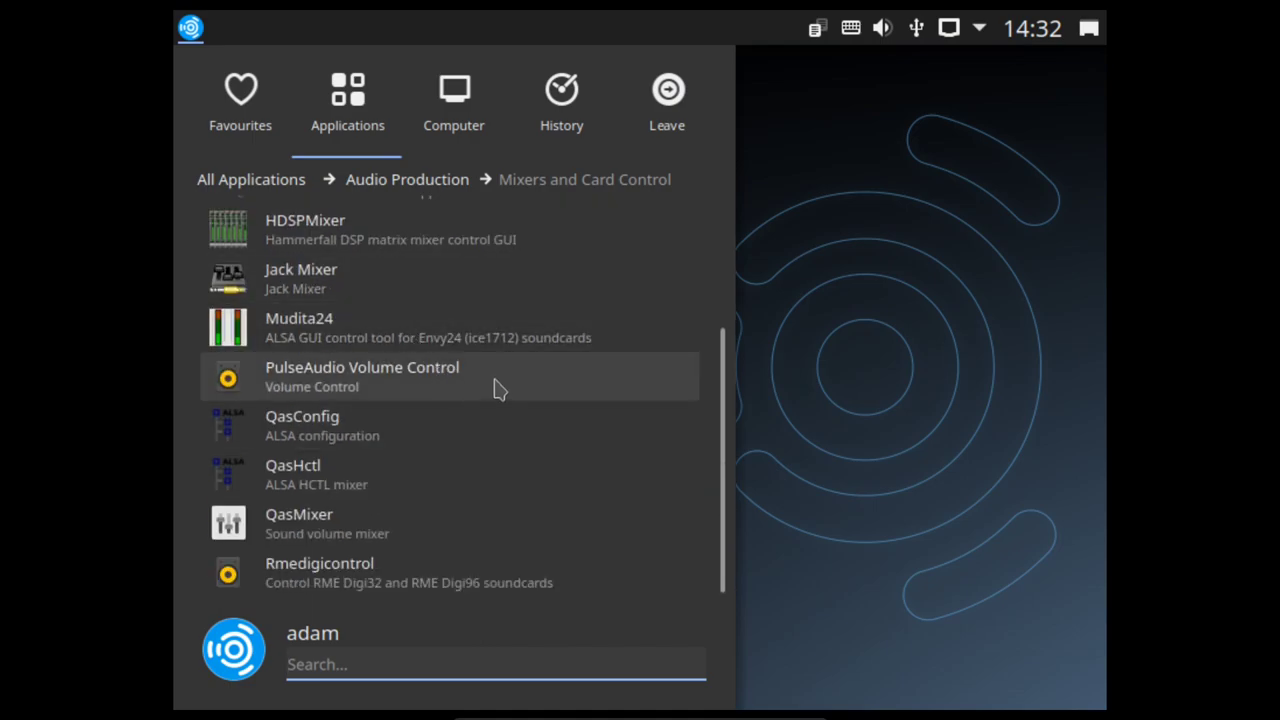
mouse_move(530, 556)
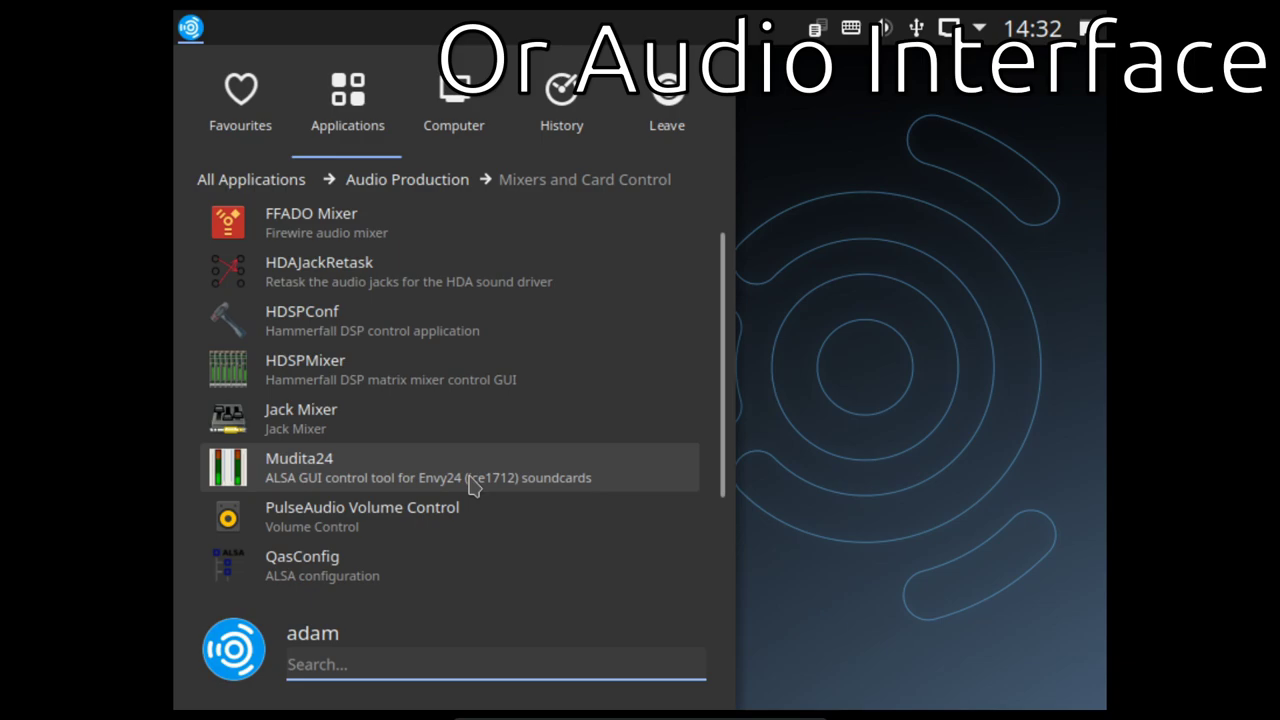
mouse_move(280, 350)
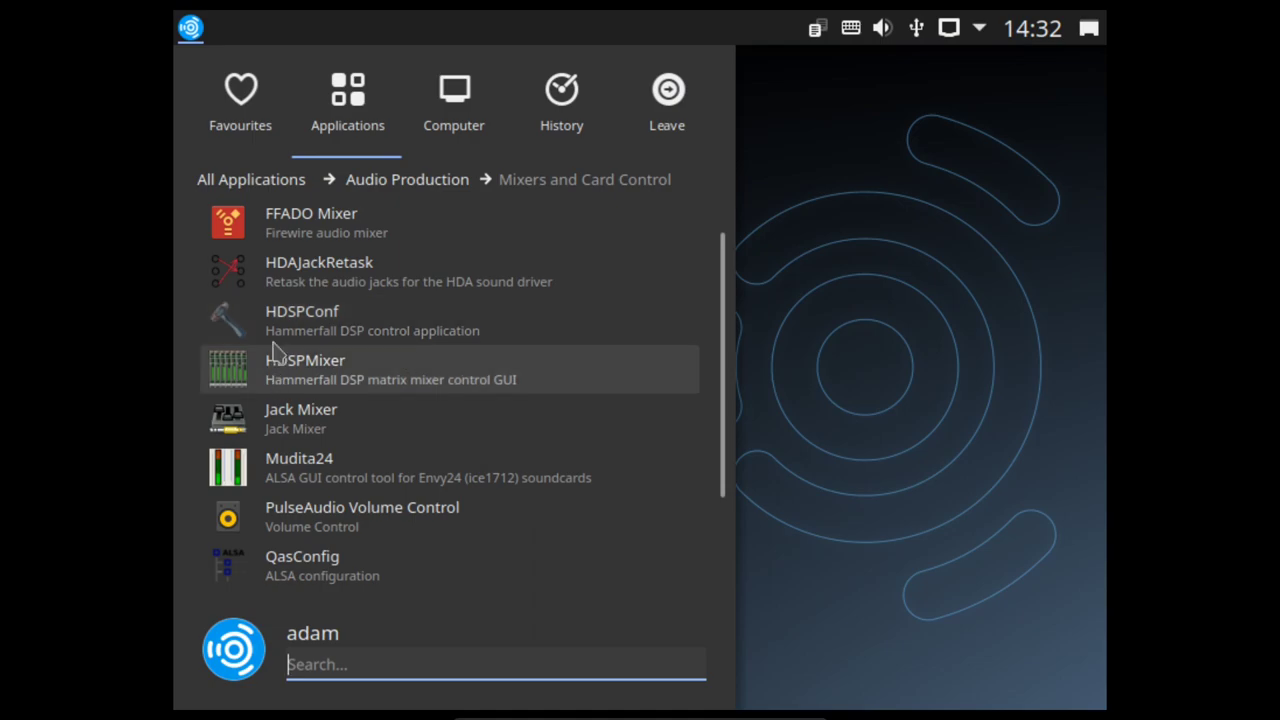
mouse_move(564, 324)
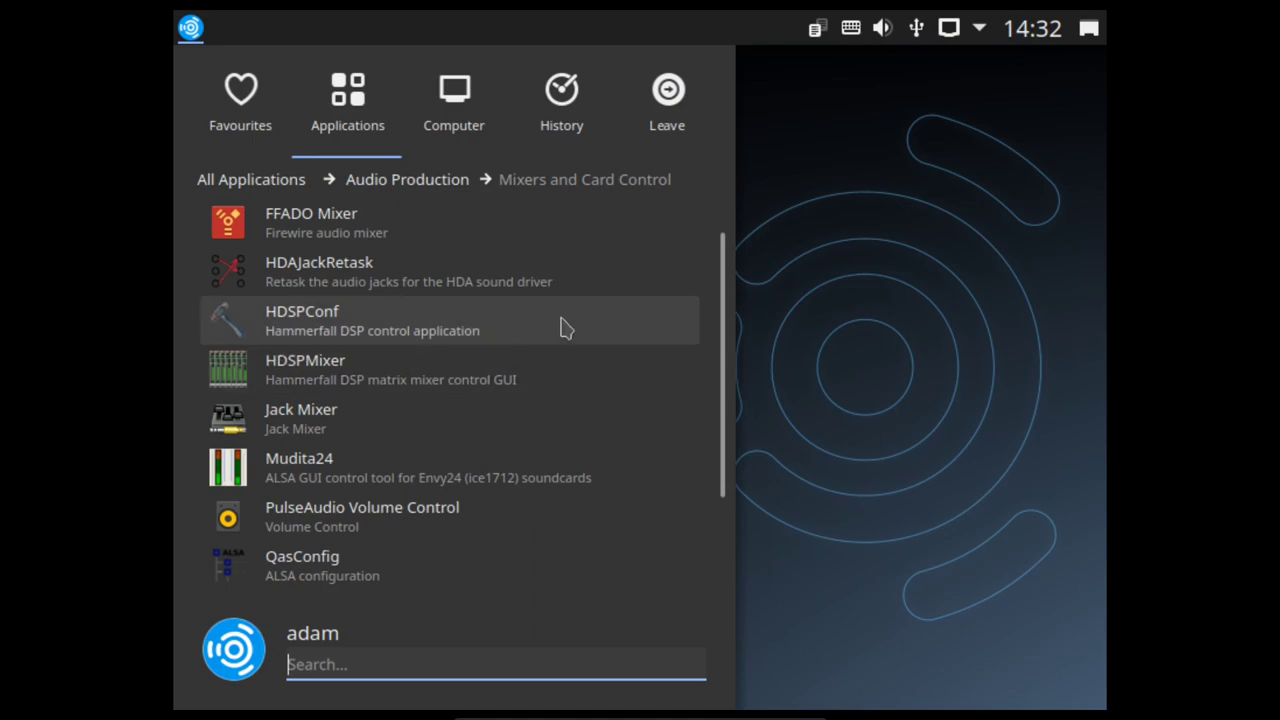
Step: Return to the Audio Production category list and scroll down through its subcategories and apps
left_click(408, 180)
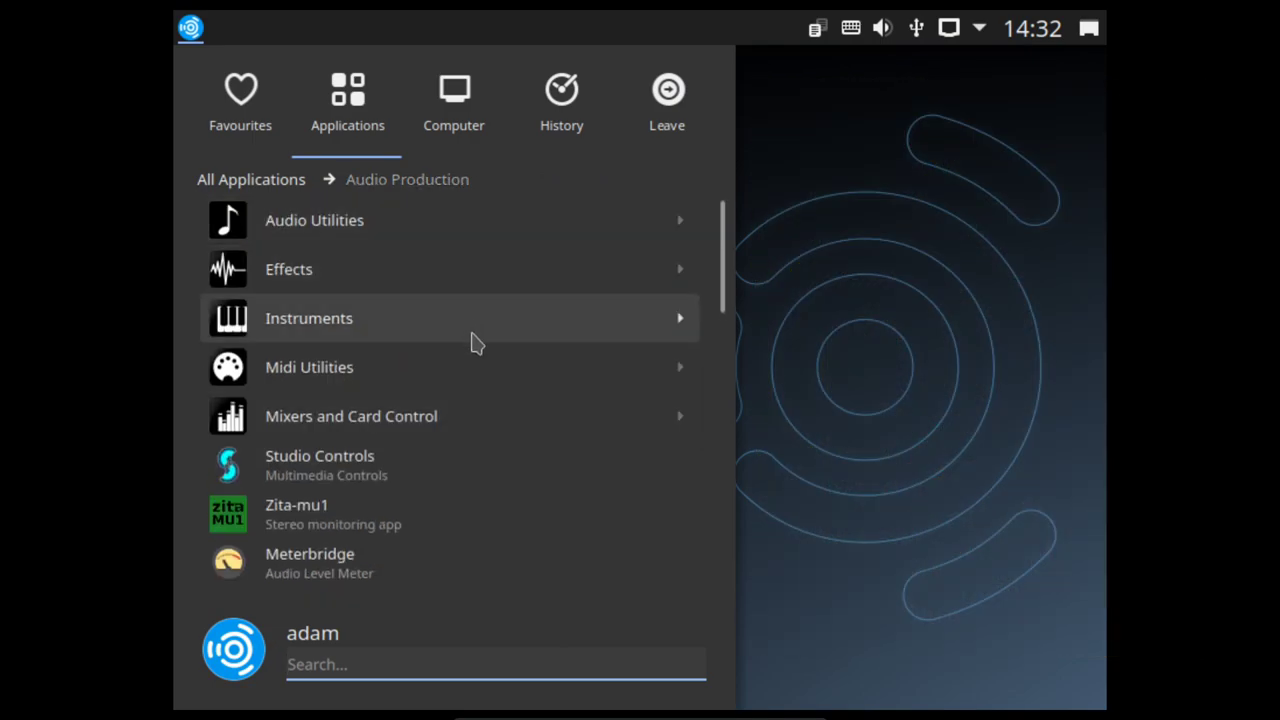
scroll("down", 3)
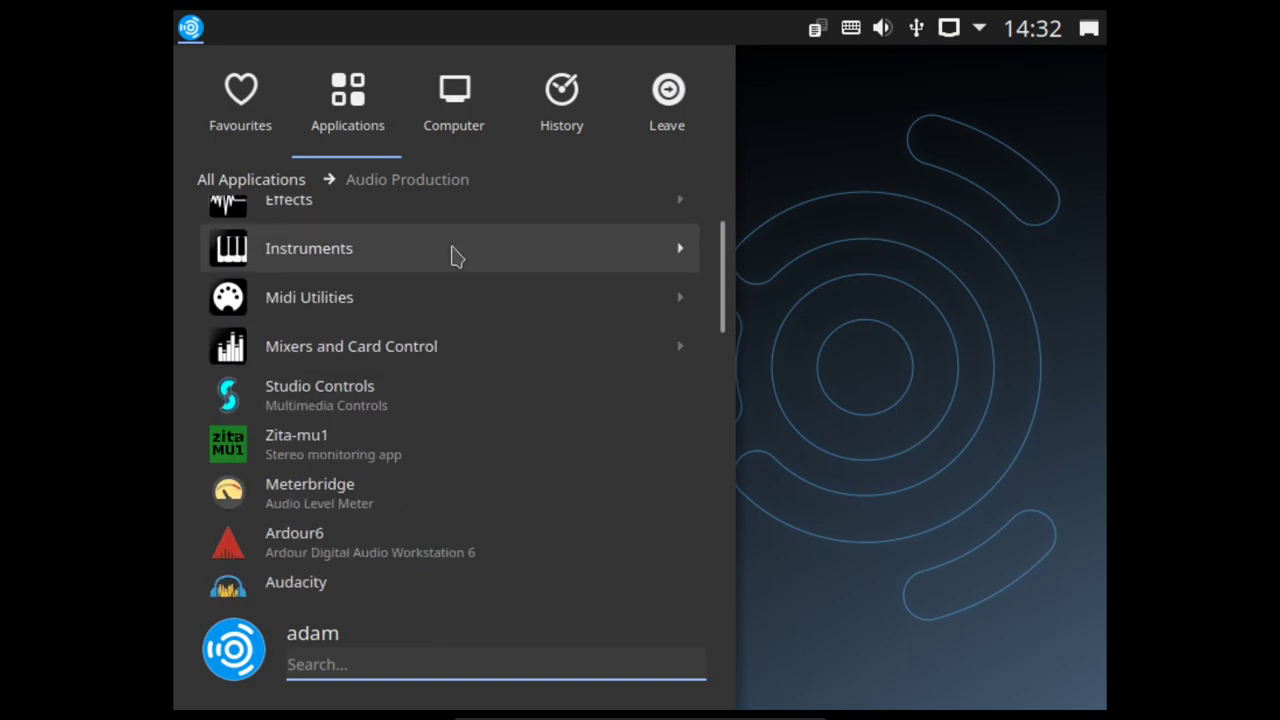
scroll("down", 3)
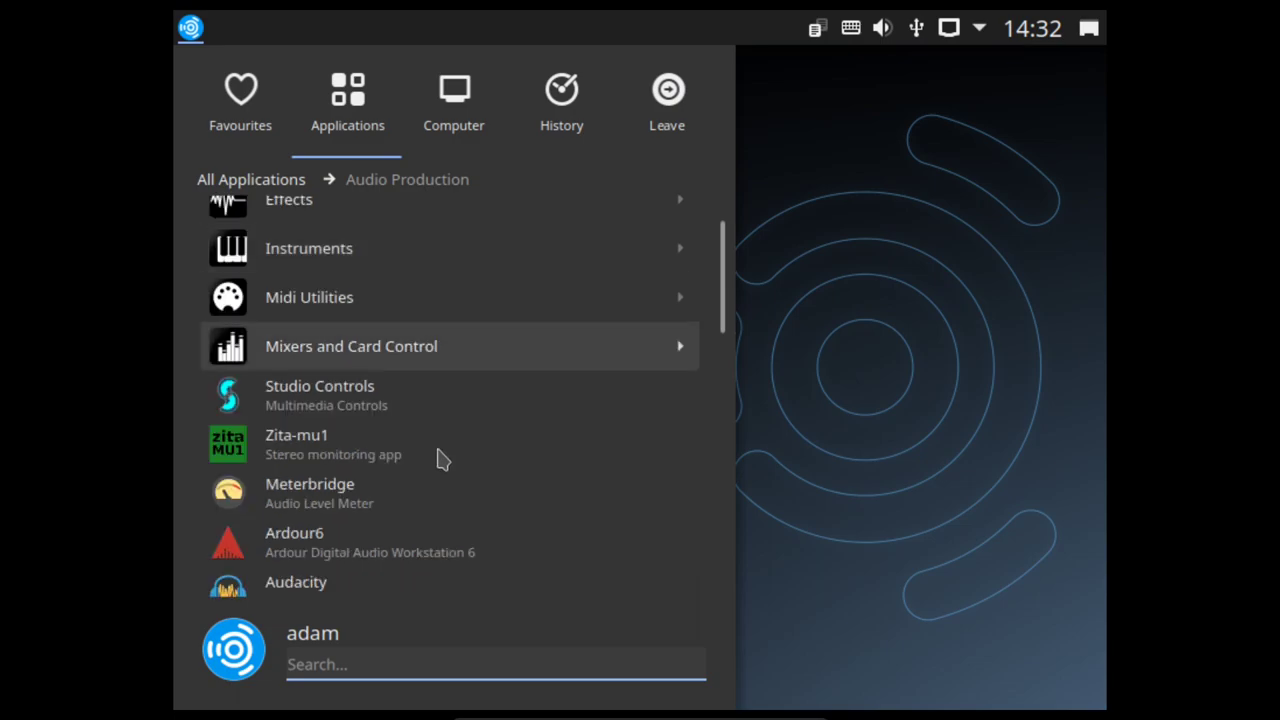
mouse_move(448, 396)
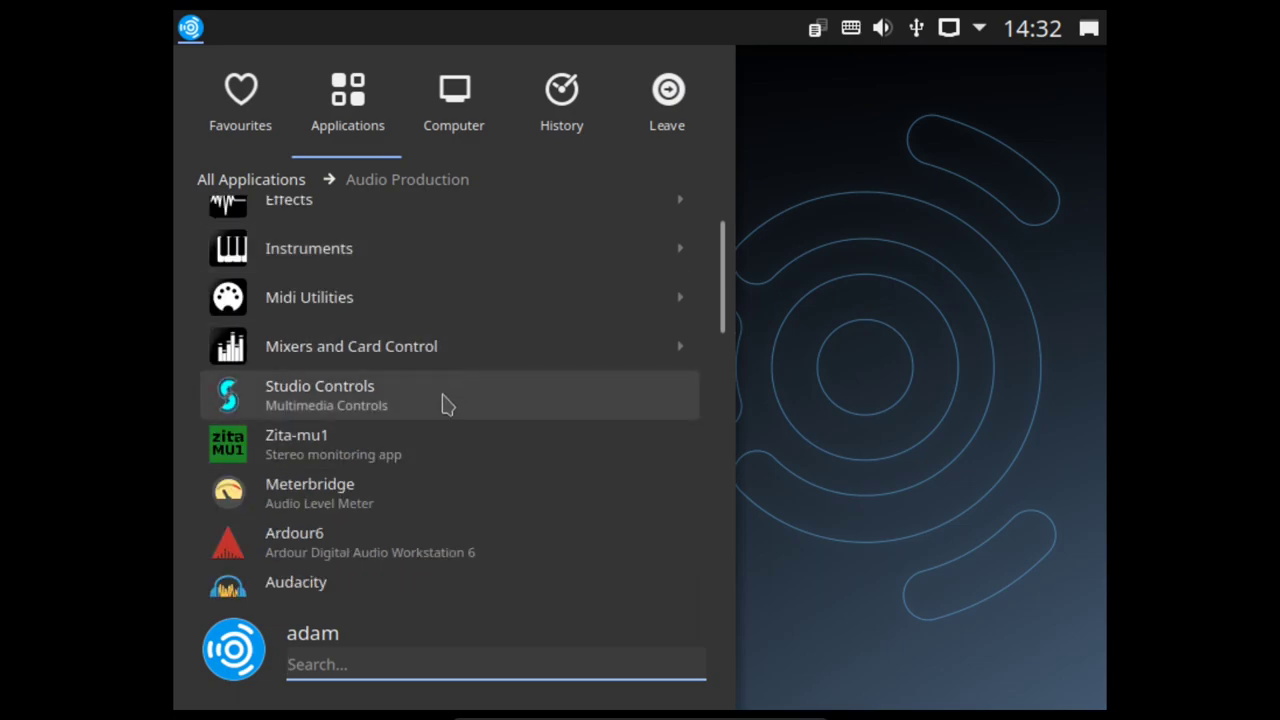
scroll("down", 3)
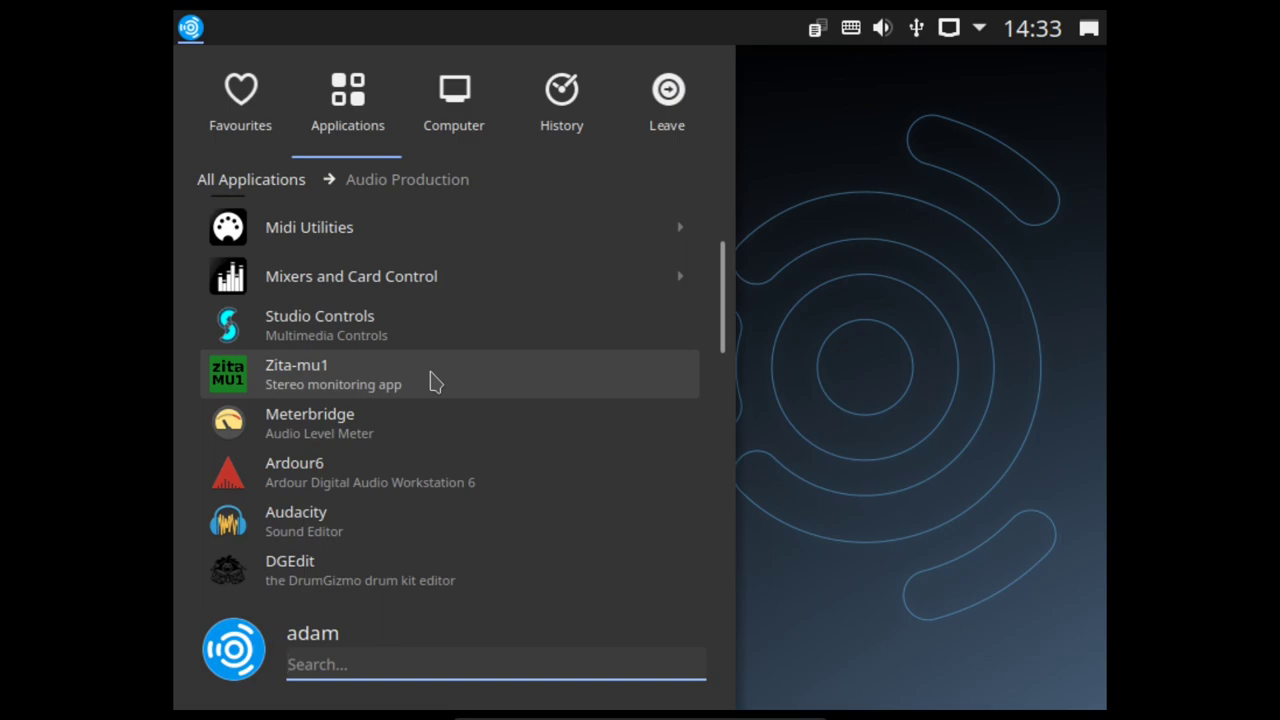
scroll("down", 3)
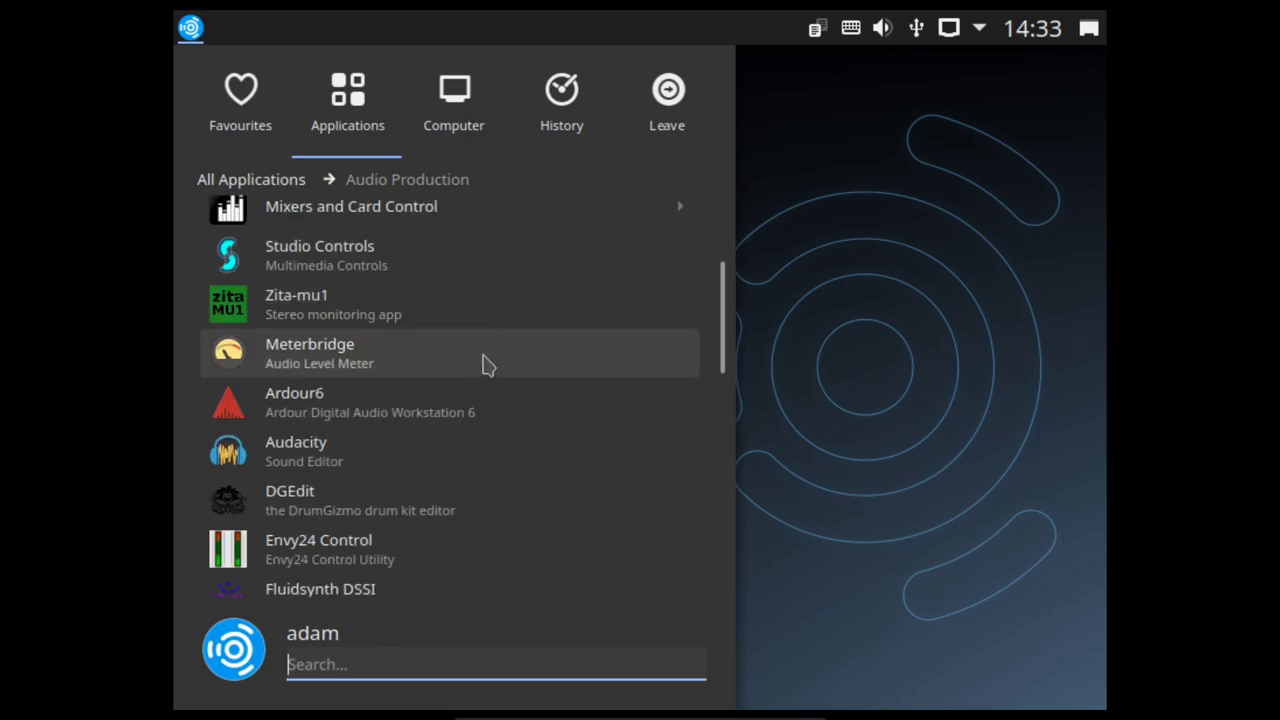
Step: Keep scrolling the Audio Production list past Zita-mu1 and Meterbridge
scroll("down", 3)
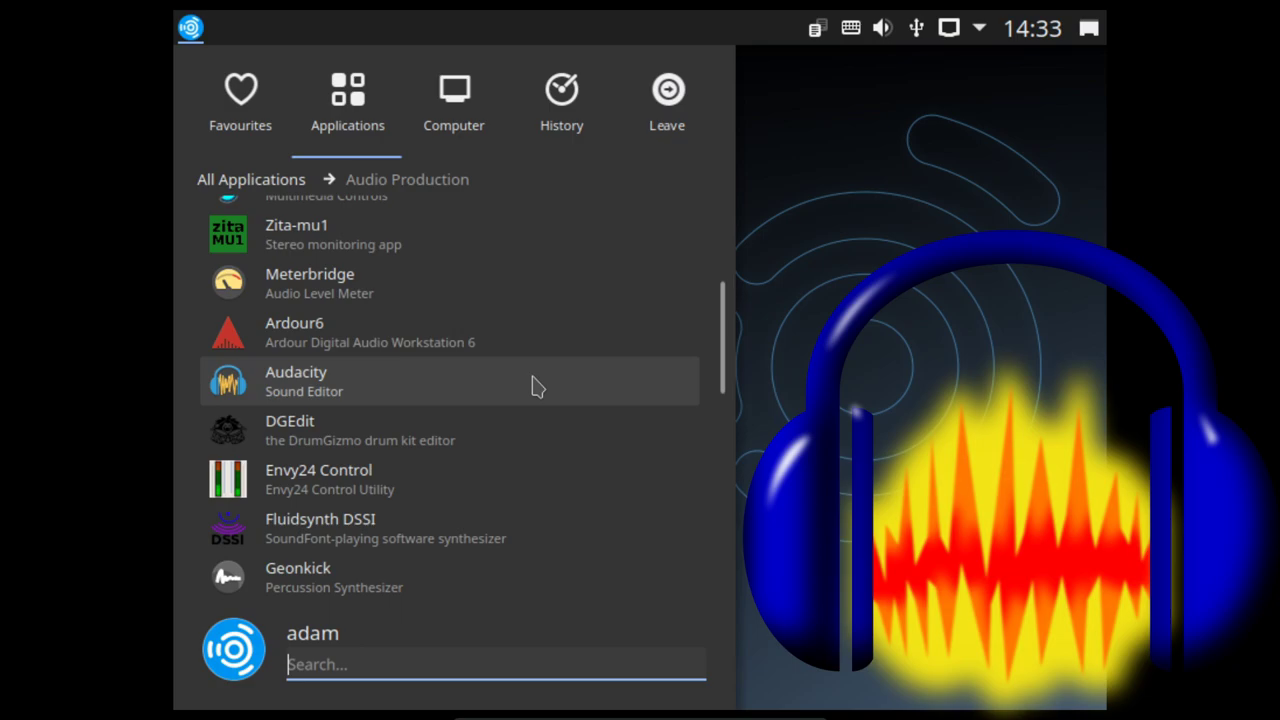
mouse_move(504, 430)
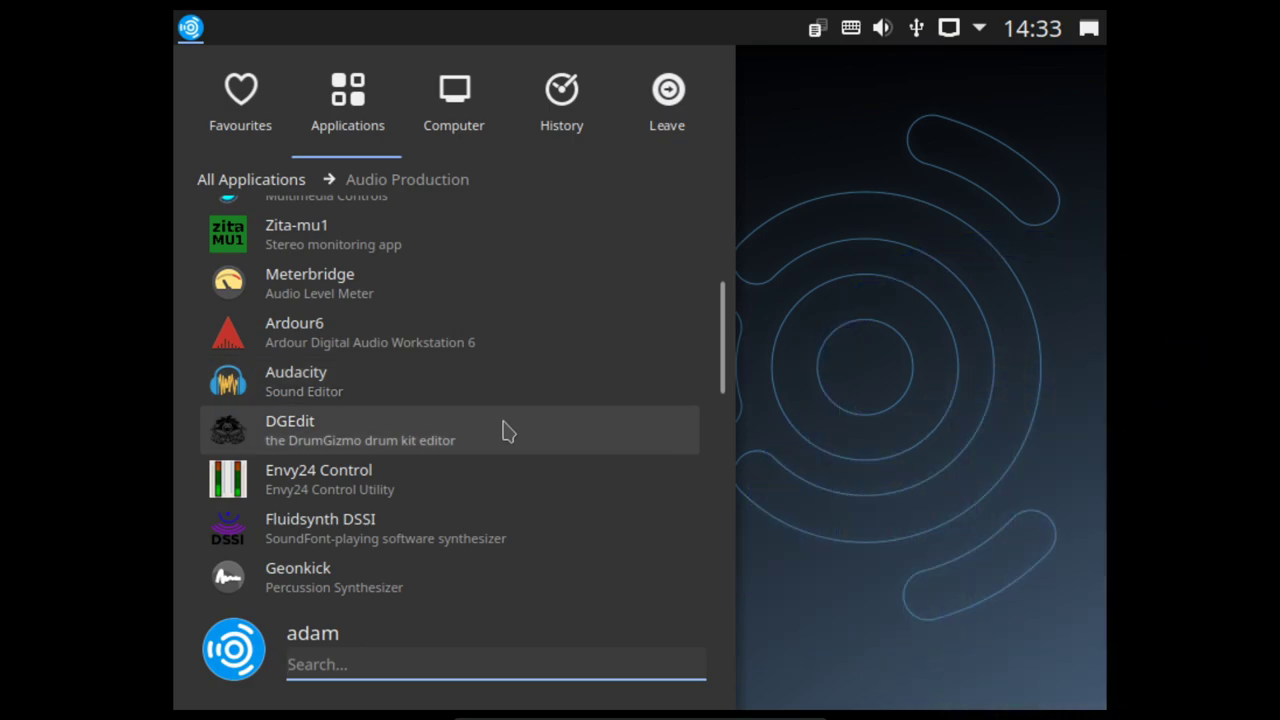
scroll("down", 3)
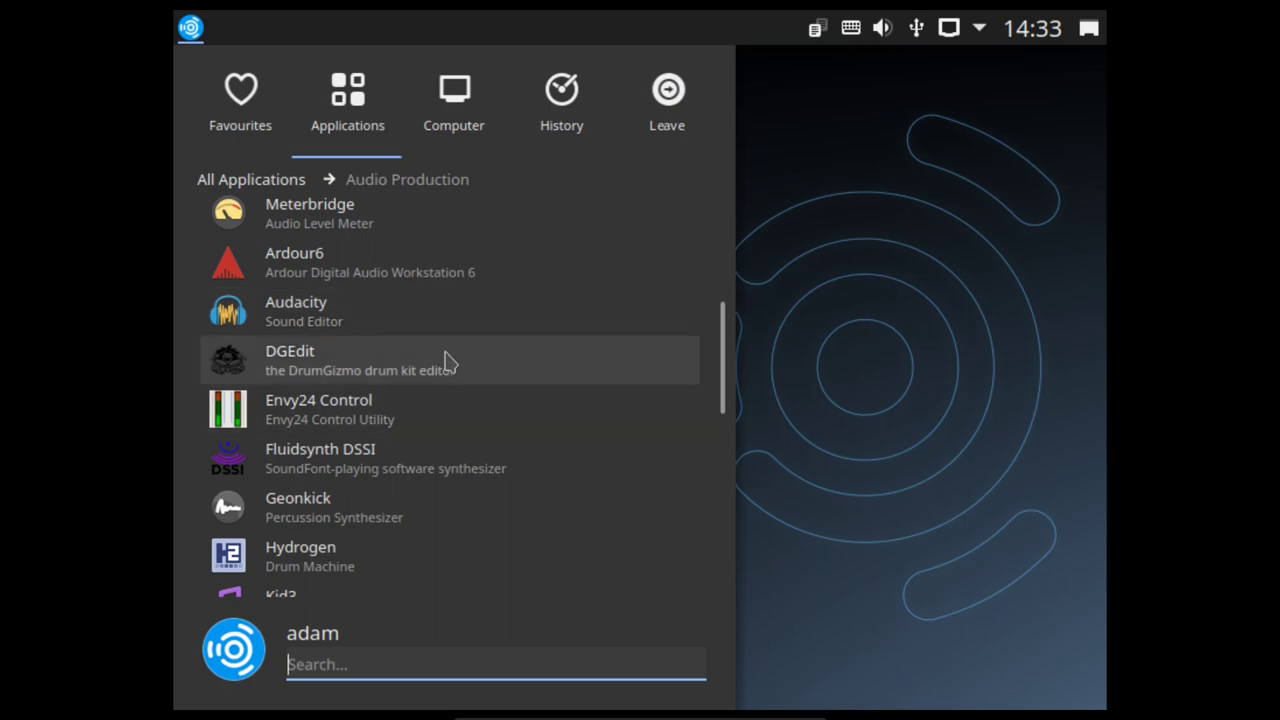
mouse_move(408, 468)
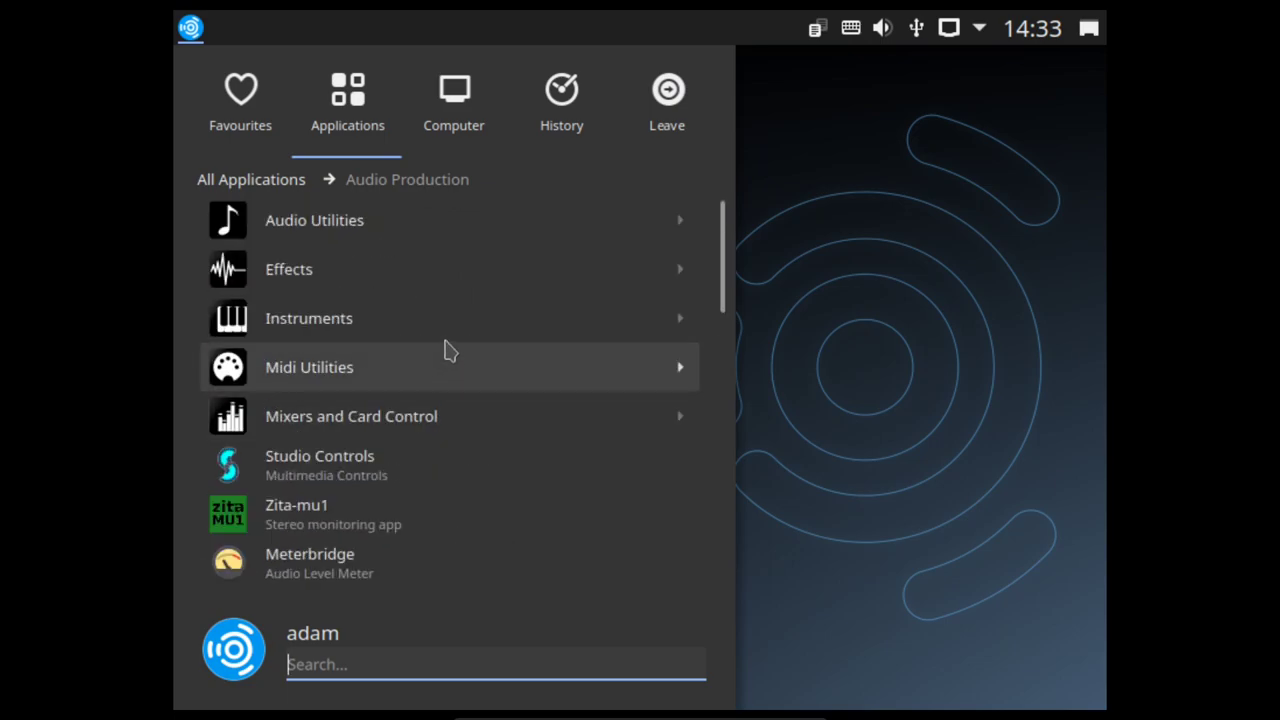
scroll("down", 3)
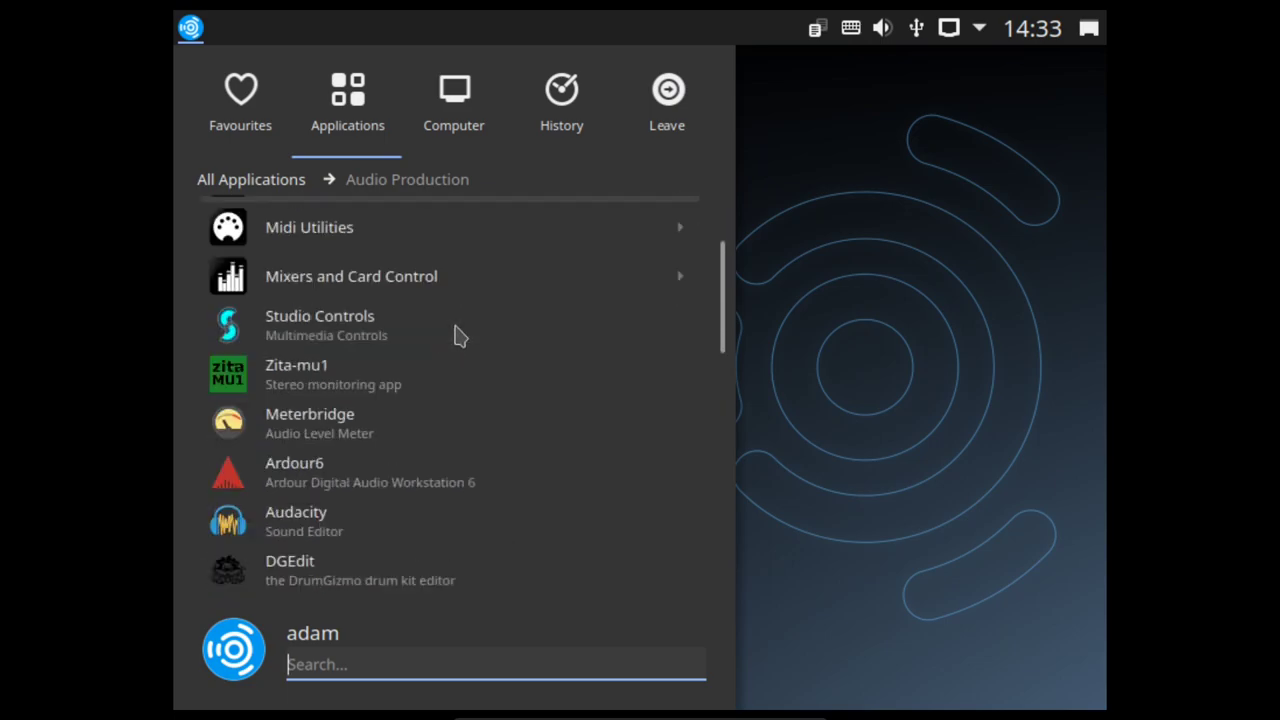
scroll("down", 3)
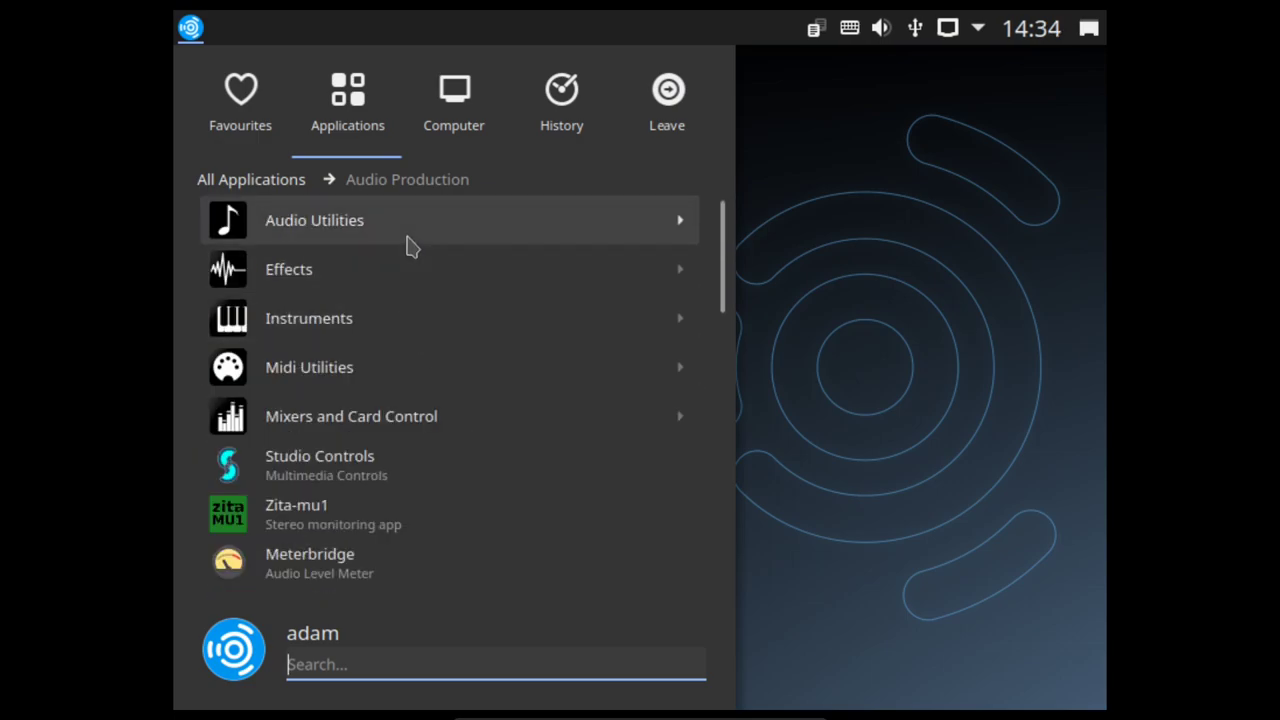
mouse_move(404, 358)
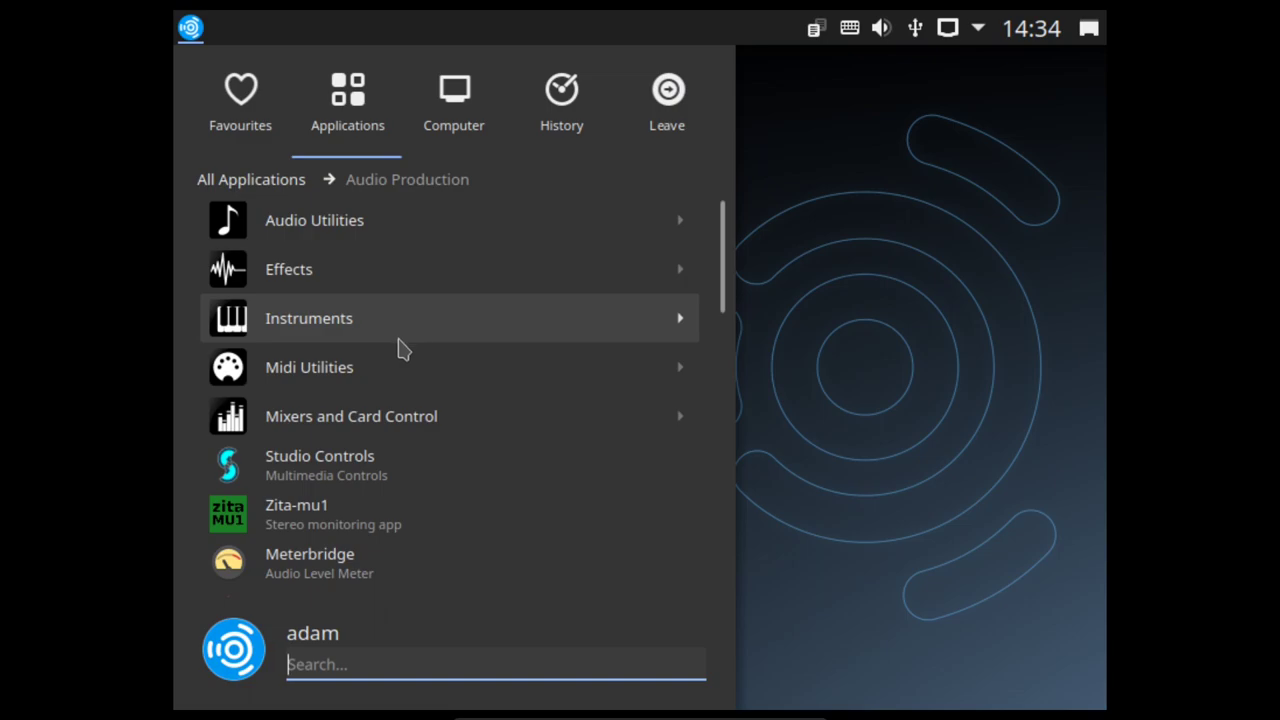
Step: Scroll further down Audio Production past Ardour6, LMMS and MuseScore 3 to New Session Manager
scroll("down", 3)
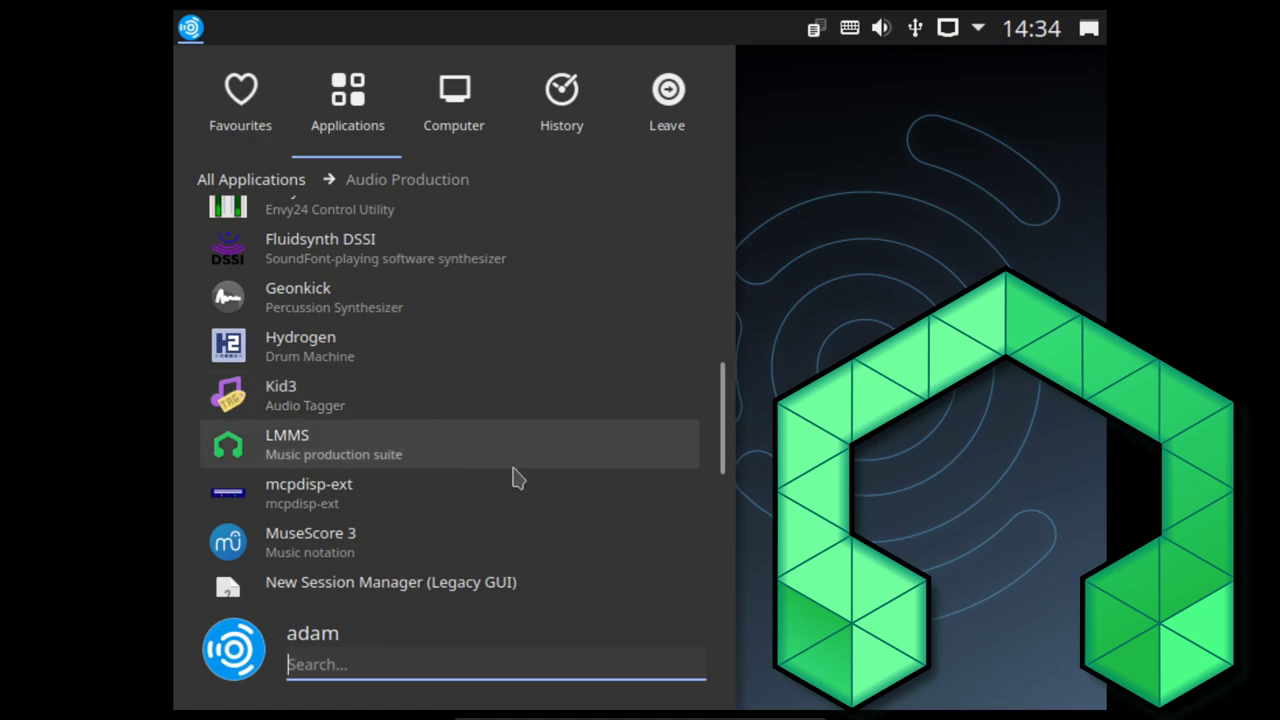
mouse_move(516, 456)
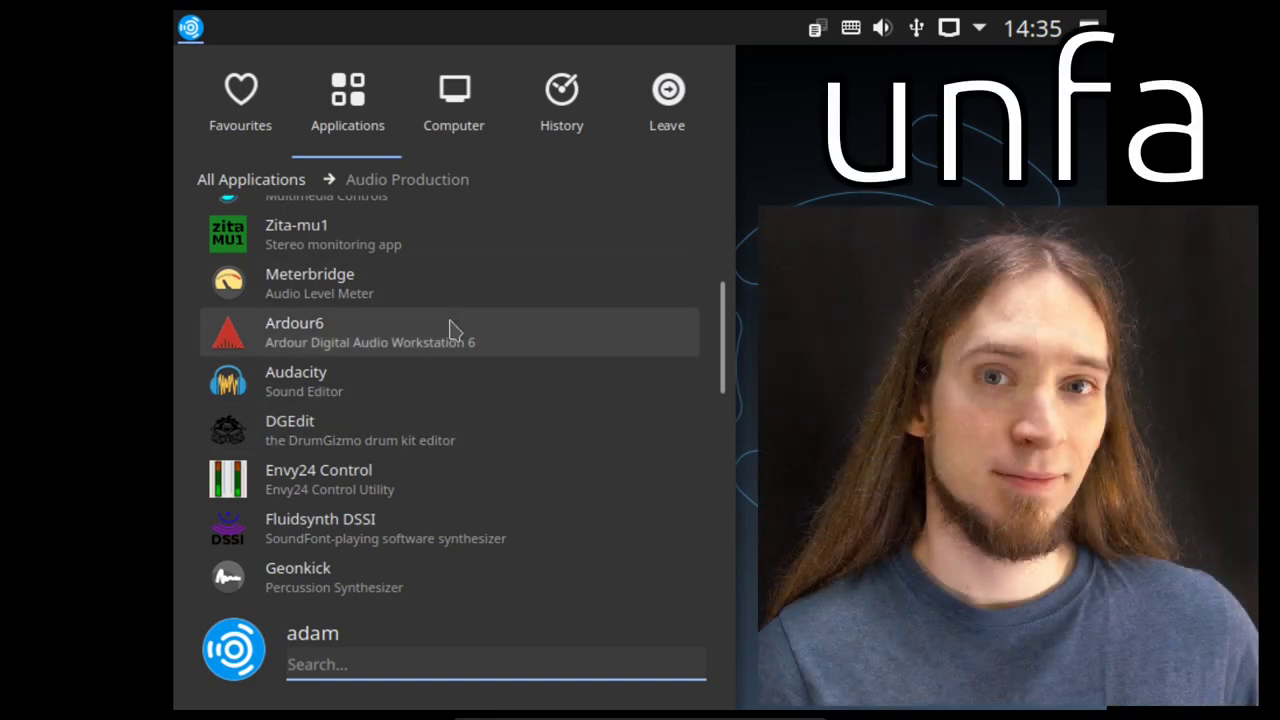
mouse_move(520, 344)
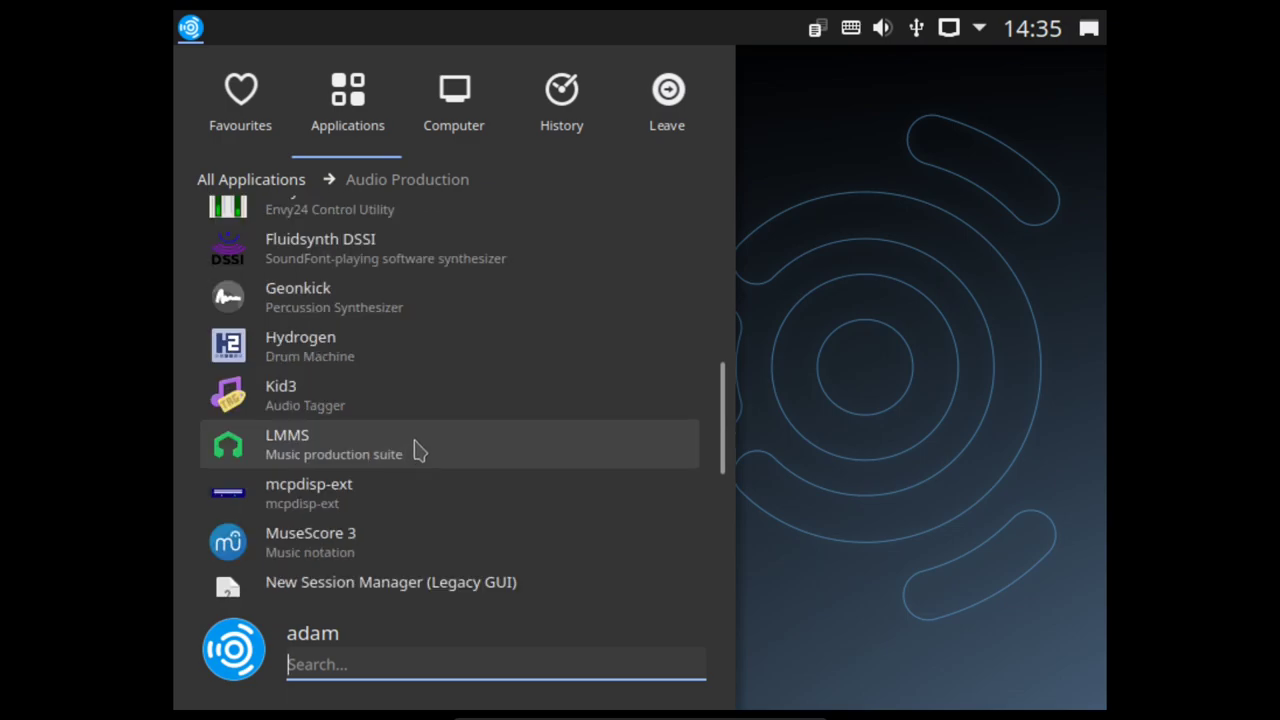
scroll("down", 3)
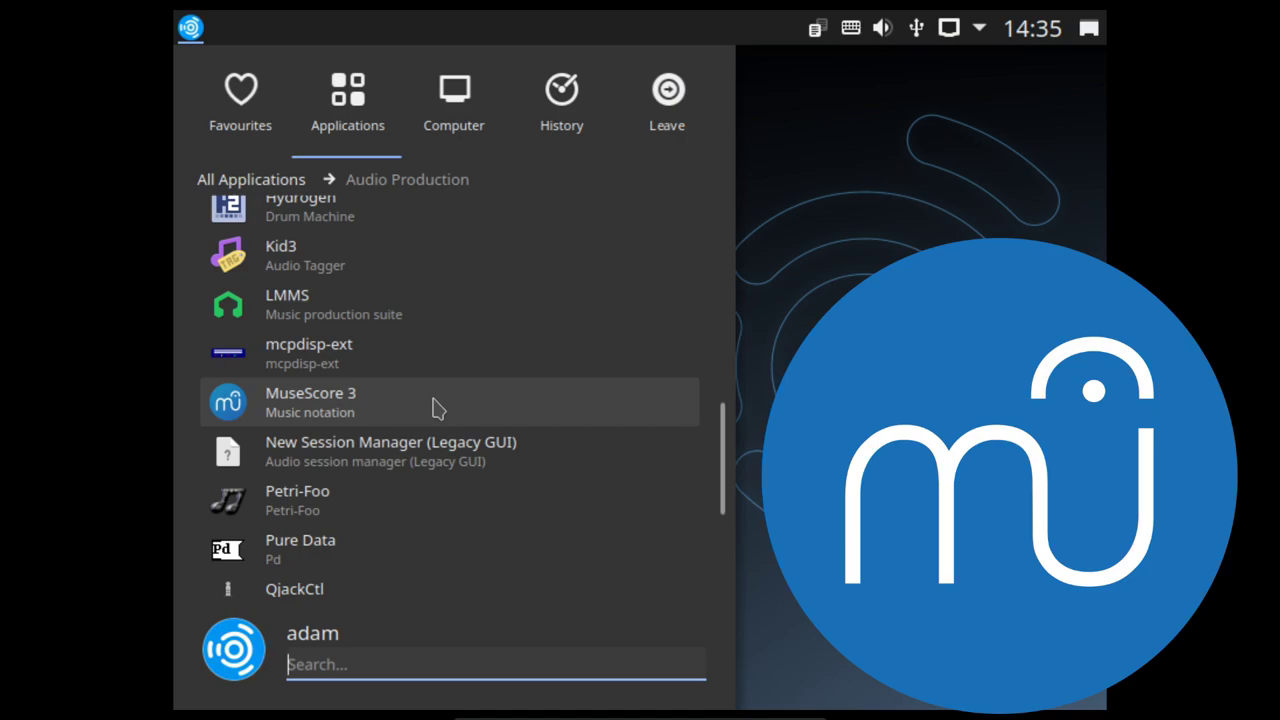
mouse_move(510, 452)
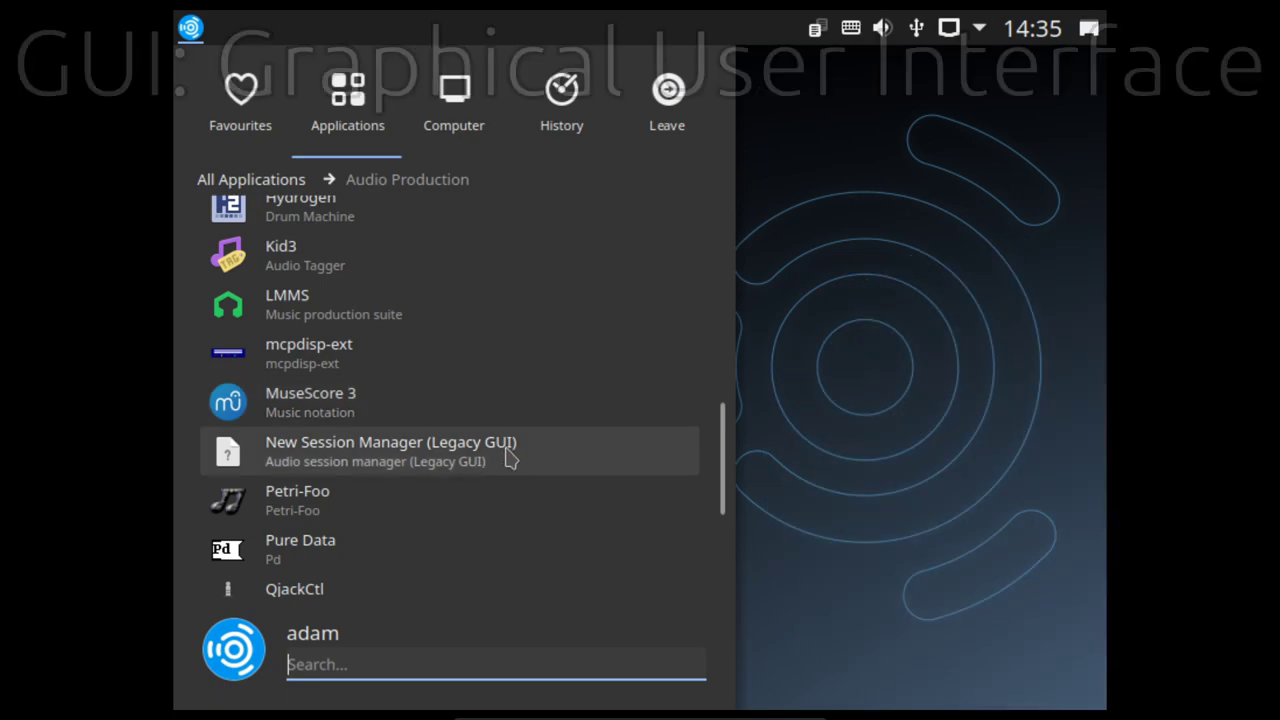
mouse_move(500, 452)
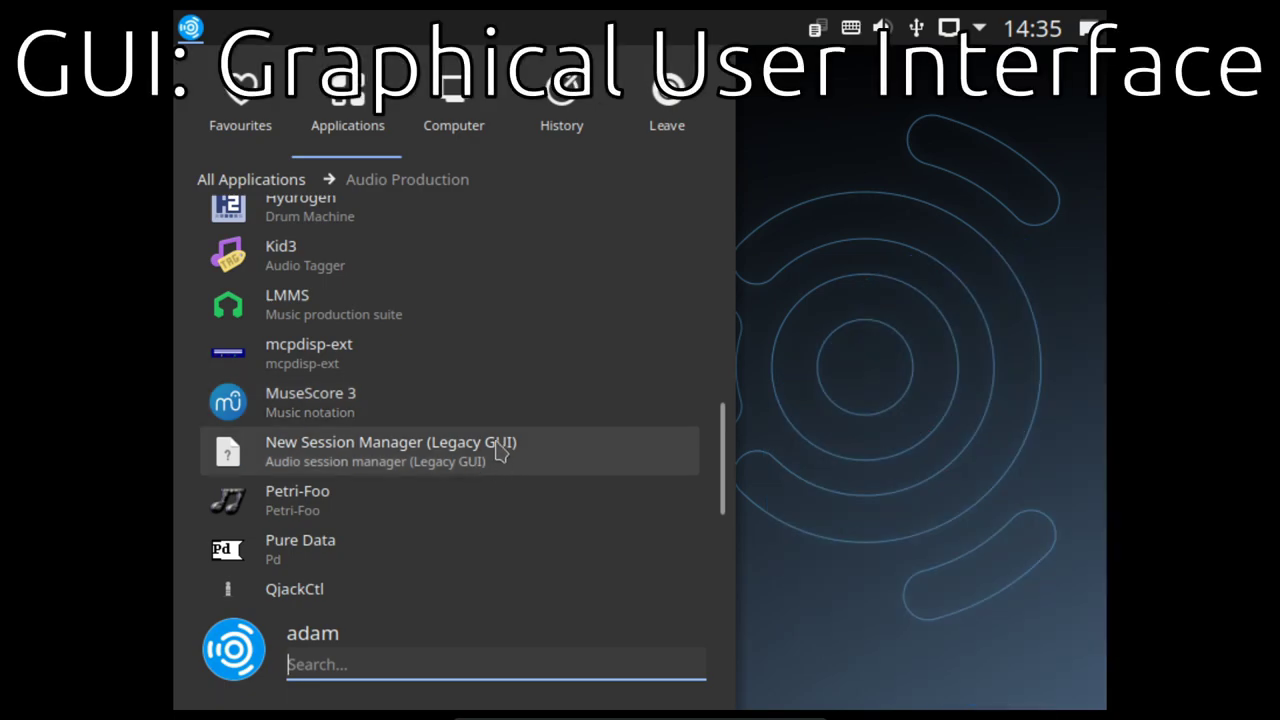
Step: Scroll Audio Production near its end, reaching QjackCtl, Qtractor, RaySession, SooperLooper and ZynAddSubFX
scroll("down", 3)
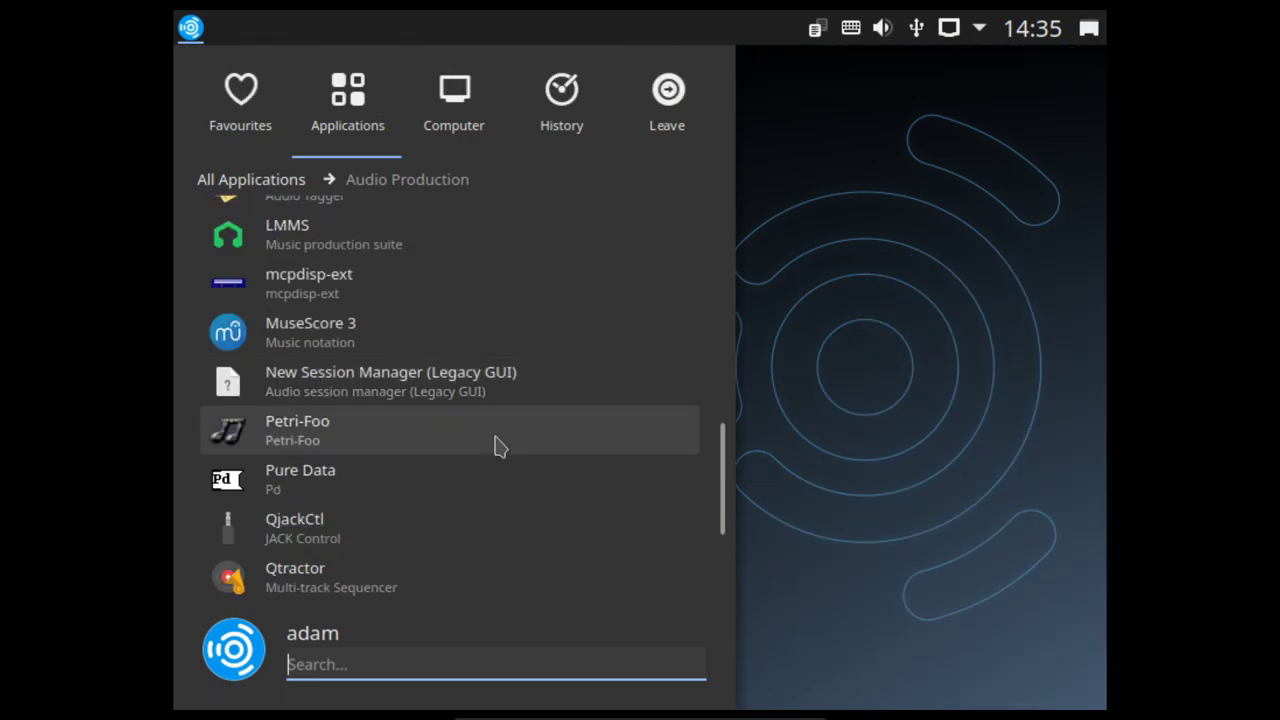
scroll("down", 3)
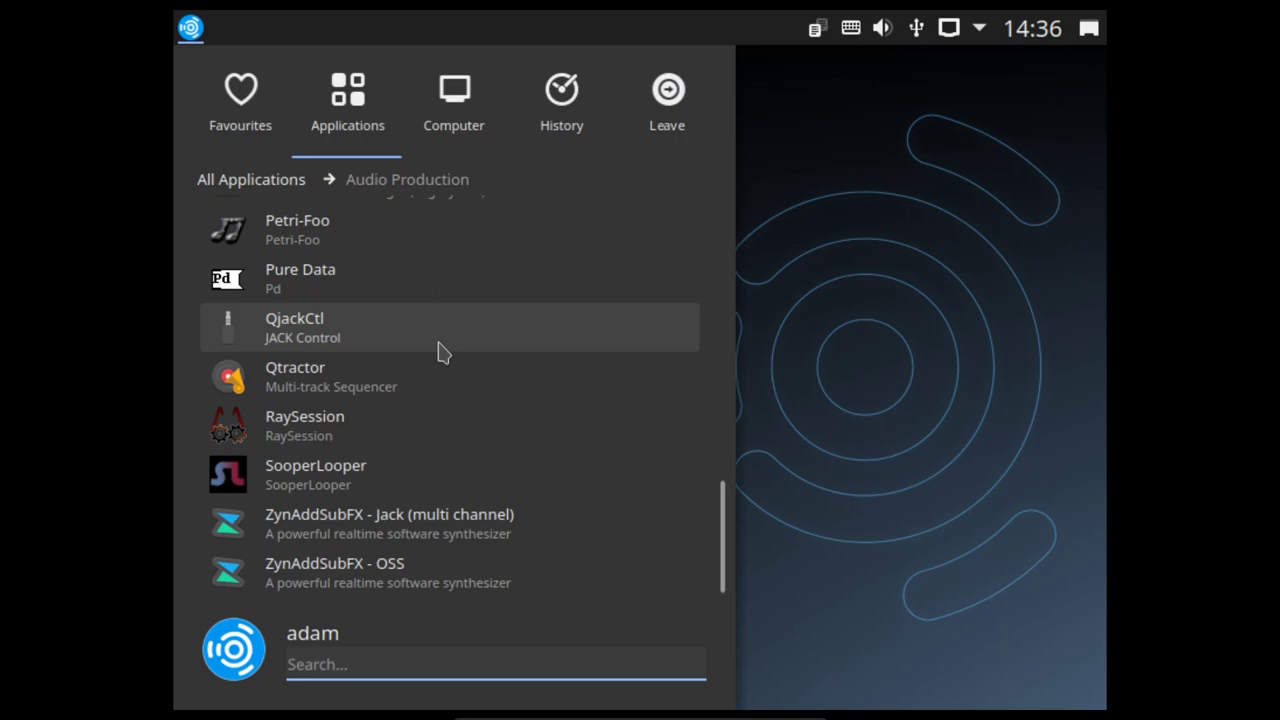
mouse_move(440, 396)
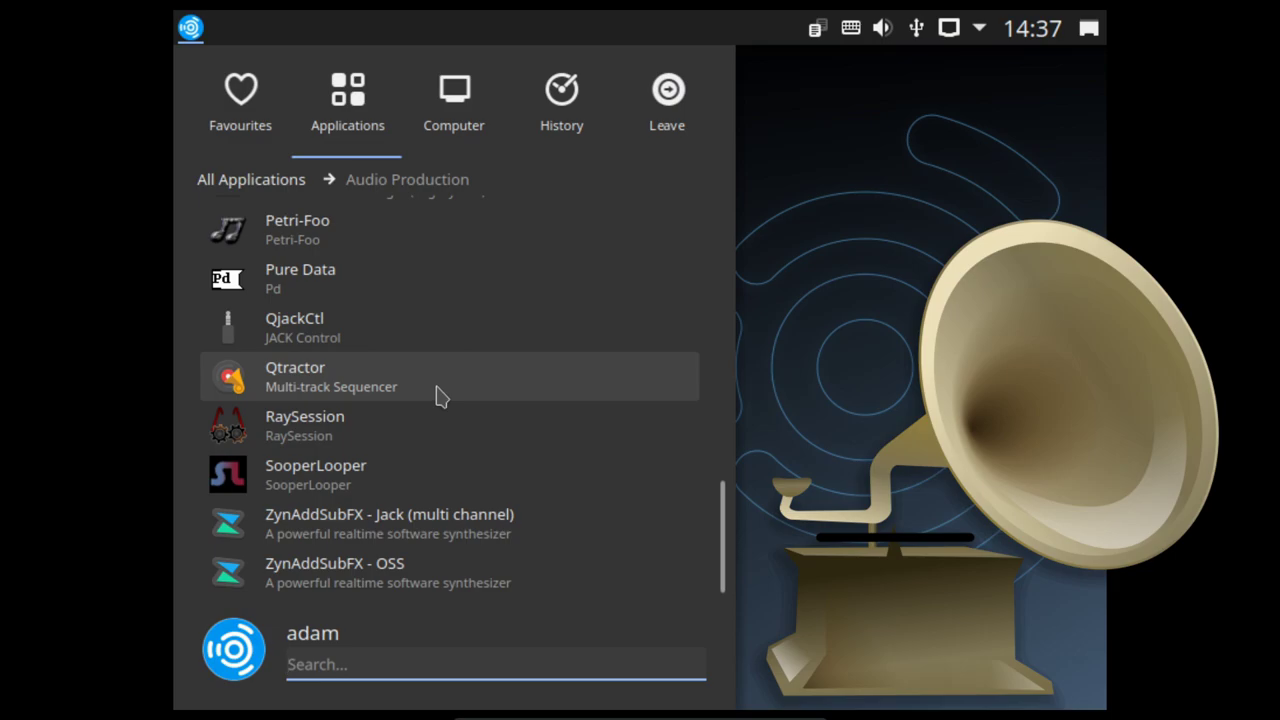
mouse_move(436, 436)
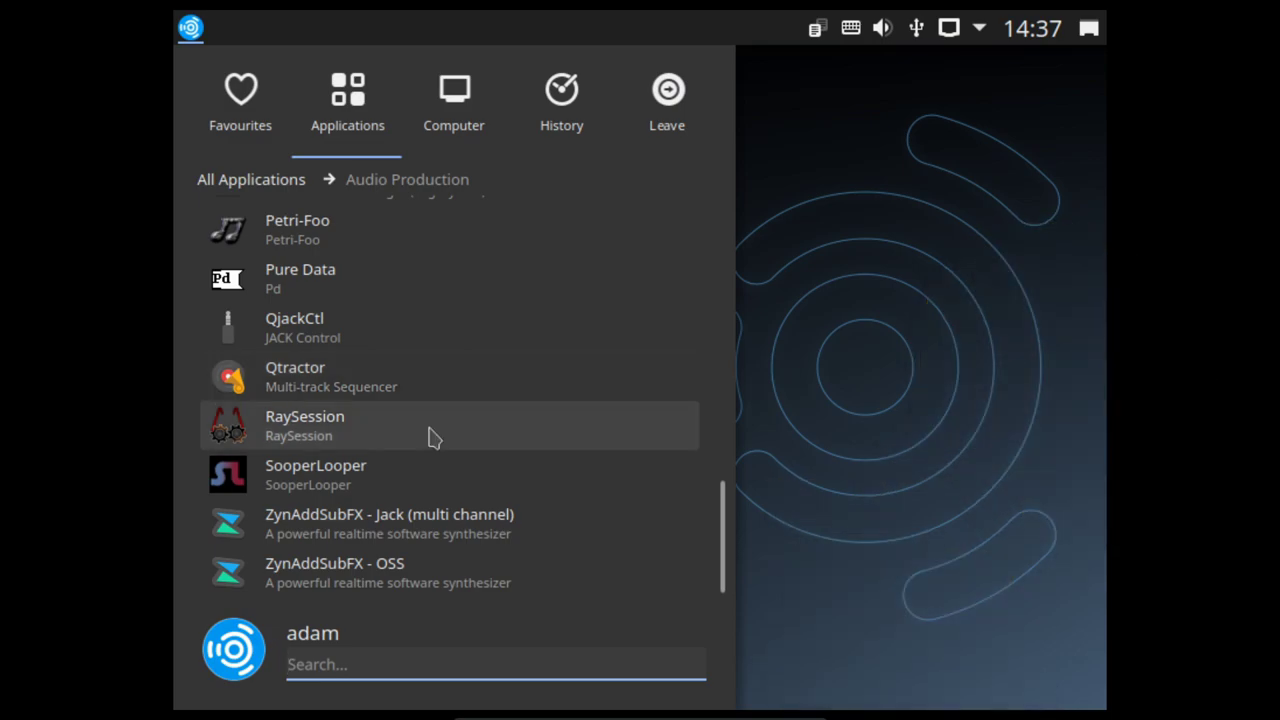
mouse_move(468, 556)
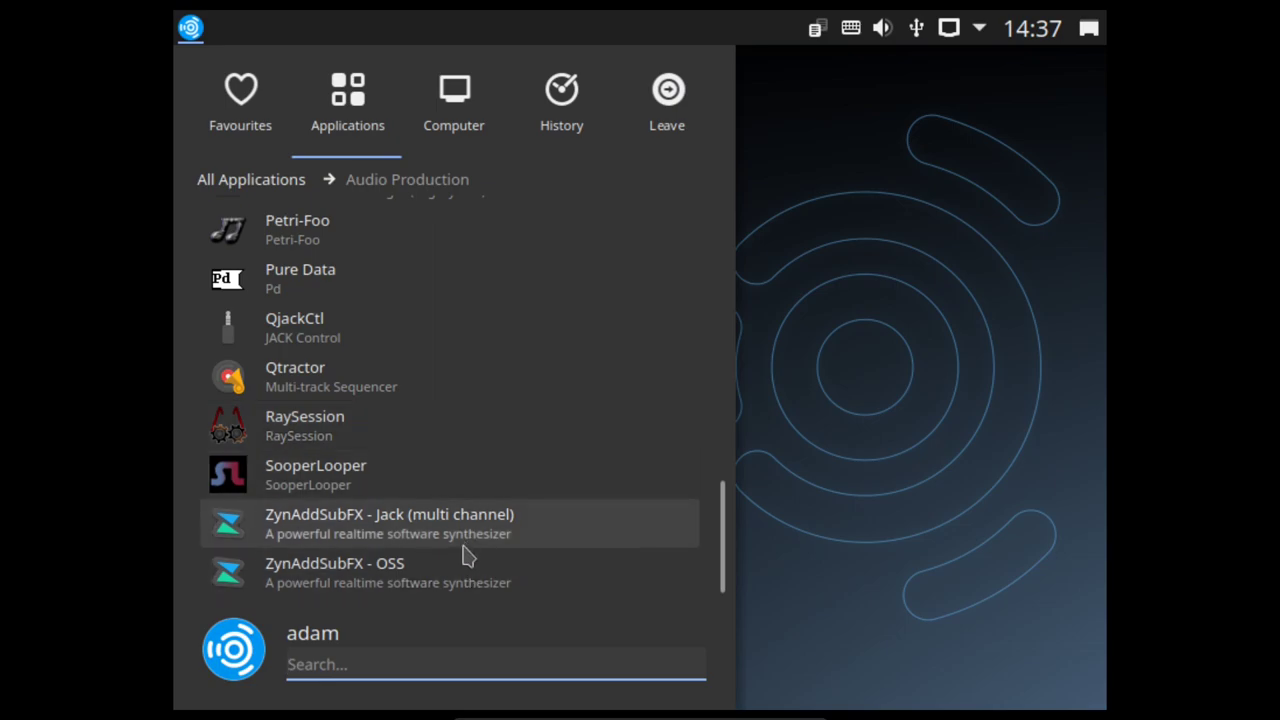
mouse_move(480, 556)
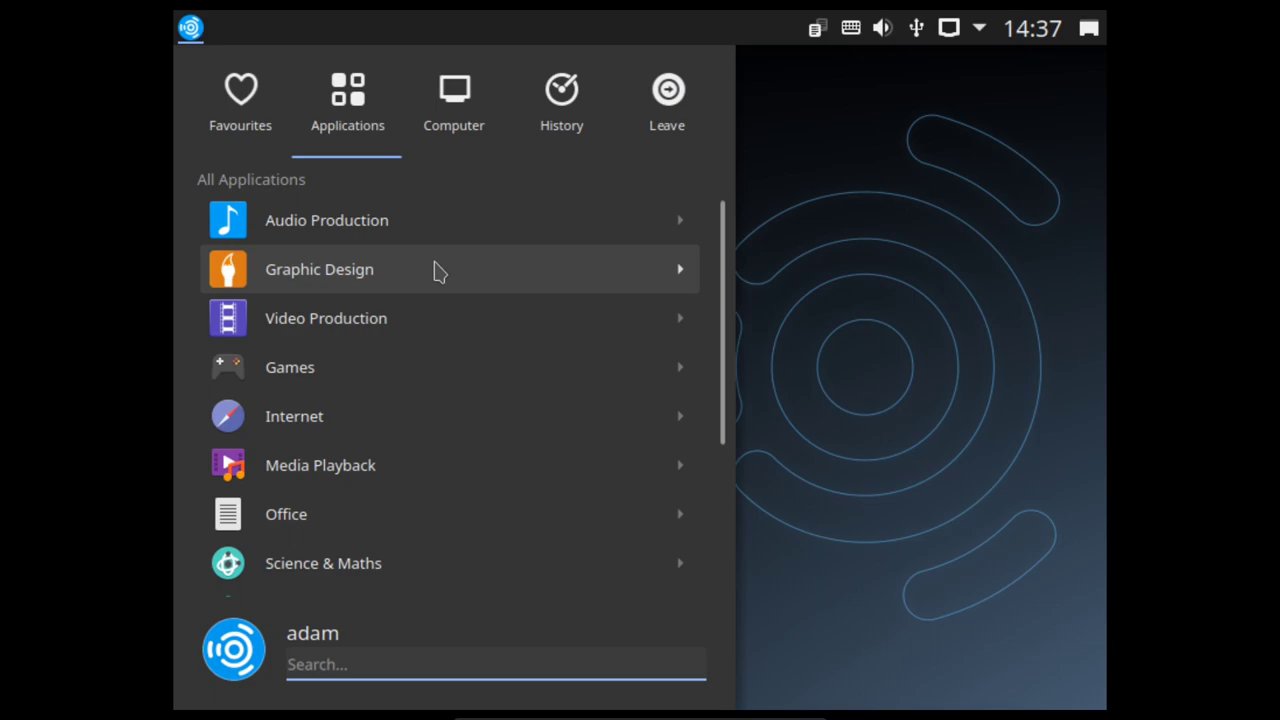
left_click(496, 664)
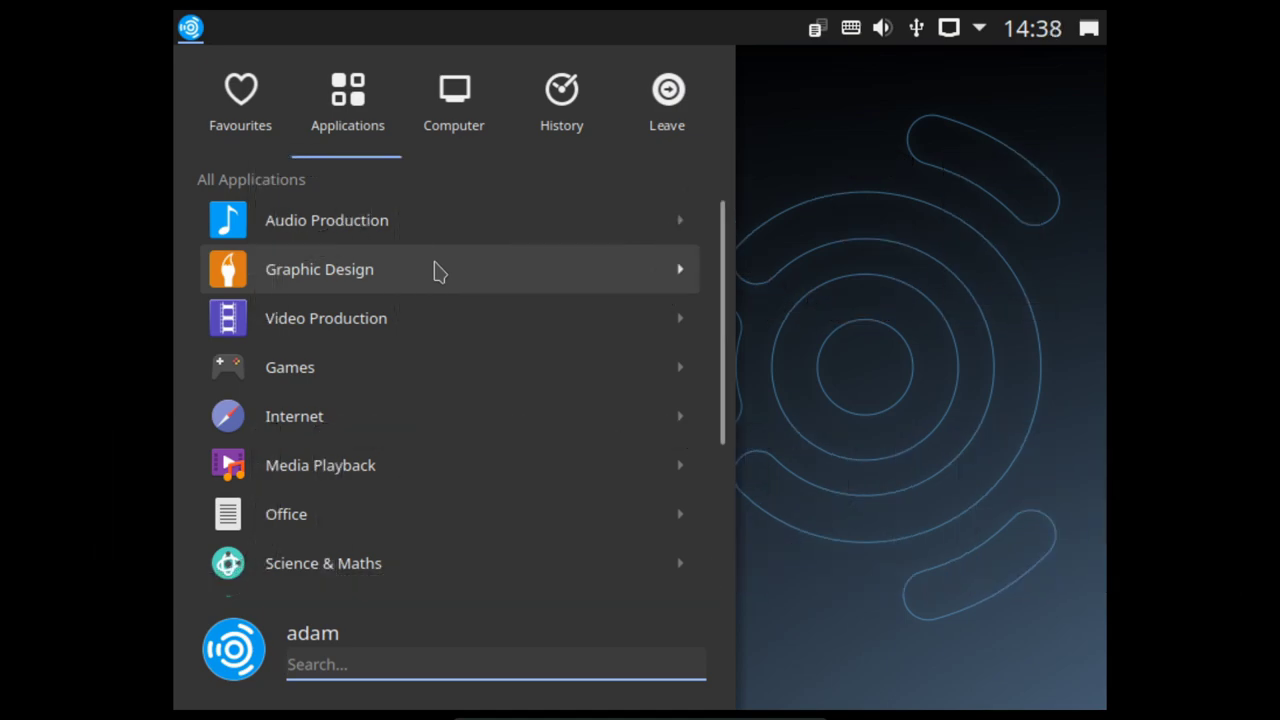
left_click(496, 664)
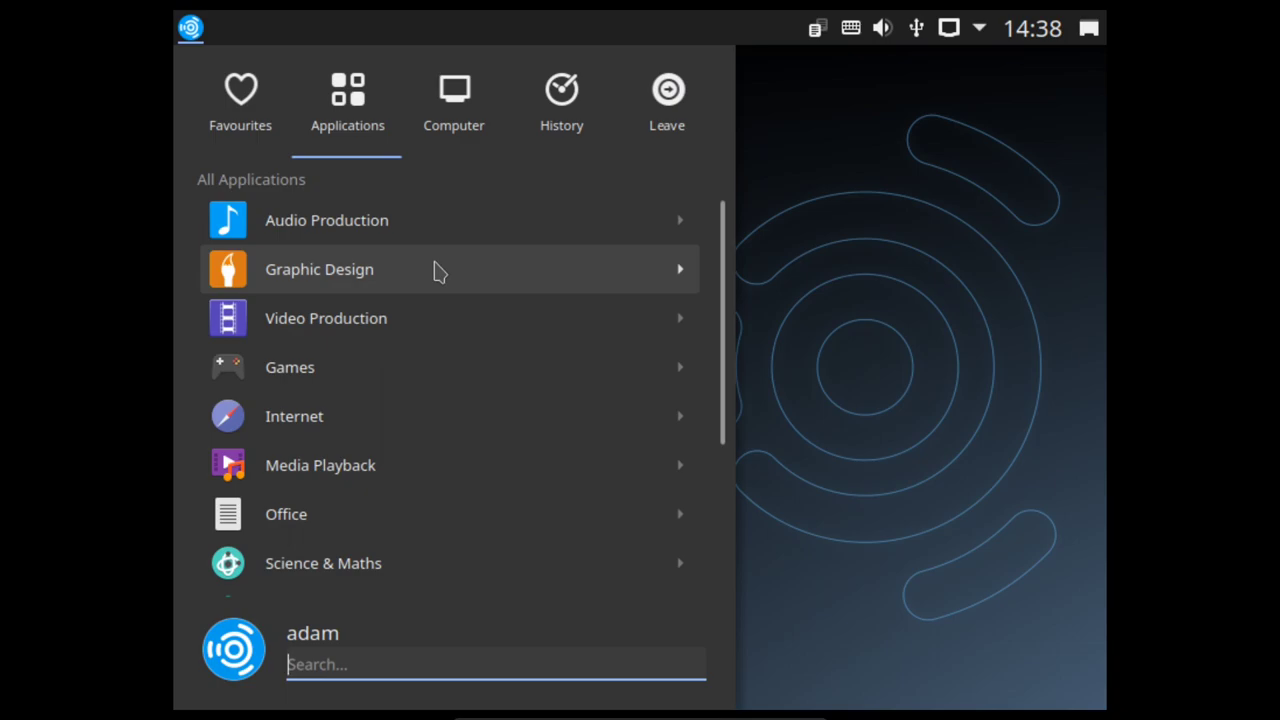
mouse_move(444, 278)
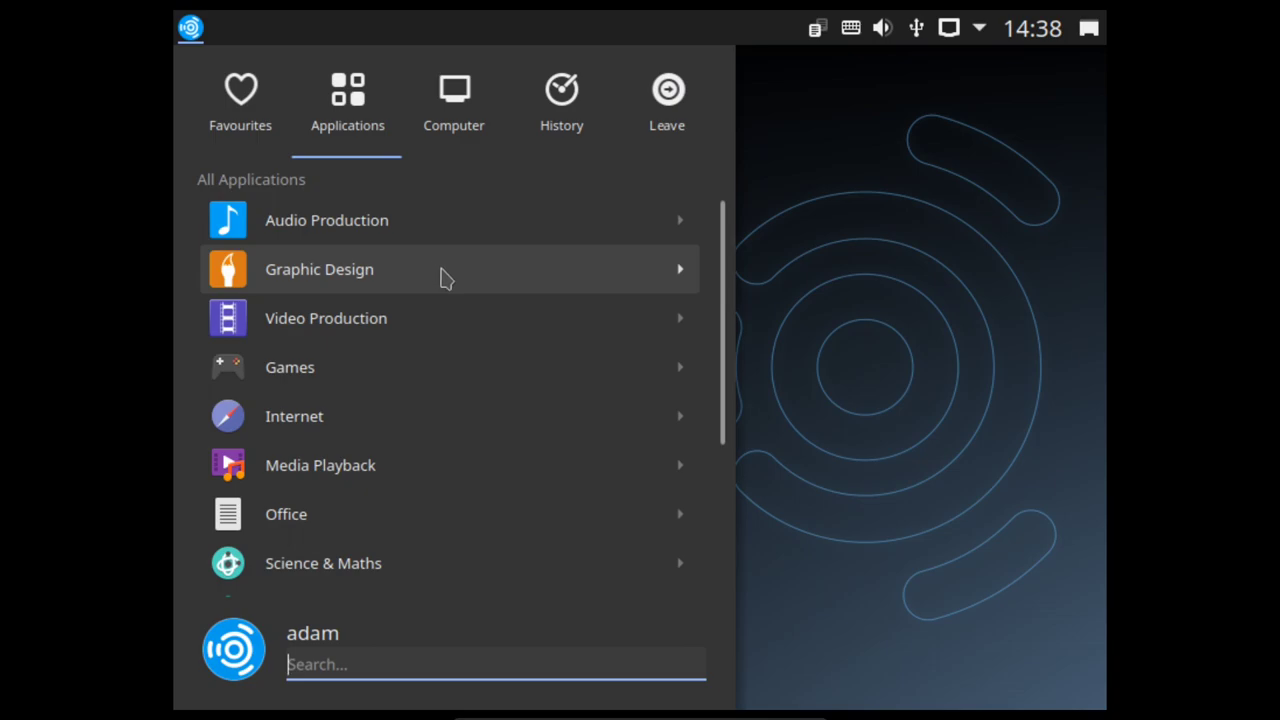
Step: Enter the Graphic Design category, showing Graphics Utilities with Document Scanner, ImageMagick and Skanlite
left_click(320, 268)
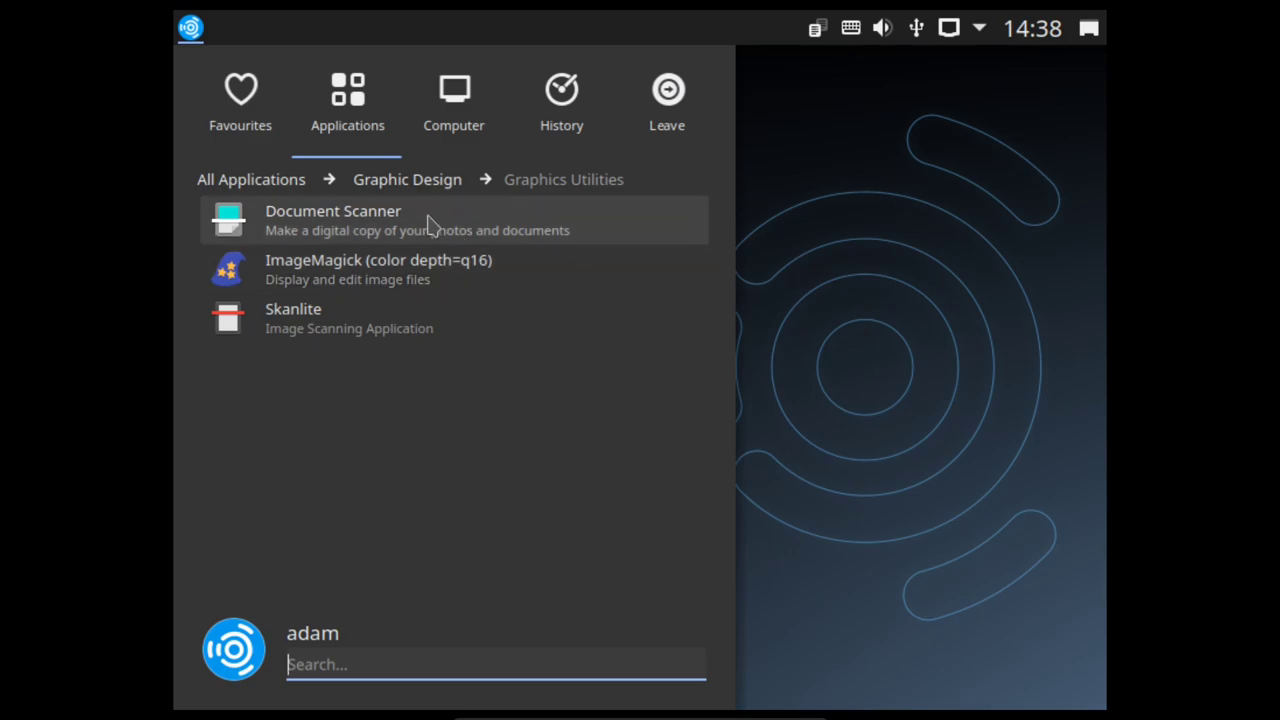
mouse_move(428, 328)
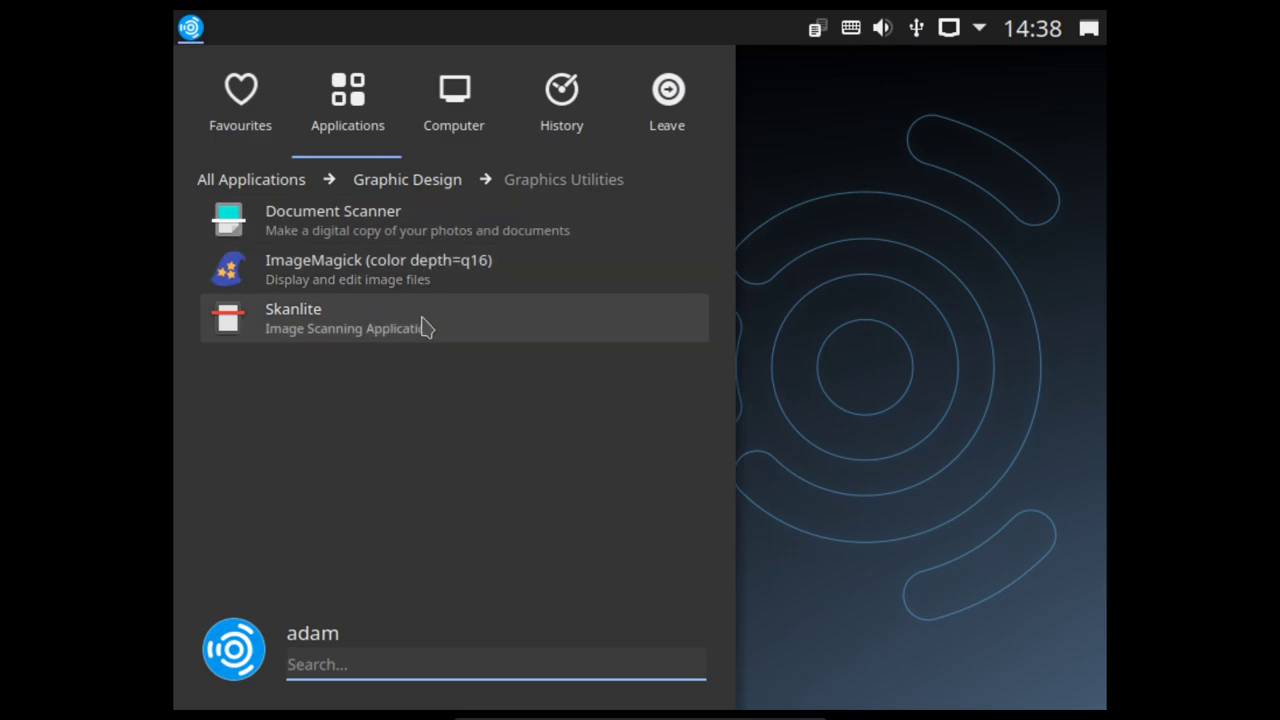
mouse_move(490, 318)
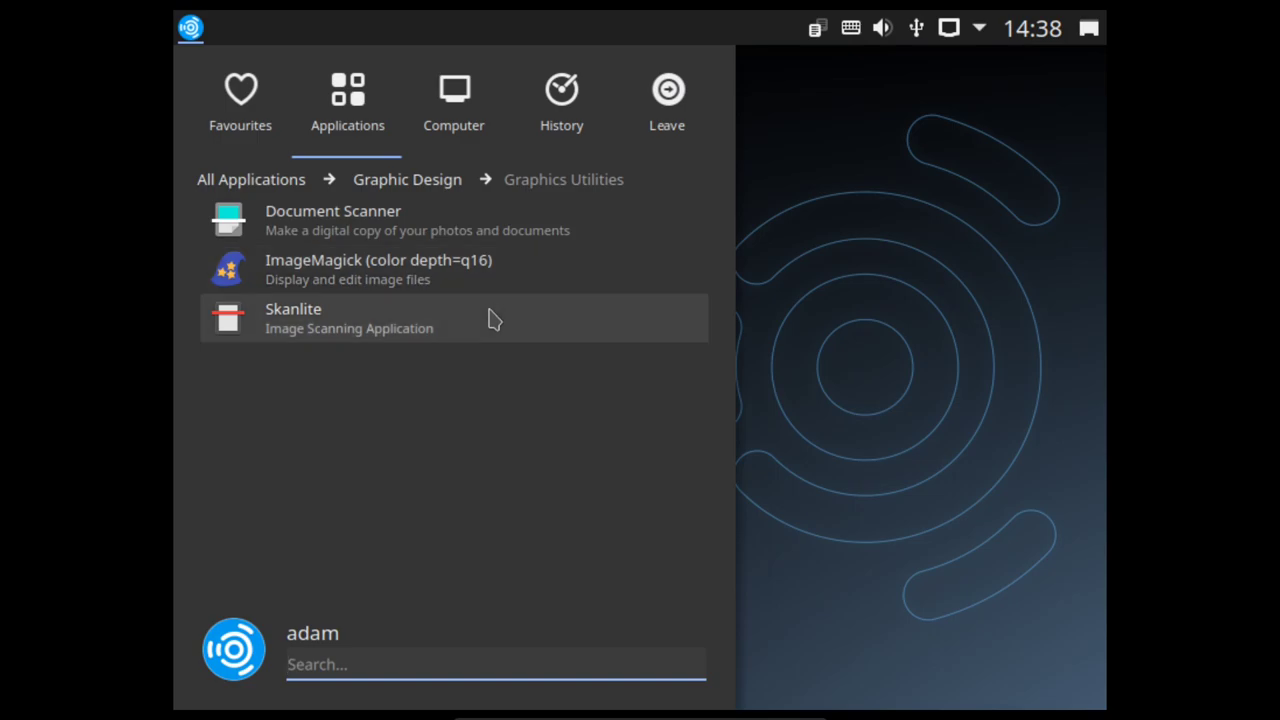
mouse_move(490, 220)
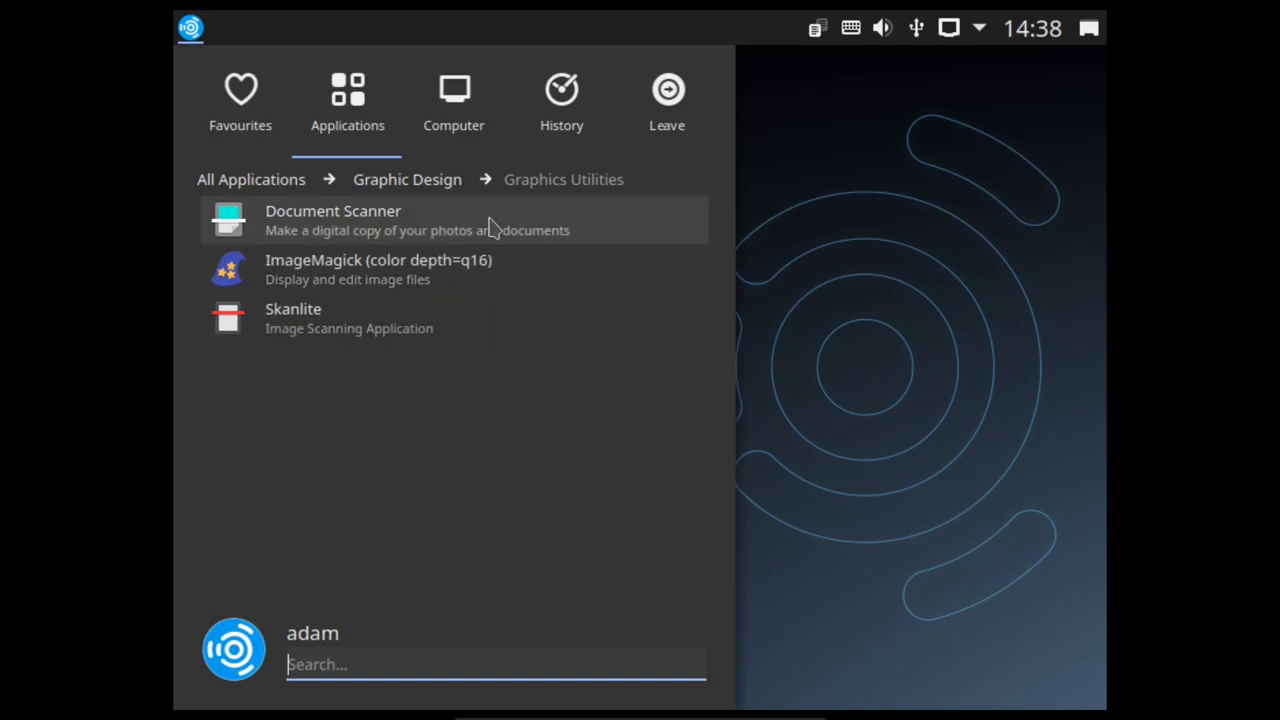
mouse_move(292, 338)
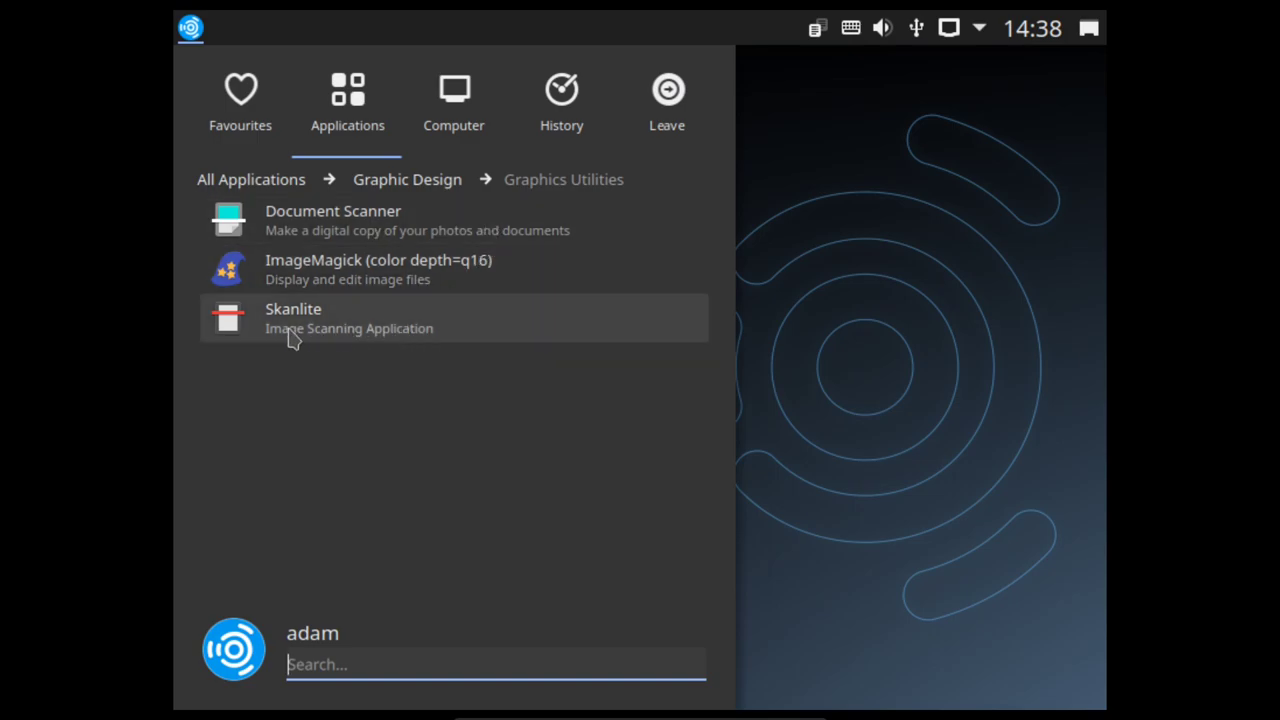
mouse_move(284, 328)
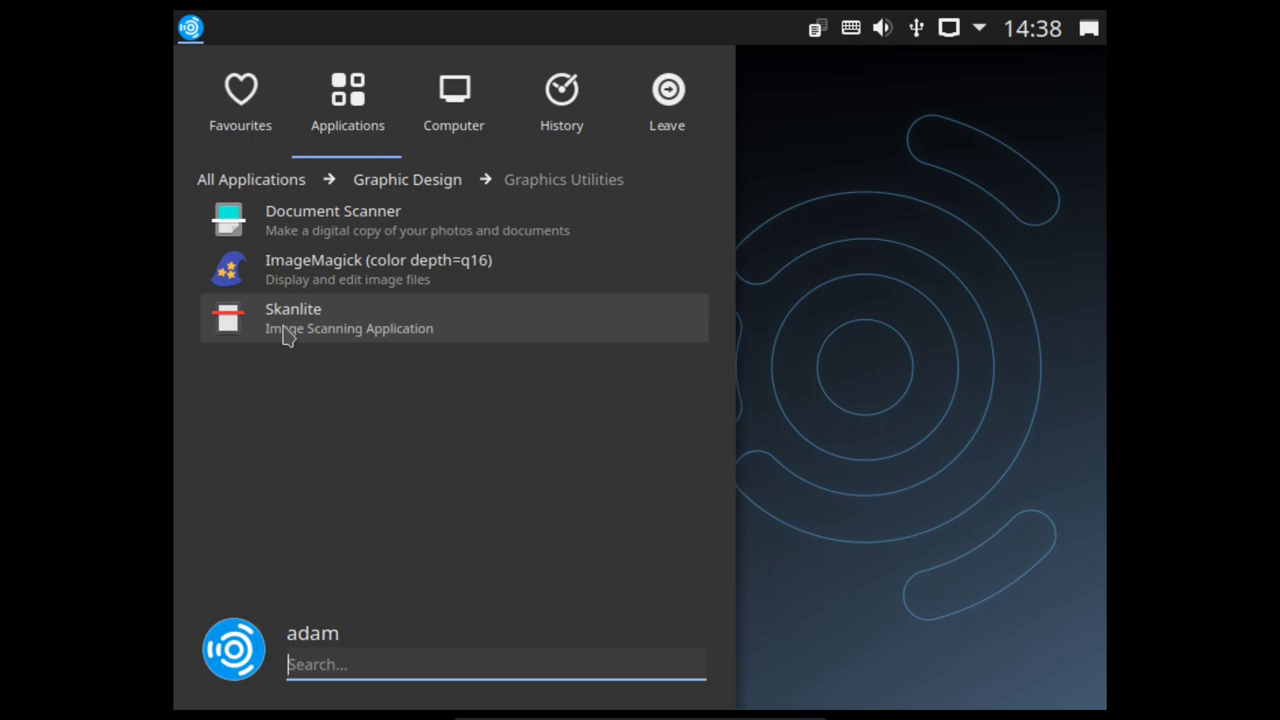
mouse_move(404, 220)
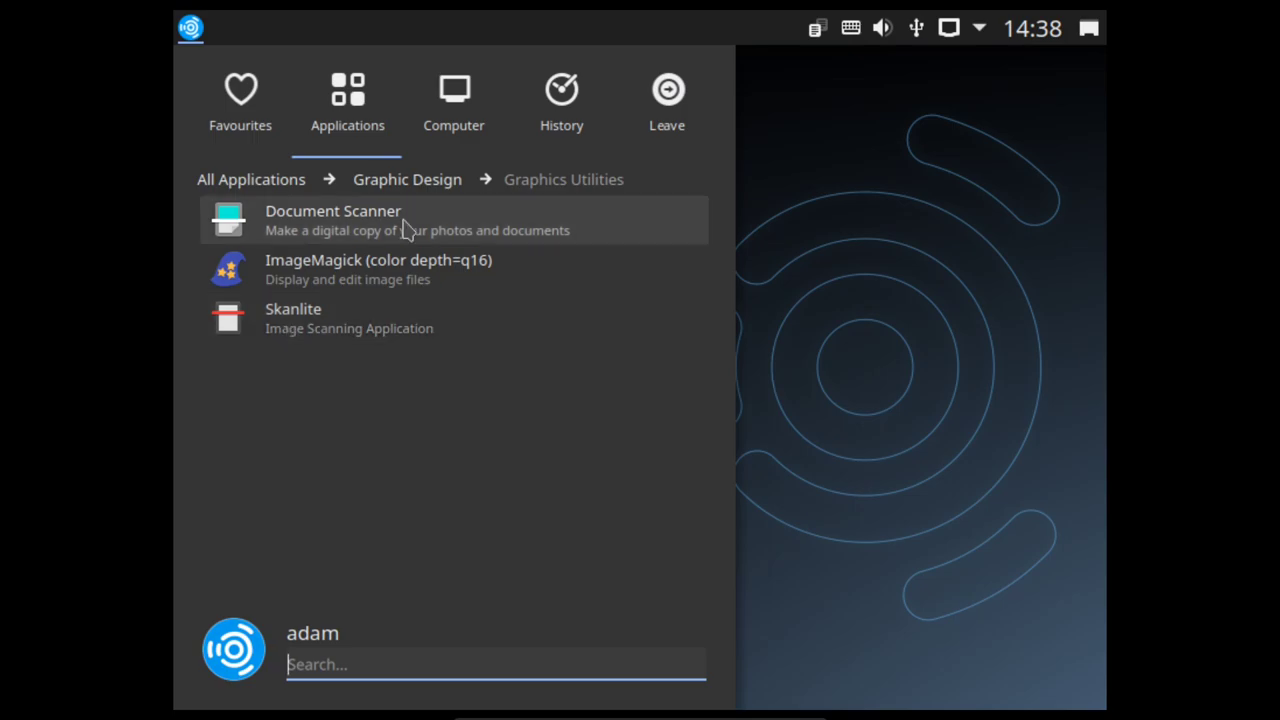
mouse_move(408, 180)
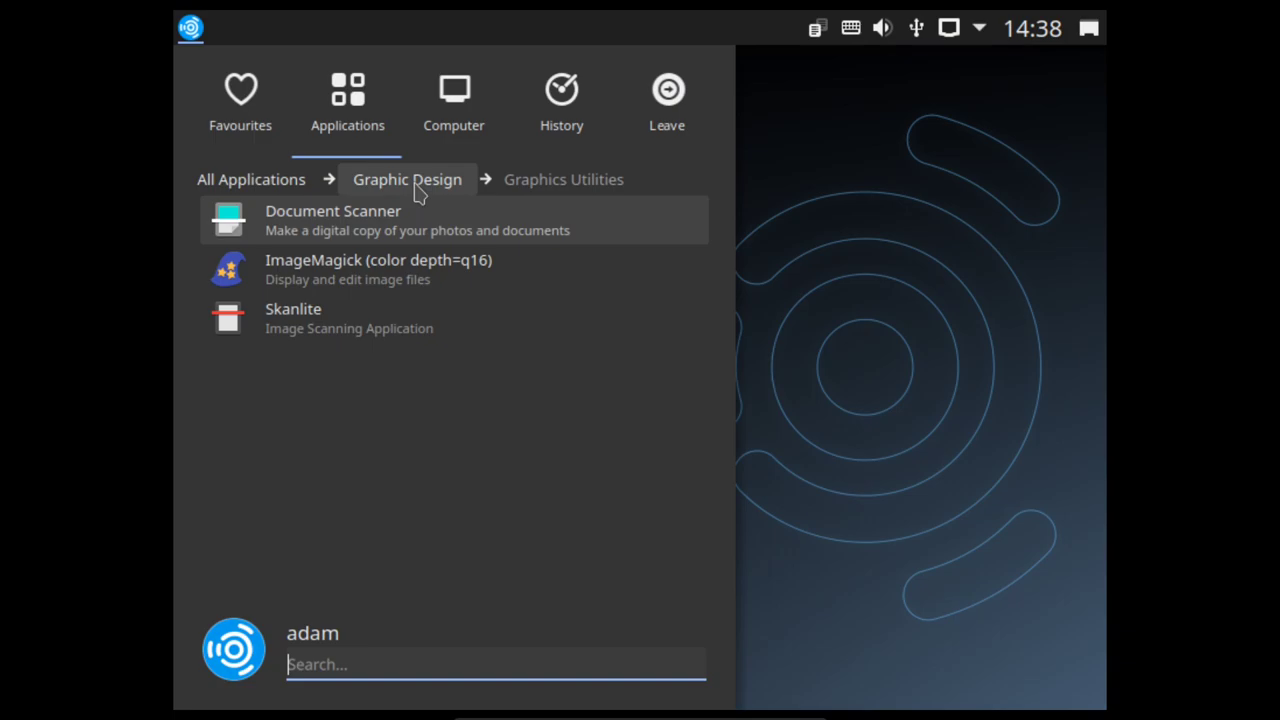
Step: Go back up to Graphic Design to reach the Photography apps like Darktable, digiKam and Gwenview
left_click(408, 180)
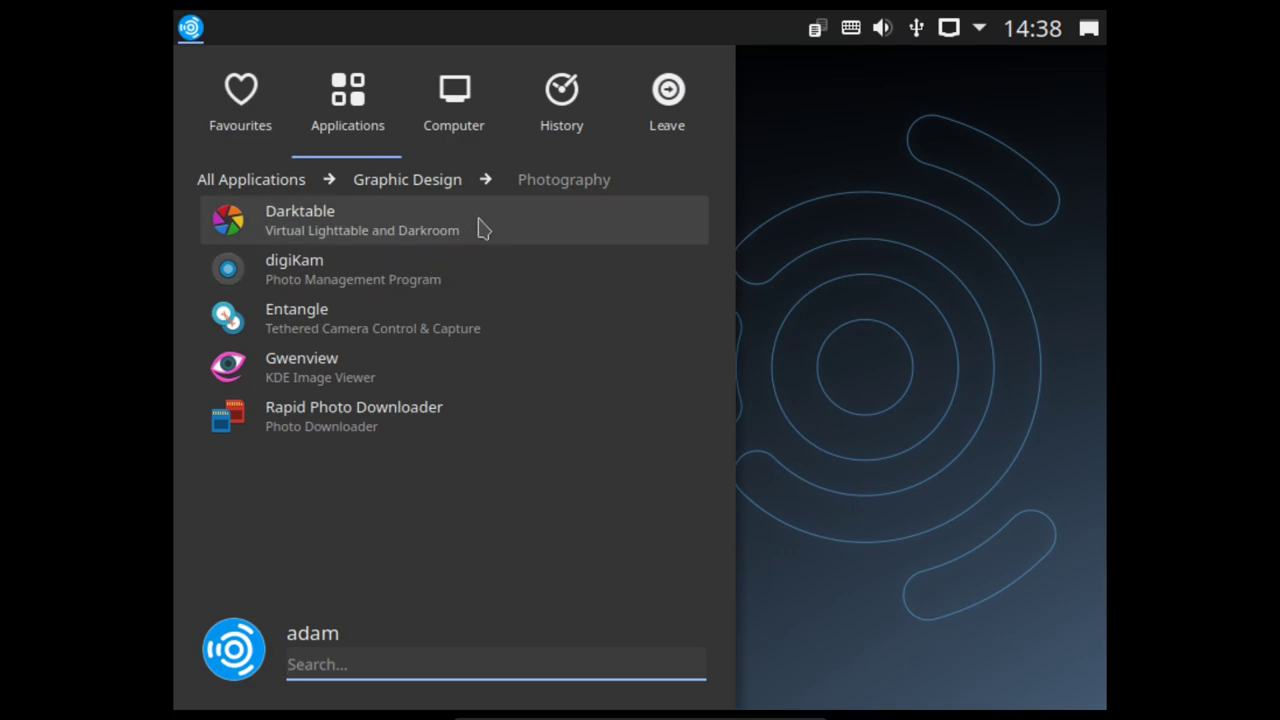
mouse_move(484, 276)
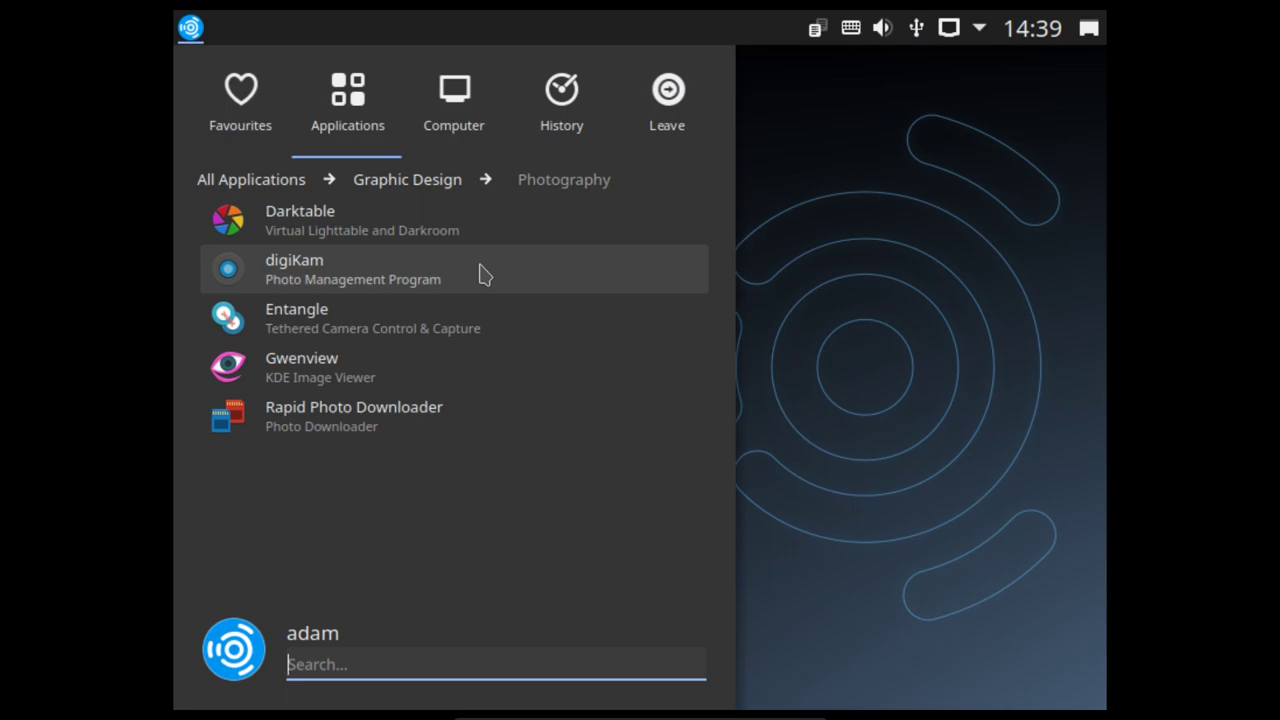
mouse_move(504, 330)
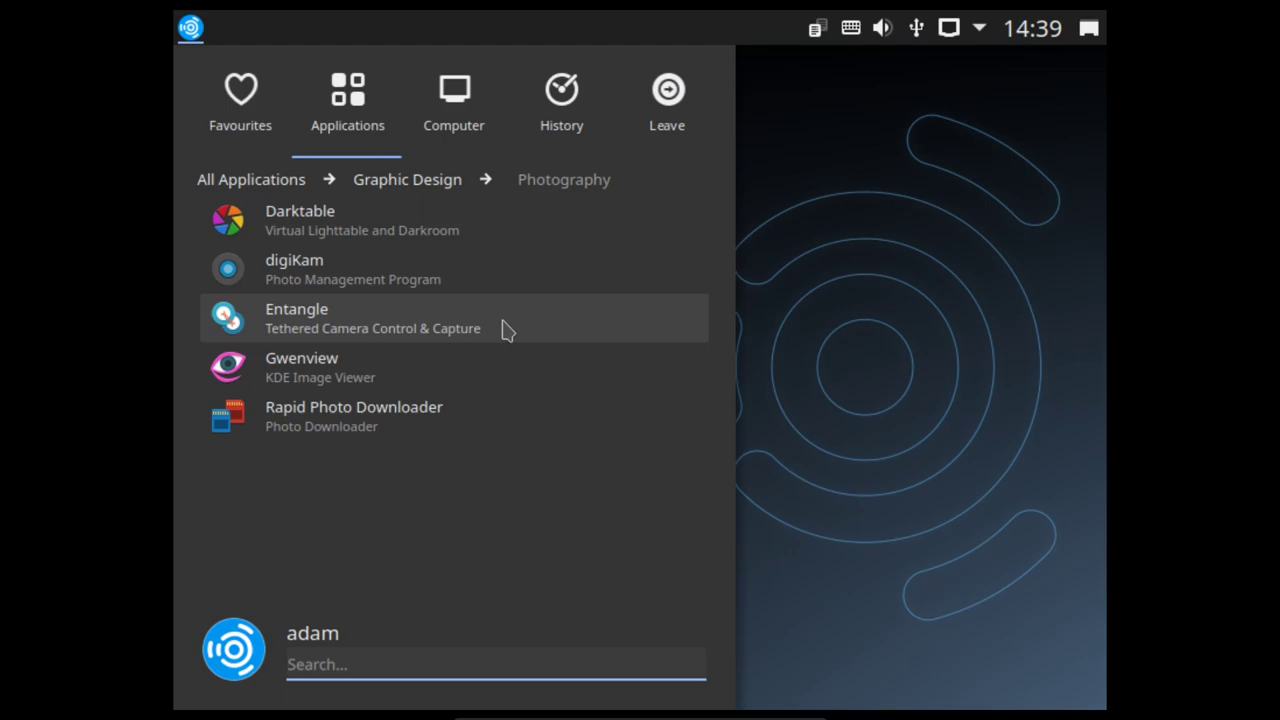
mouse_move(476, 384)
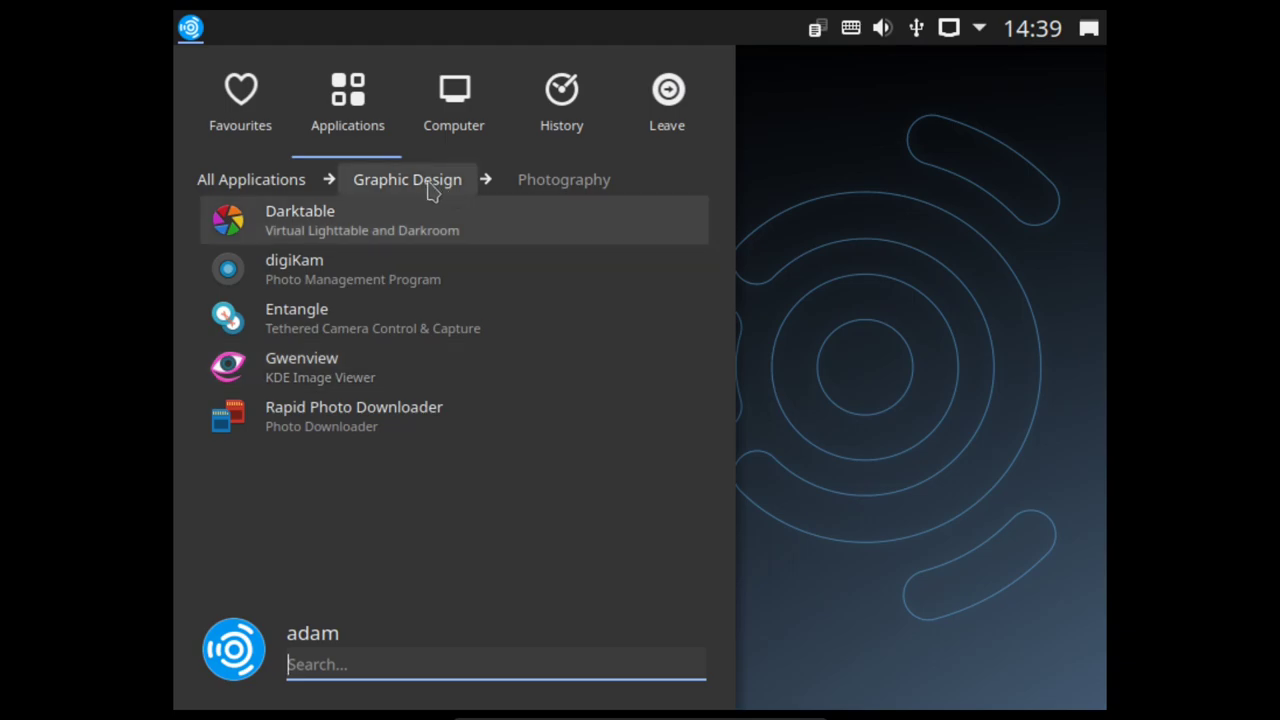
mouse_move(404, 418)
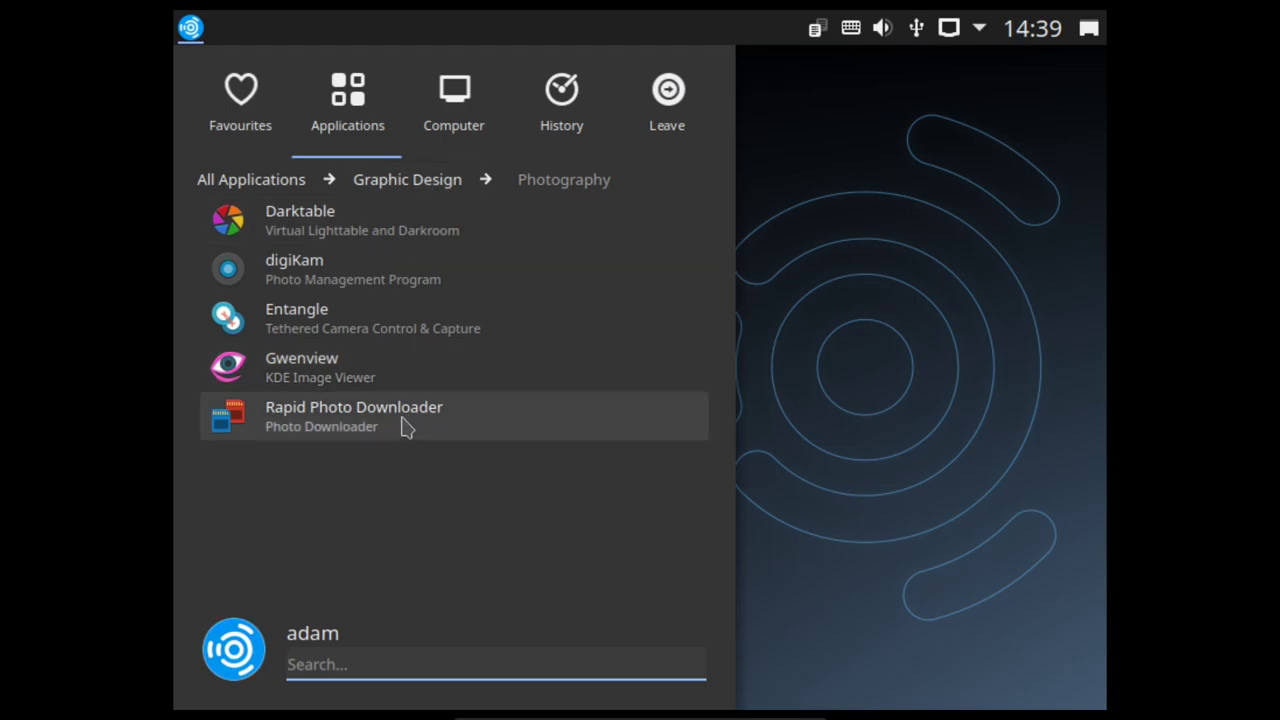
mouse_move(434, 202)
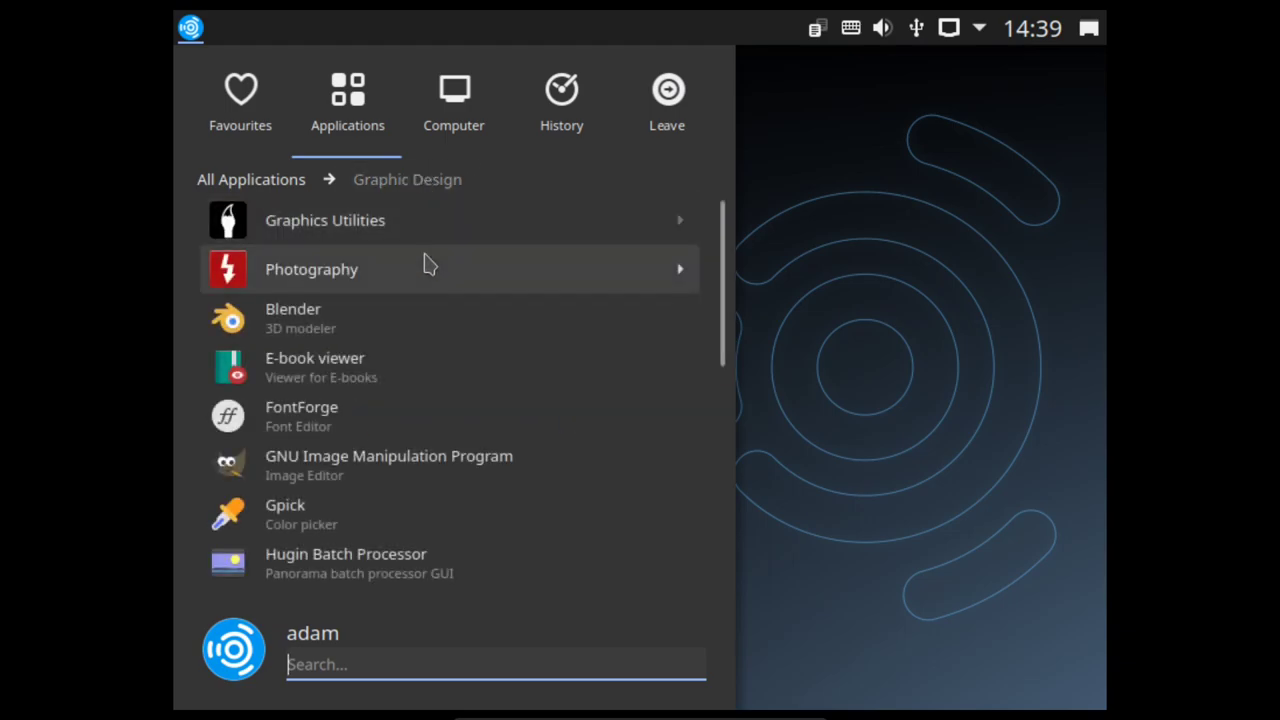
mouse_move(450, 318)
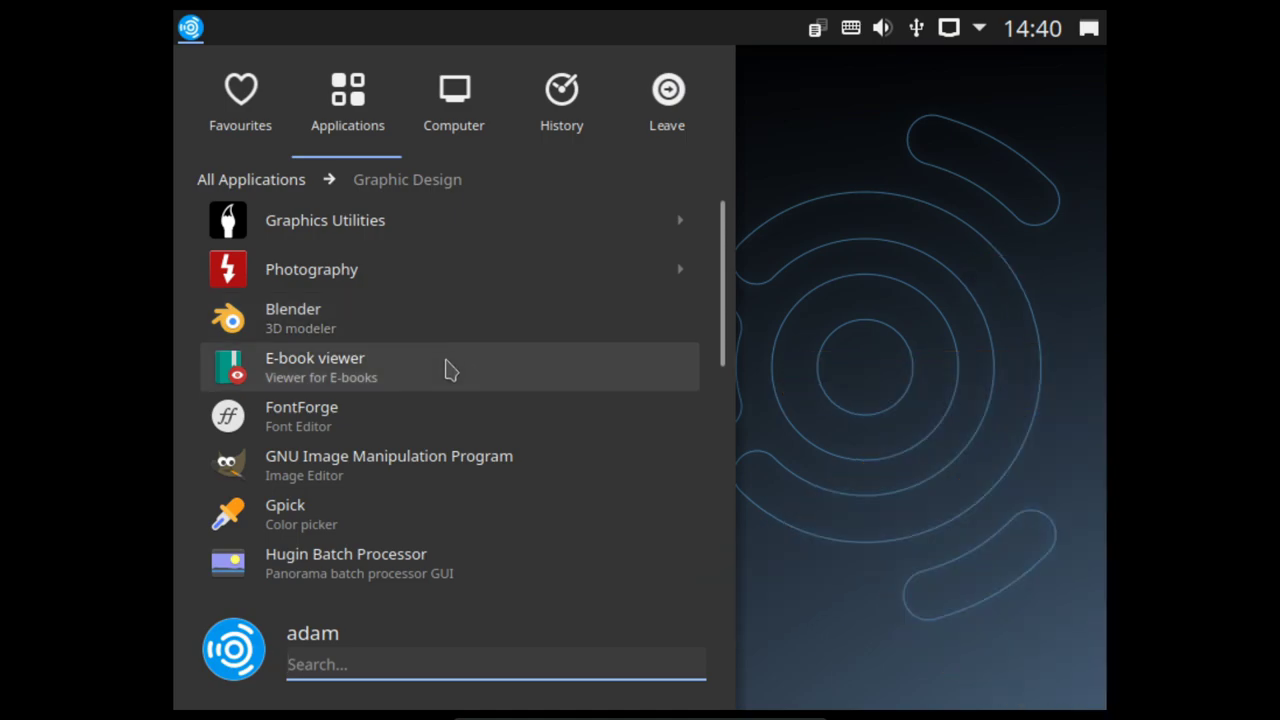
mouse_move(418, 432)
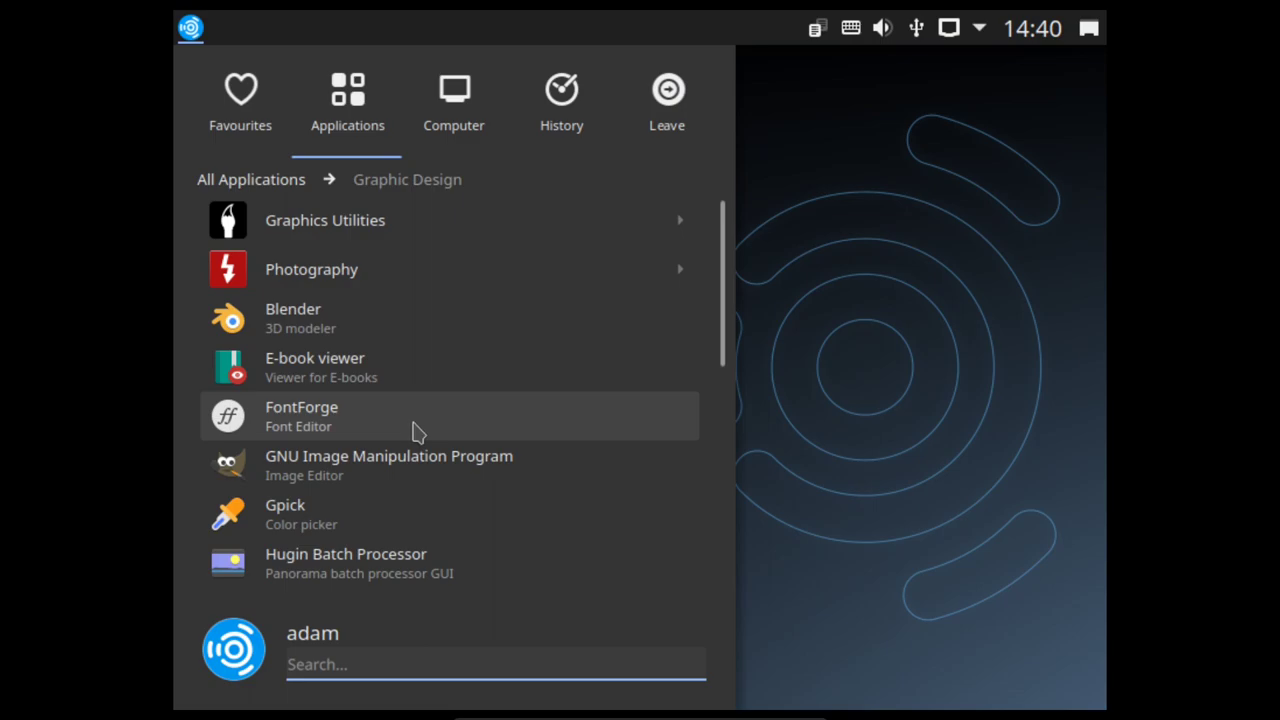
mouse_move(428, 422)
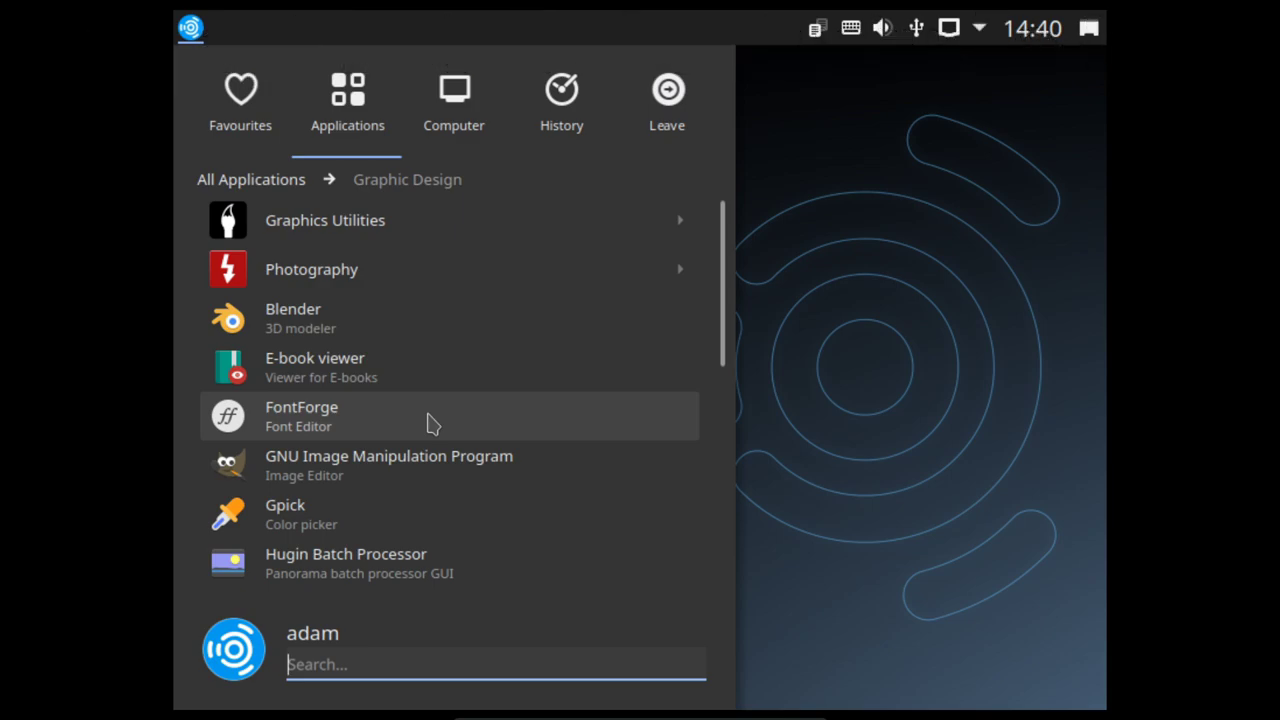
mouse_move(436, 464)
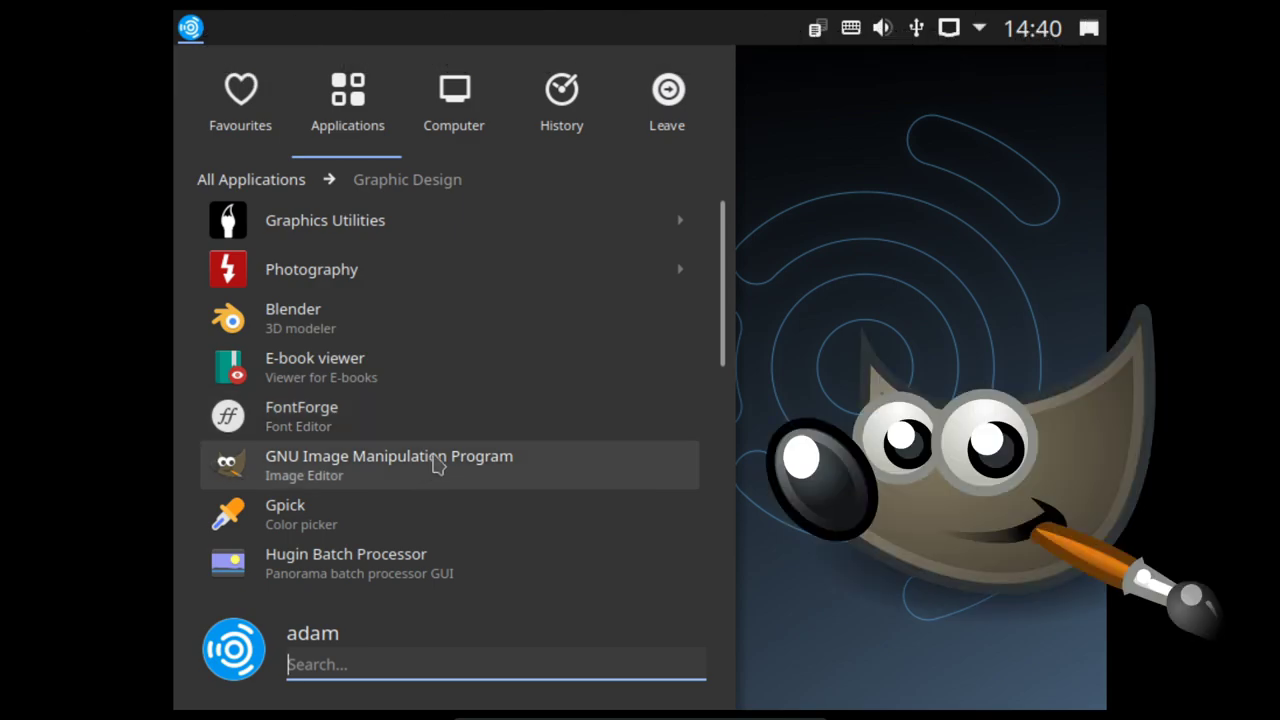
scroll("down", 3)
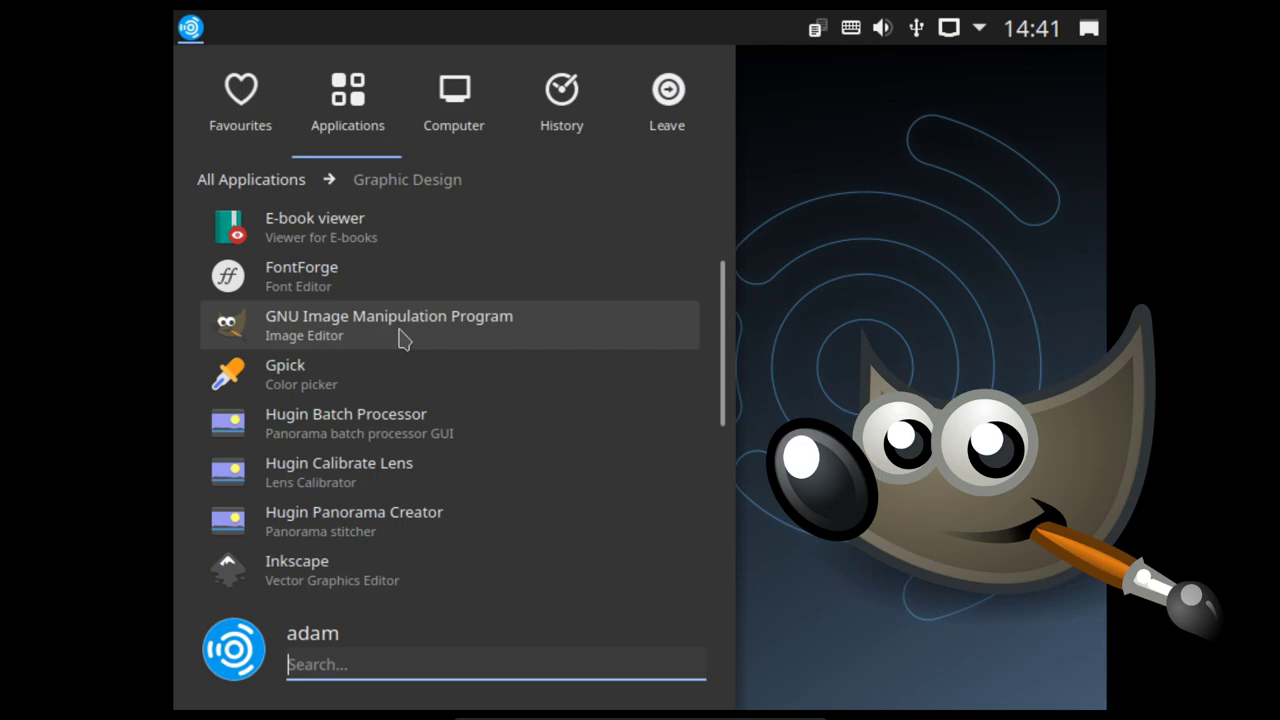
mouse_move(416, 374)
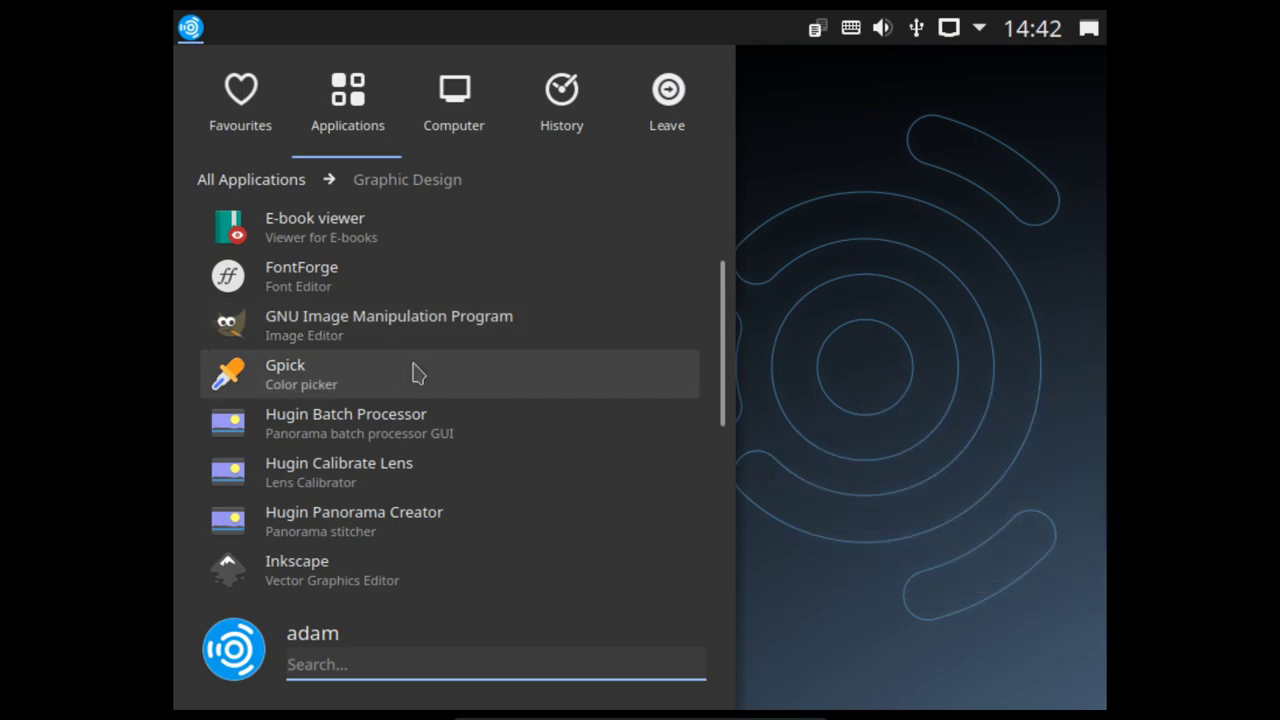
mouse_move(460, 396)
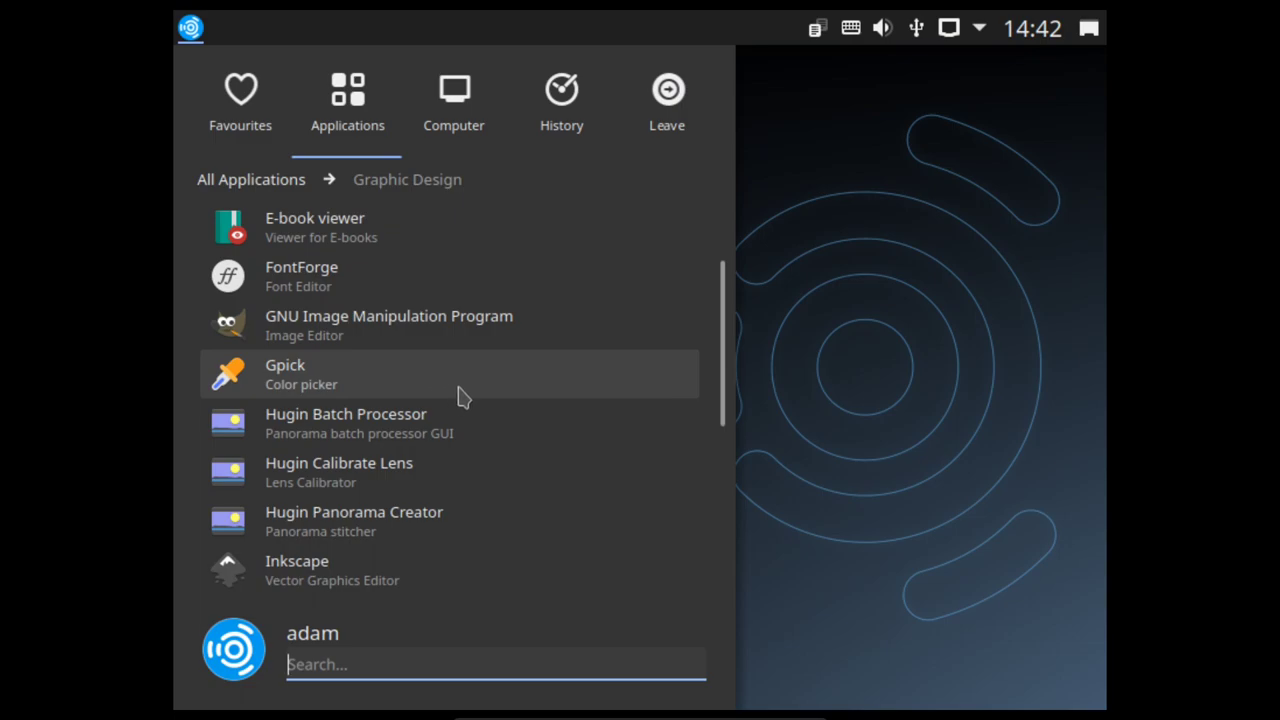
left_click(284, 374)
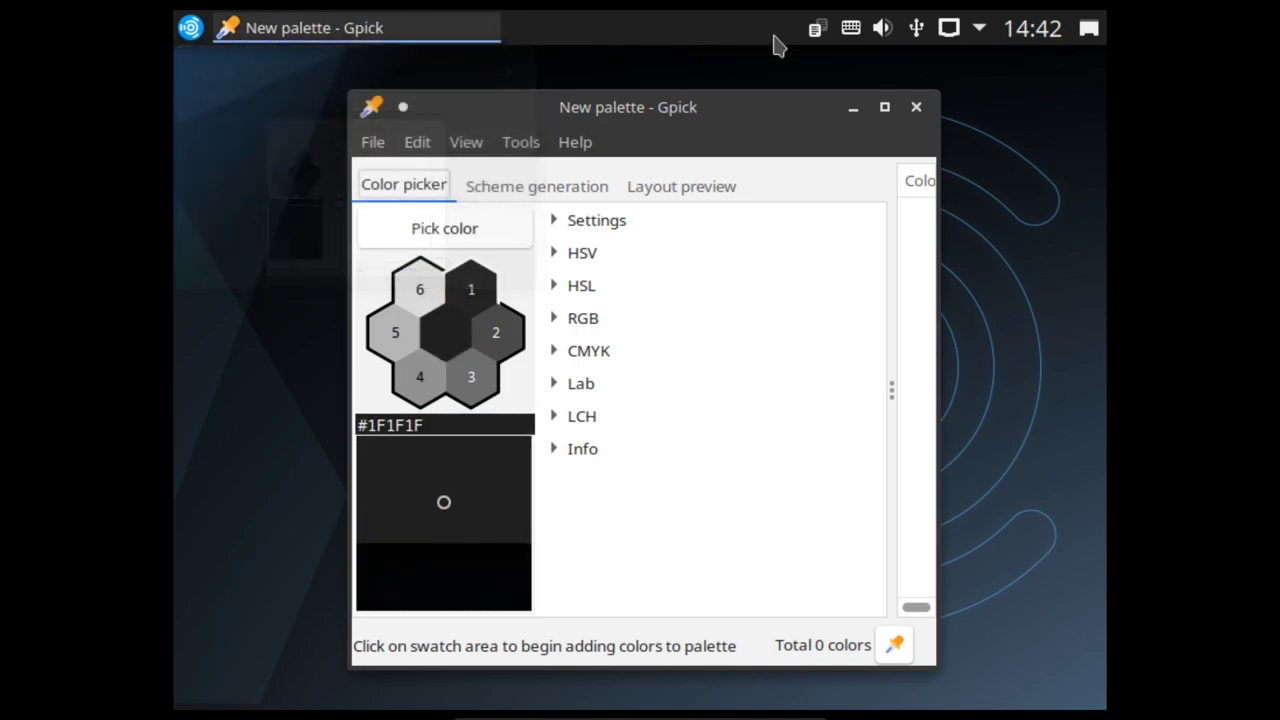
left_click(882, 28)
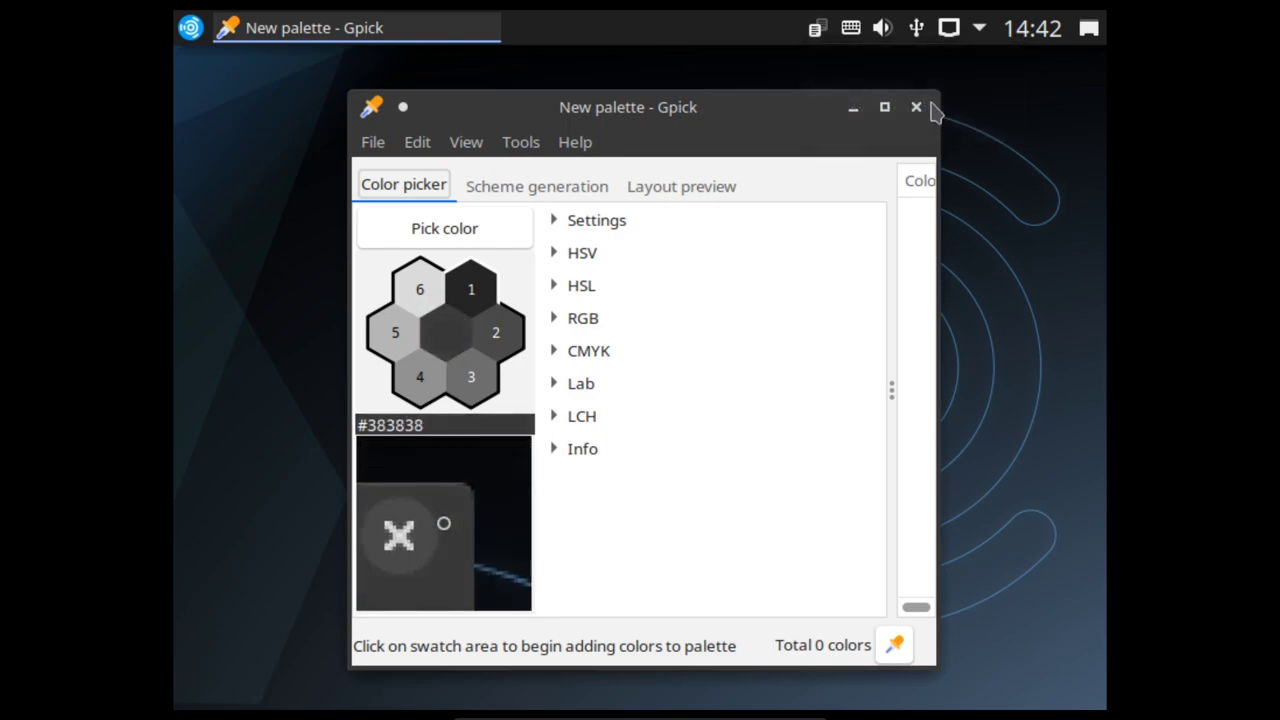
left_click(914, 108)
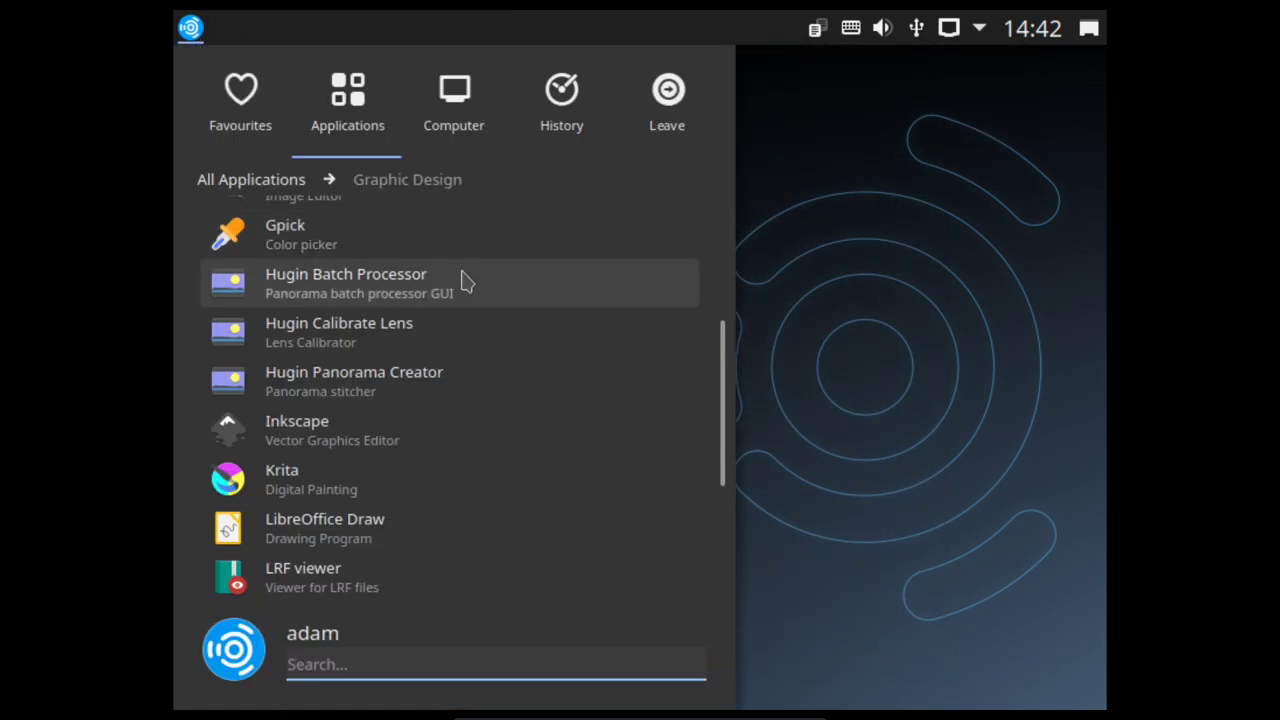
mouse_move(464, 440)
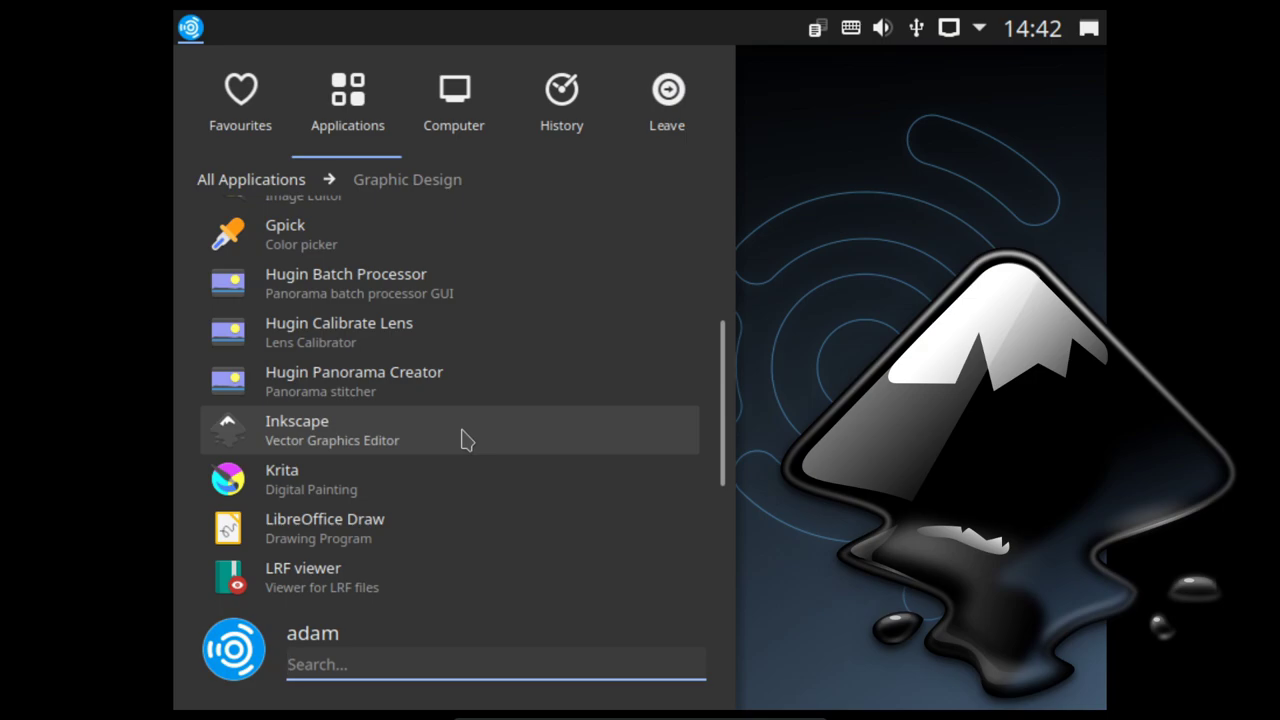
scroll("down", 3)
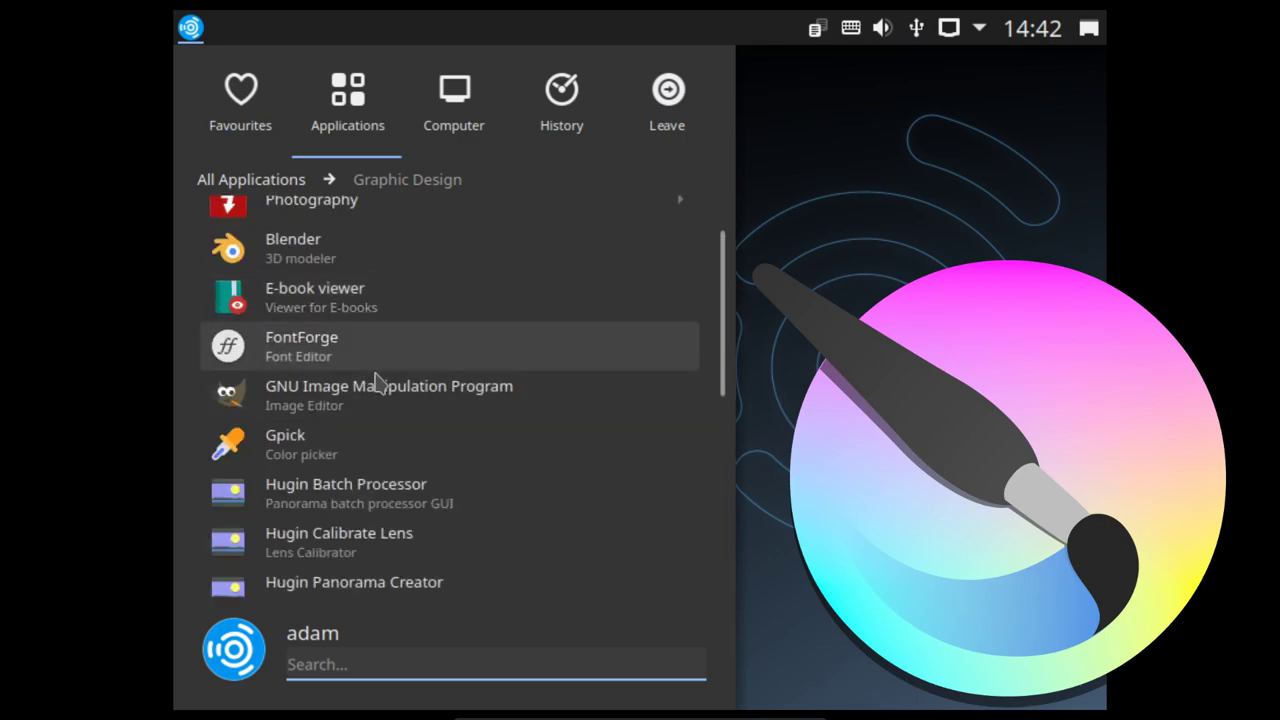
scroll("down", 3)
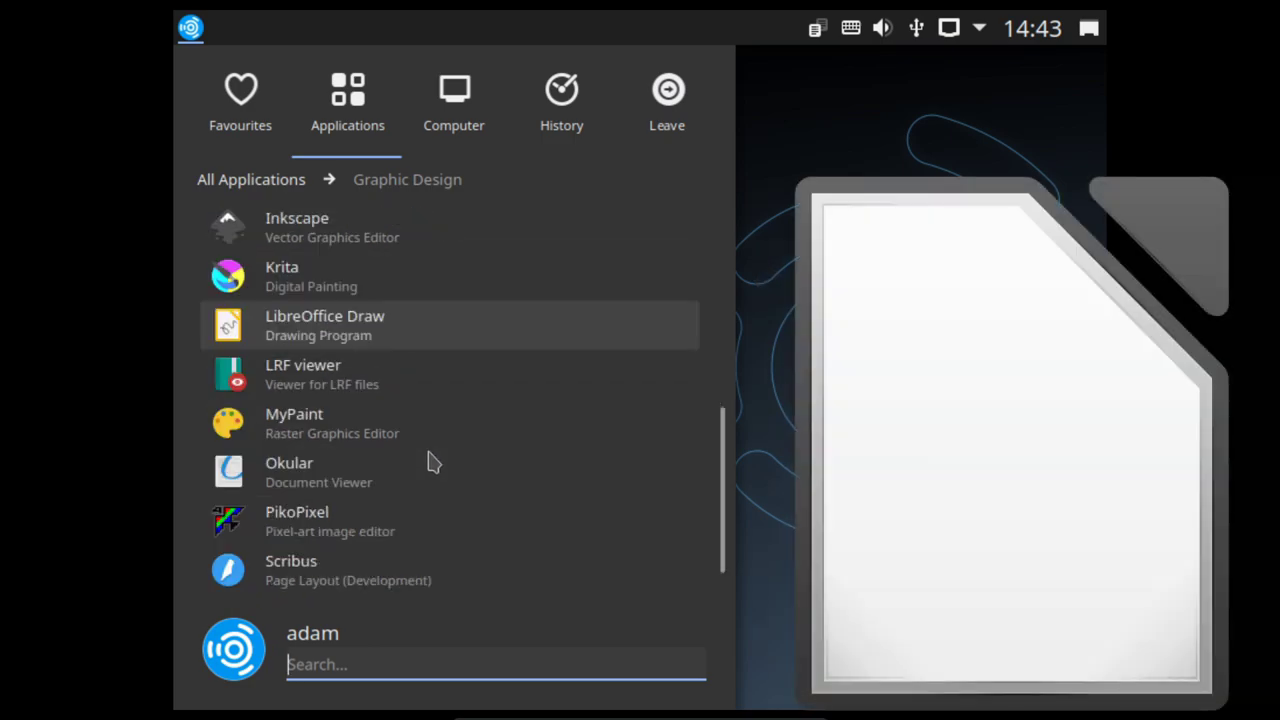
mouse_move(464, 390)
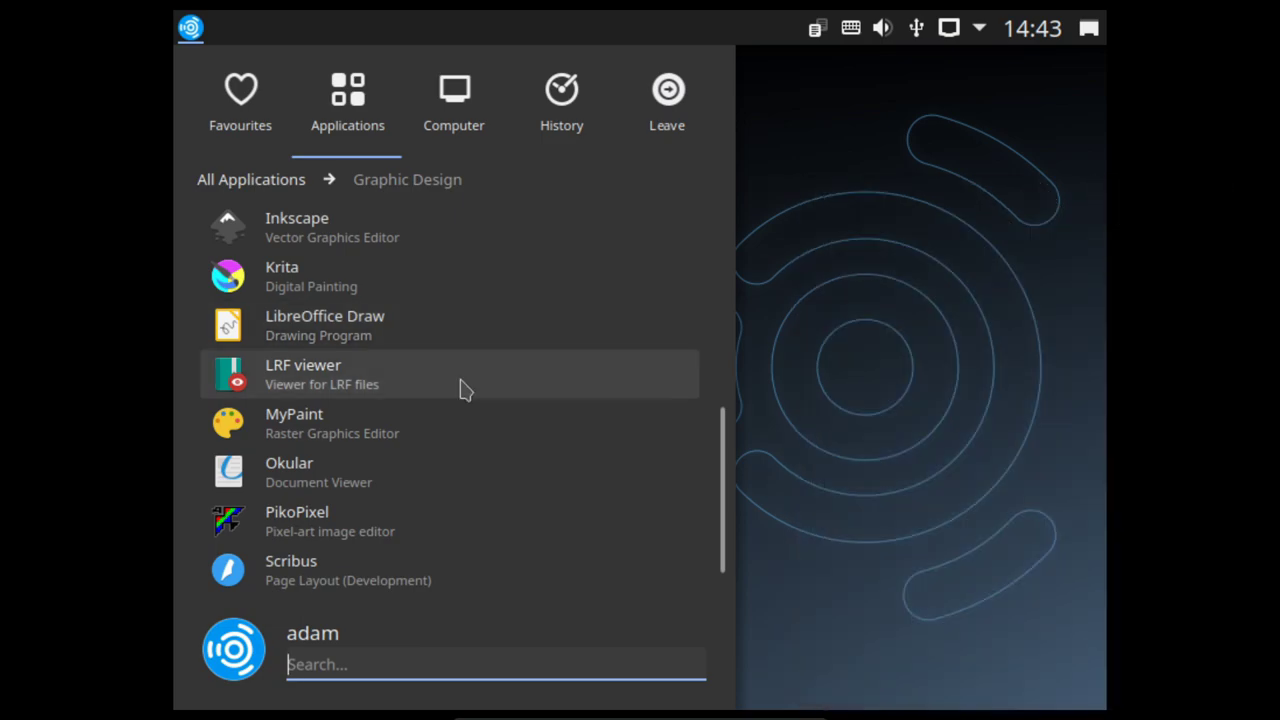
mouse_move(444, 438)
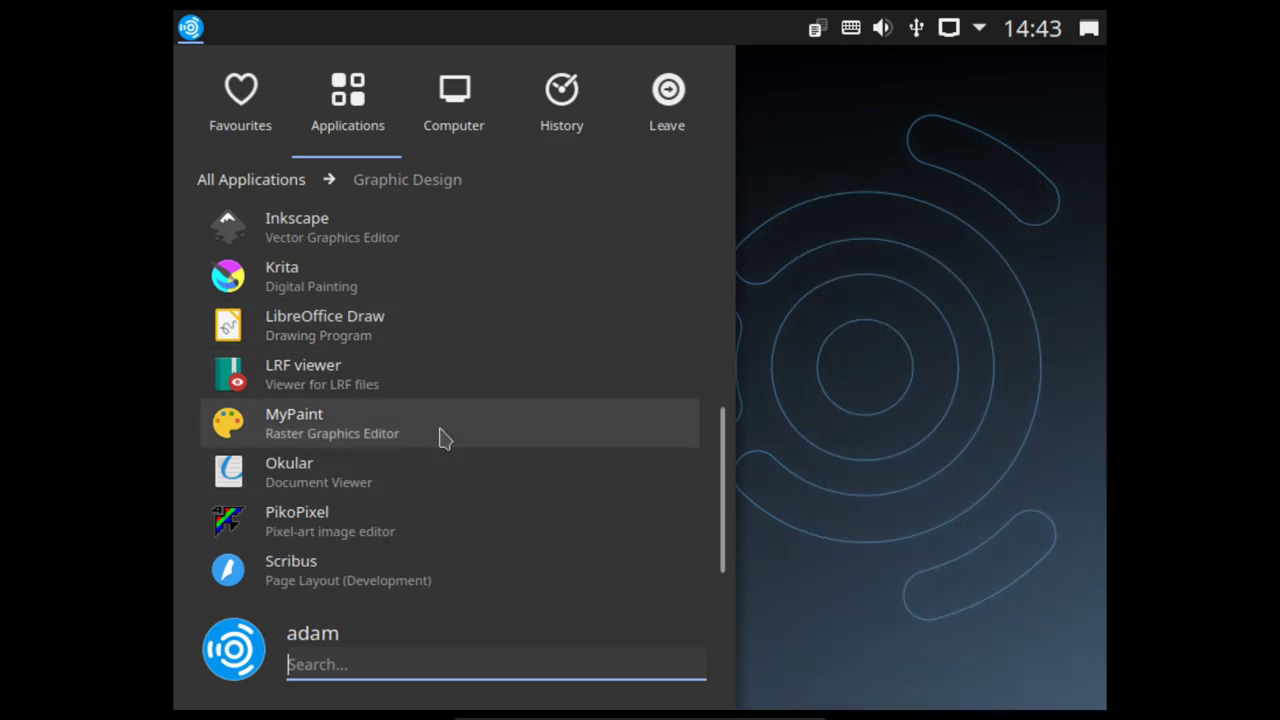
mouse_move(412, 424)
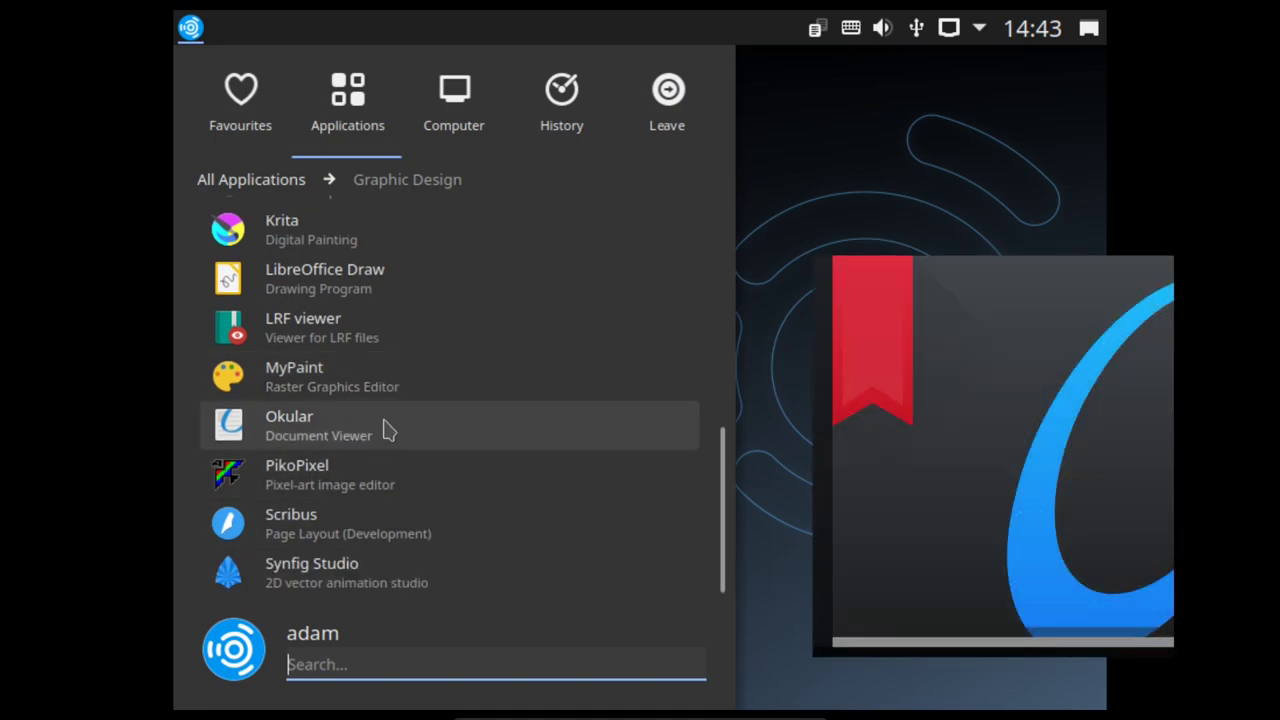
mouse_move(418, 428)
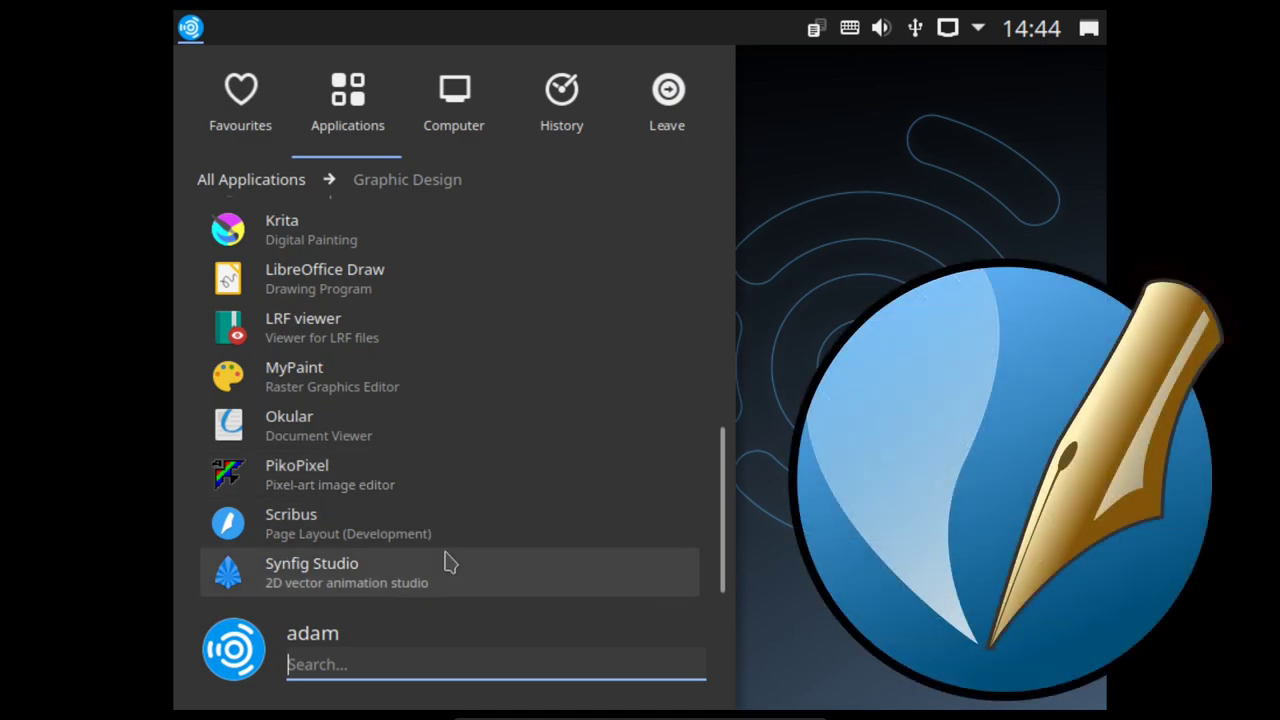
mouse_move(450, 538)
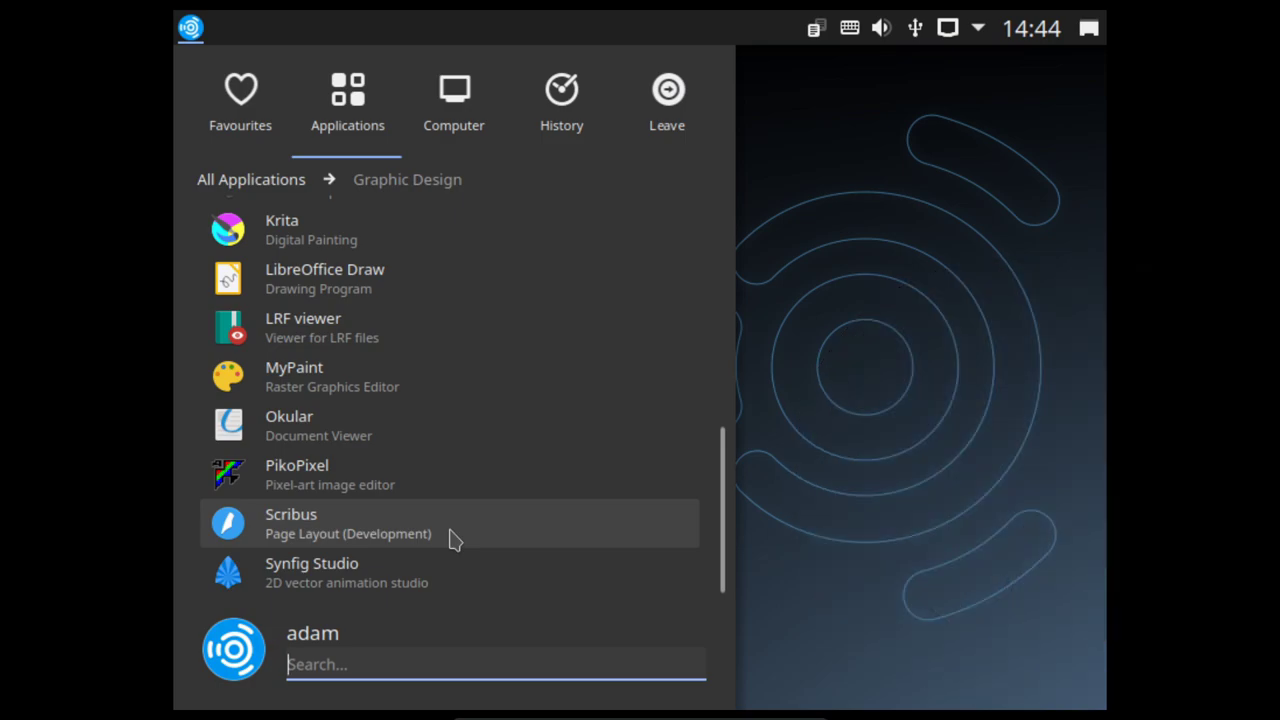
mouse_move(490, 572)
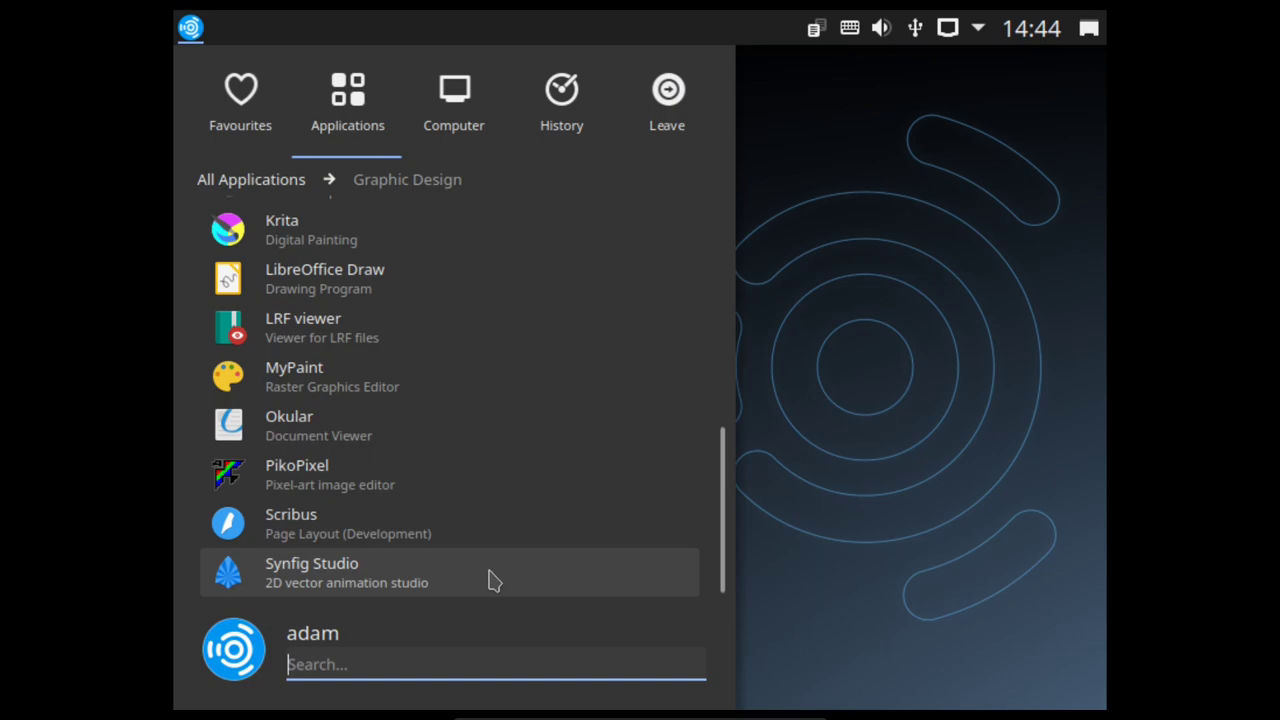
Step: Return to the launcher's All Applications category list via the breadcrumb
left_click(250, 180)
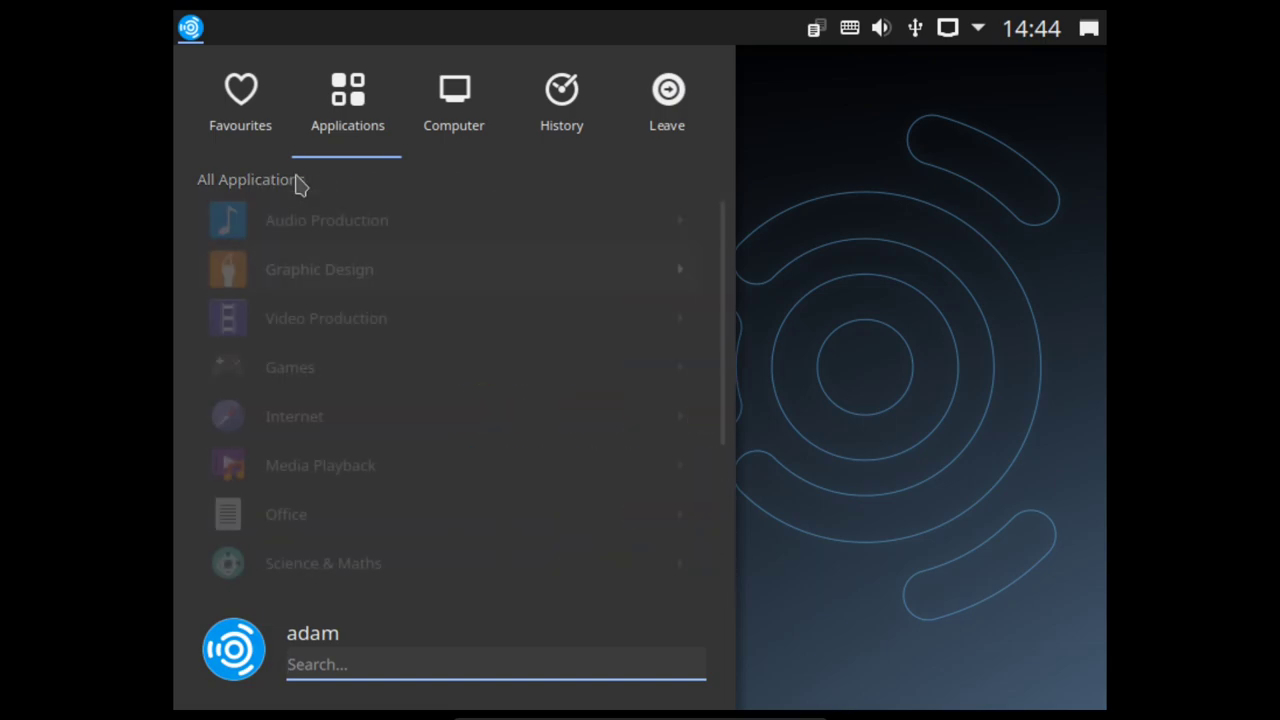
mouse_move(420, 318)
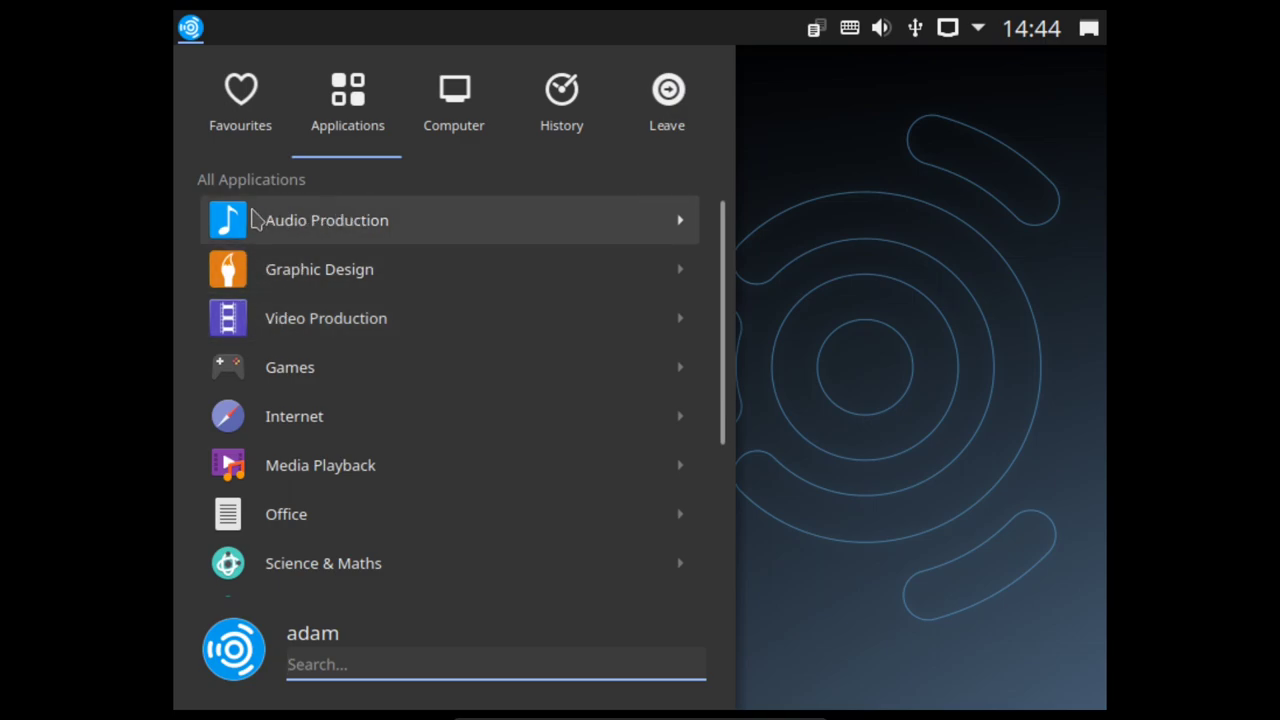
mouse_move(390, 344)
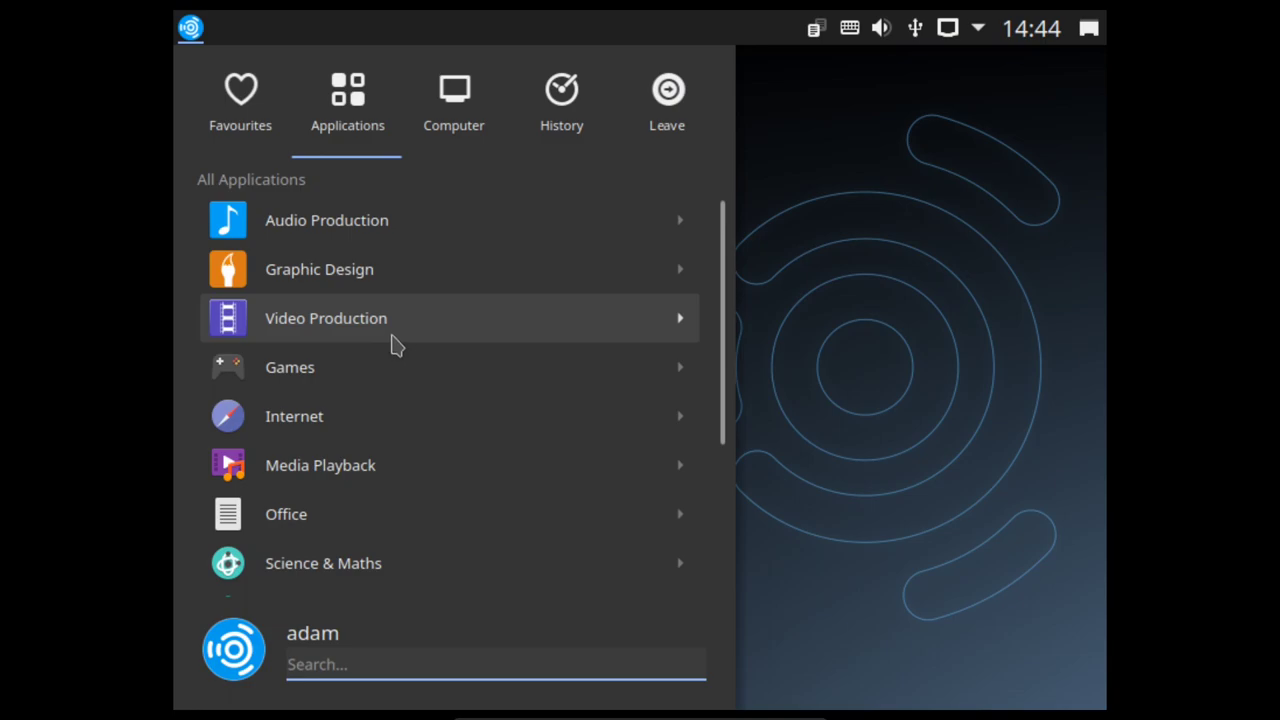
left_click(324, 318)
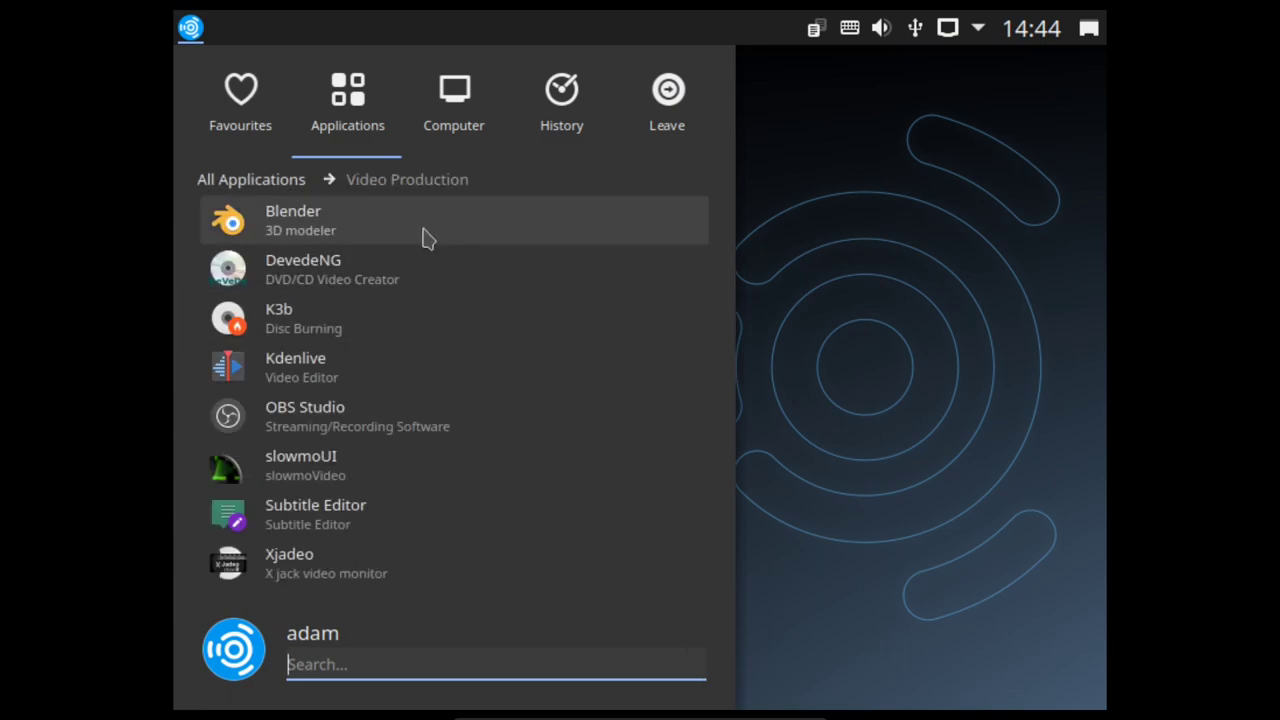
mouse_move(444, 234)
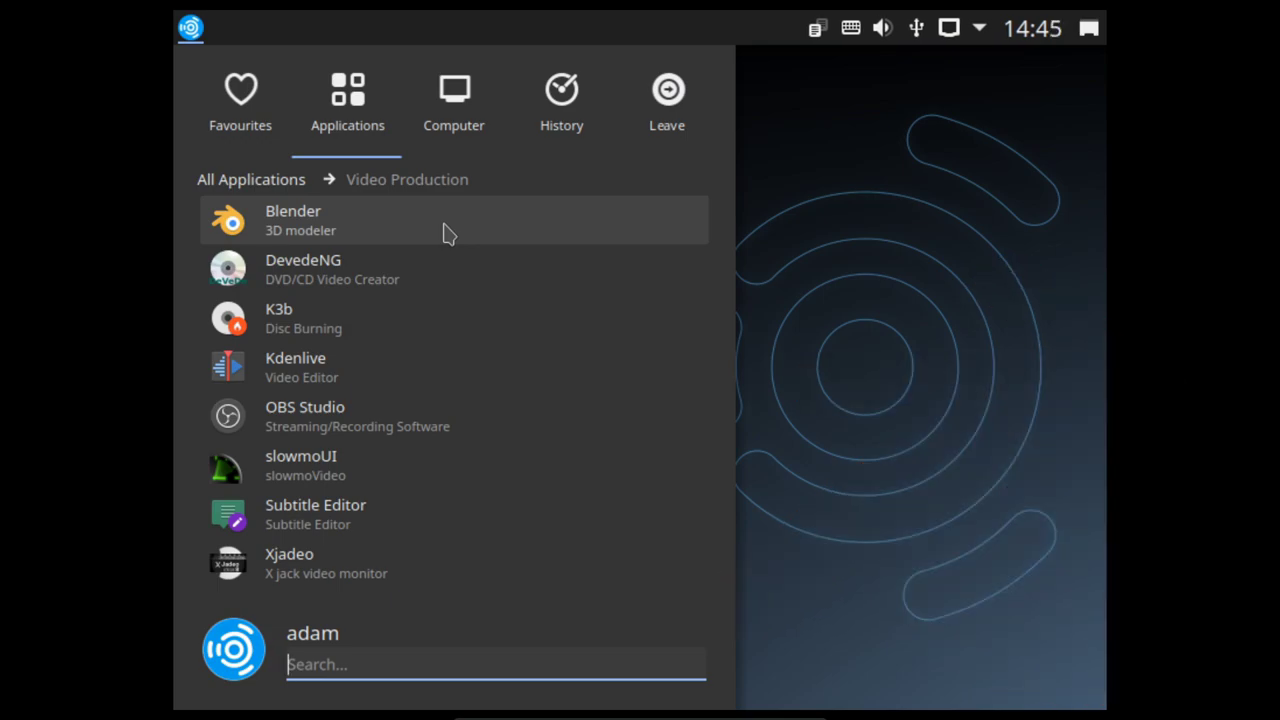
mouse_move(420, 268)
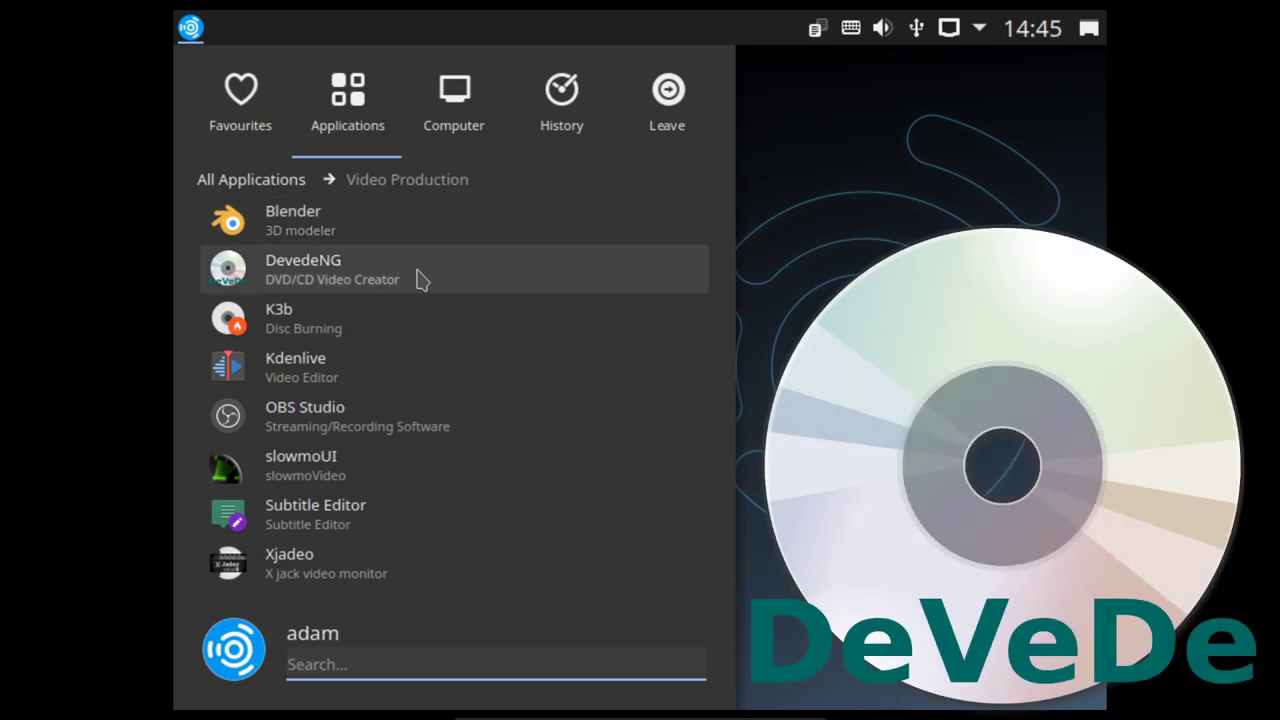
mouse_move(478, 268)
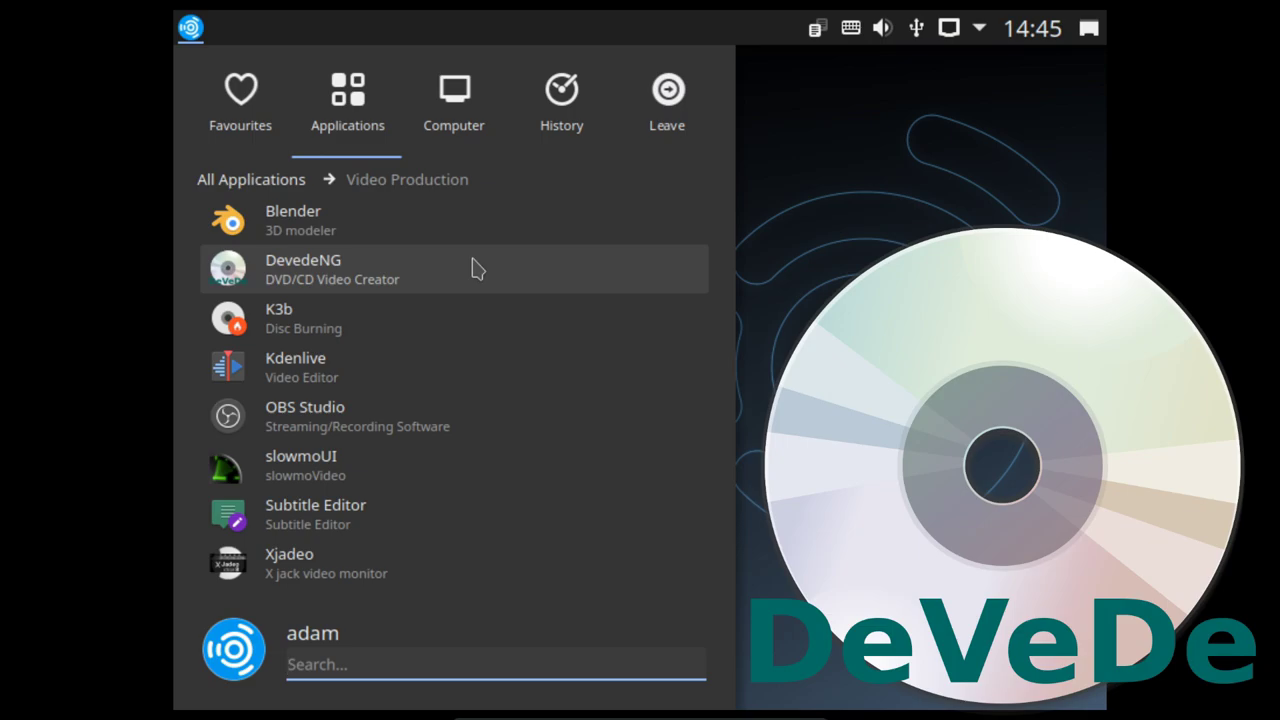
mouse_move(430, 400)
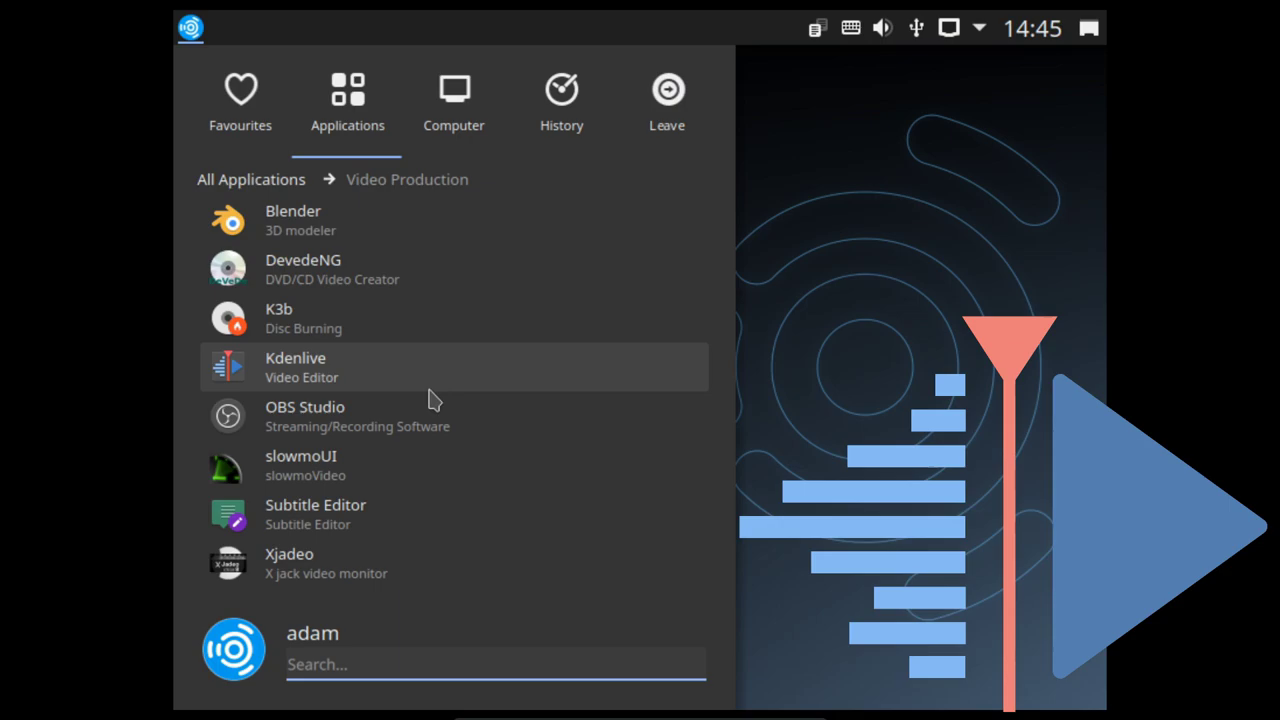
mouse_move(460, 424)
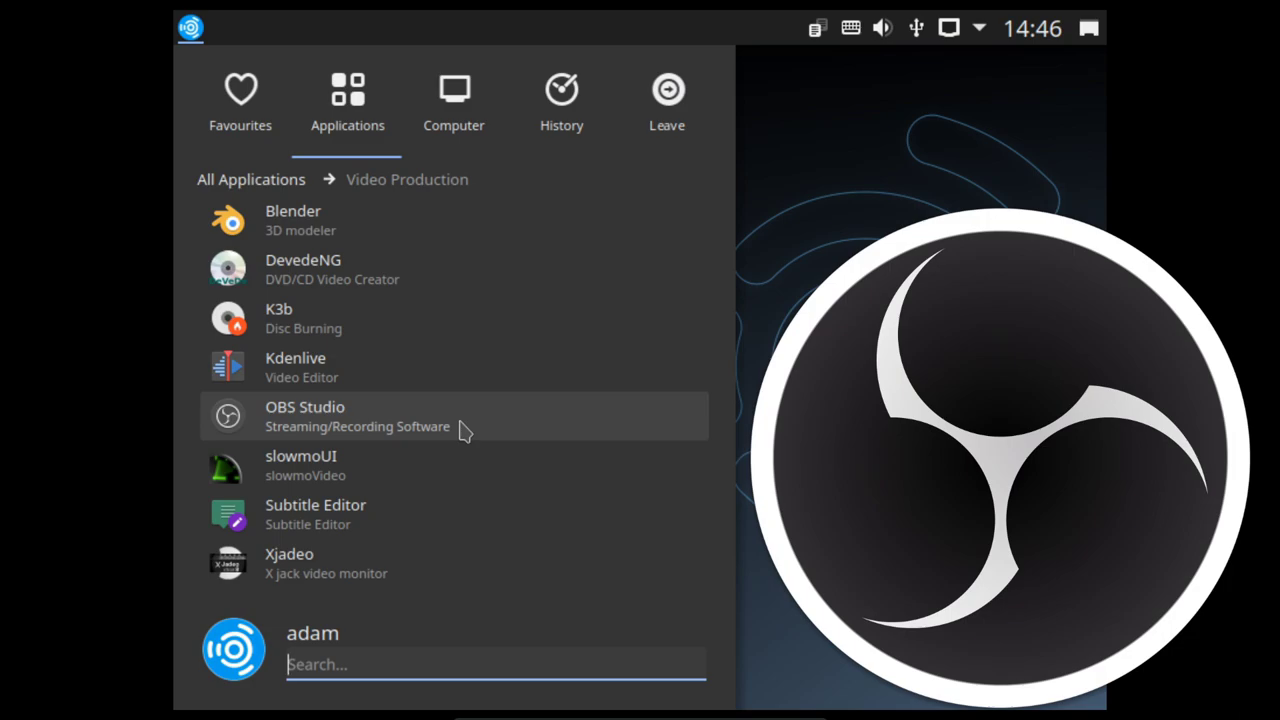
mouse_move(476, 464)
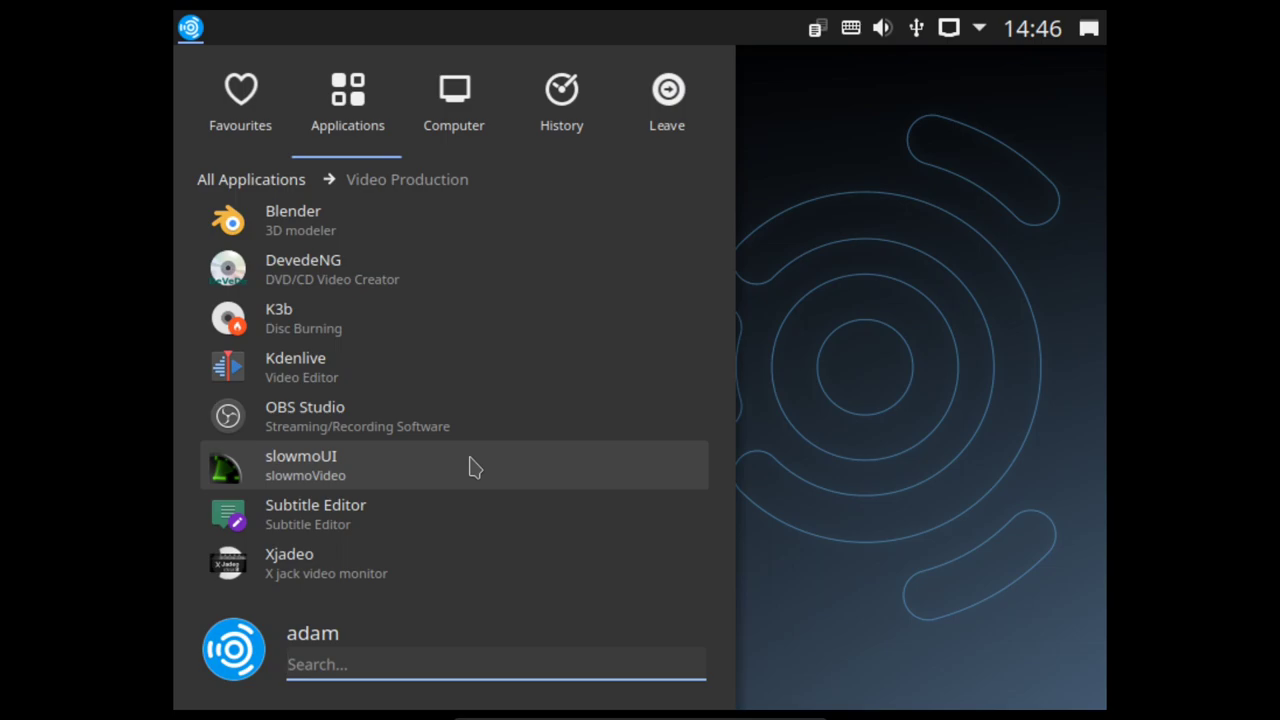
mouse_move(484, 536)
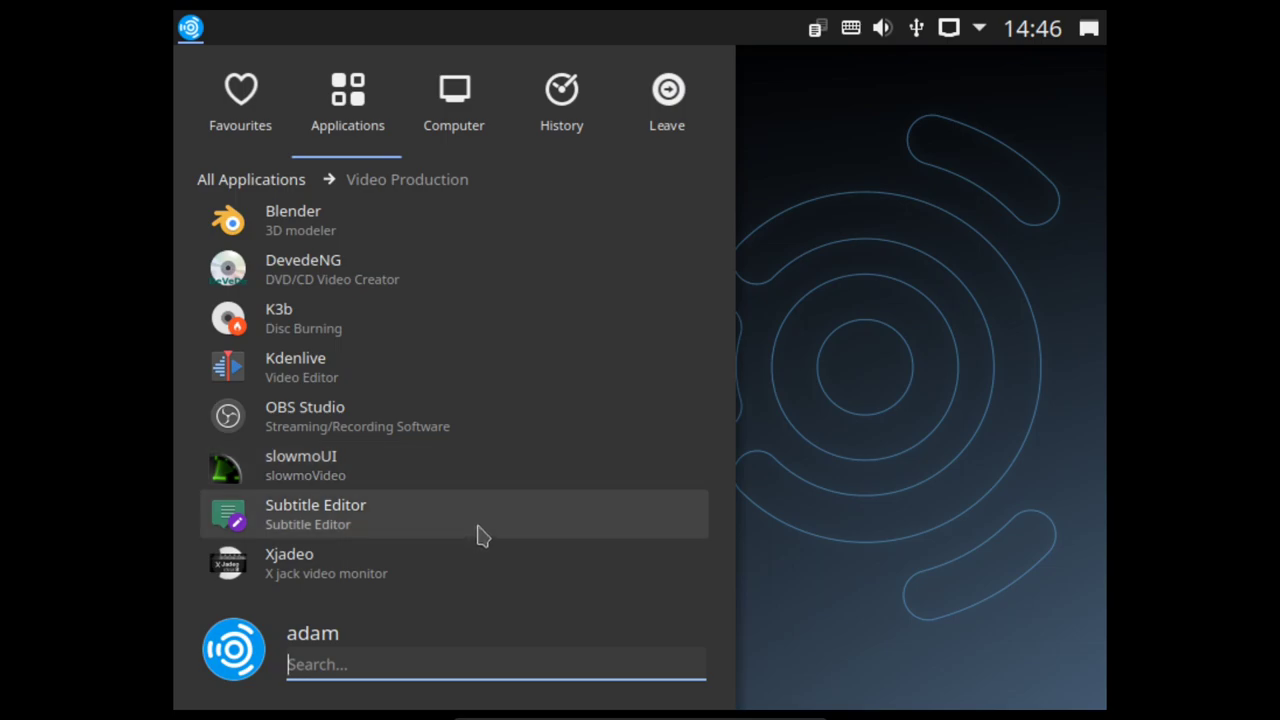
mouse_move(488, 578)
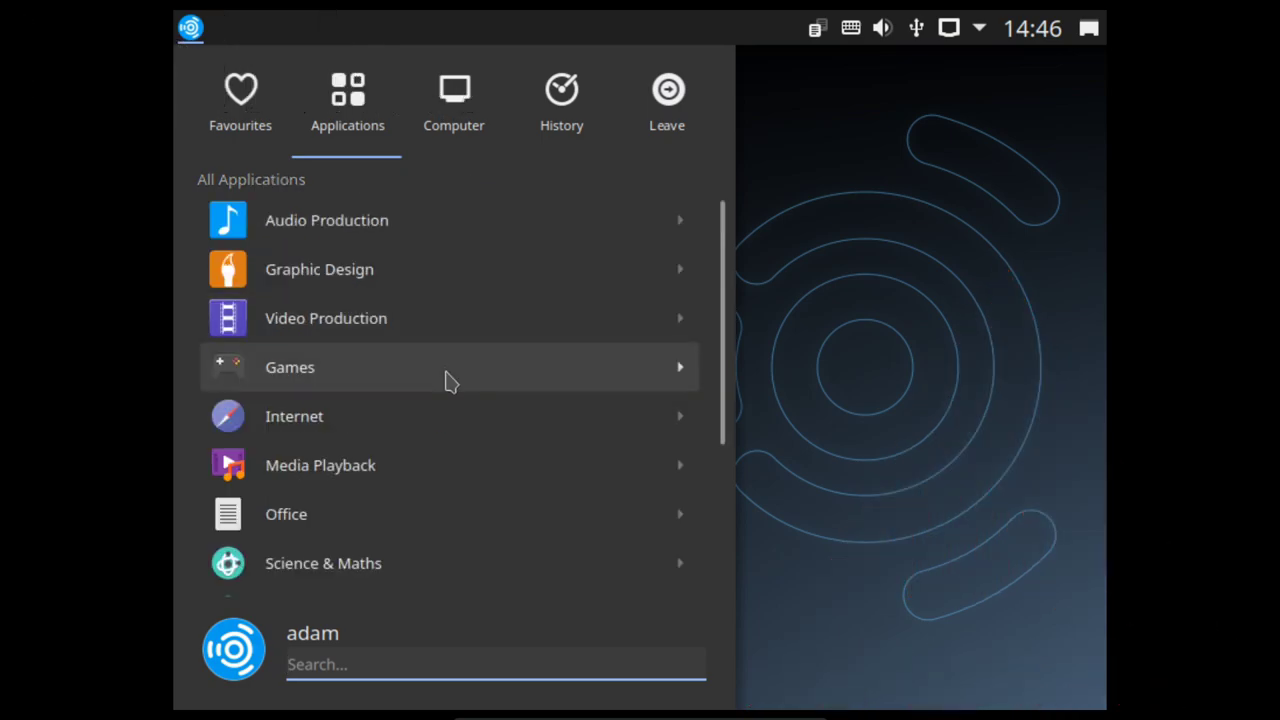
mouse_move(430, 416)
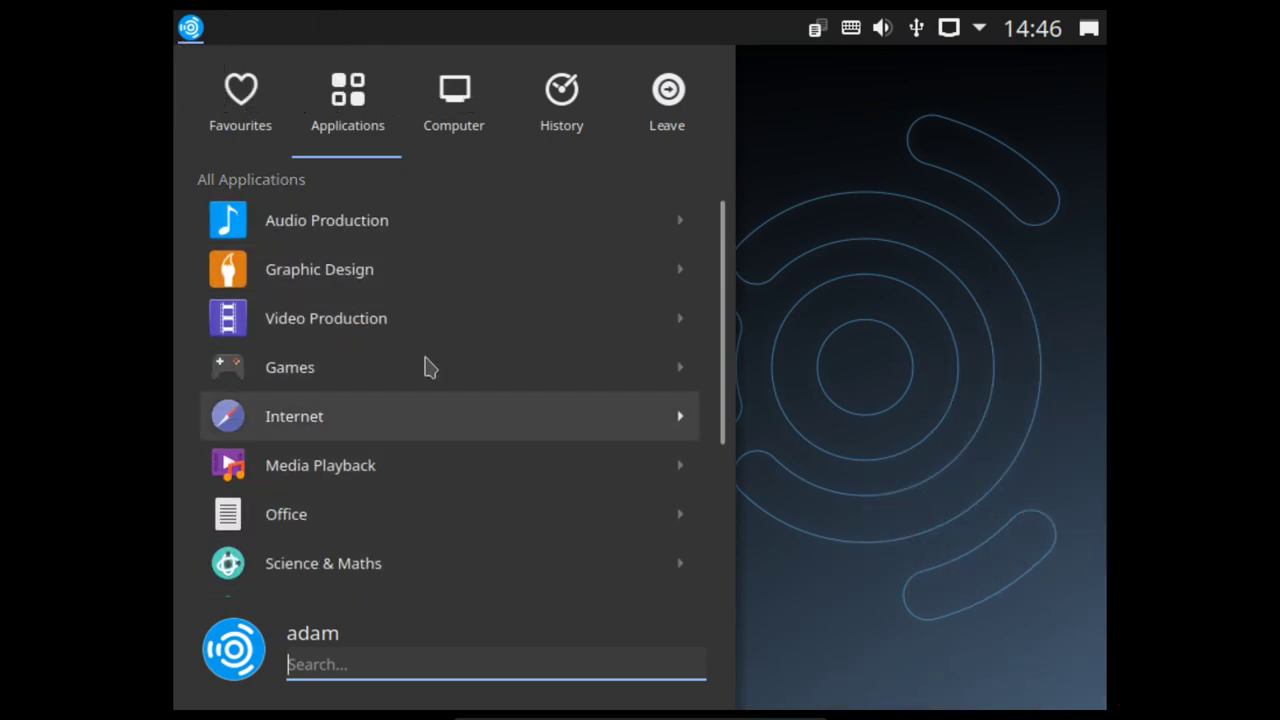
mouse_move(400, 388)
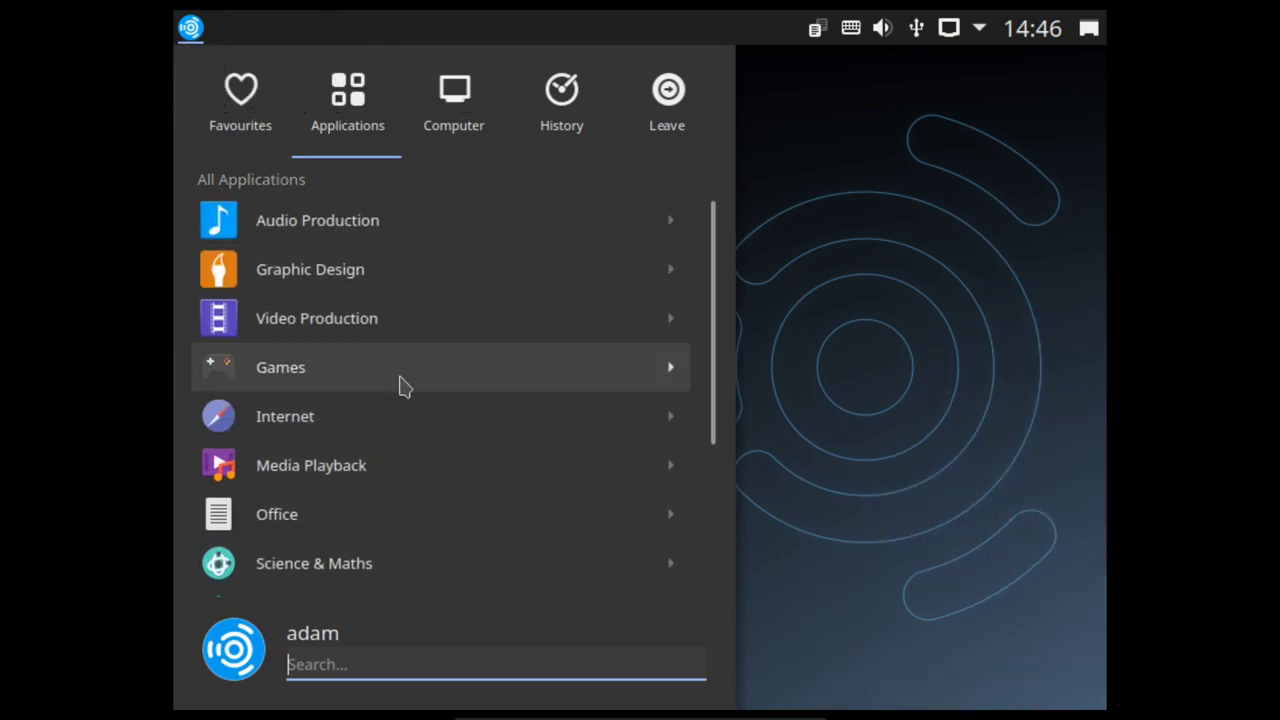
left_click(280, 368)
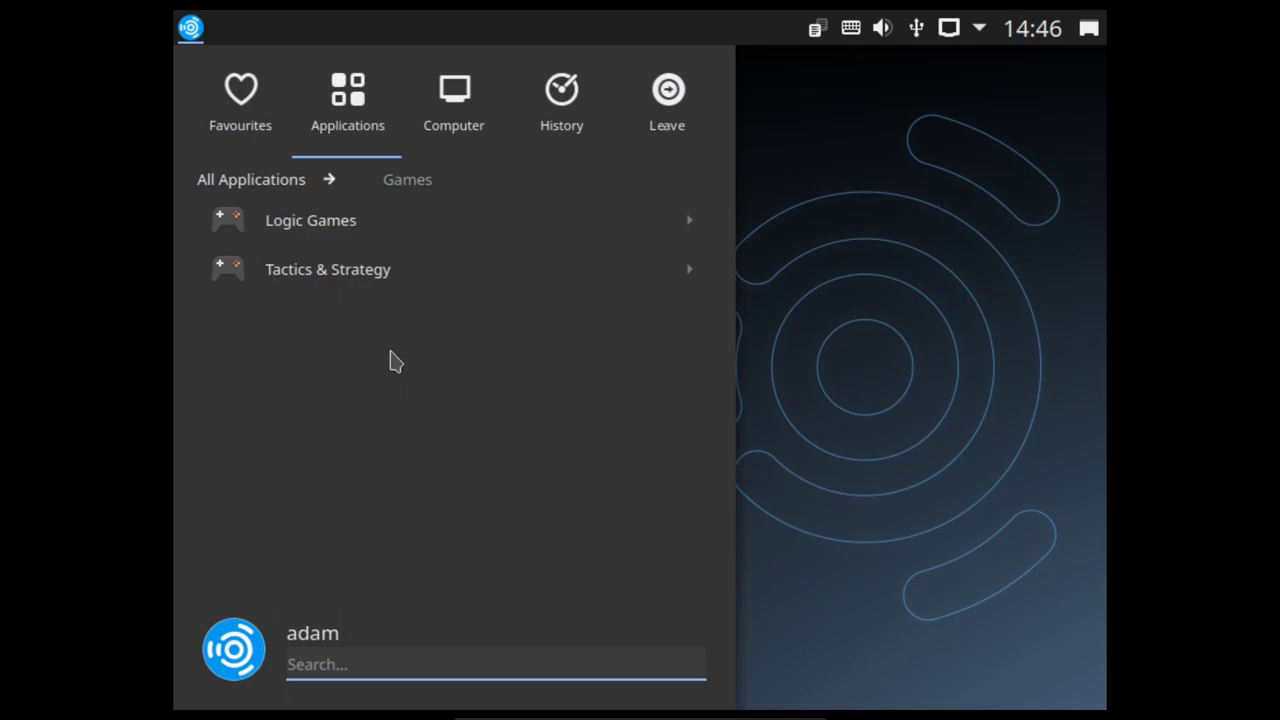
mouse_move(370, 218)
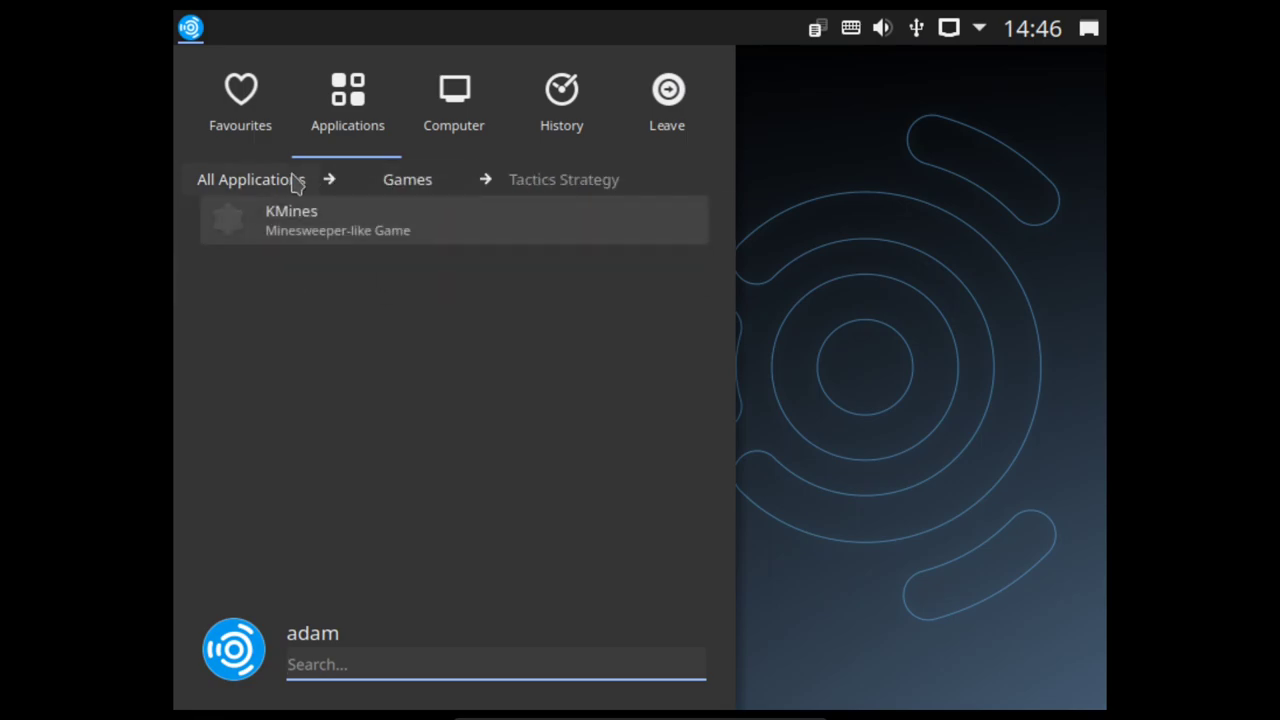
left_click(248, 180)
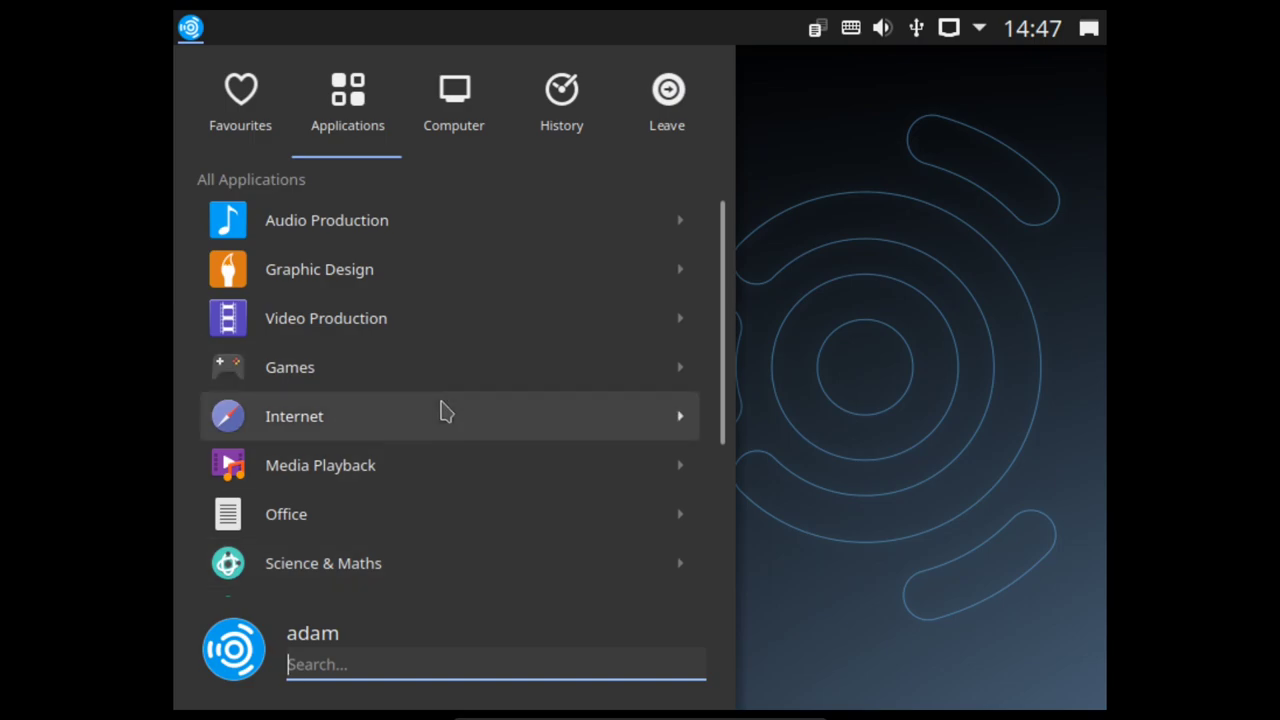
left_click(294, 416)
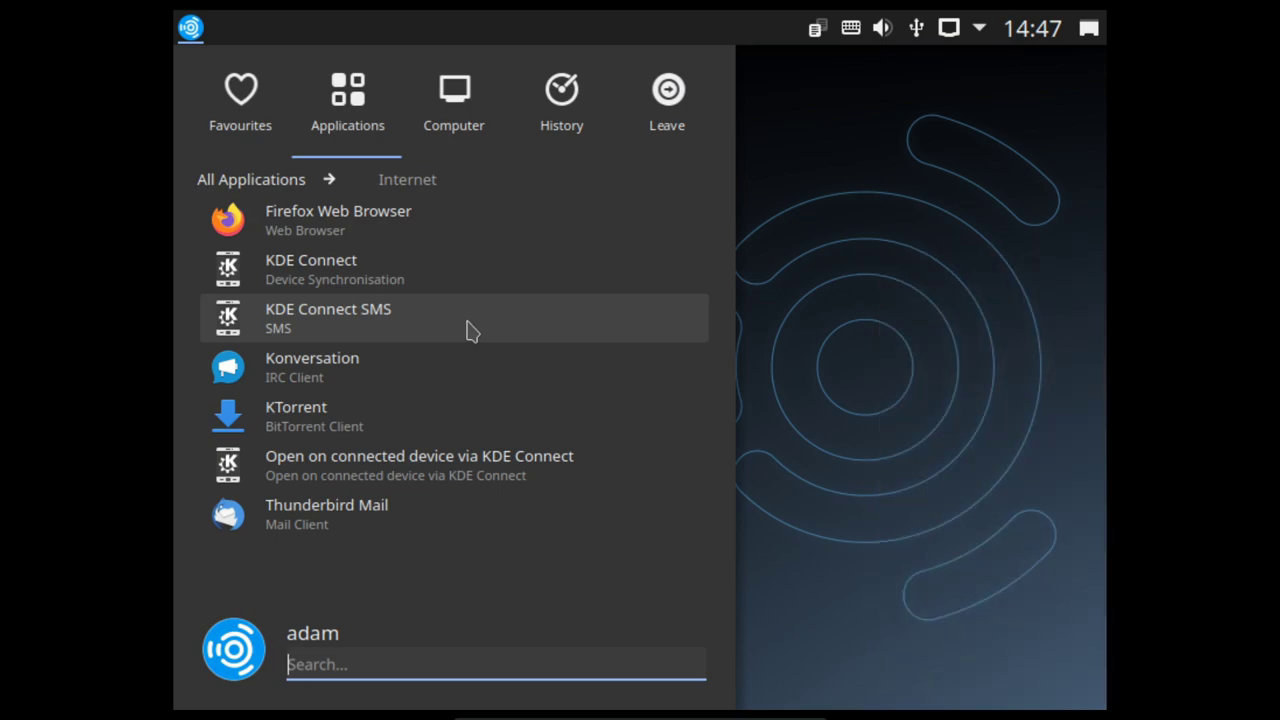
mouse_move(474, 376)
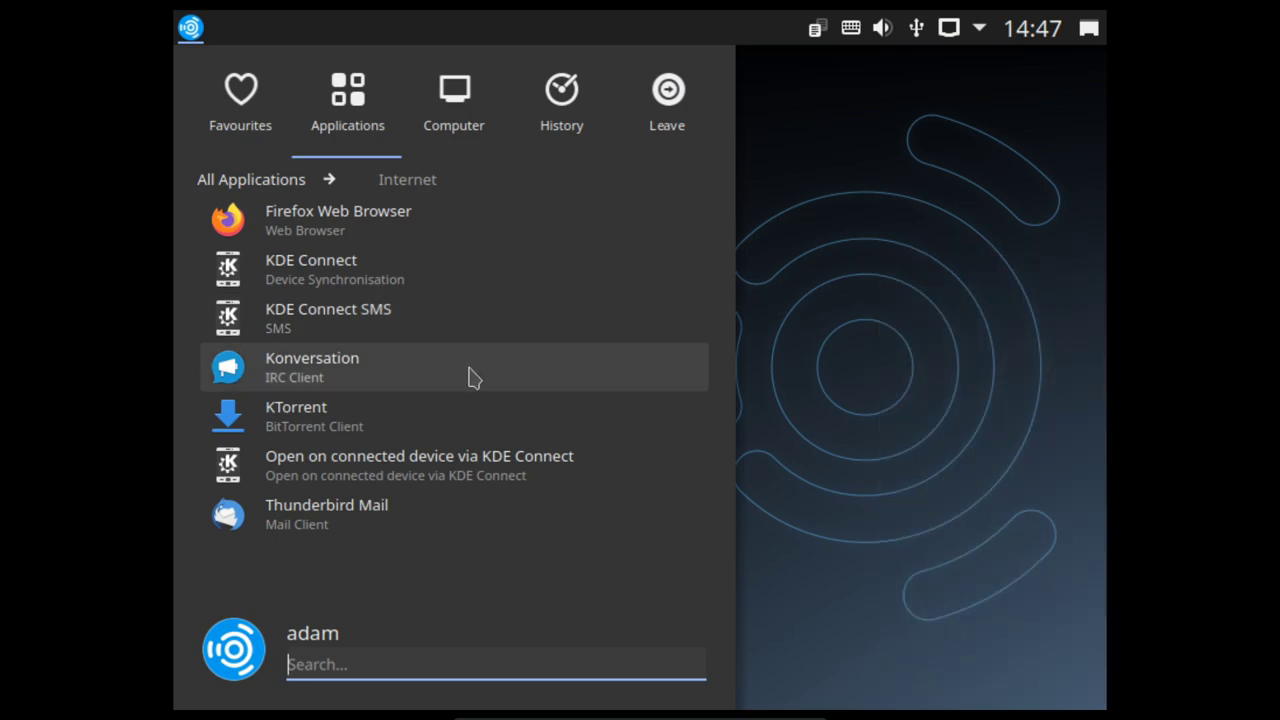
mouse_move(470, 444)
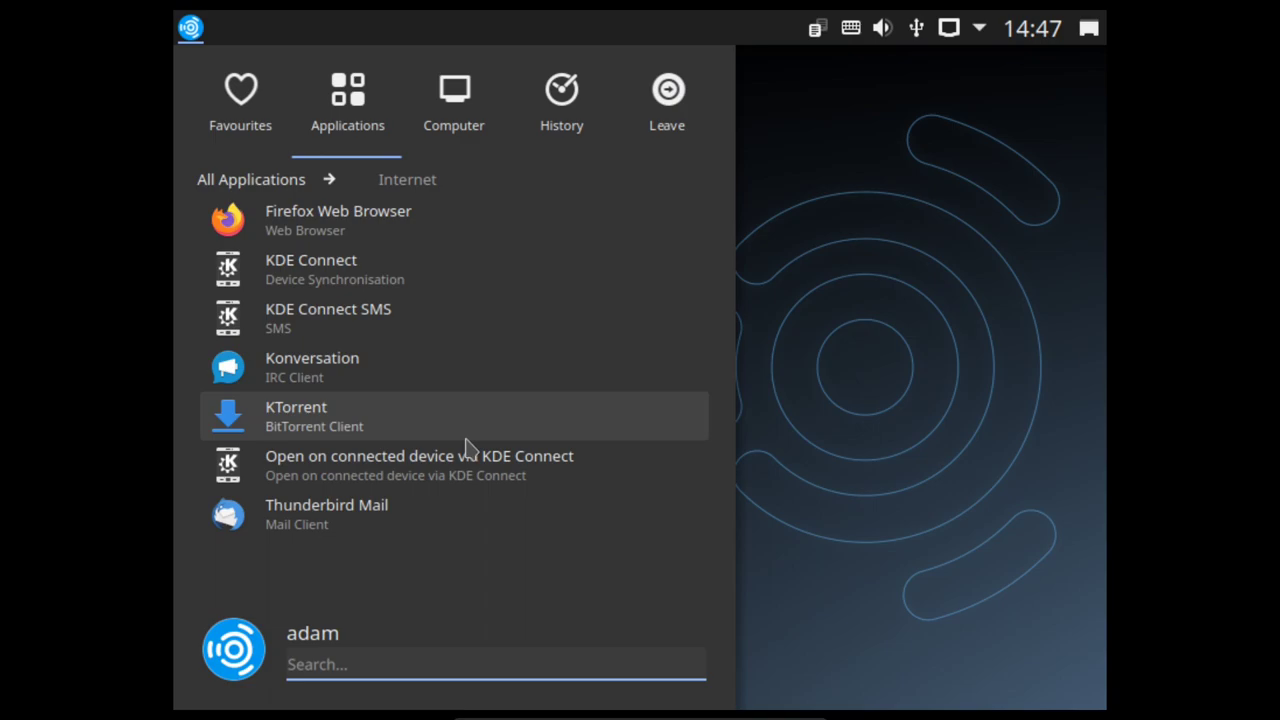
mouse_move(510, 518)
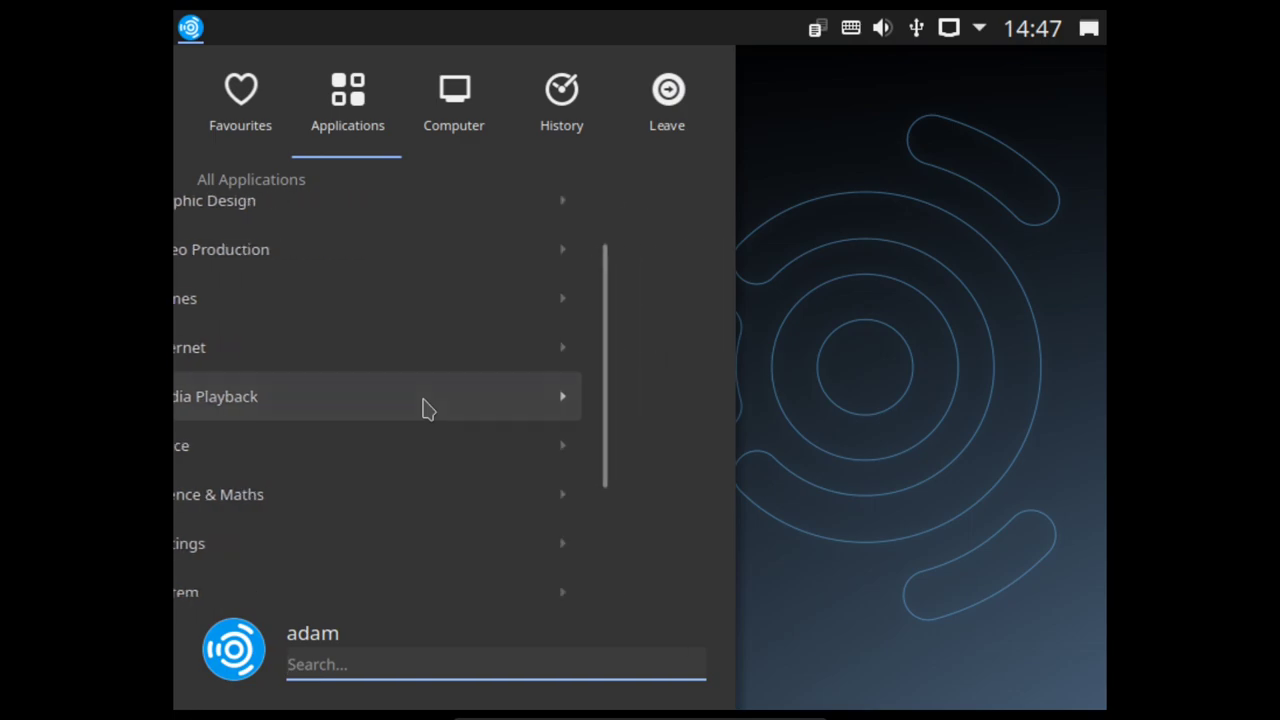
Step: Enter the Media Playback category and scroll through its entries down to VLC media player
left_click(400, 396)
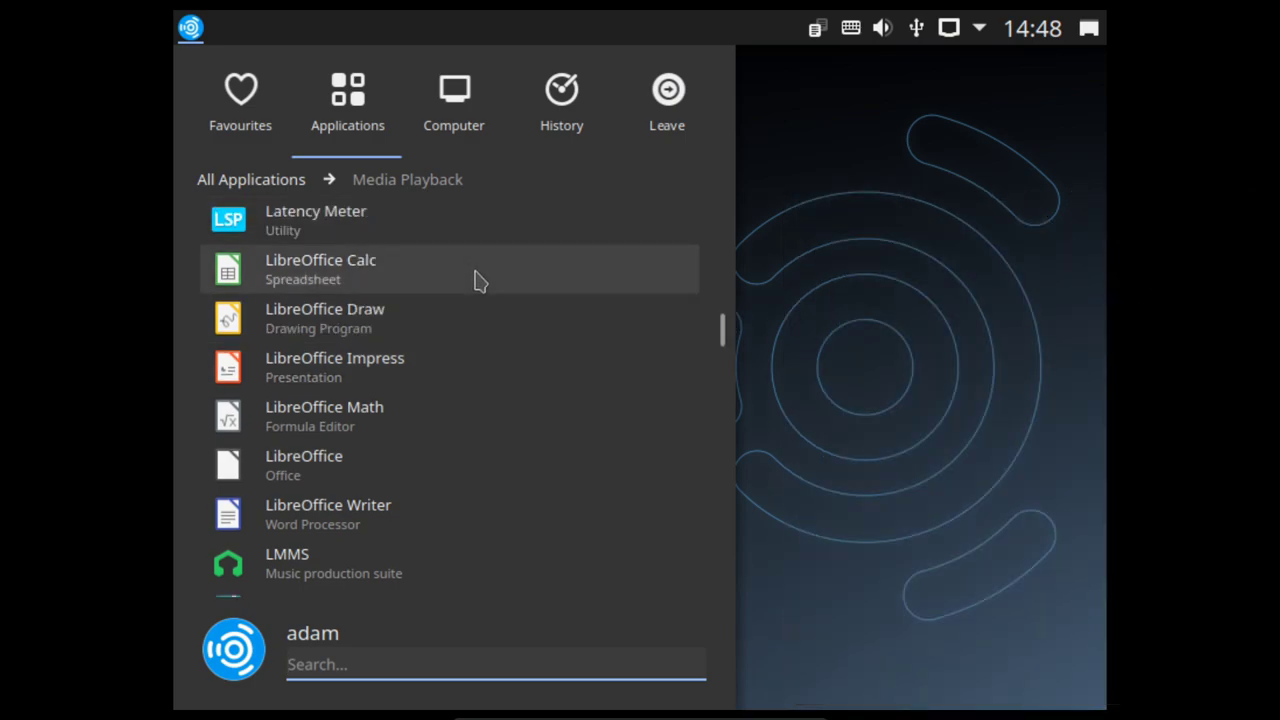
scroll("down", 3)
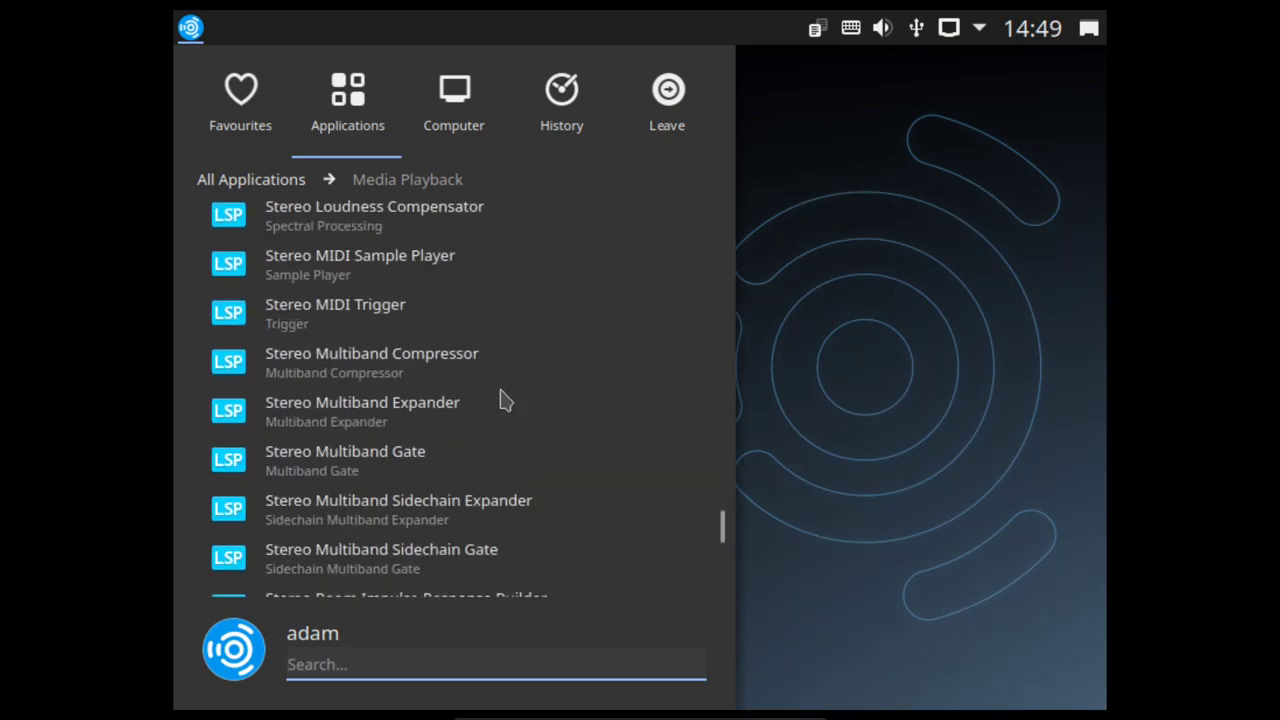
mouse_move(722, 524)
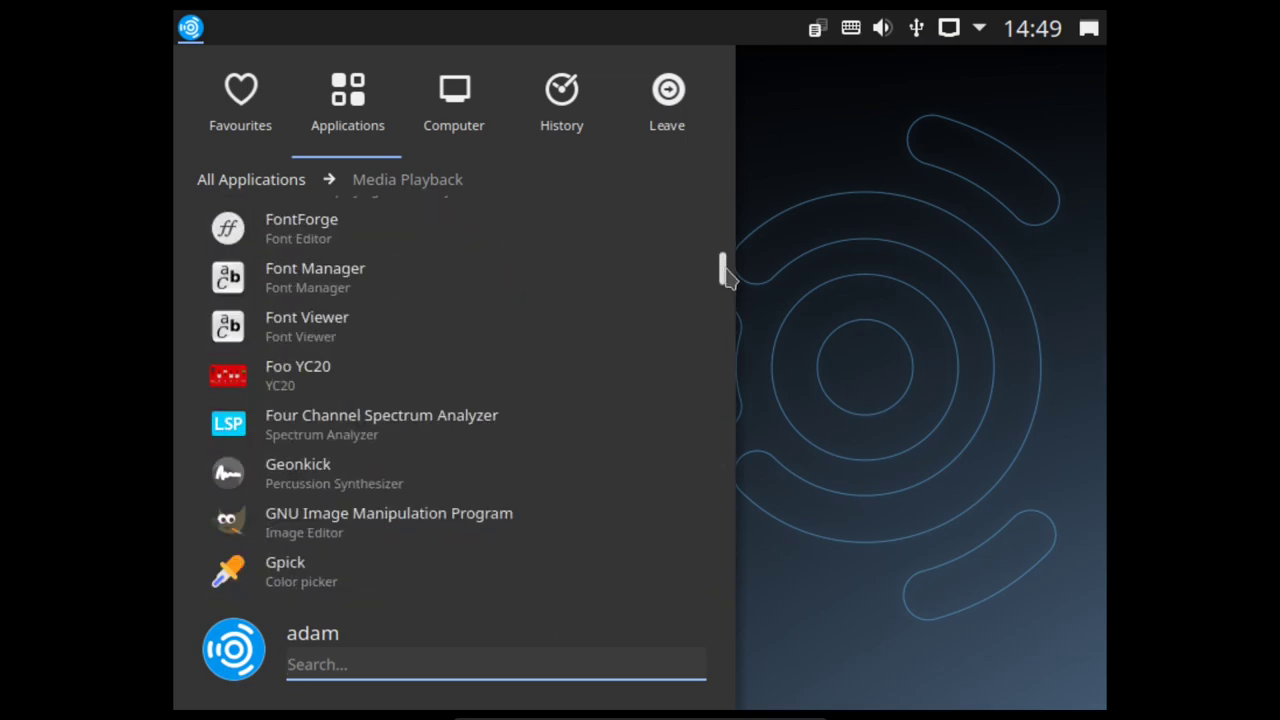
scroll("down", 3)
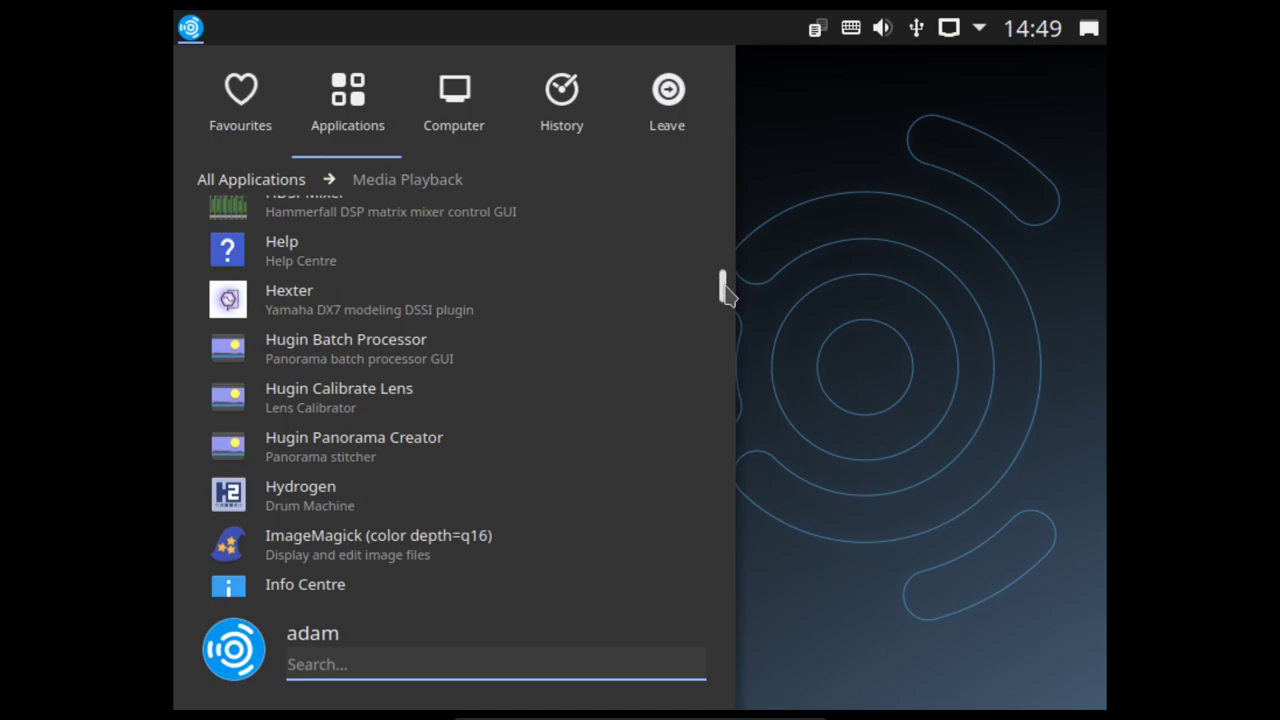
scroll("down", 3)
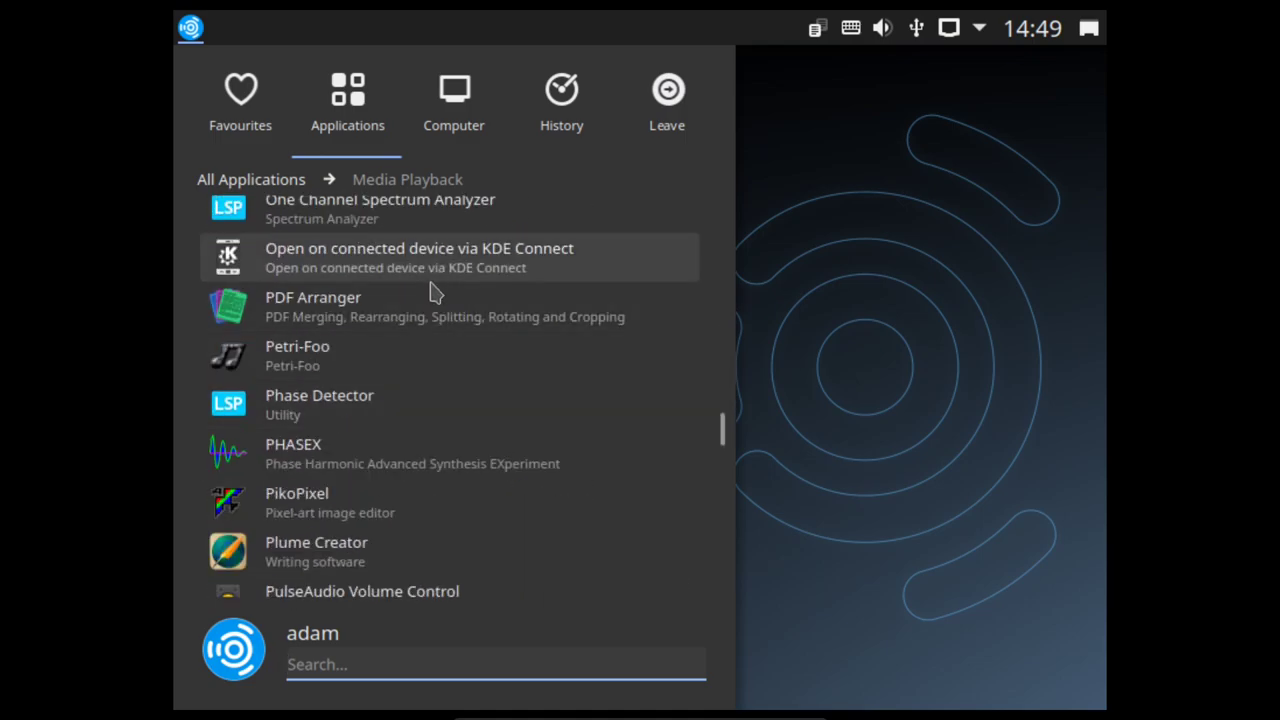
scroll("down", 3)
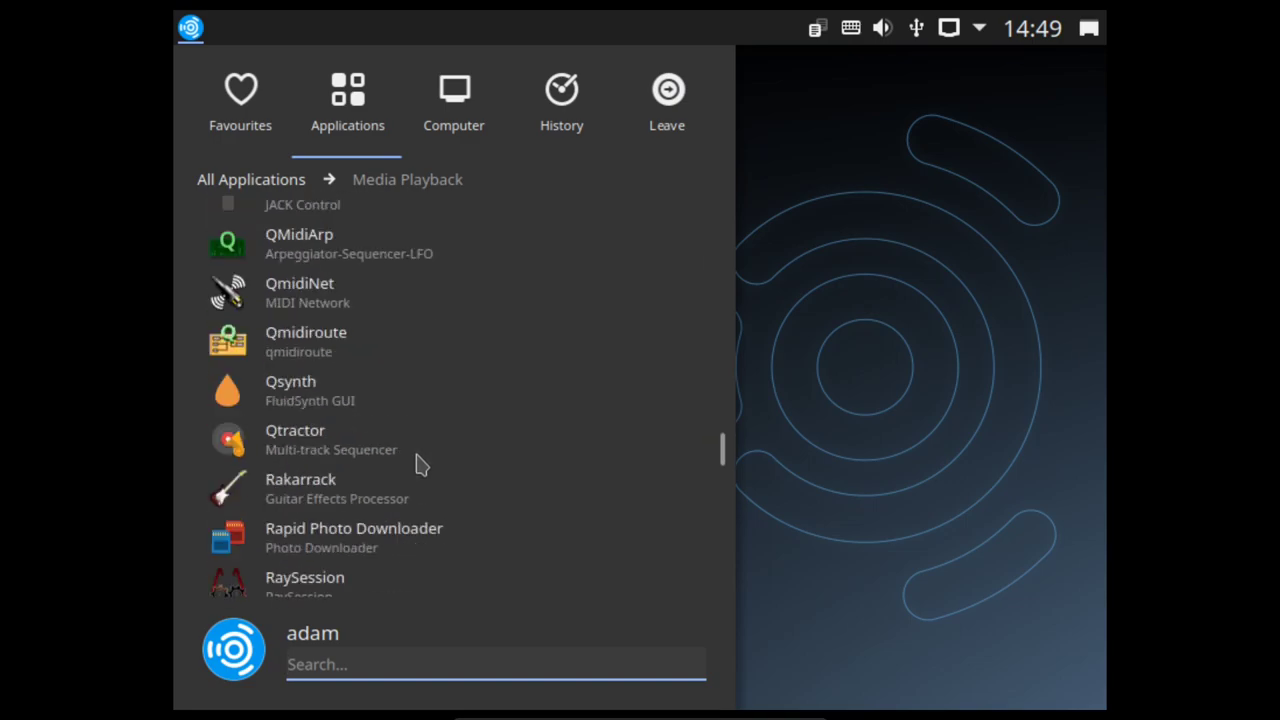
scroll("down", 3)
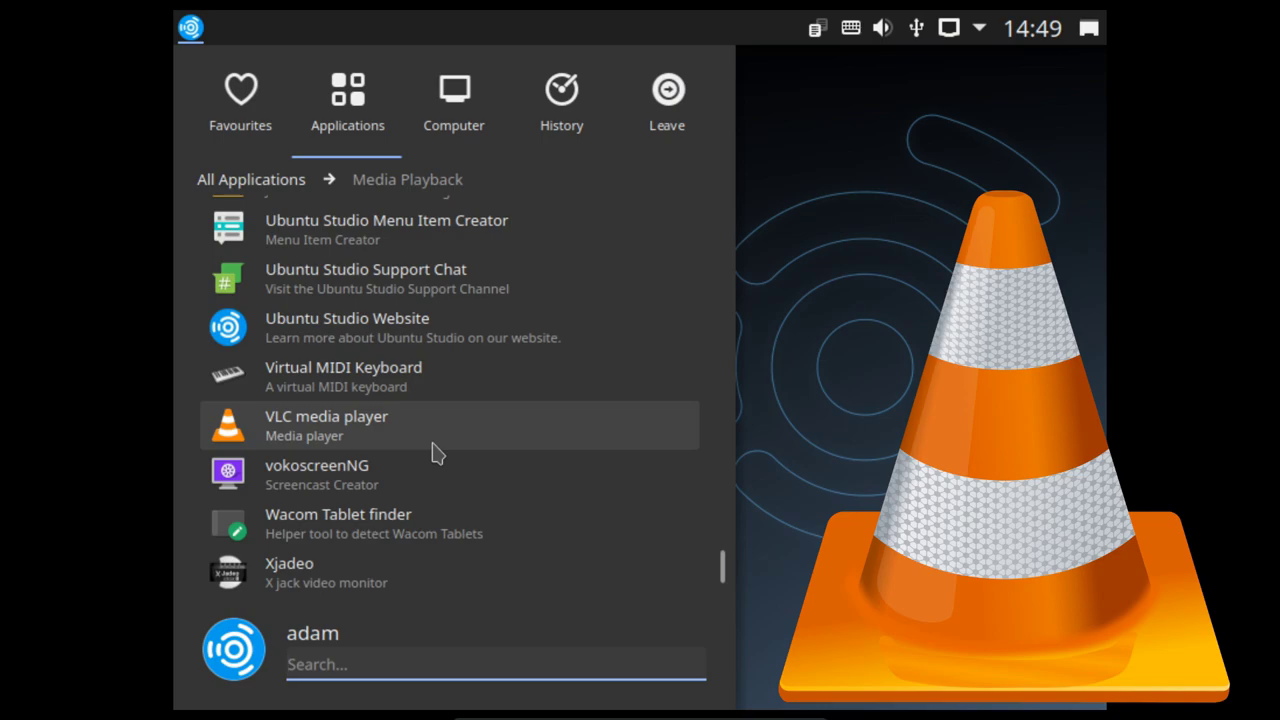
mouse_move(450, 474)
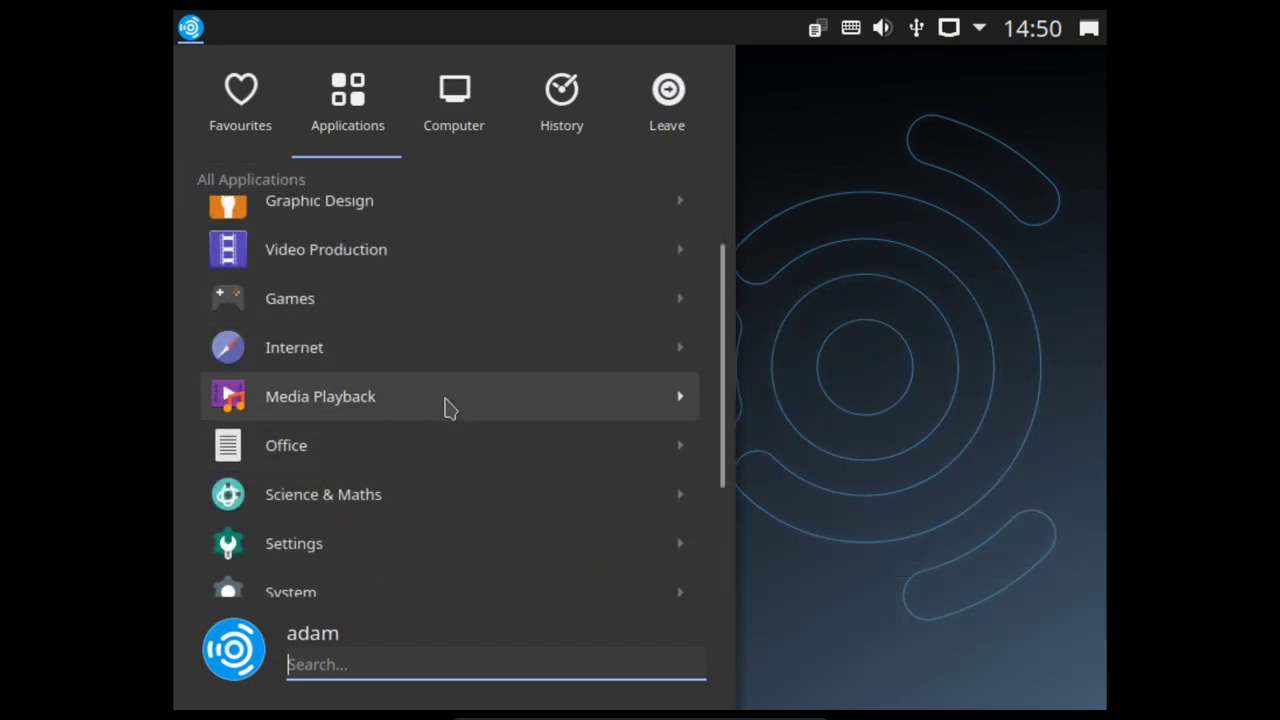
Step: Show the Office category listing LibreOffice apps, Okular and Plume Creator
left_click(286, 444)
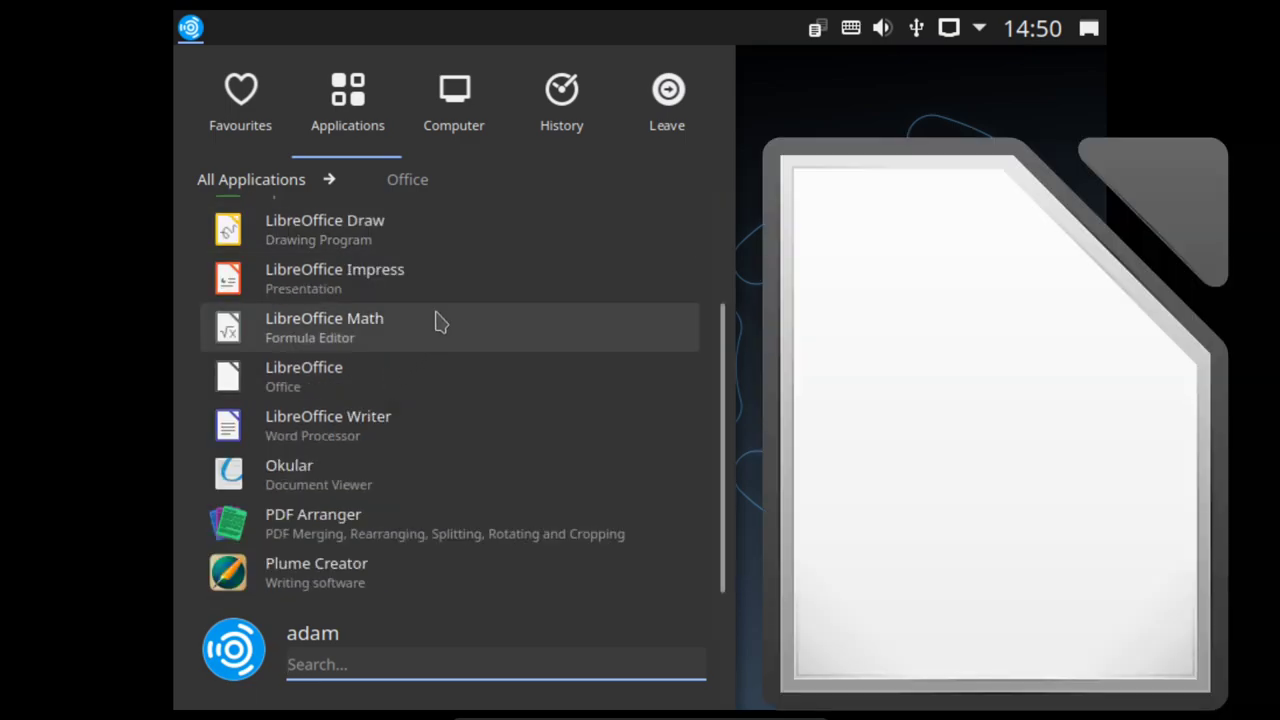
mouse_move(426, 348)
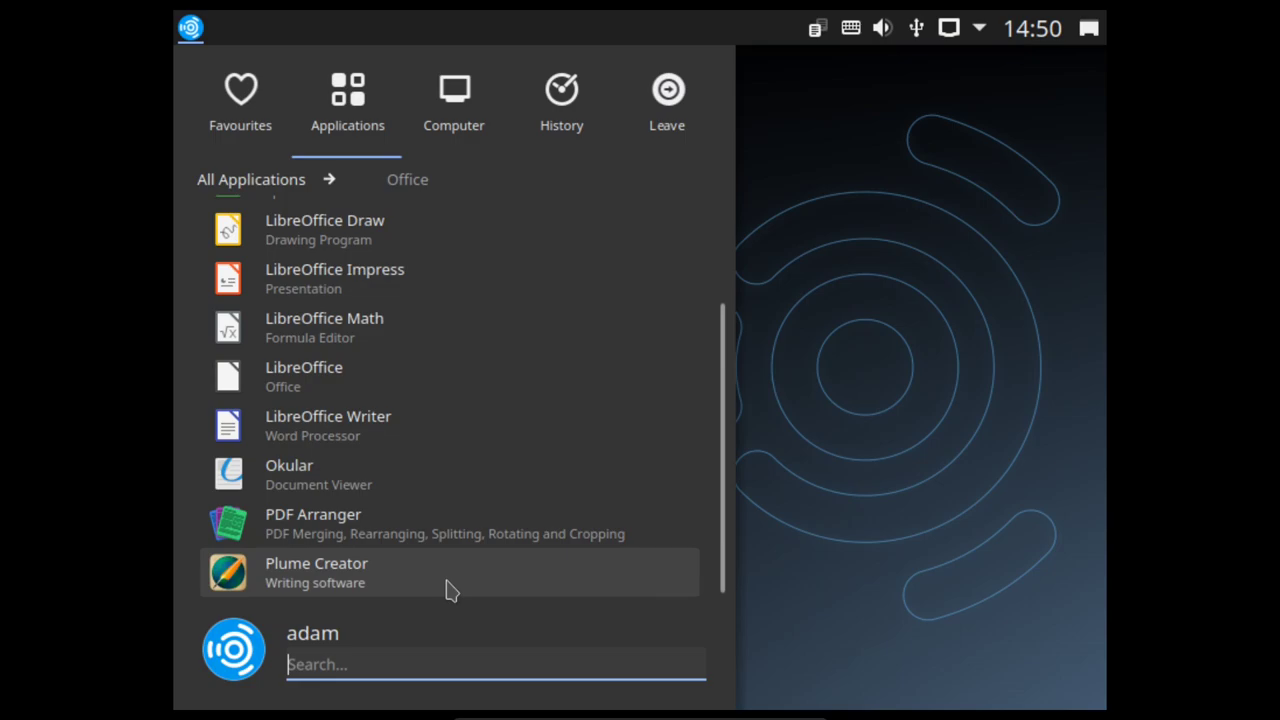
mouse_move(364, 578)
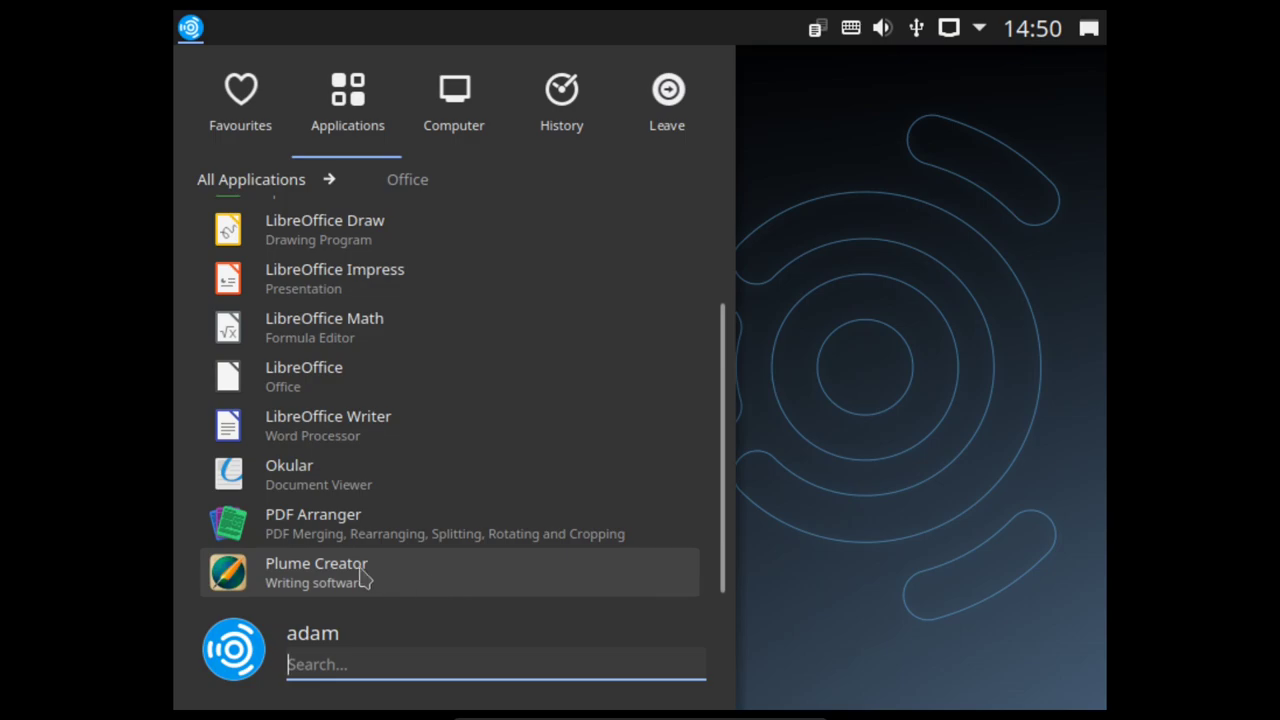
mouse_move(268, 210)
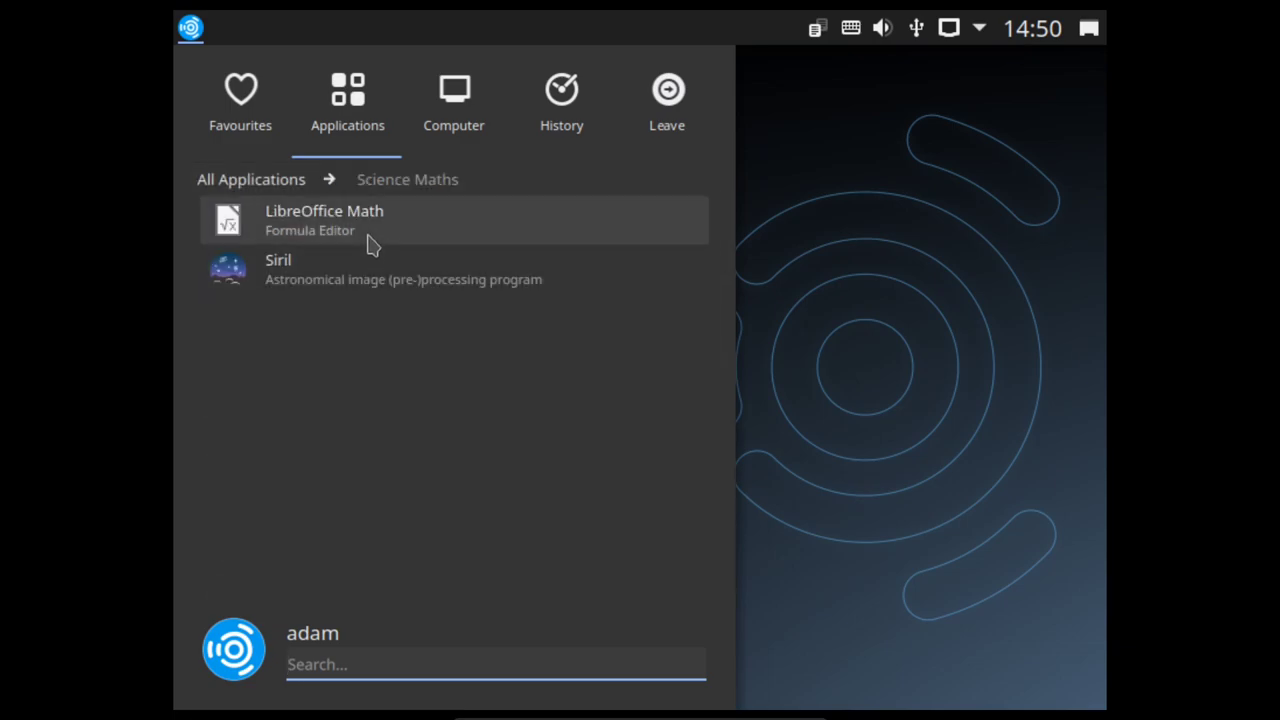
mouse_move(380, 290)
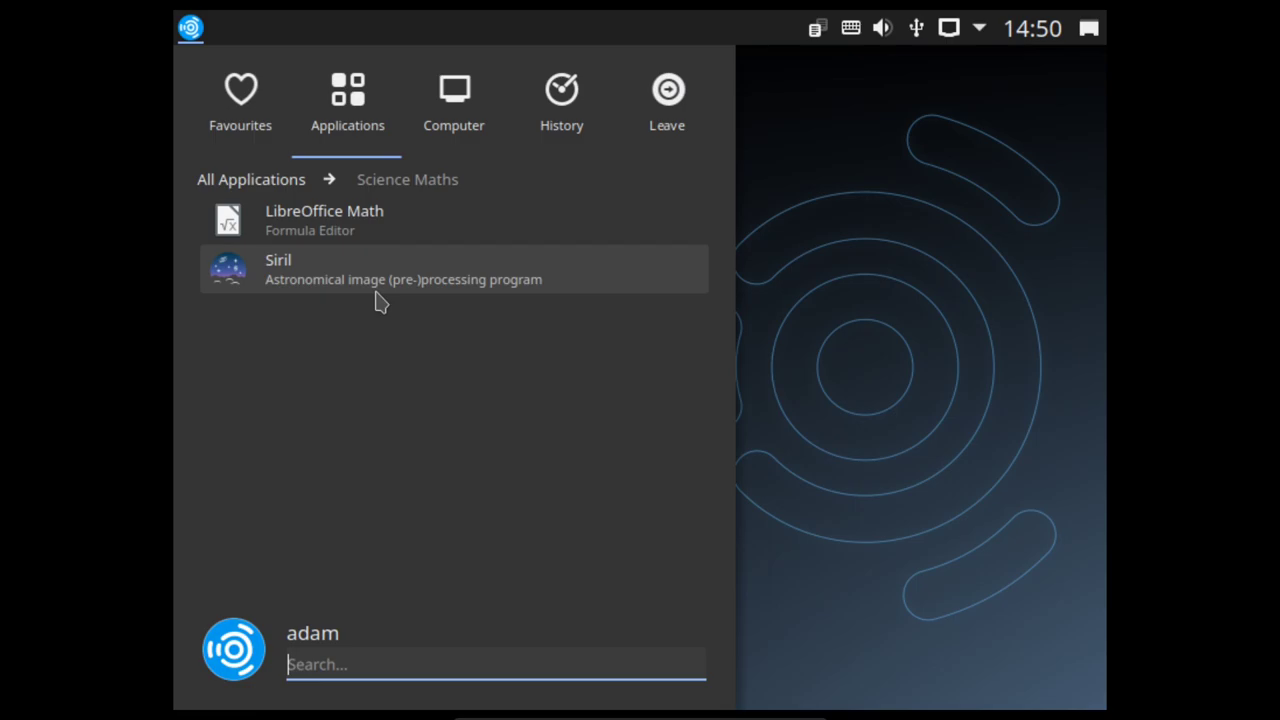
mouse_move(400, 424)
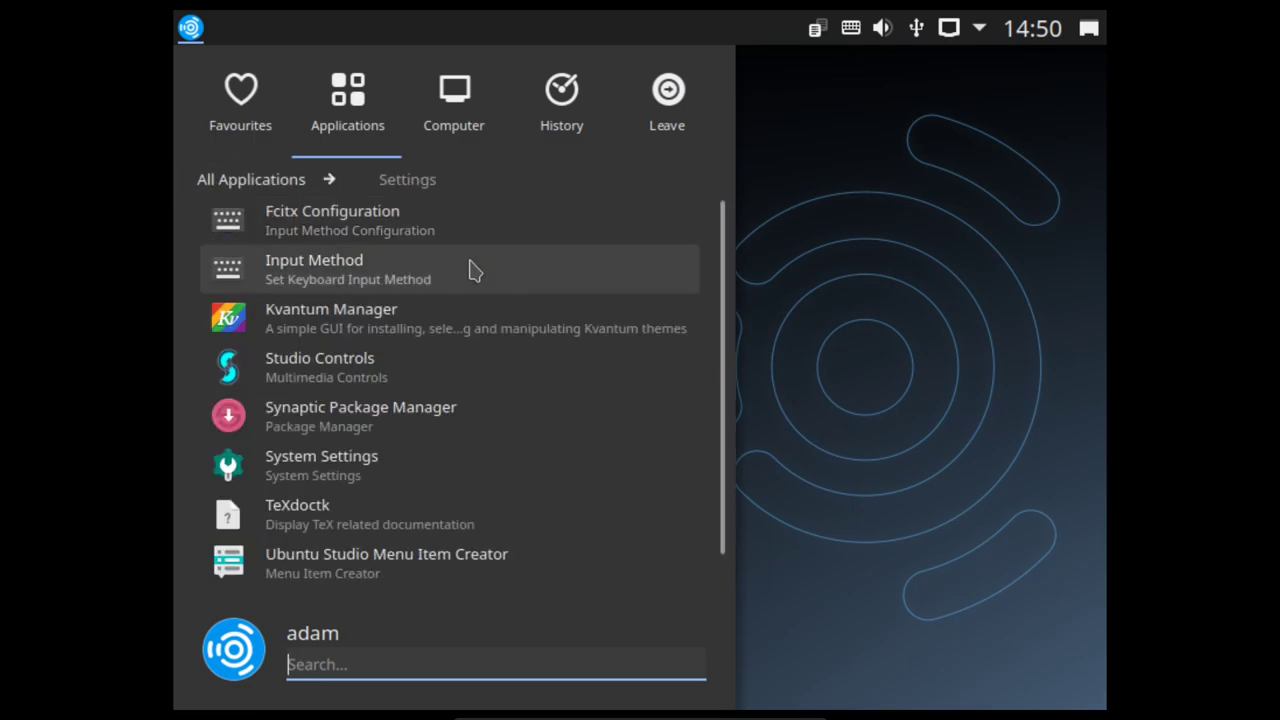
mouse_move(460, 390)
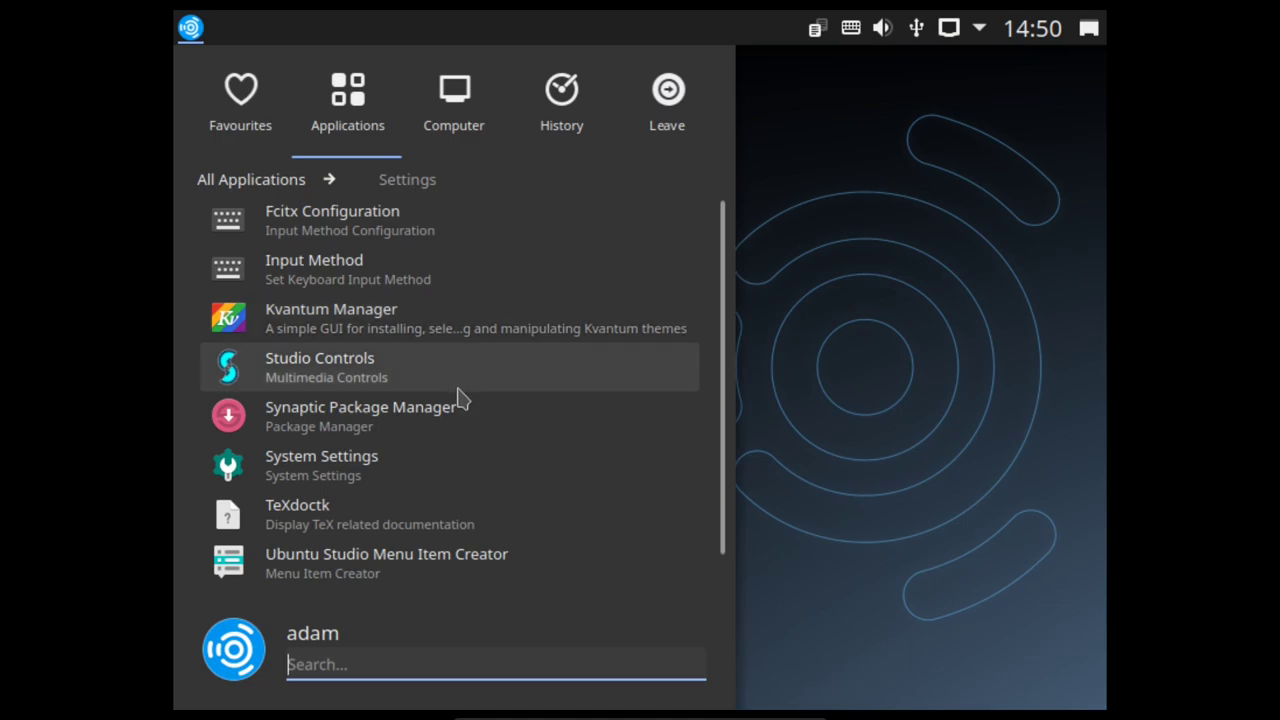
mouse_move(540, 434)
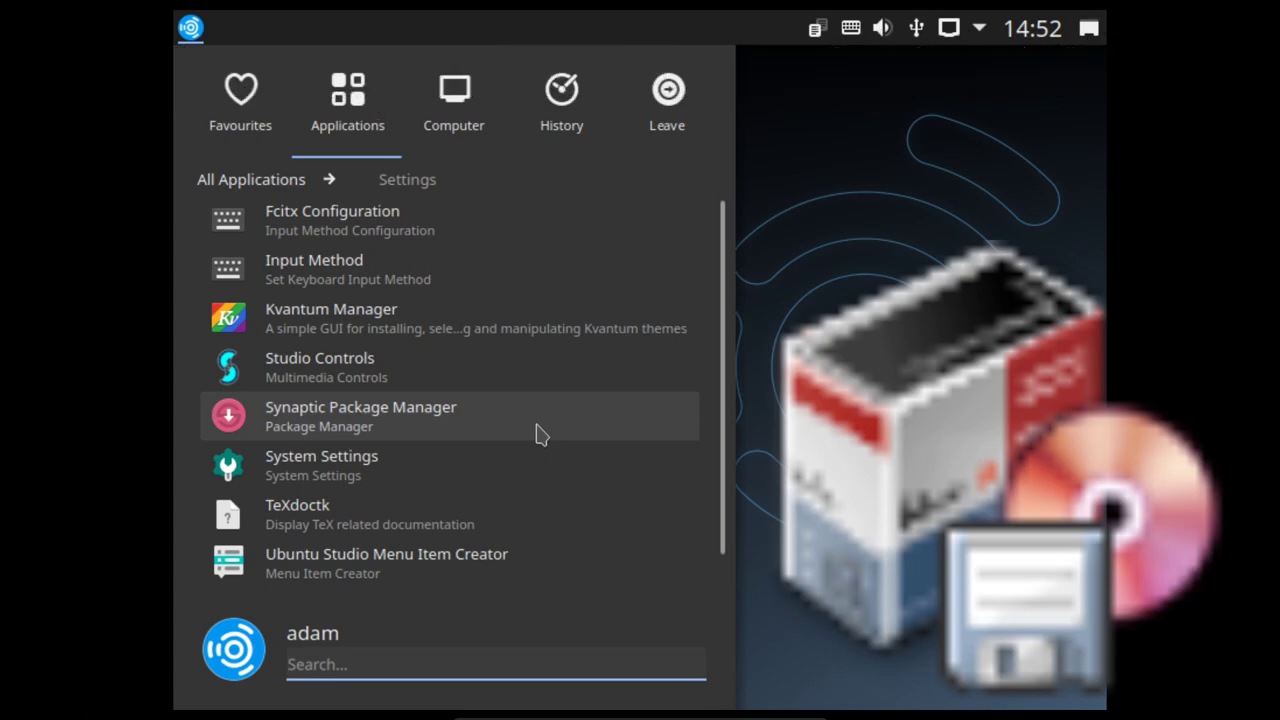
mouse_move(470, 420)
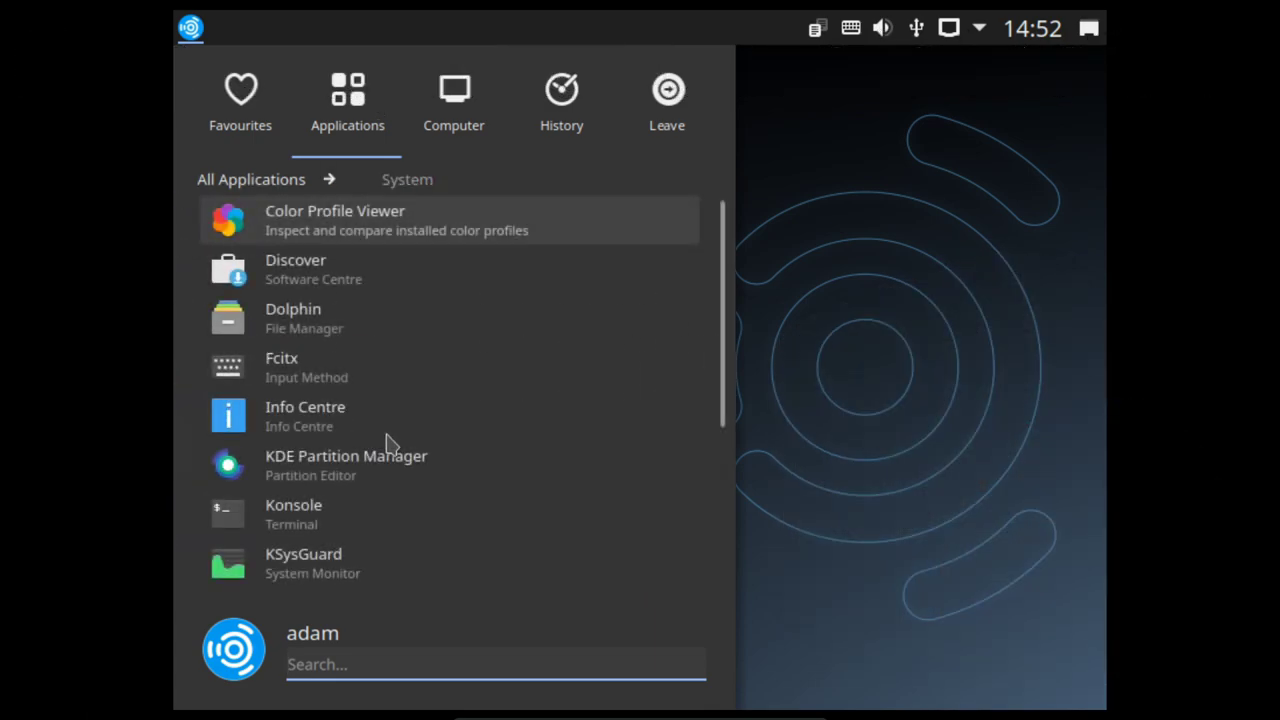
mouse_move(390, 284)
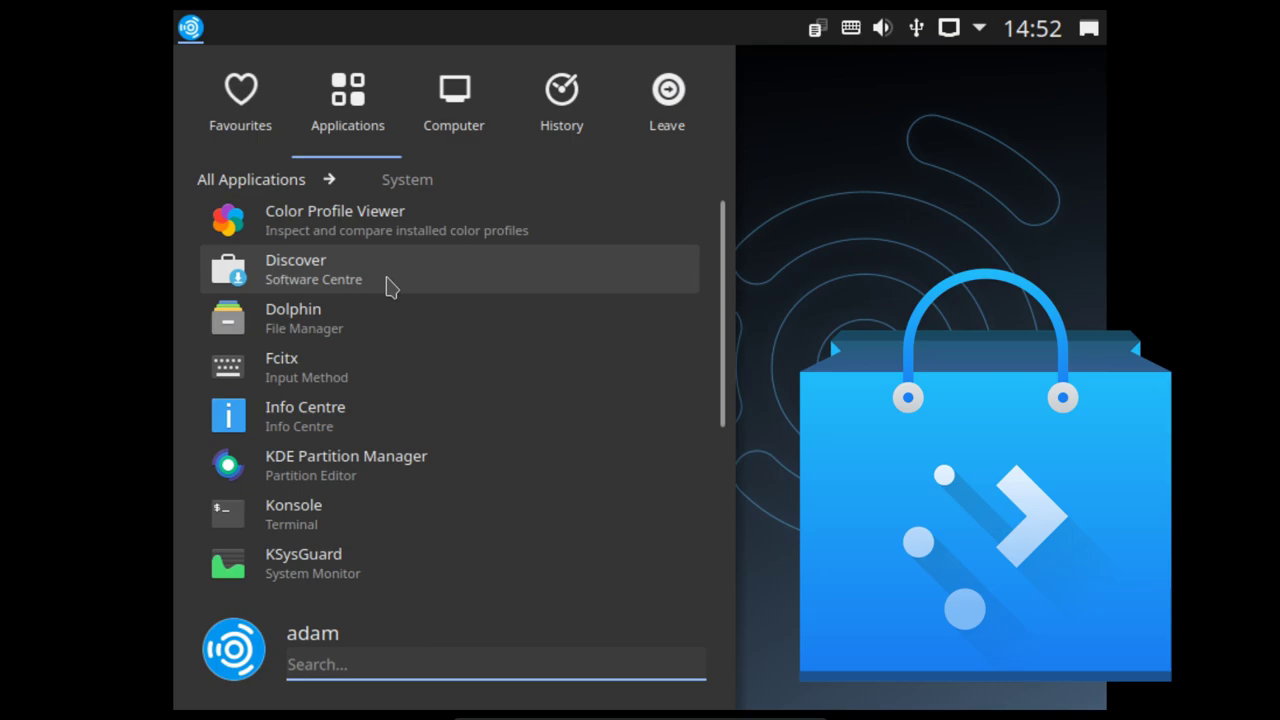
Step: Browse the System list down to Muon, Synaptic and Ubuntu Studio Installer, then return to All Applications
left_click(496, 664)
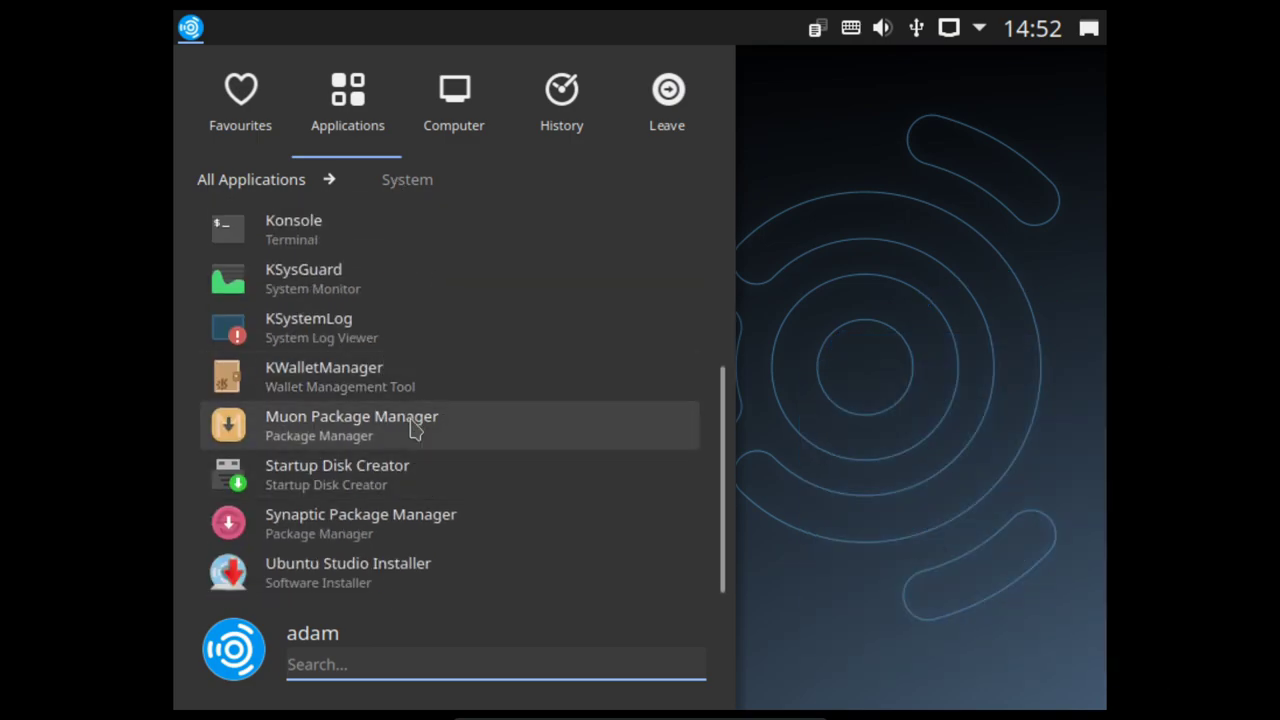
mouse_move(480, 580)
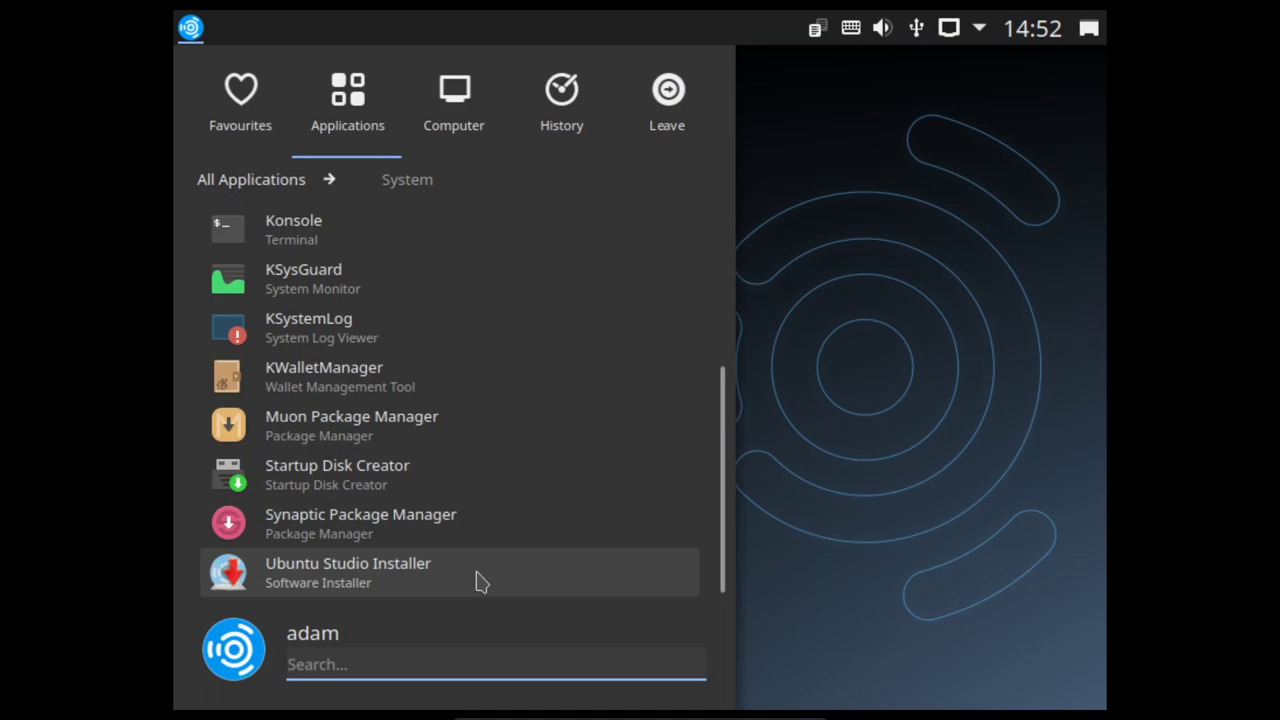
mouse_move(416, 422)
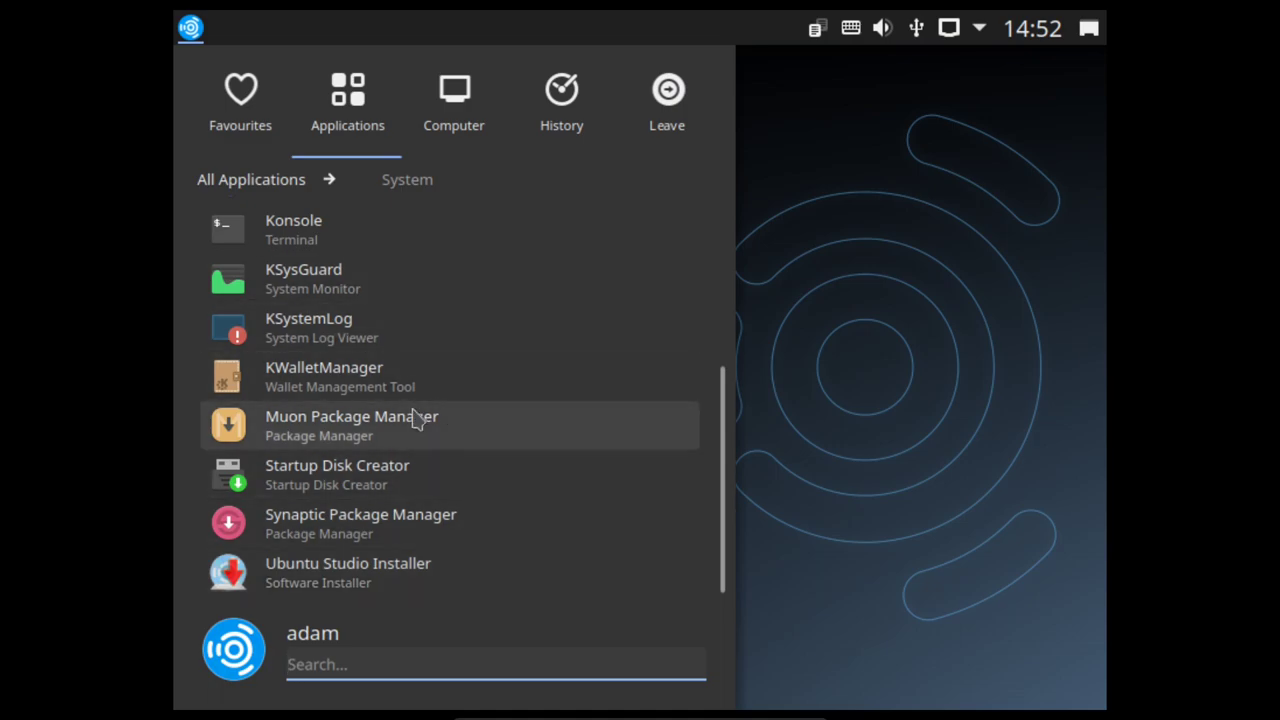
left_click(250, 180)
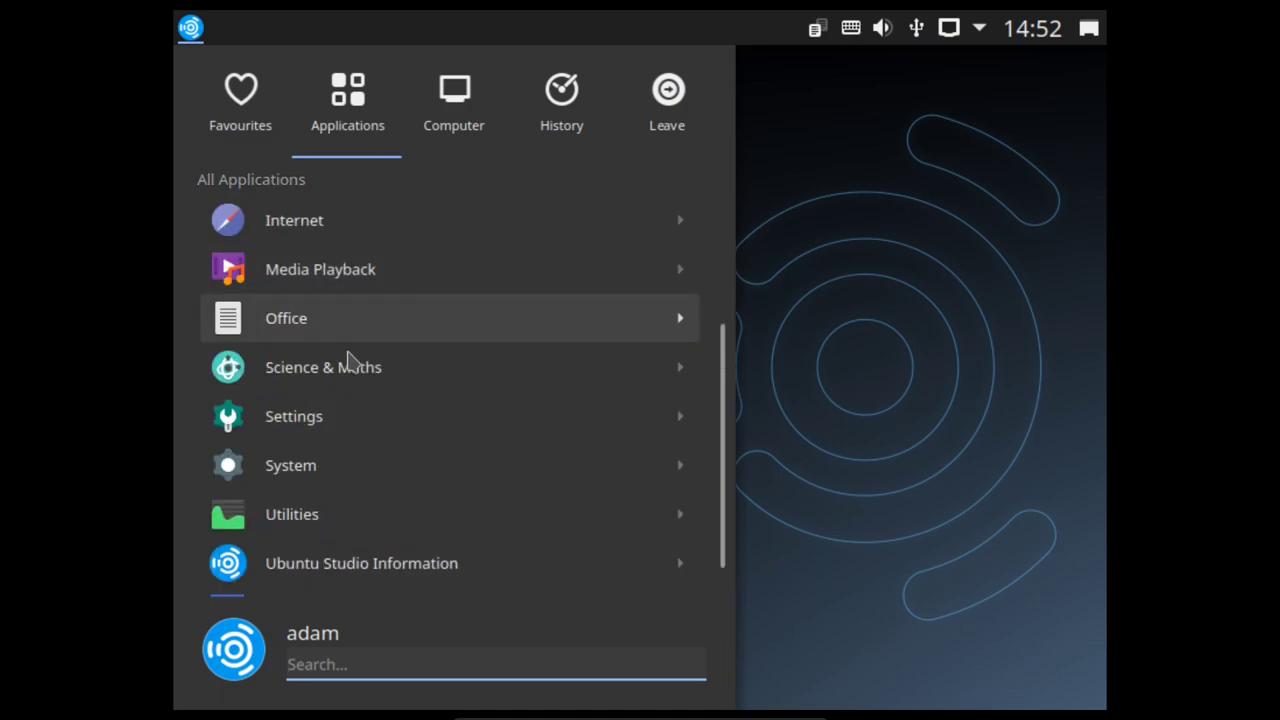
Step: Browse the Utilities list from Ark down to Spectacle and TeXInfo, then return to All Applications
left_click(292, 514)
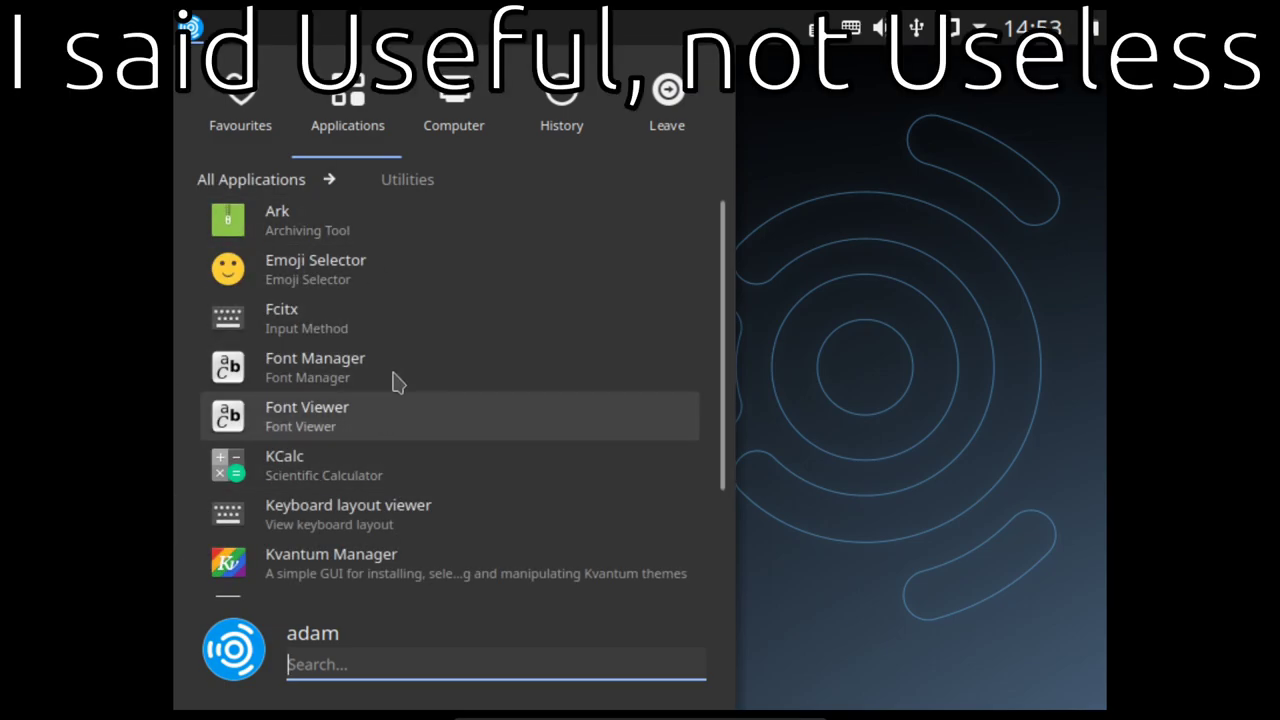
mouse_move(396, 288)
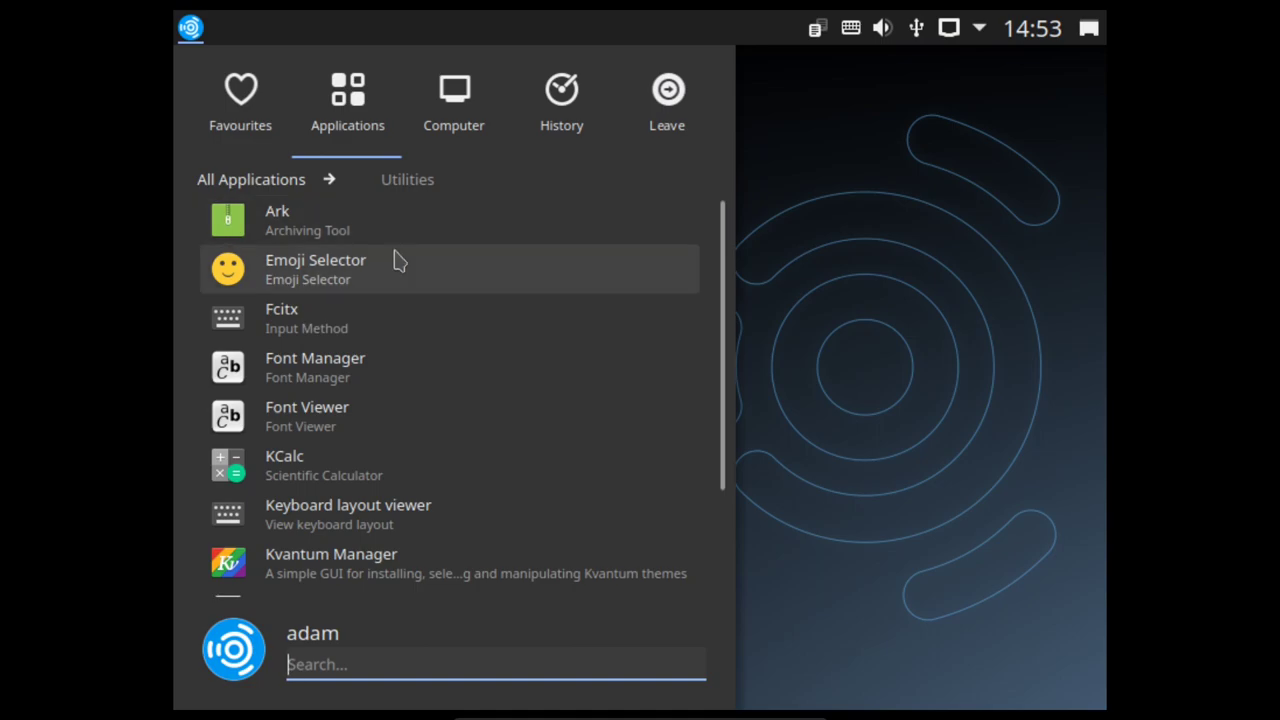
scroll("down", 3)
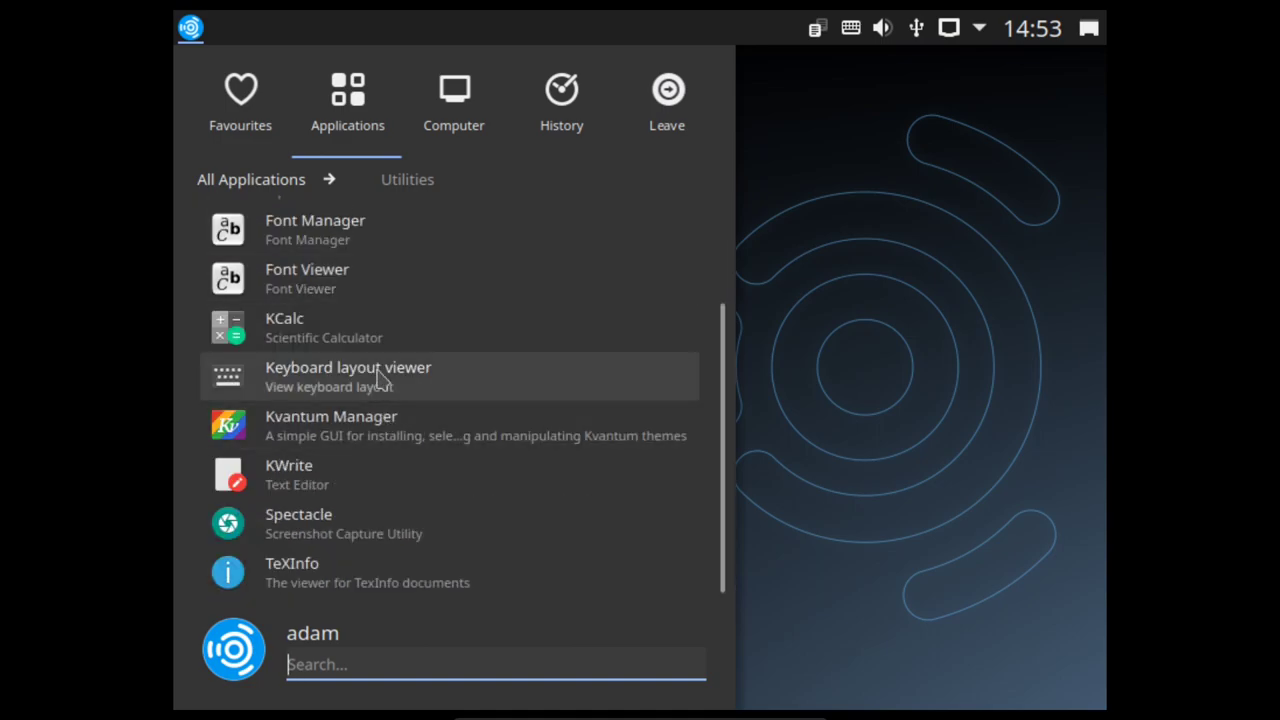
left_click(250, 180)
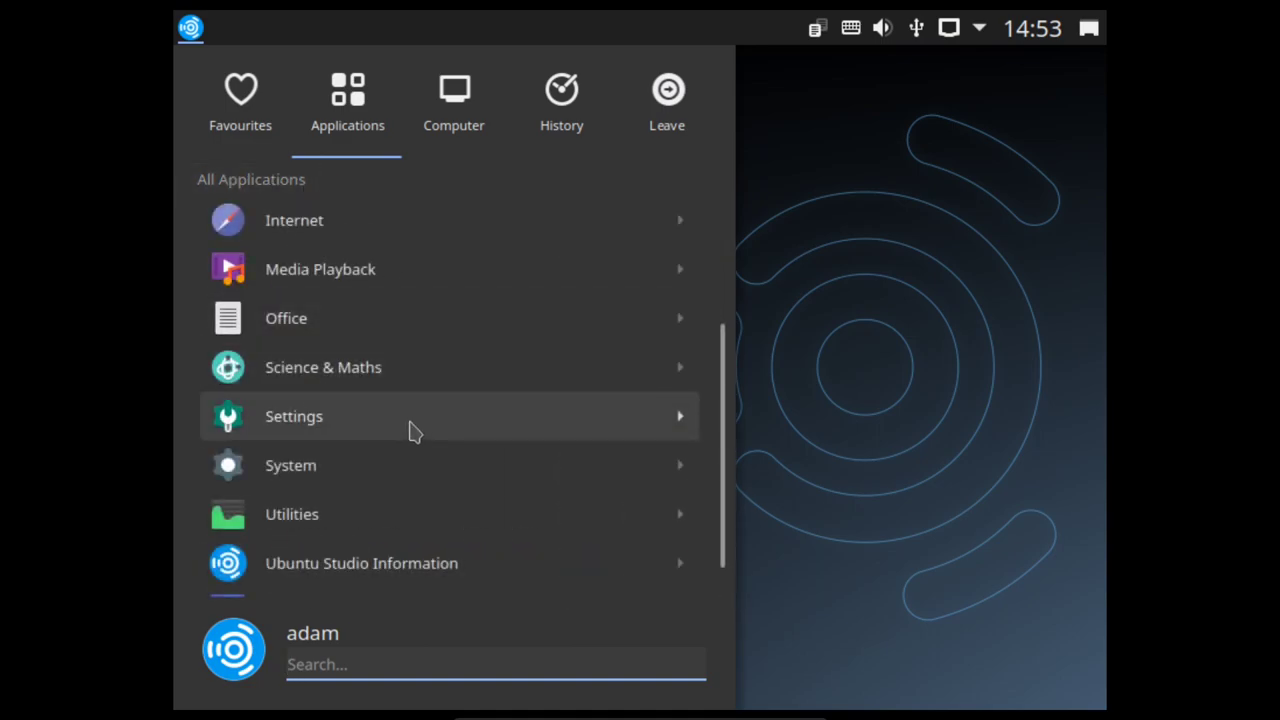
Step: Show the Ubuntu Studio Information entries: AskUbuntu, Help, Mailing List and Website
left_click(362, 564)
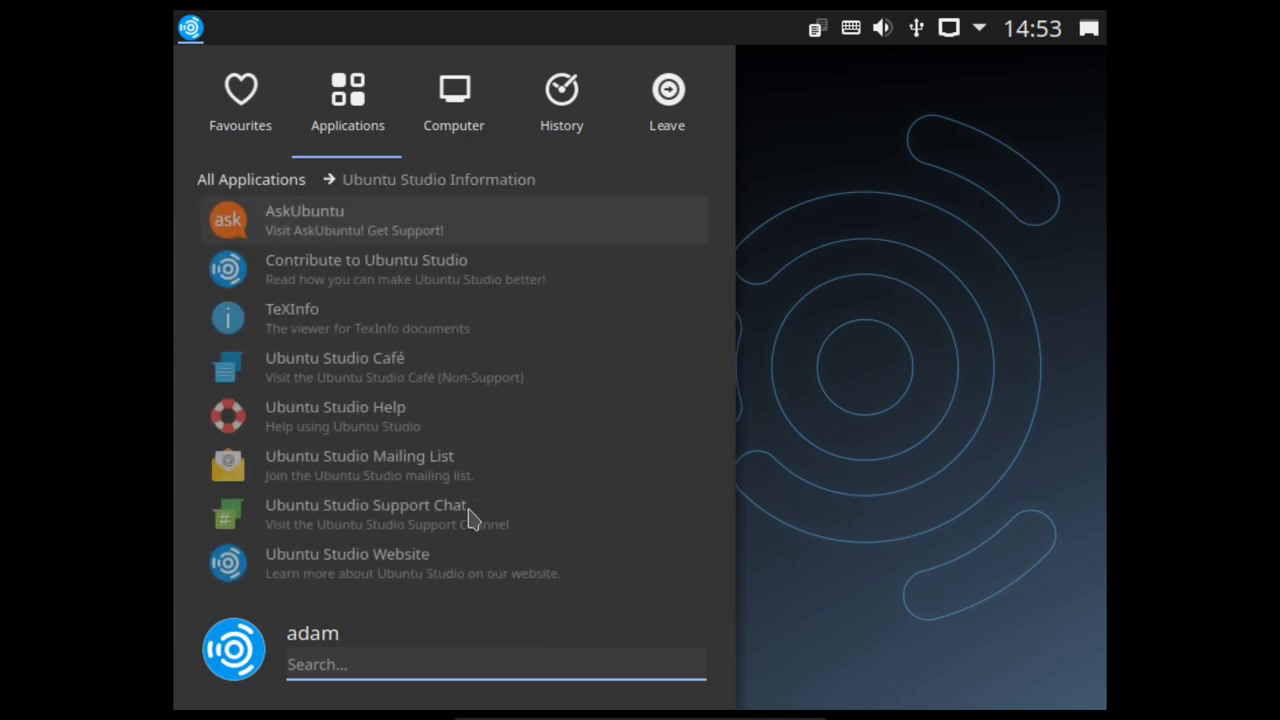
mouse_move(464, 390)
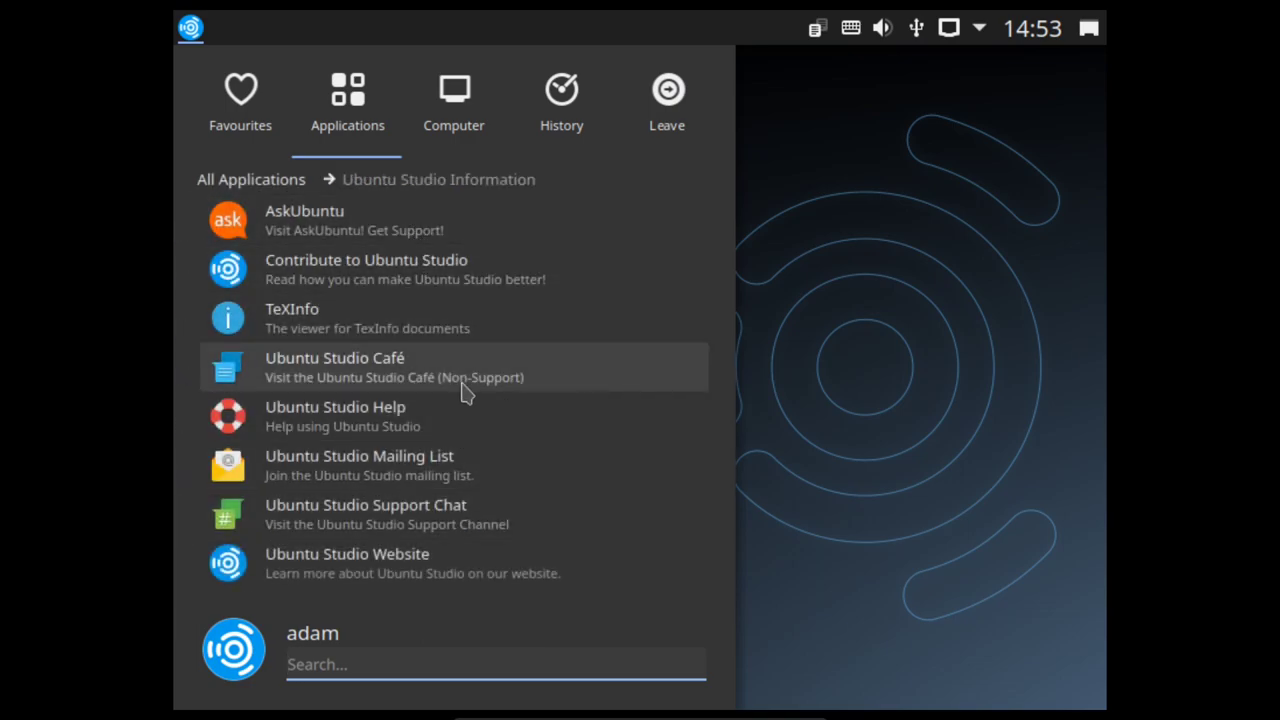
mouse_move(424, 292)
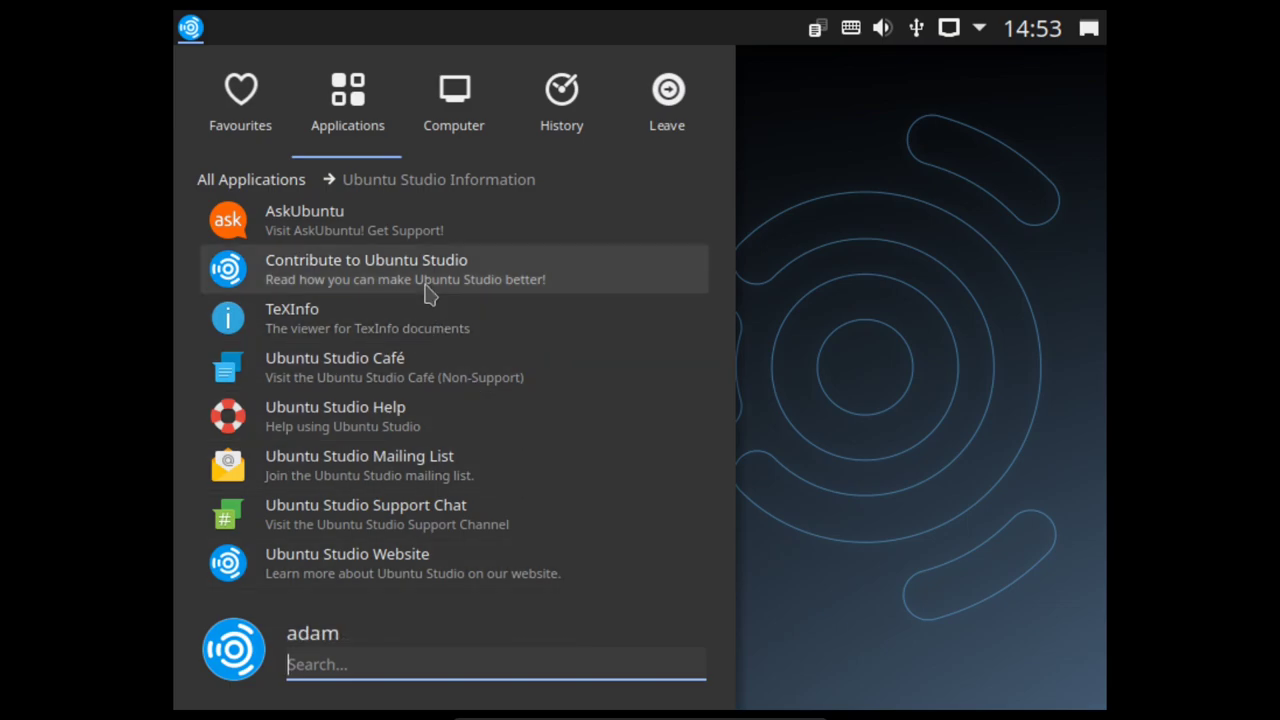
mouse_move(488, 560)
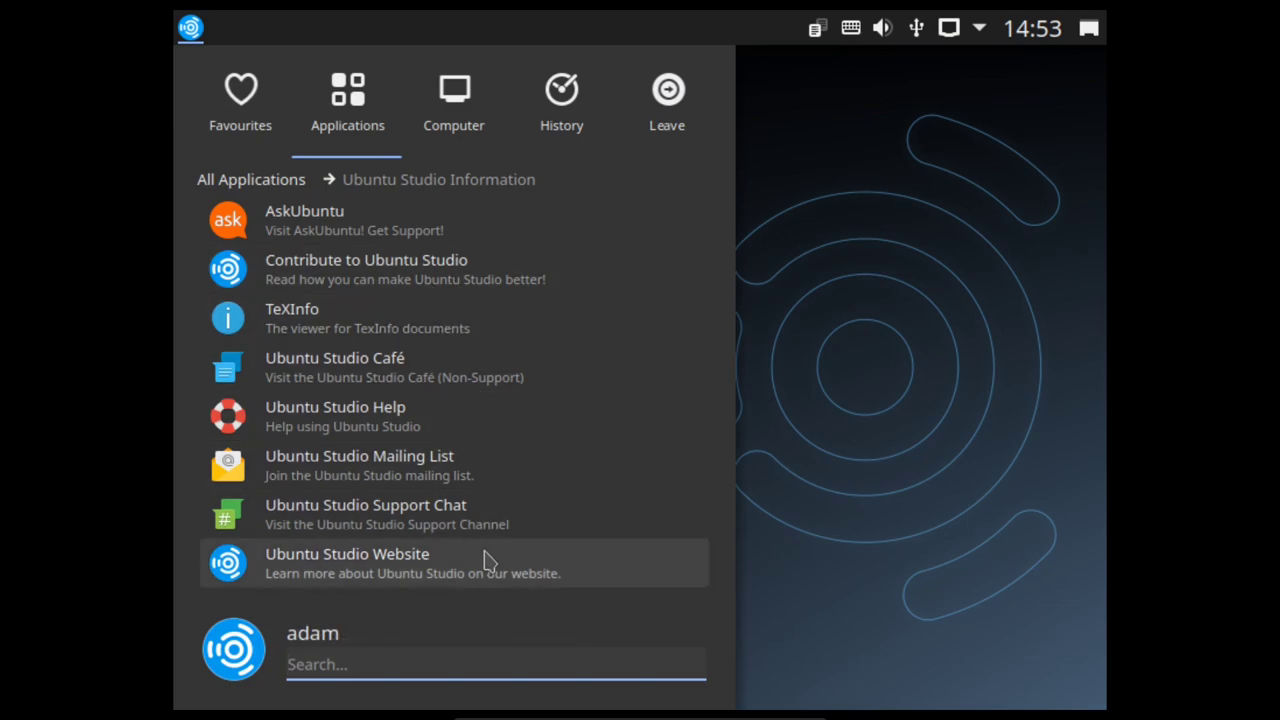
mouse_move(410, 250)
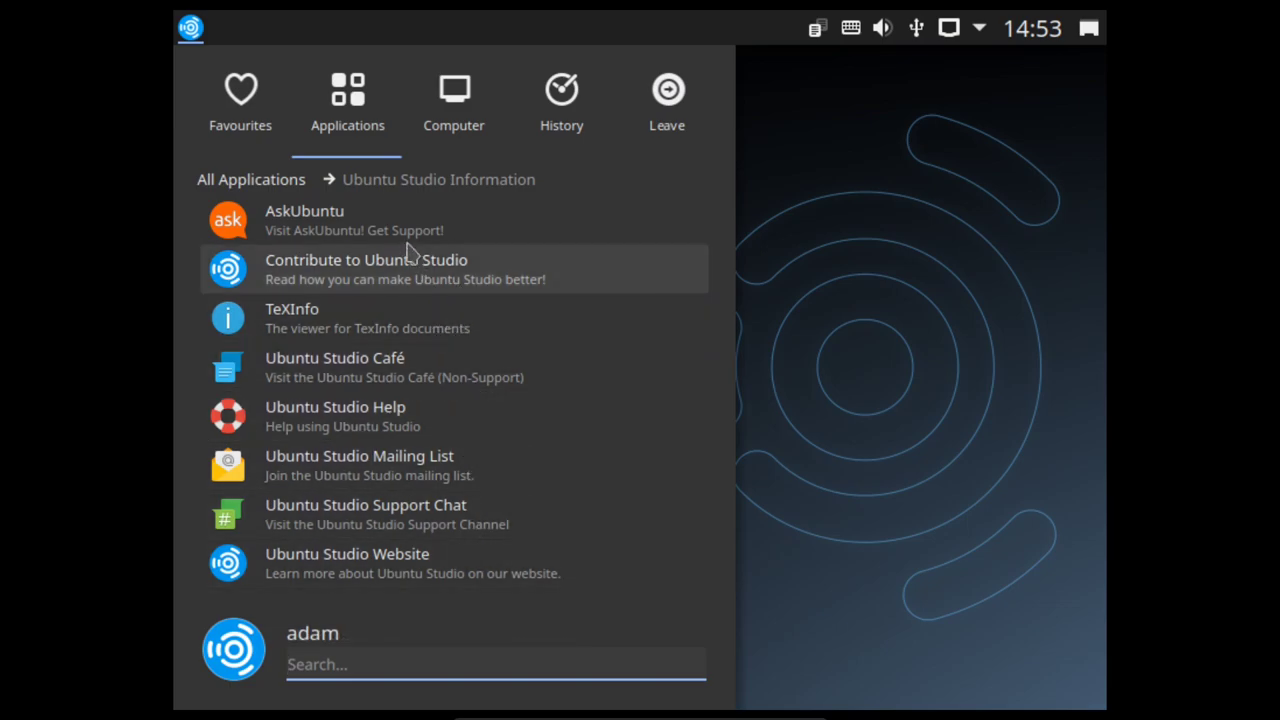
mouse_move(400, 230)
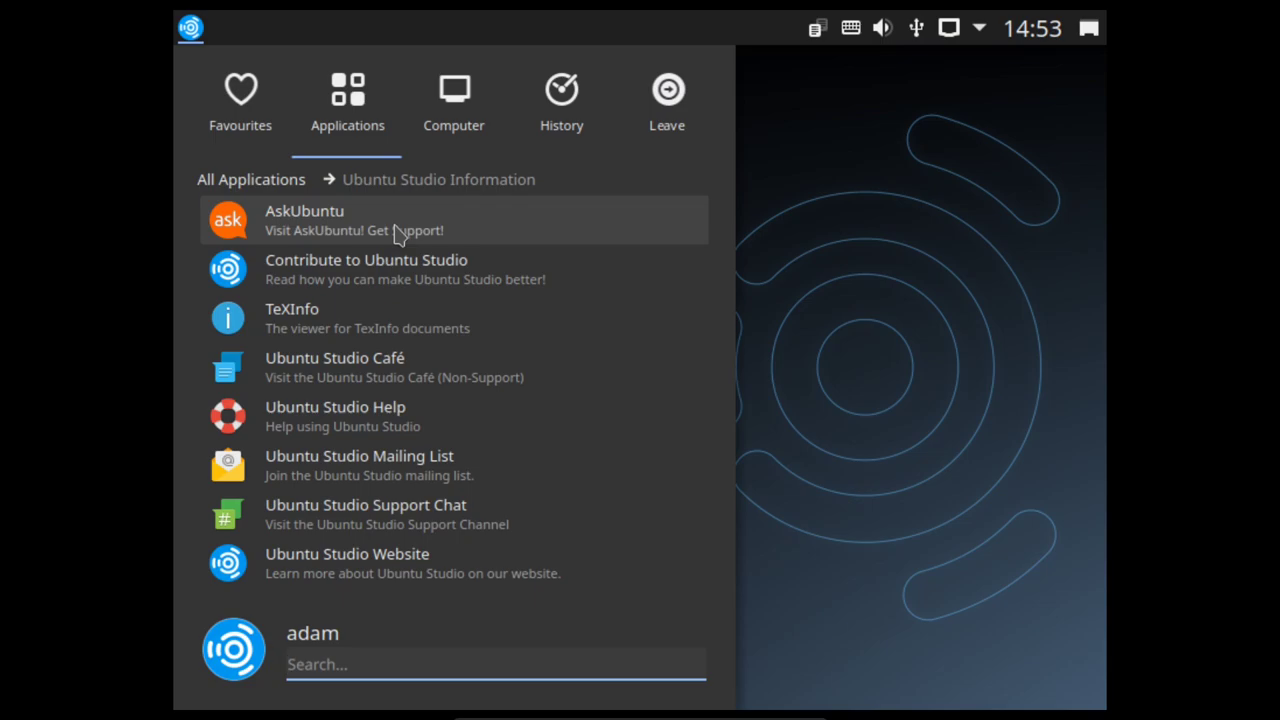
mouse_move(424, 360)
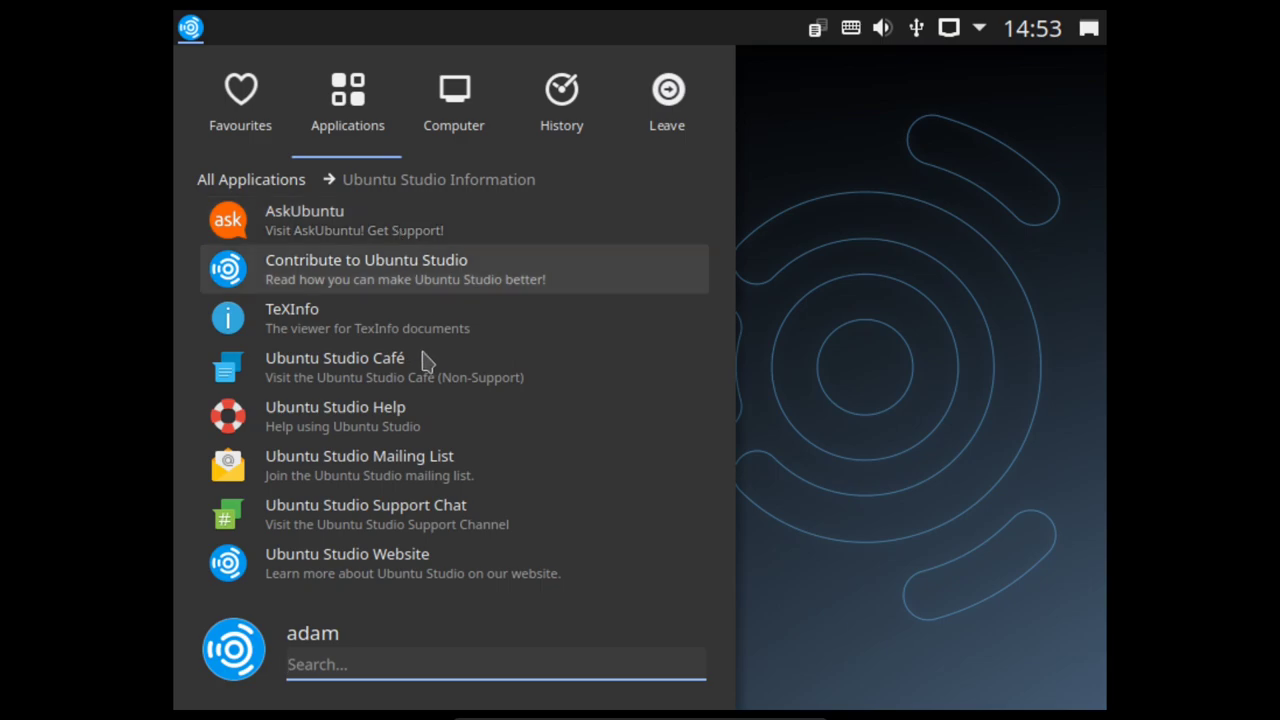